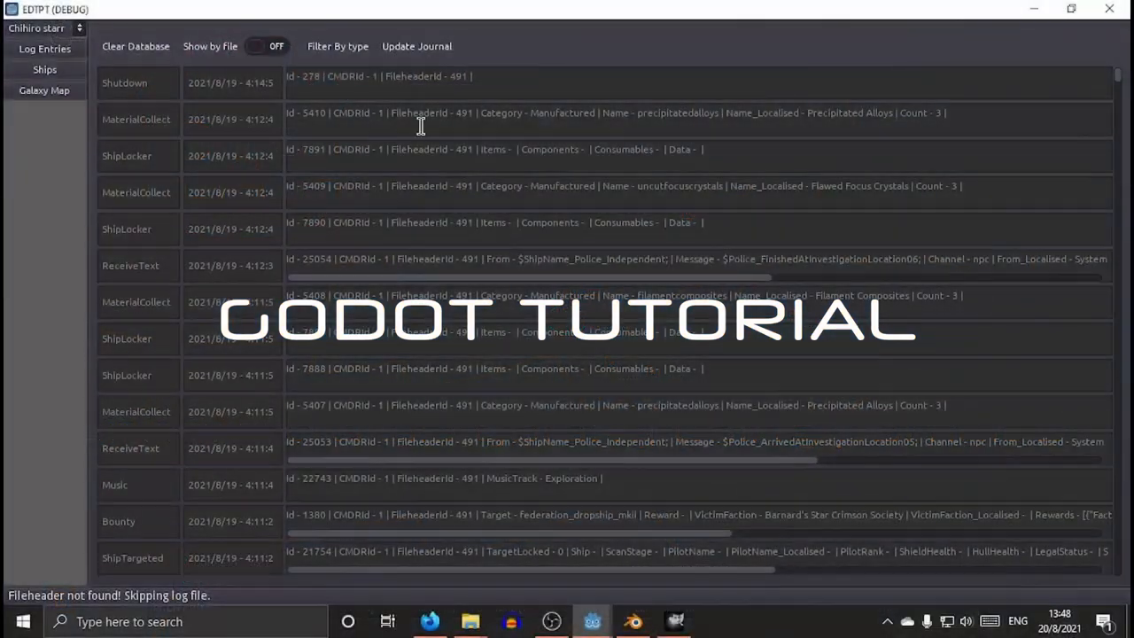
# Show the Galaxy Map view and tilt/zoom it to see the spiral galaxy nearly face-on.
pyautogui.click(44, 89)
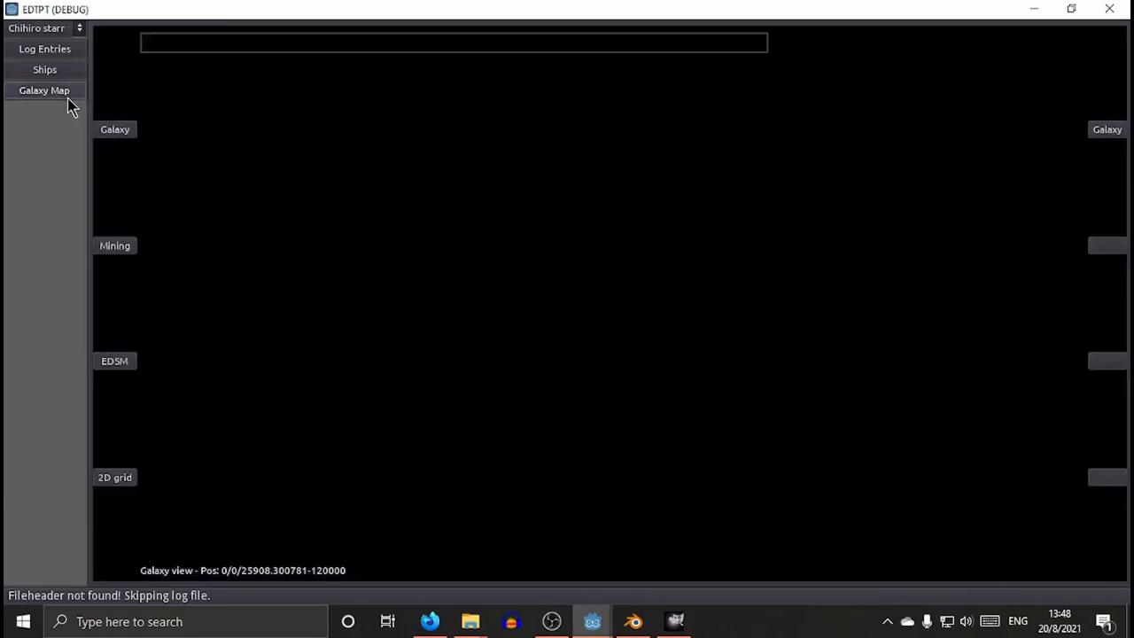
pyautogui.click(42, 88)
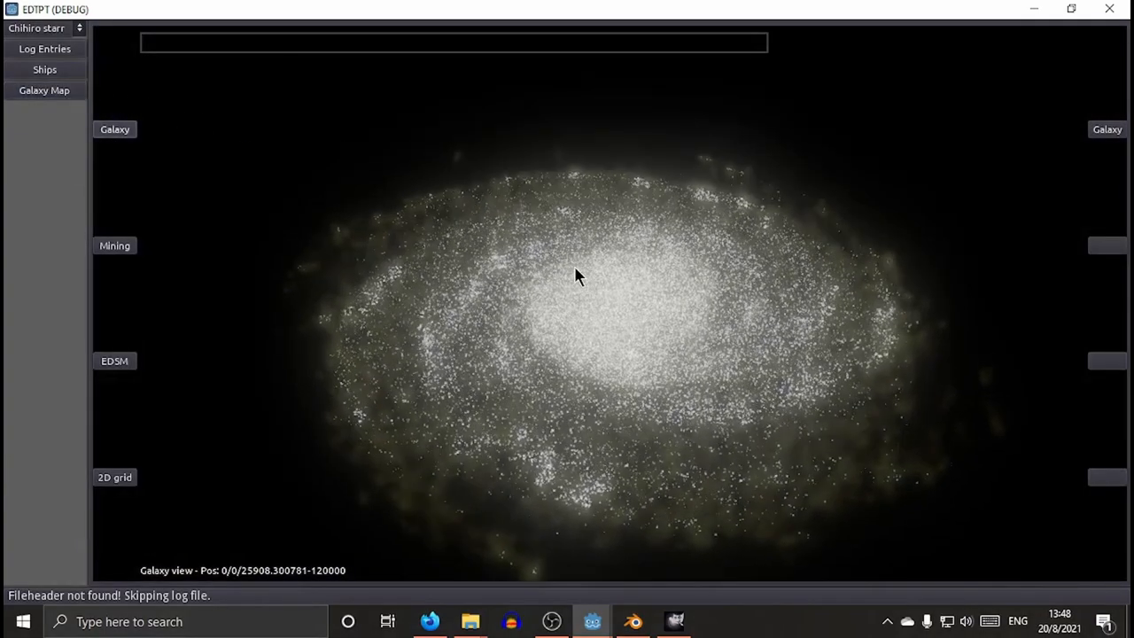
pyautogui.moveTo(576, 275); pyautogui.dragTo(567, 297)
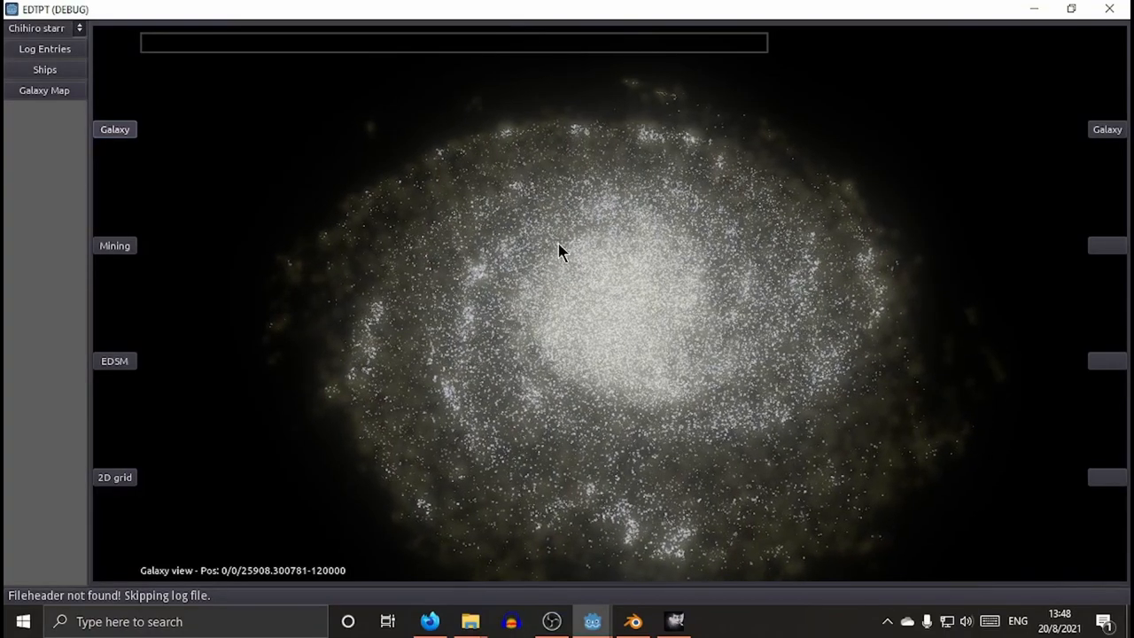
pyautogui.scroll(3)
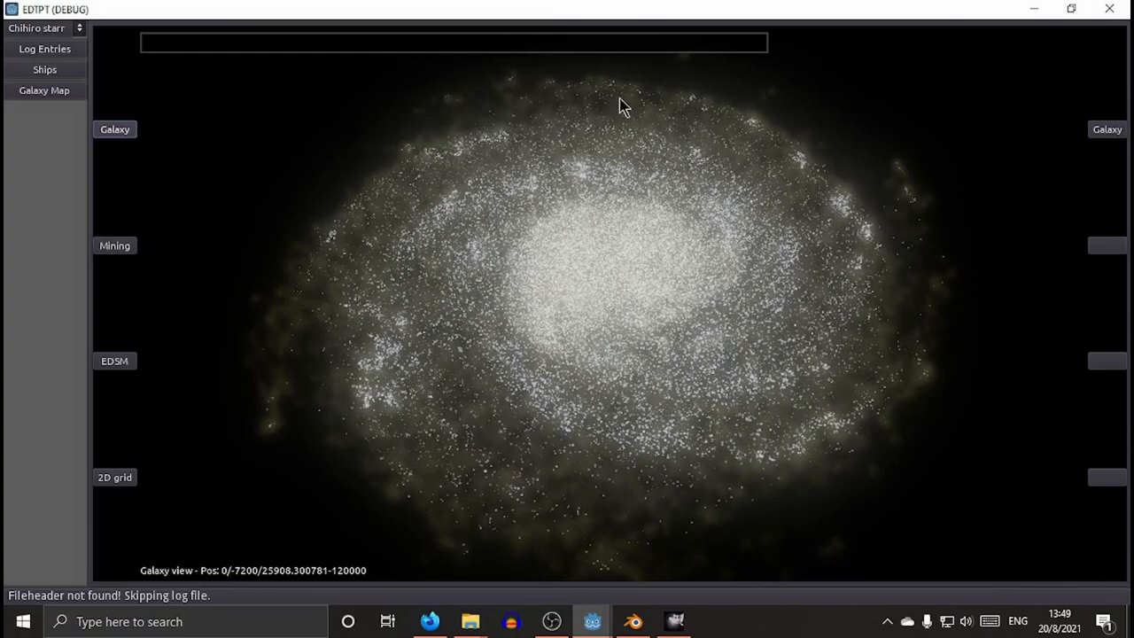
pyautogui.moveTo(918, 379)
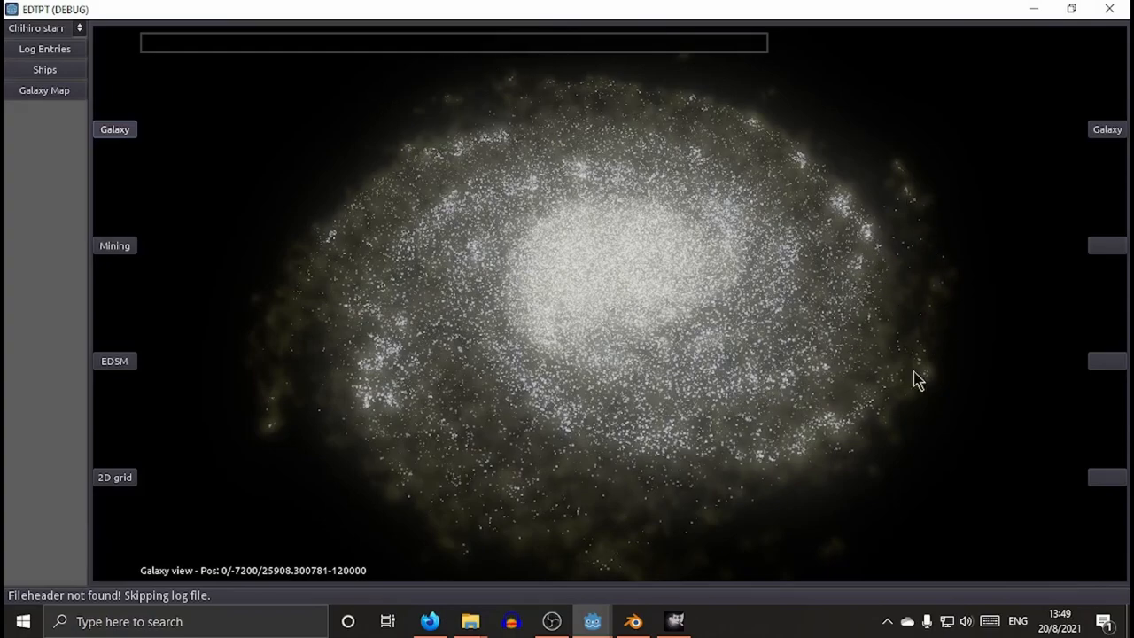
pyautogui.moveTo(868, 275)
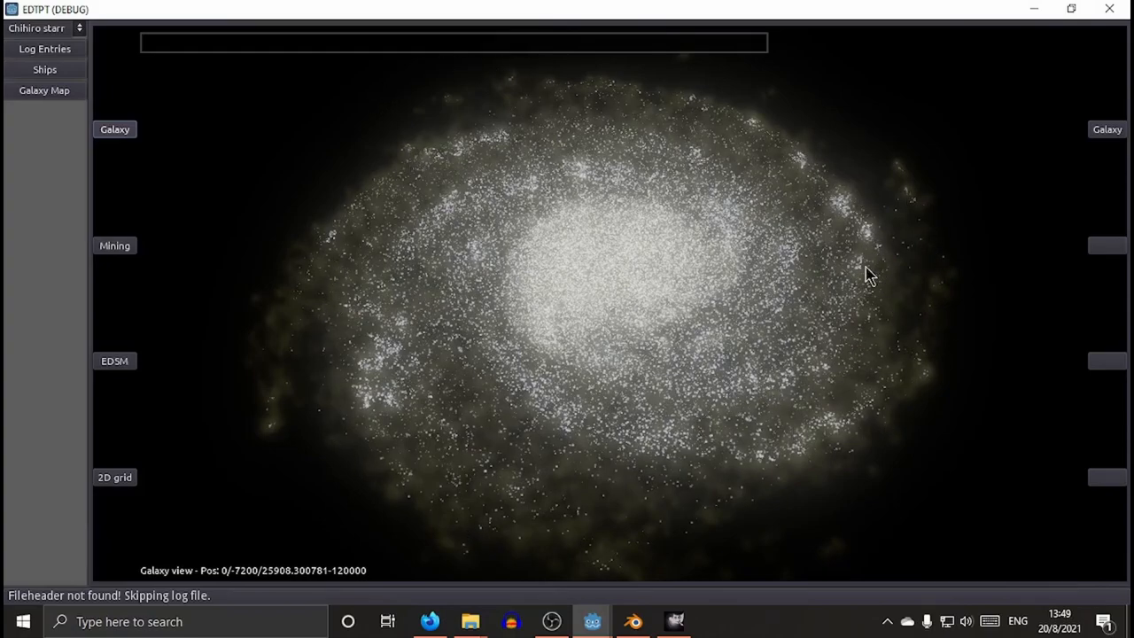
pyautogui.moveTo(682, 149)
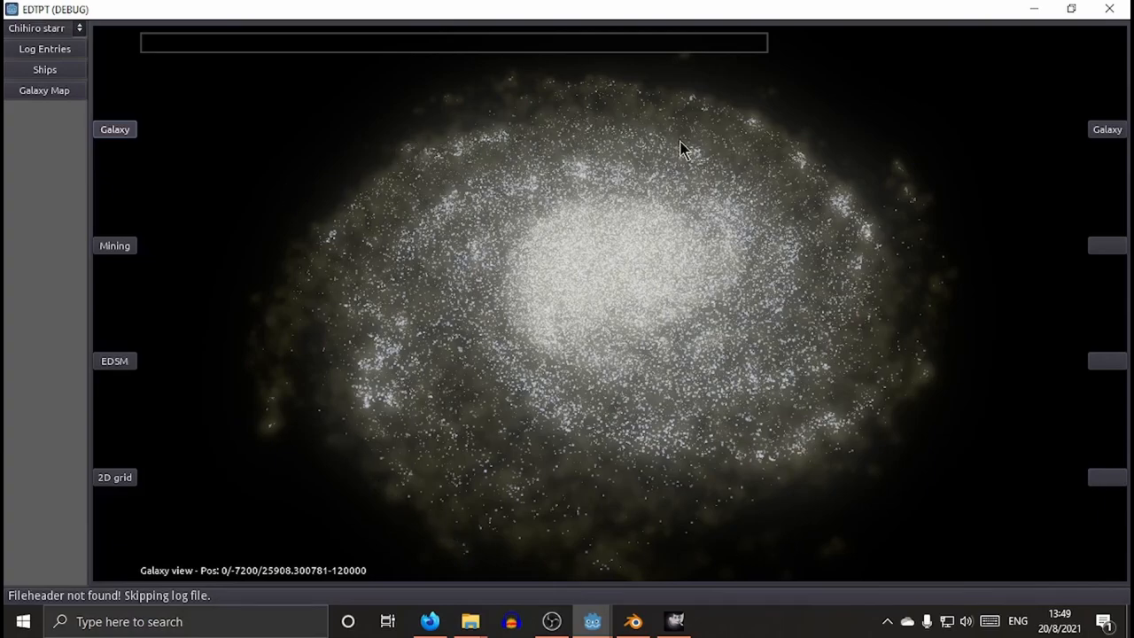
pyautogui.moveTo(670, 390)
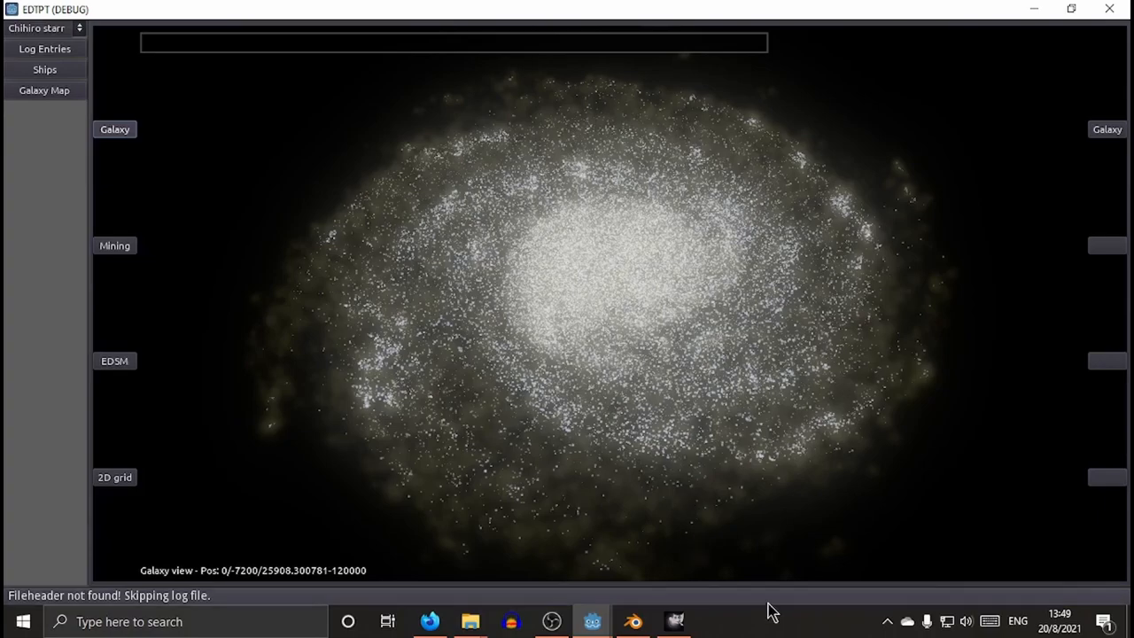
# Switch to GIMP with the layered edgalaxy_layers image open.
pyautogui.click(673, 620)
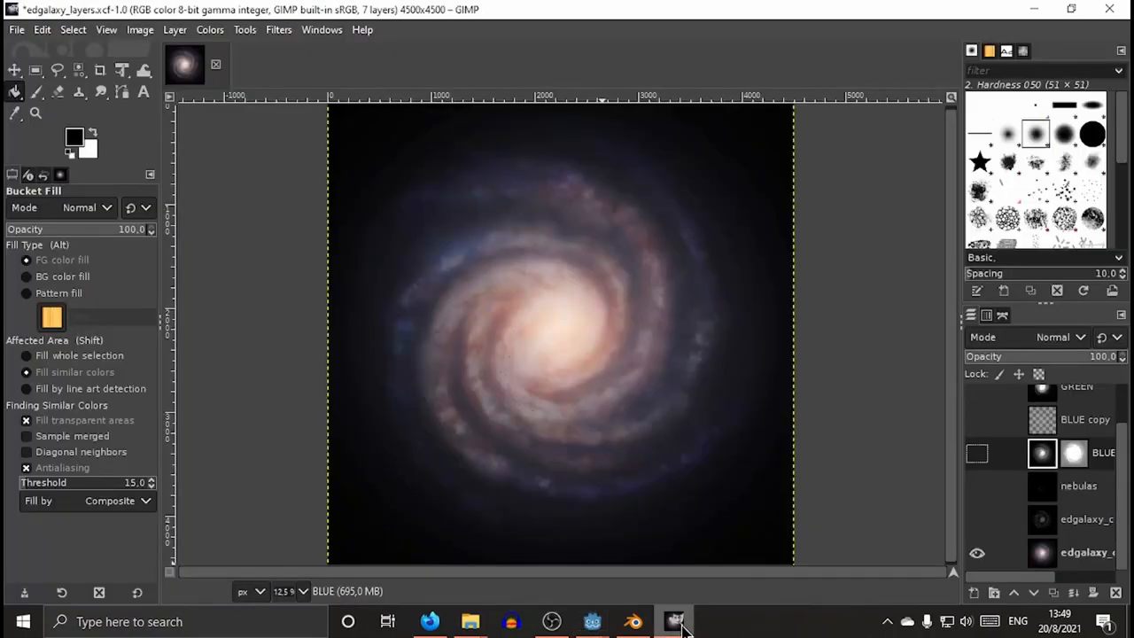
pyautogui.moveTo(34, 42)
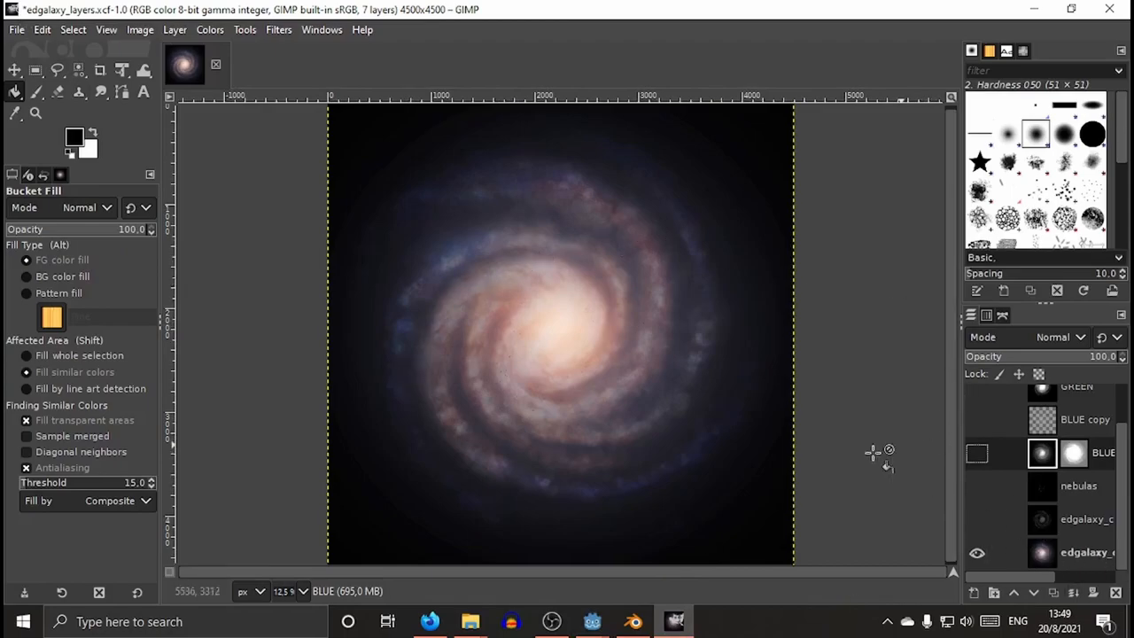
pyautogui.moveTo(528, 188)
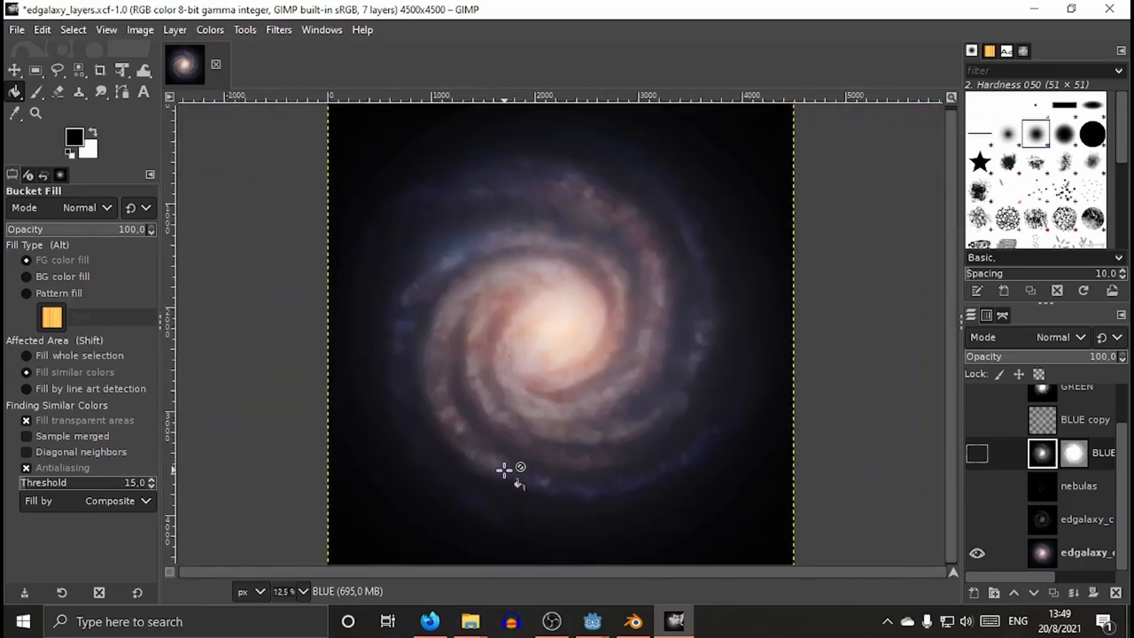
pyautogui.moveTo(507, 280)
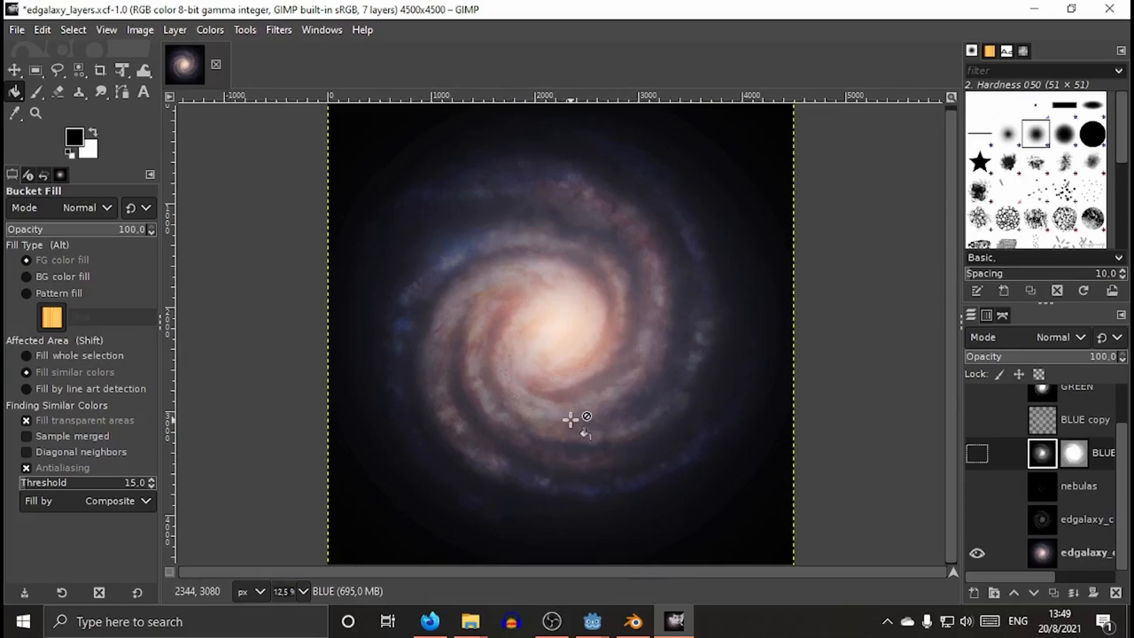
pyautogui.moveTo(557, 431)
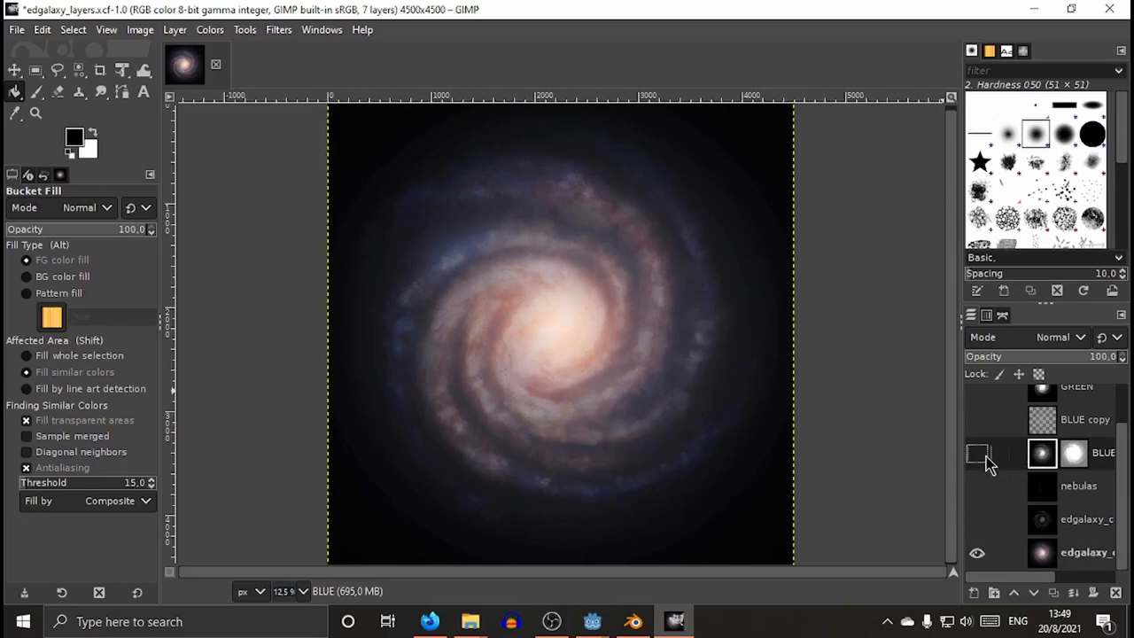
# Compare the BLUE, GREEN and colour galaxy layers' visibility, leaving BLUE shown as a greyscale spiral.
pyautogui.click(978, 454)
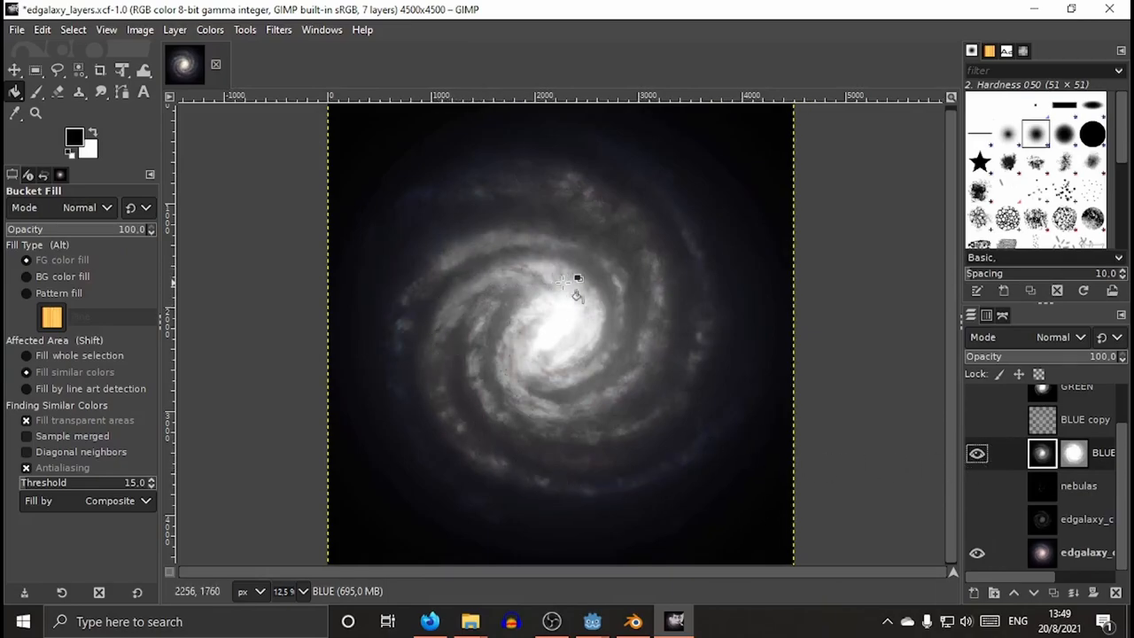
pyautogui.moveTo(883, 346)
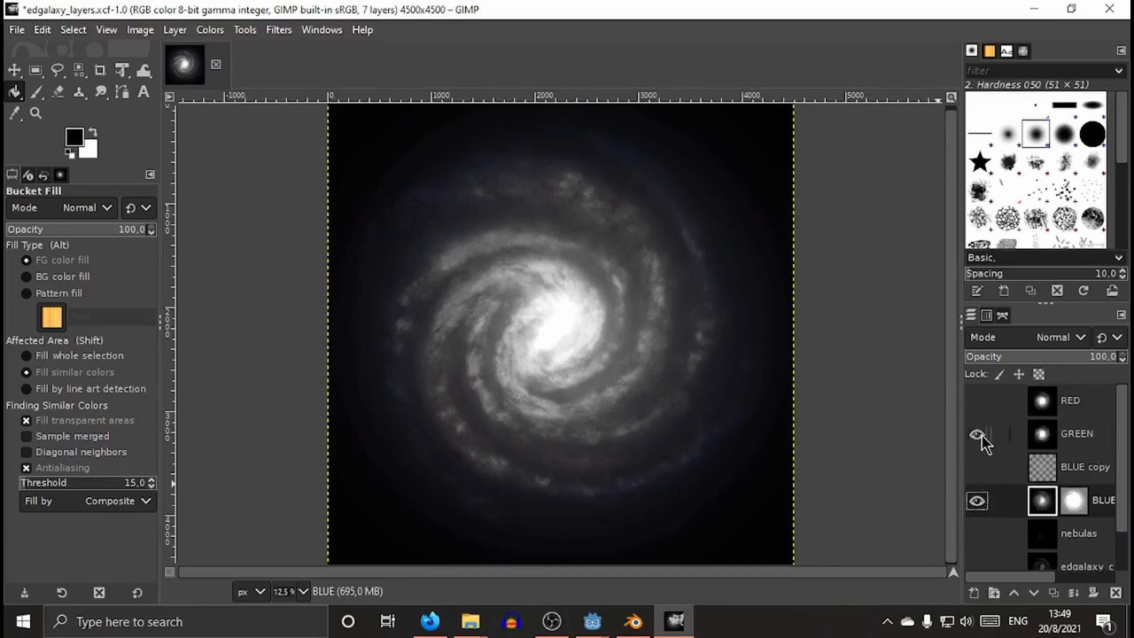
pyautogui.click(978, 435)
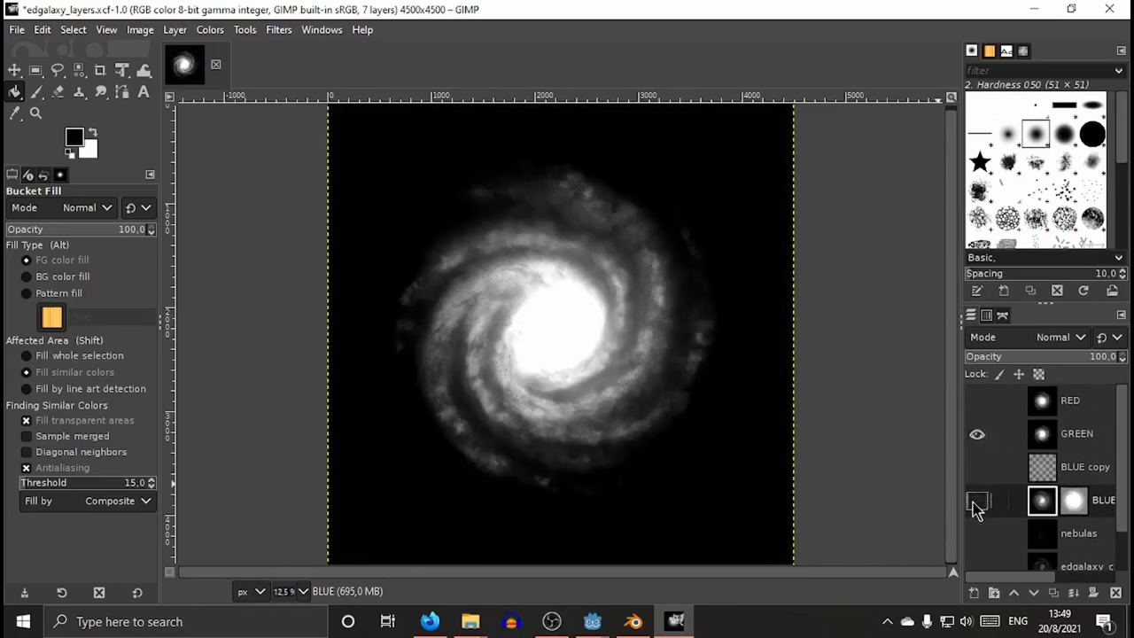
pyautogui.click(978, 401)
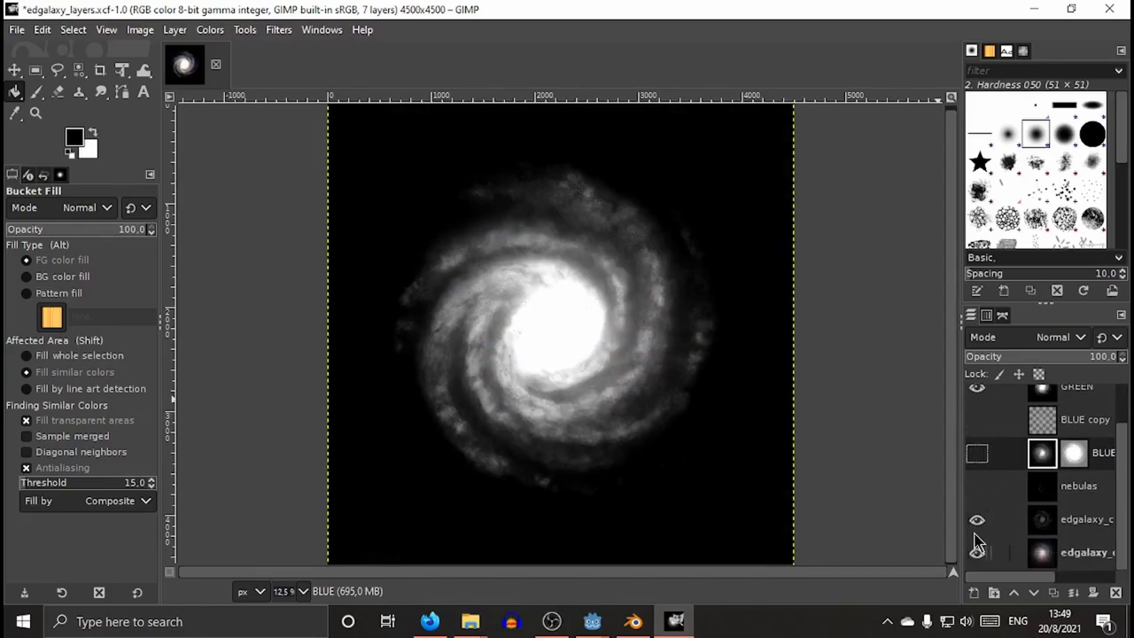
pyautogui.click(978, 553)
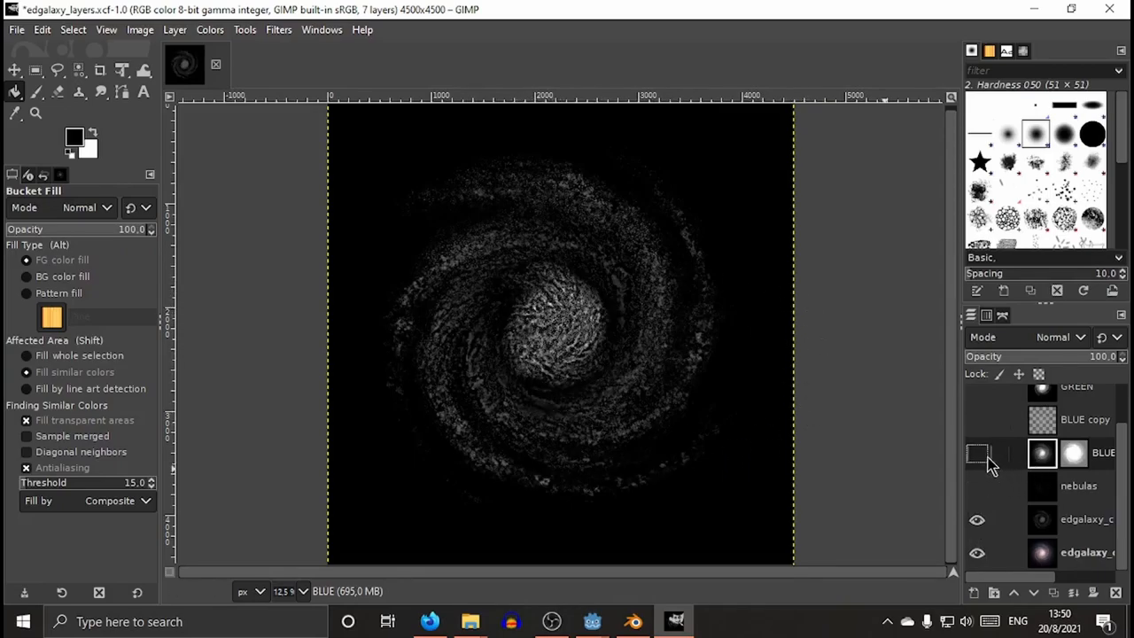
pyautogui.click(978, 454)
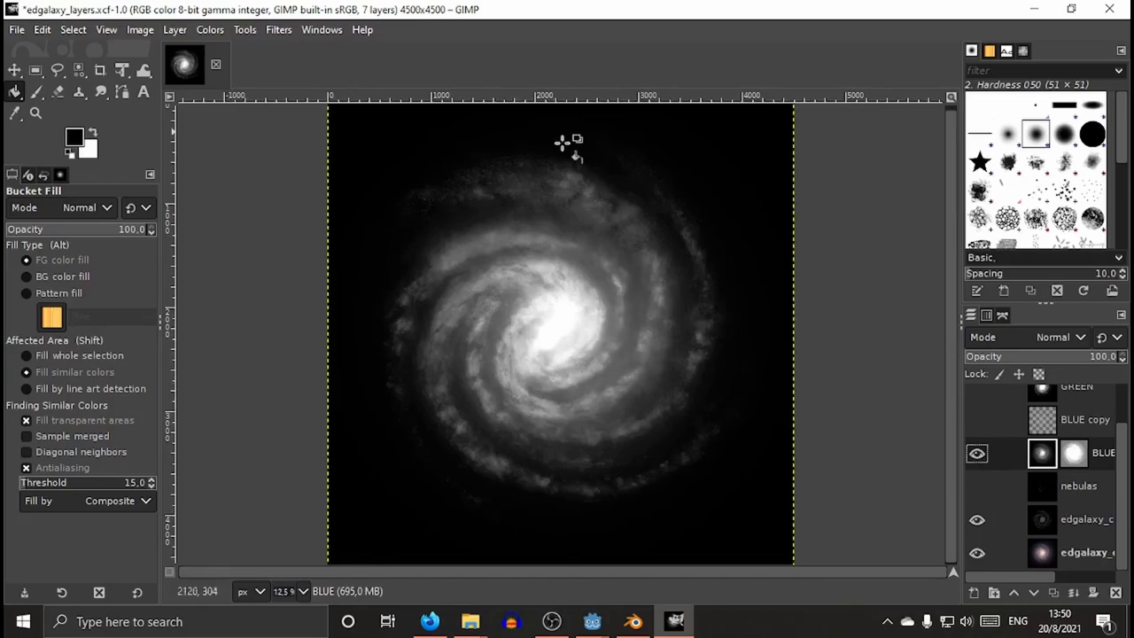
pyautogui.moveTo(280, 209)
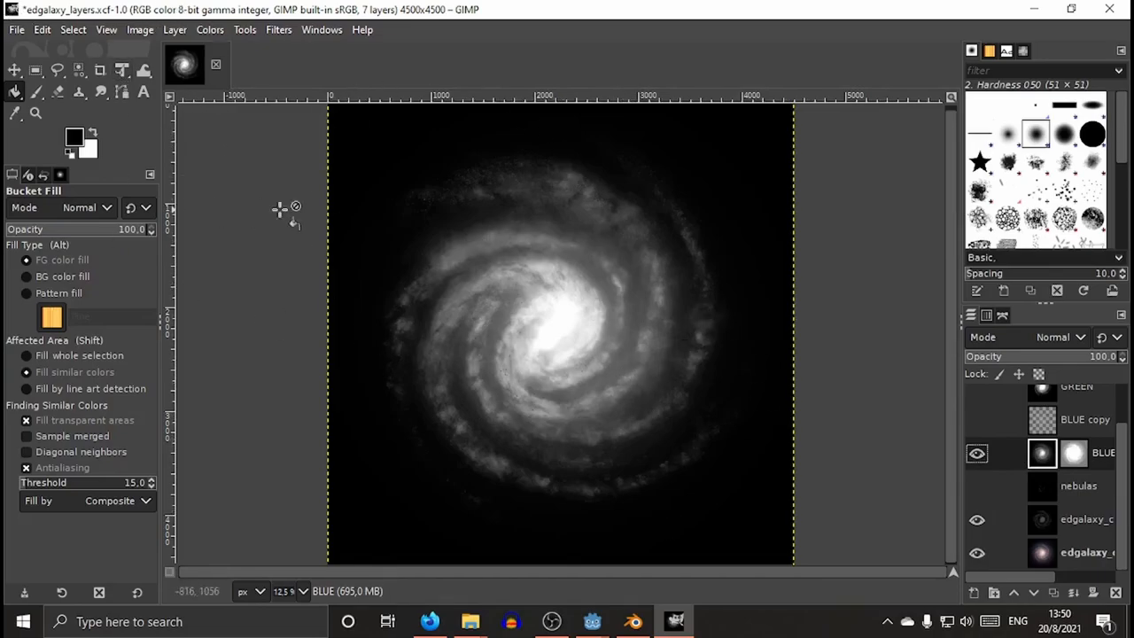
pyautogui.moveTo(531, 492)
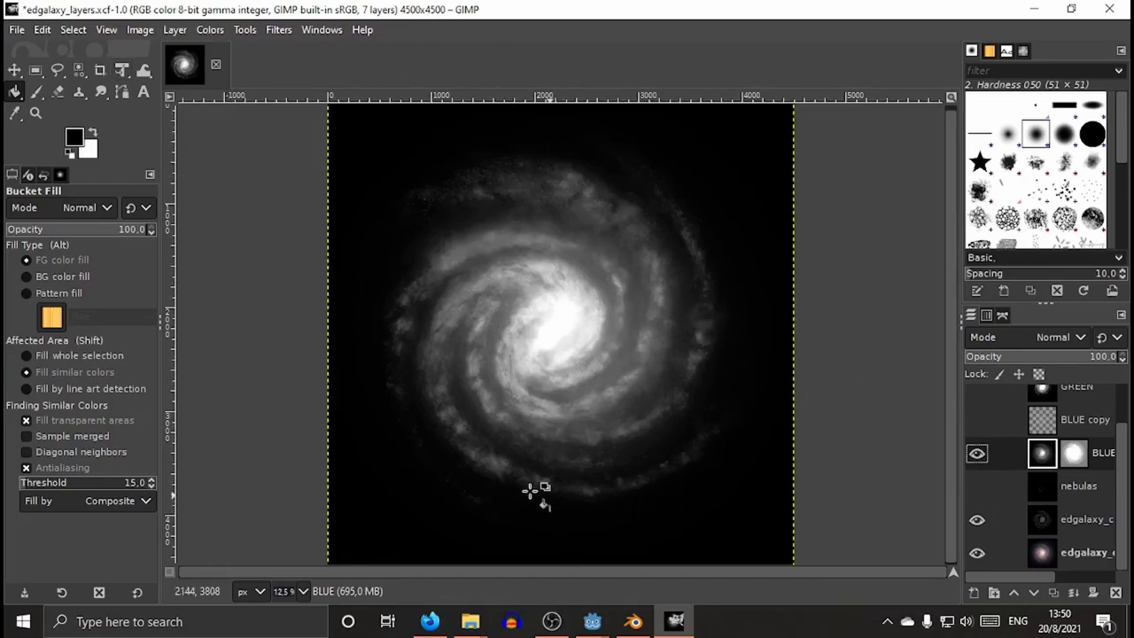
pyautogui.moveTo(663, 252)
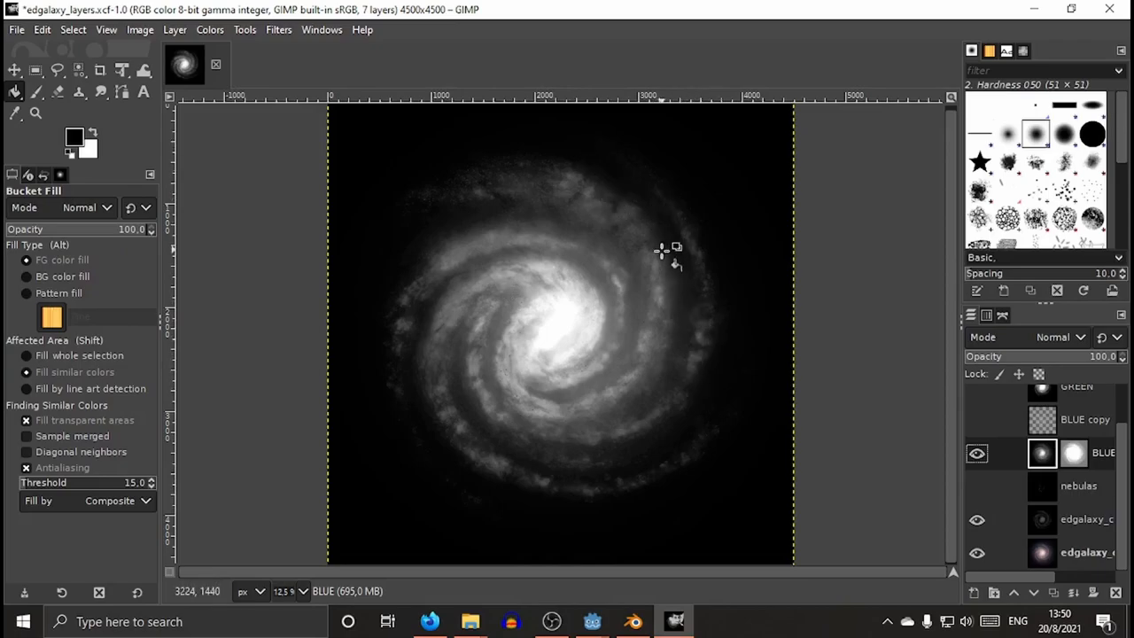
pyautogui.moveTo(560, 426)
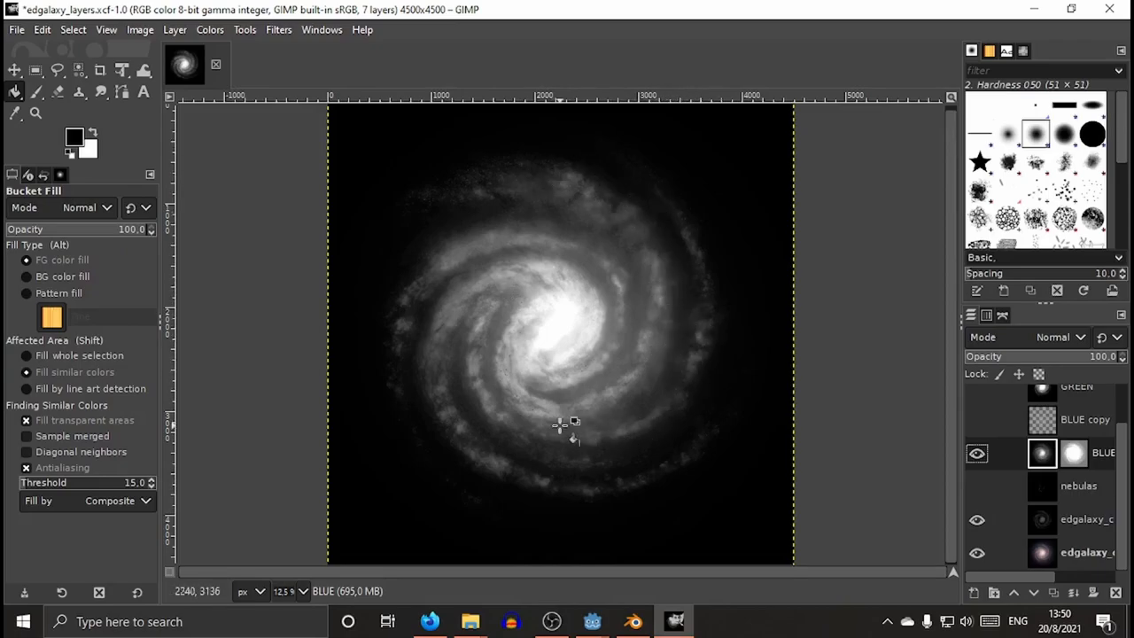
pyautogui.moveTo(736, 315)
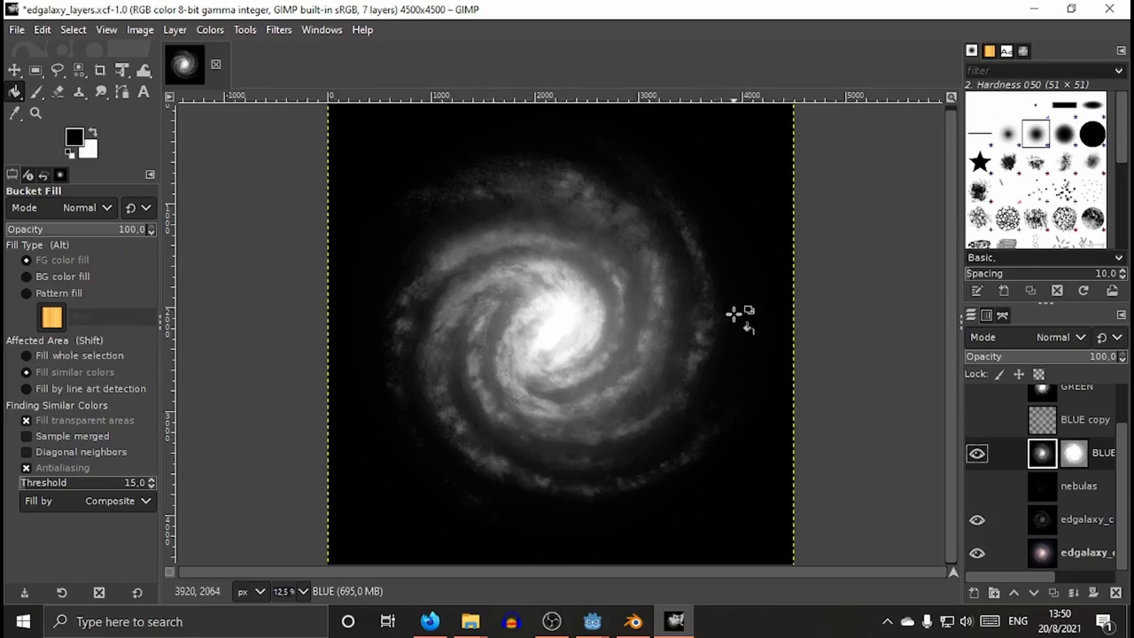
pyautogui.moveTo(588, 589)
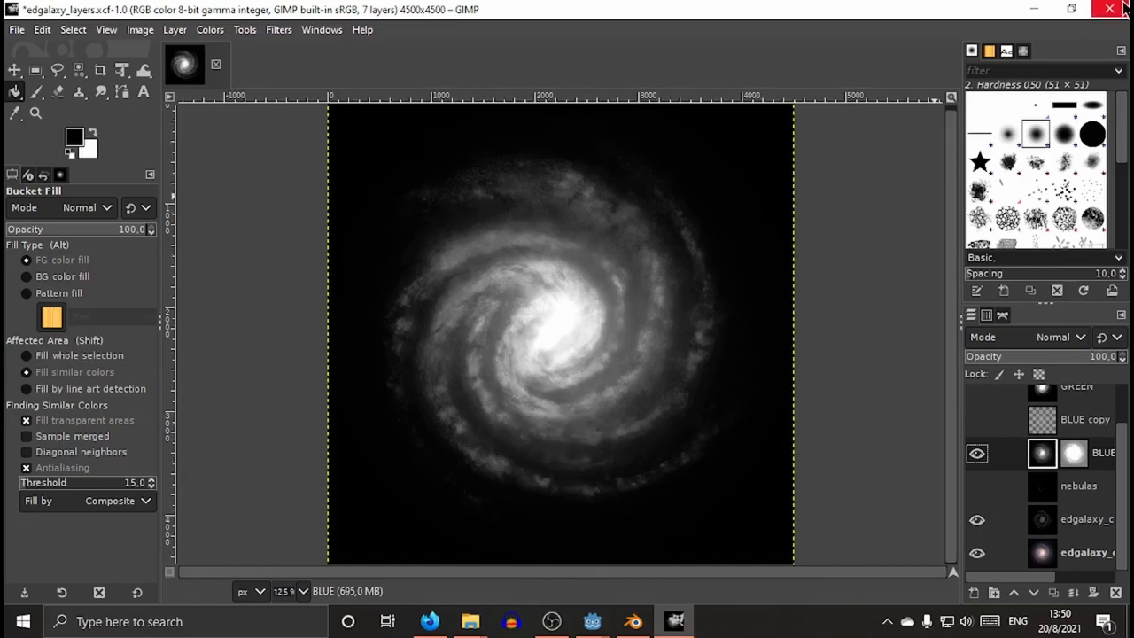
# Switch to Blender and delete the galaxy-textured plane, leaving an empty scene.
pyautogui.click(631, 620)
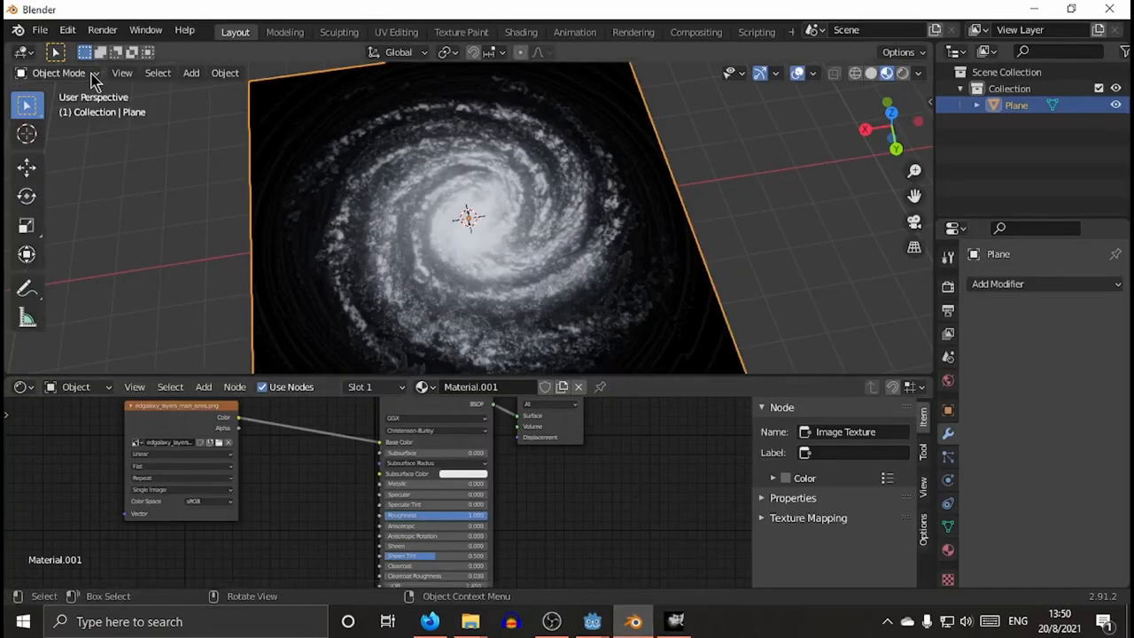
pyautogui.click(192, 73)
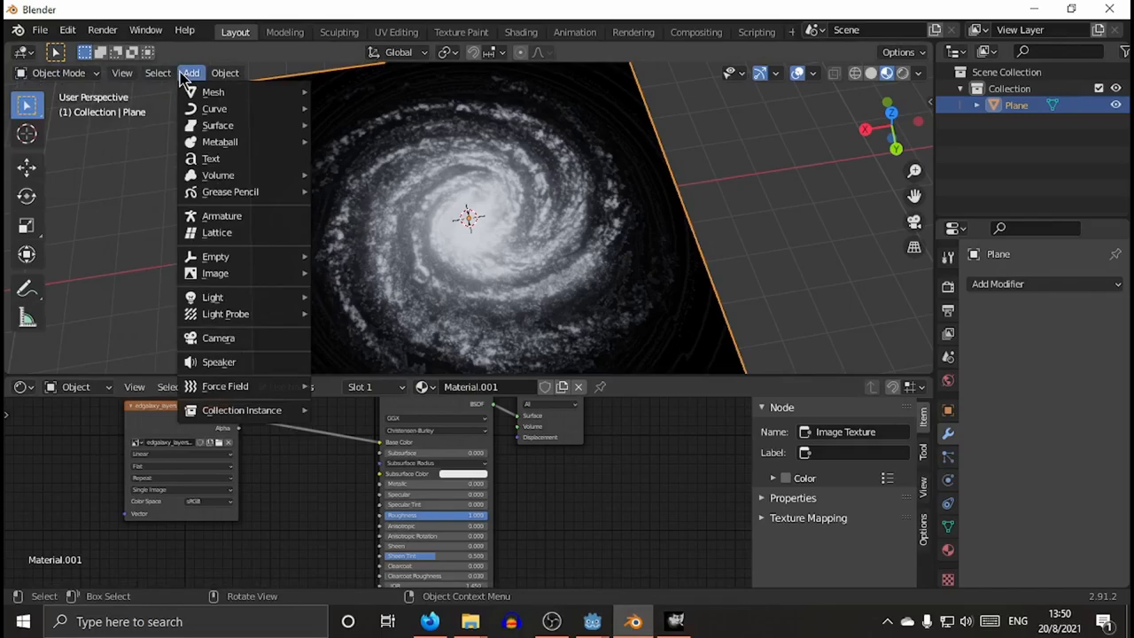
pyautogui.press('x')
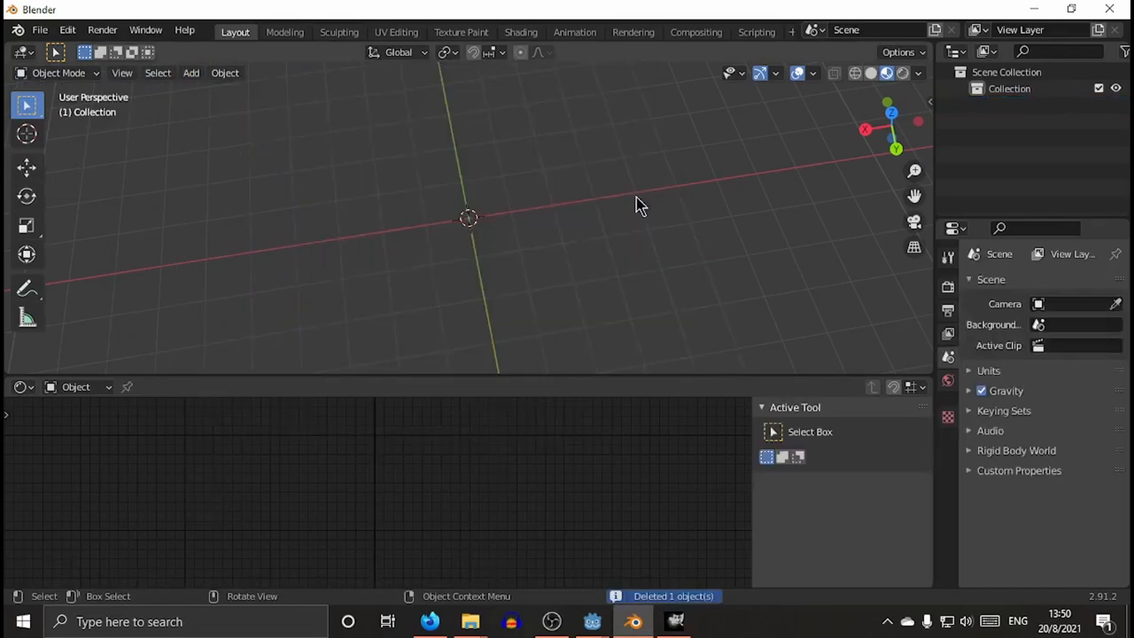
pyautogui.moveTo(120, 73)
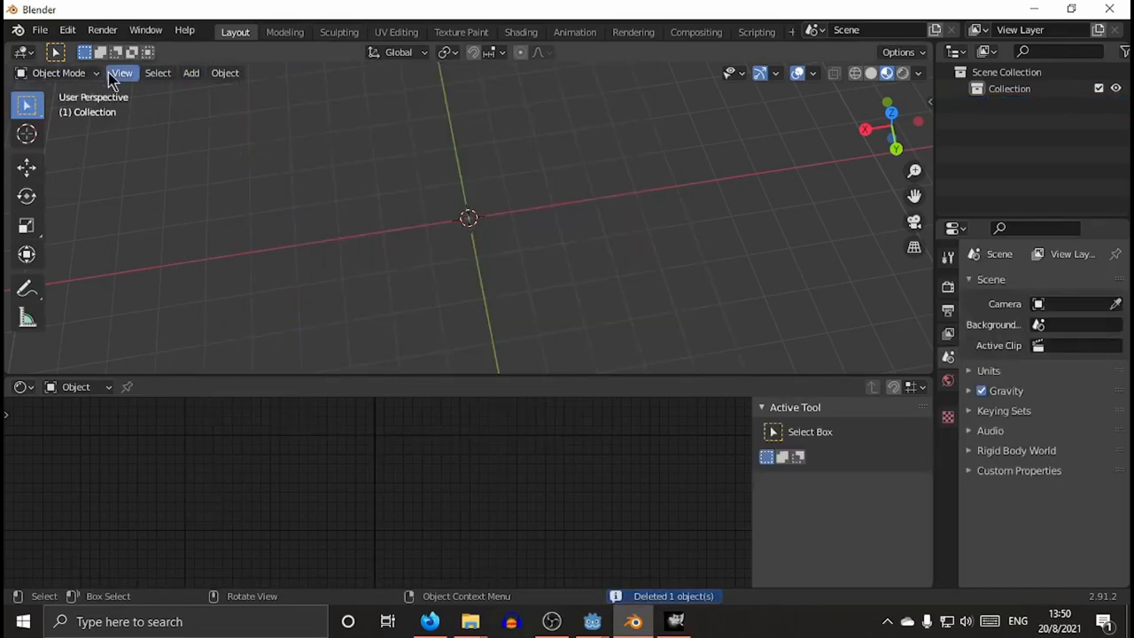
# Add a new 10 m mesh plane at the world origin.
pyautogui.click(191, 72)
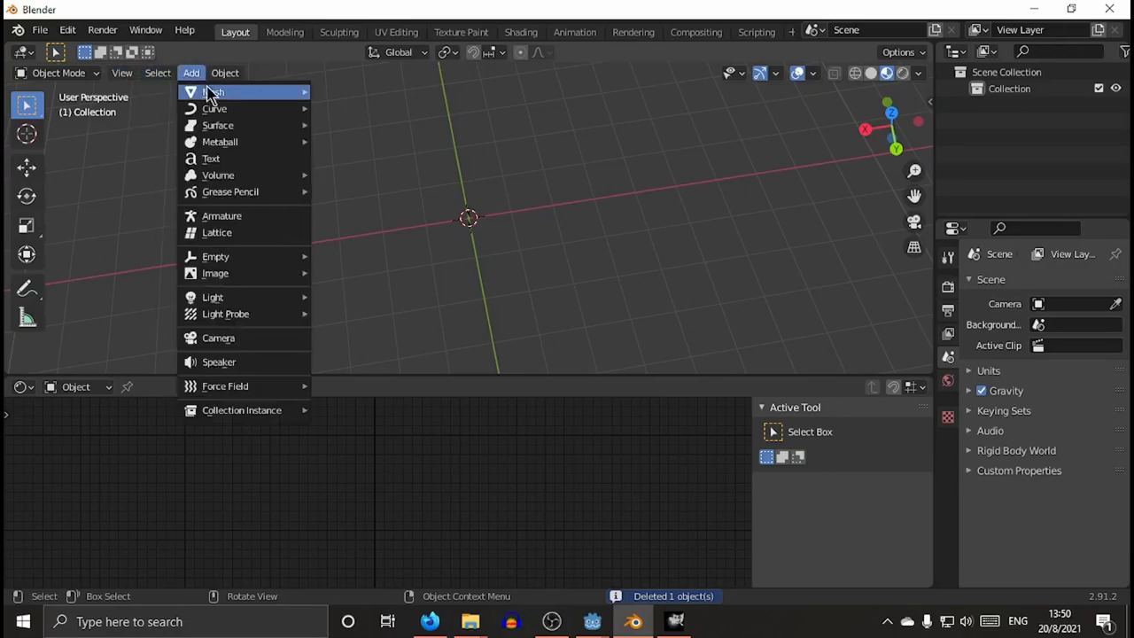
pyautogui.click(212, 92)
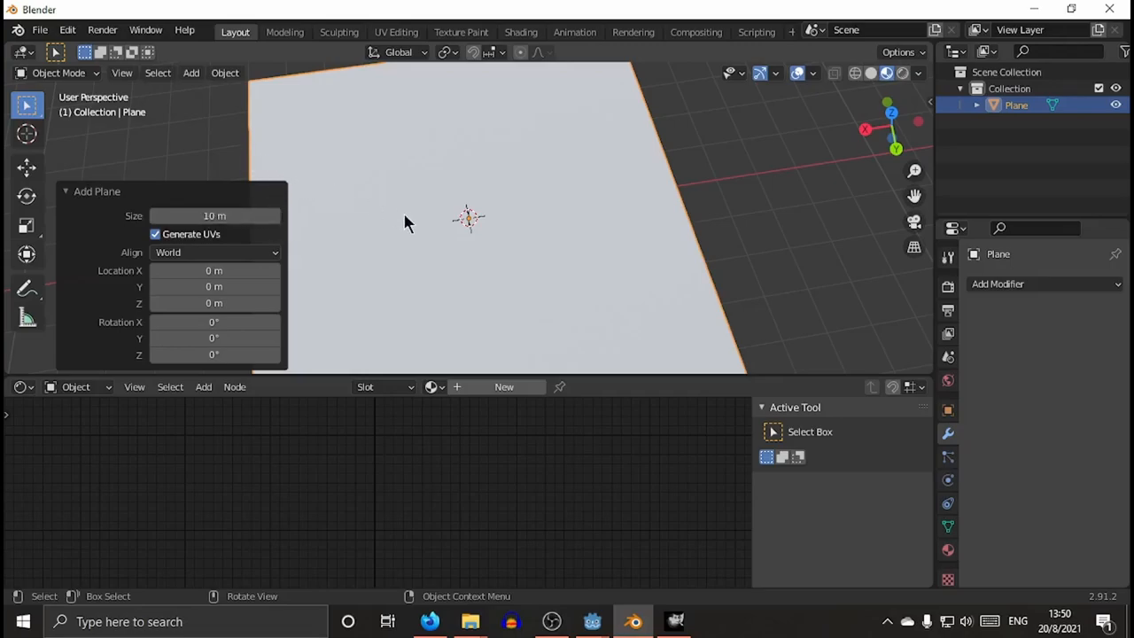
pyautogui.moveTo(186, 92)
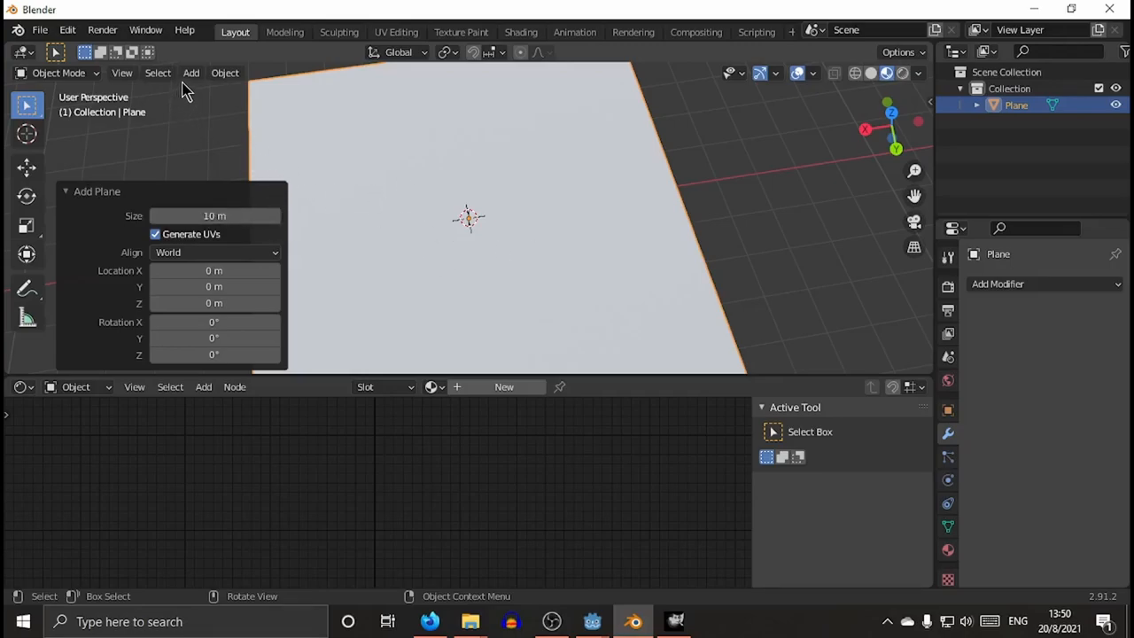
pyautogui.moveTo(262, 133)
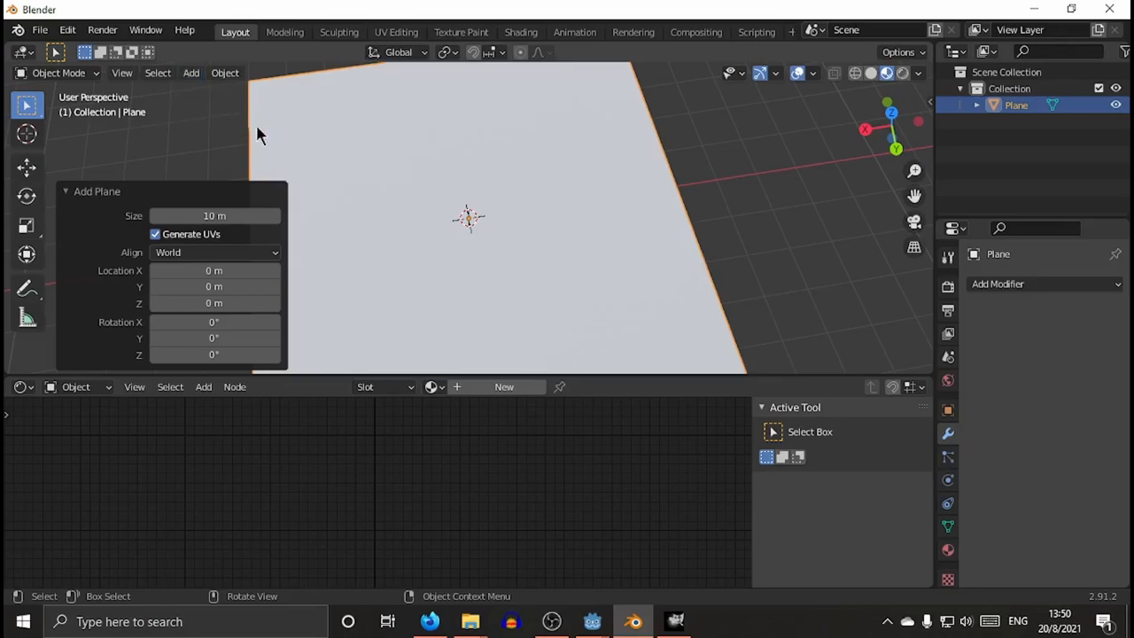
pyautogui.moveTo(439, 220)
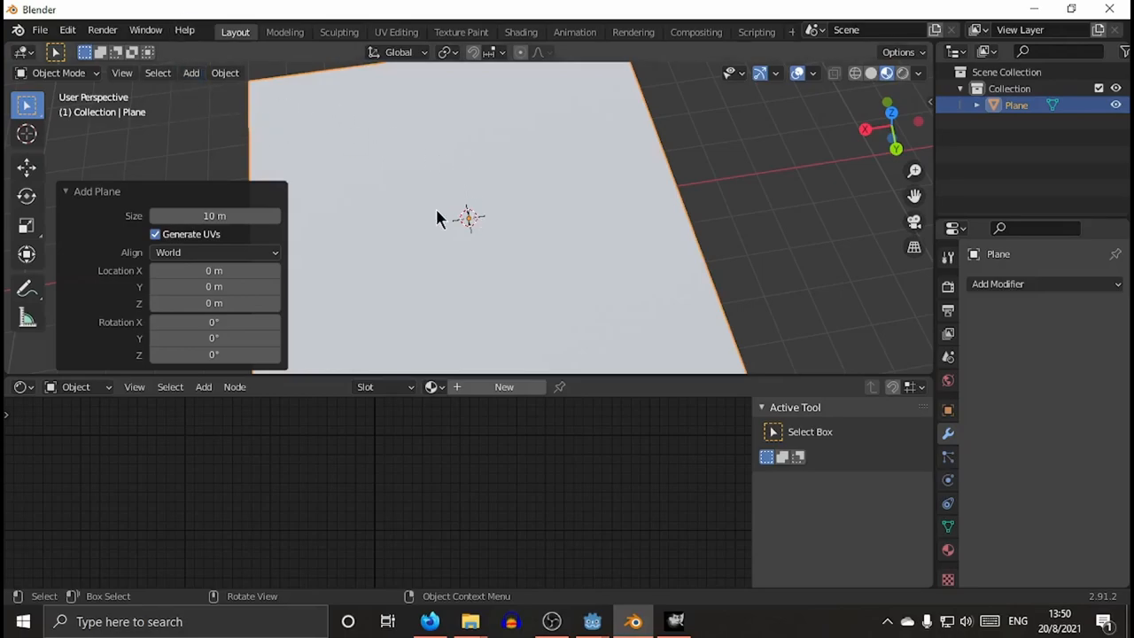
pyautogui.click(58, 73)
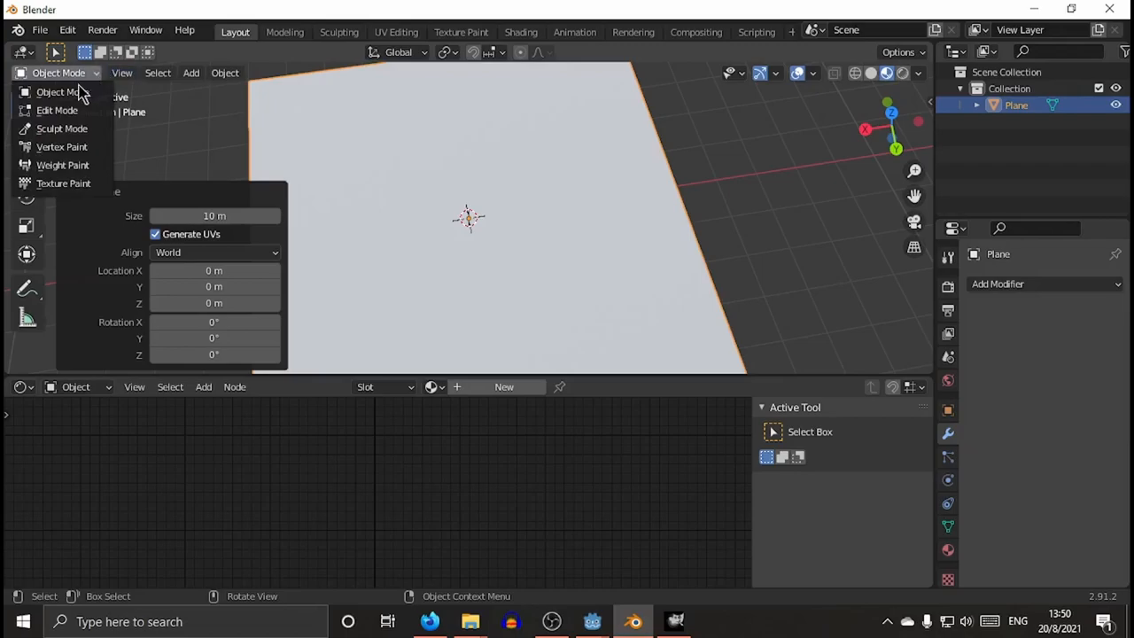
# In Edit Mode subdivide the plane's edges three times into a dense grid, then return to Object Mode.
pyautogui.click(57, 110)
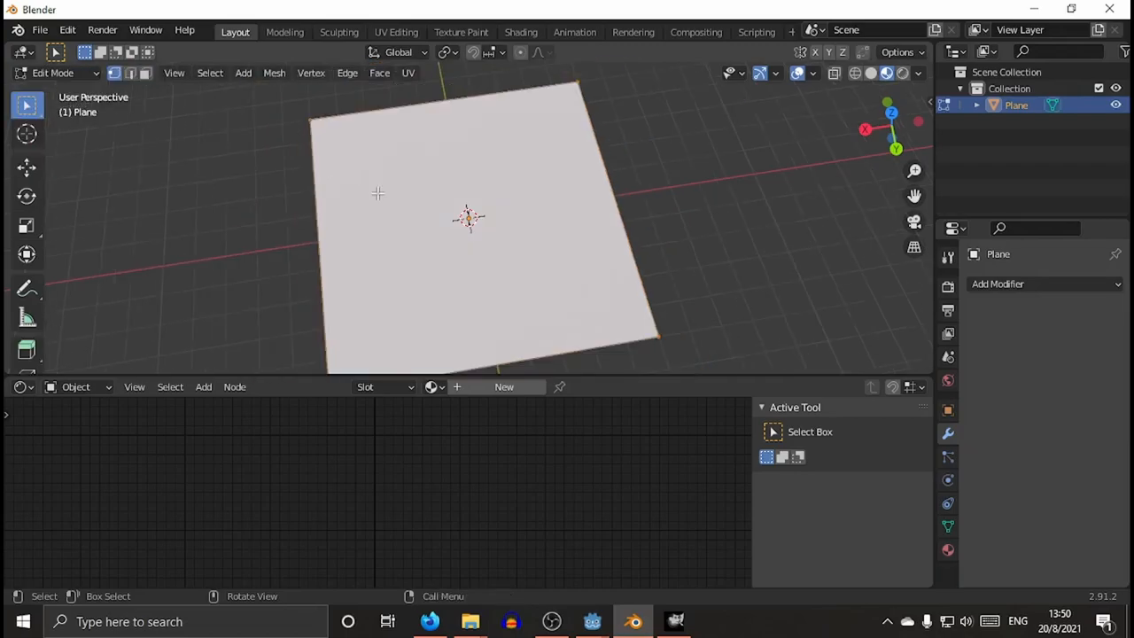
pyautogui.moveTo(312, 98)
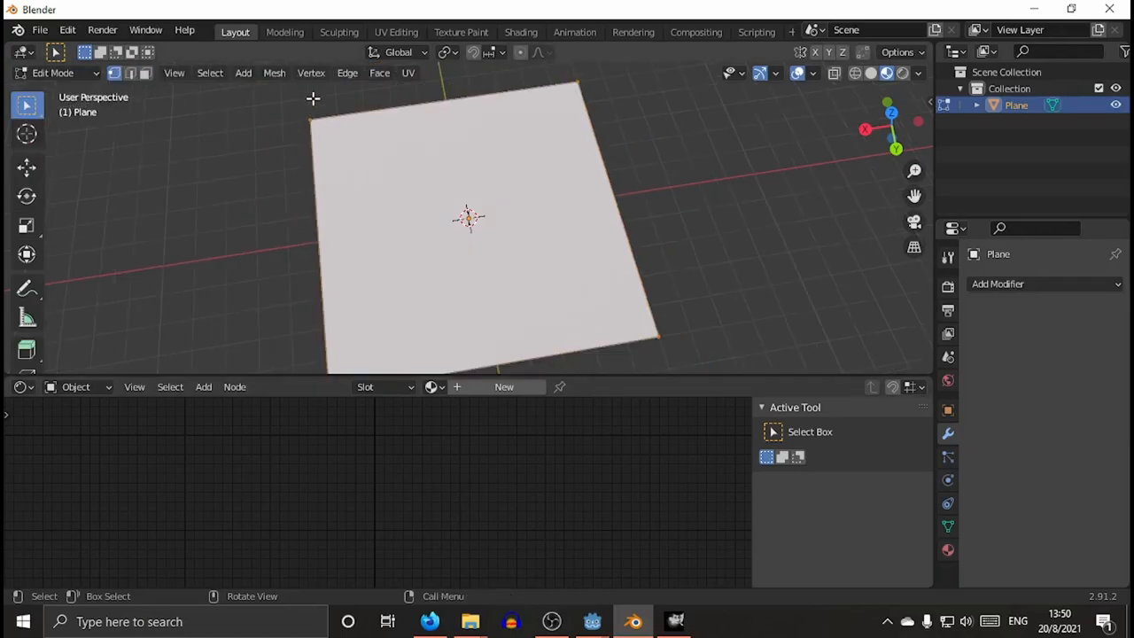
pyautogui.click(347, 73)
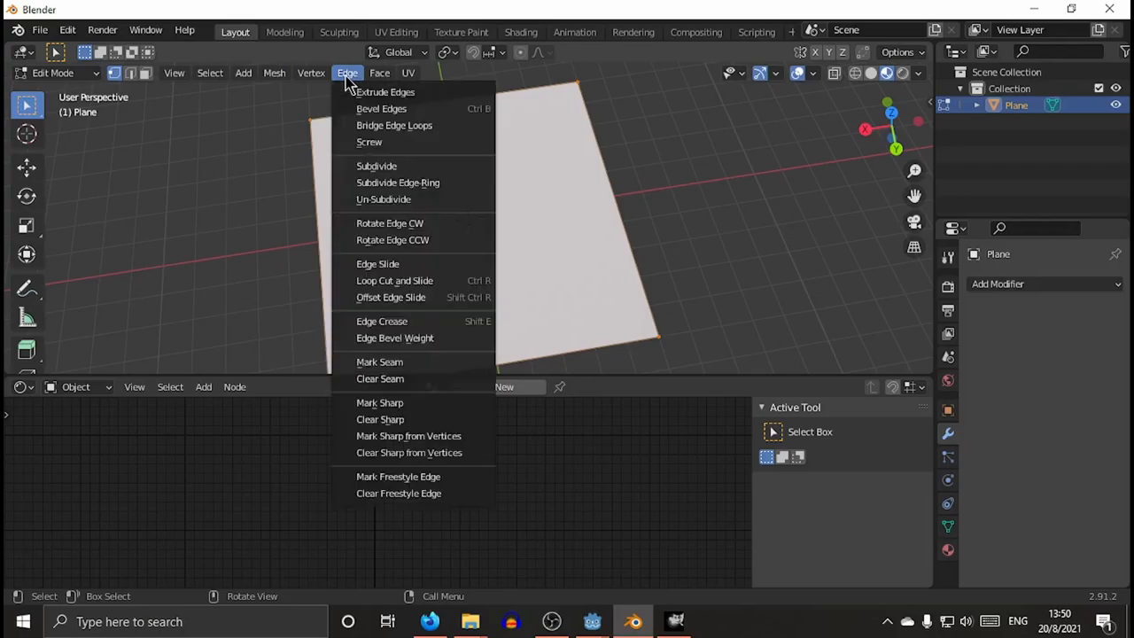
pyautogui.moveTo(384, 92)
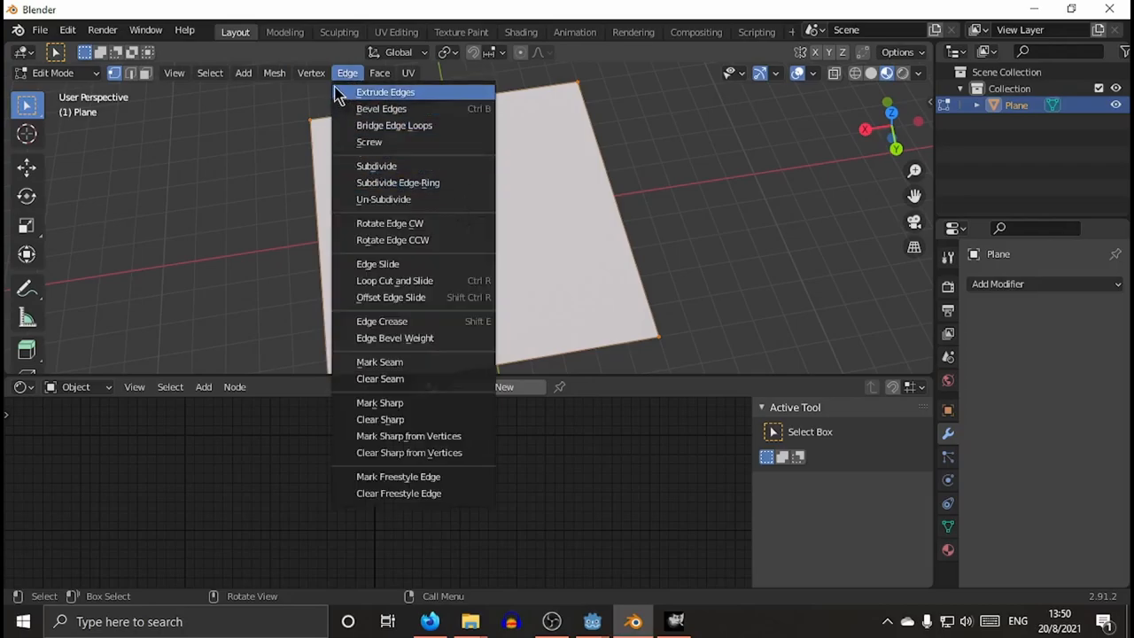
pyautogui.click(312, 73)
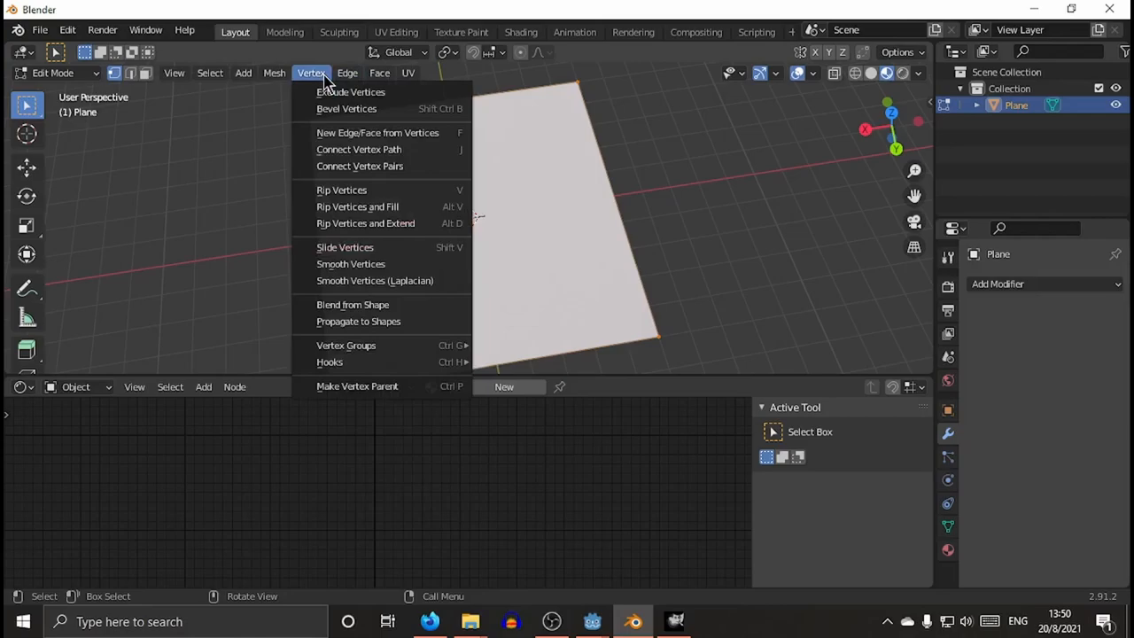
pyautogui.click(347, 72)
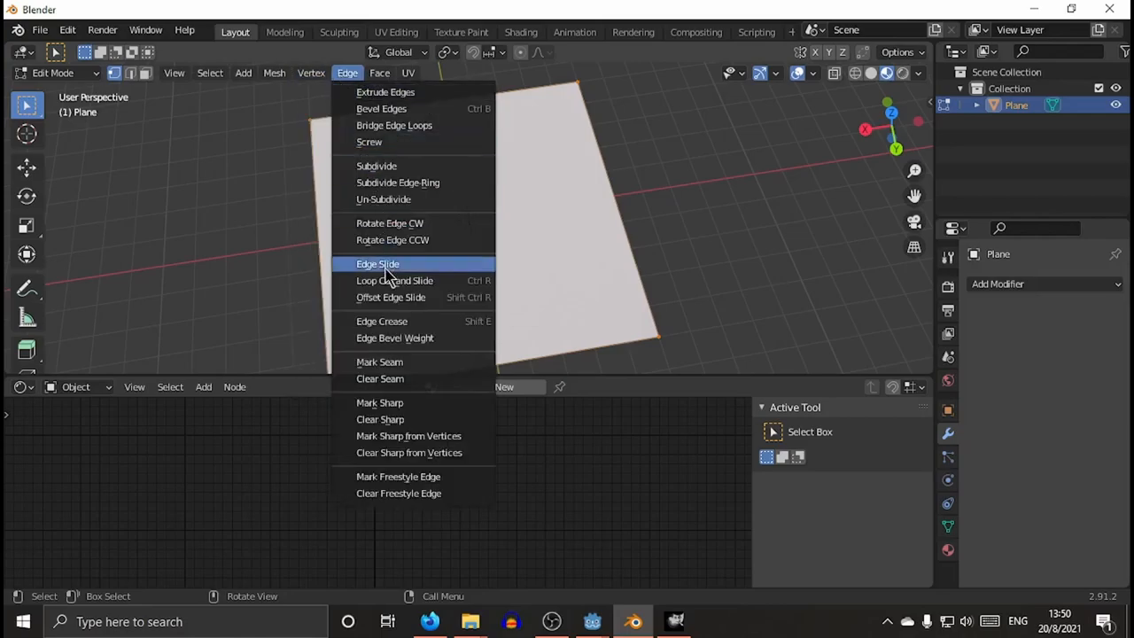
pyautogui.moveTo(392, 167)
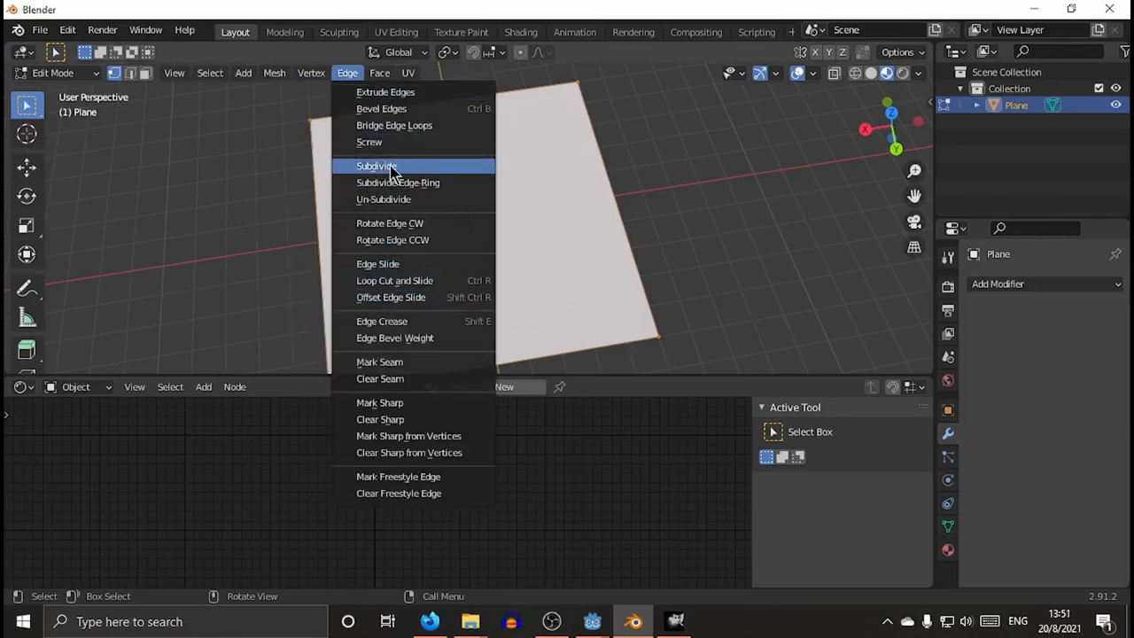
pyautogui.click(376, 167)
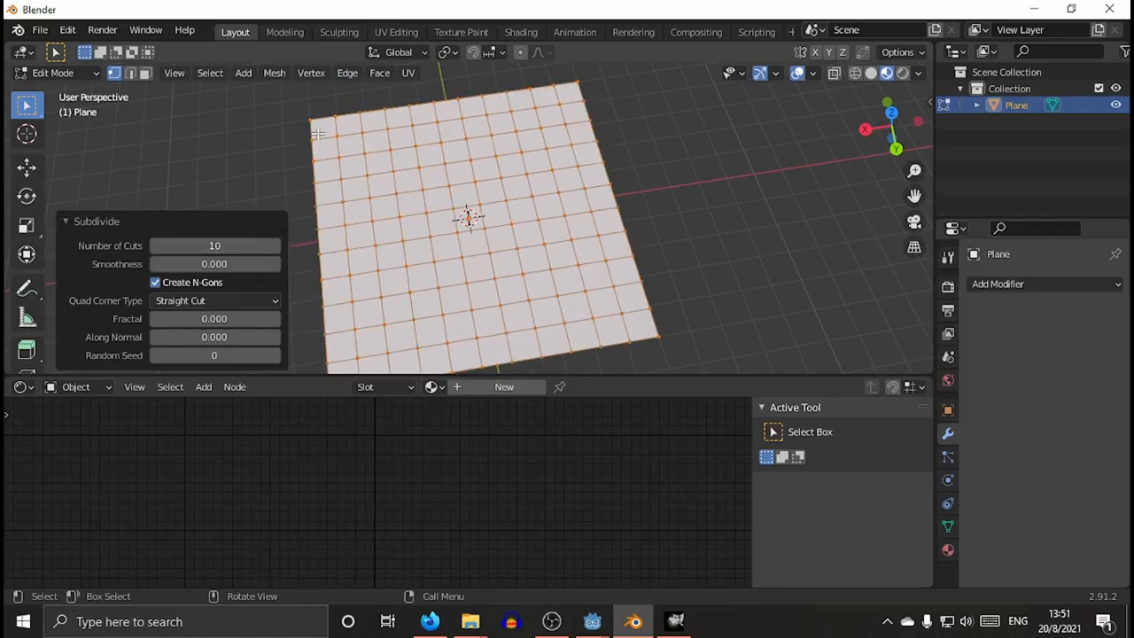
pyautogui.click(347, 73)
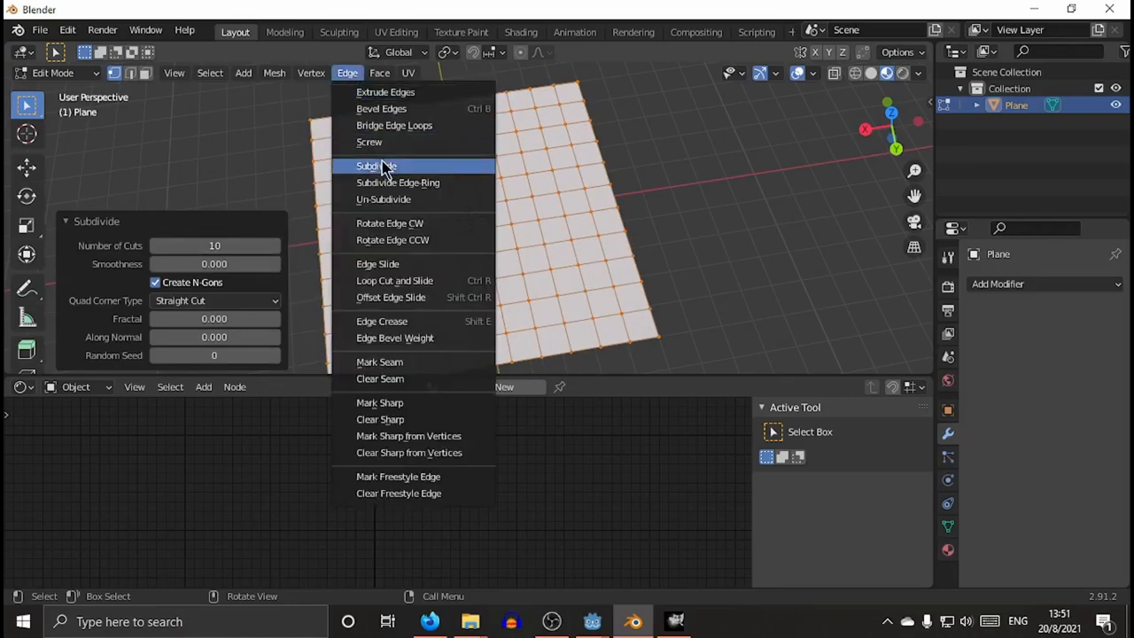
pyautogui.click(376, 167)
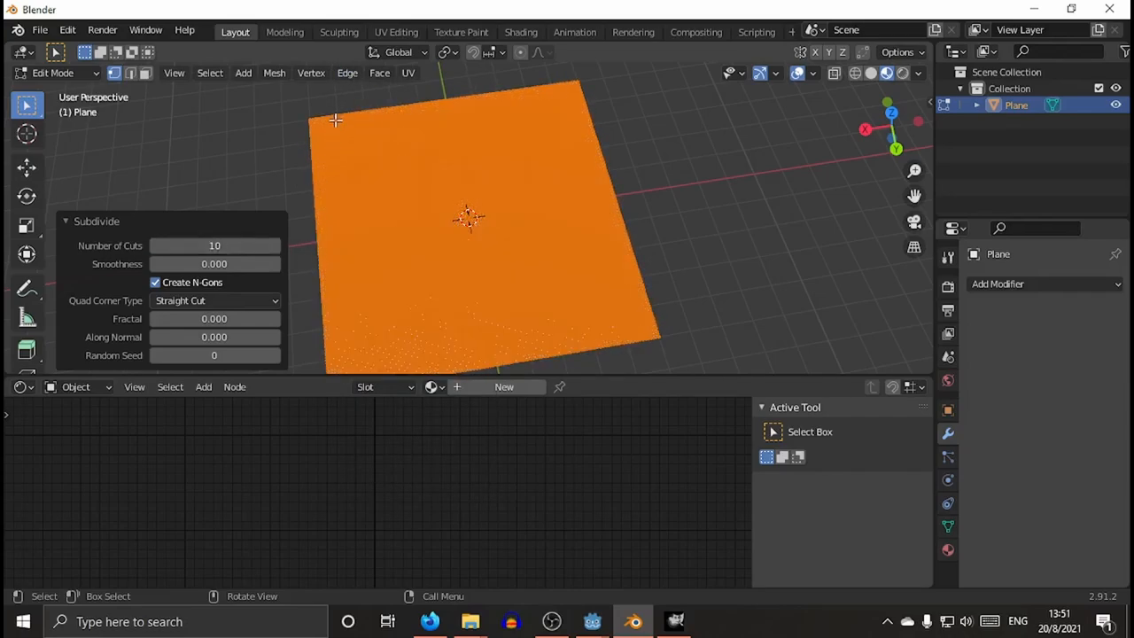
pyautogui.click(348, 73)
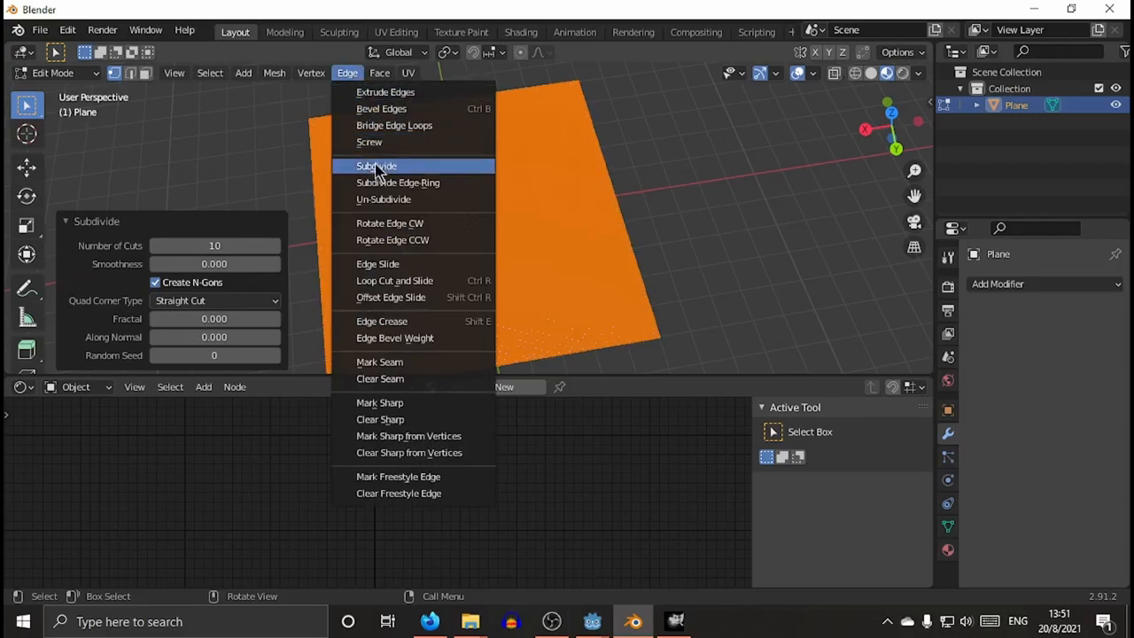
pyautogui.click(375, 166)
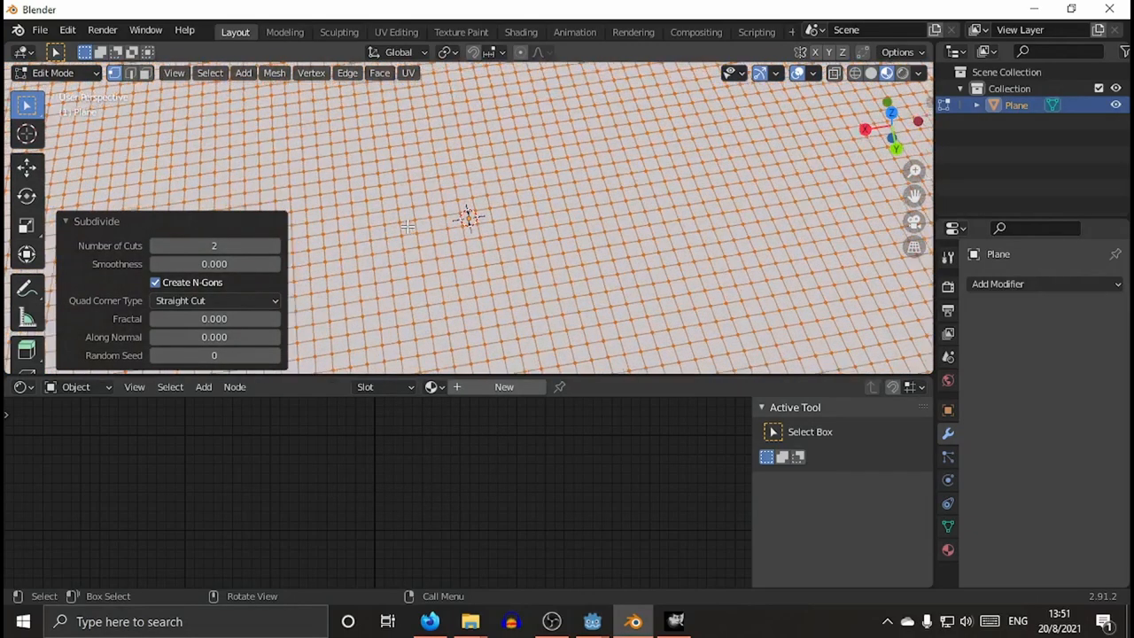
pyautogui.click(53, 73)
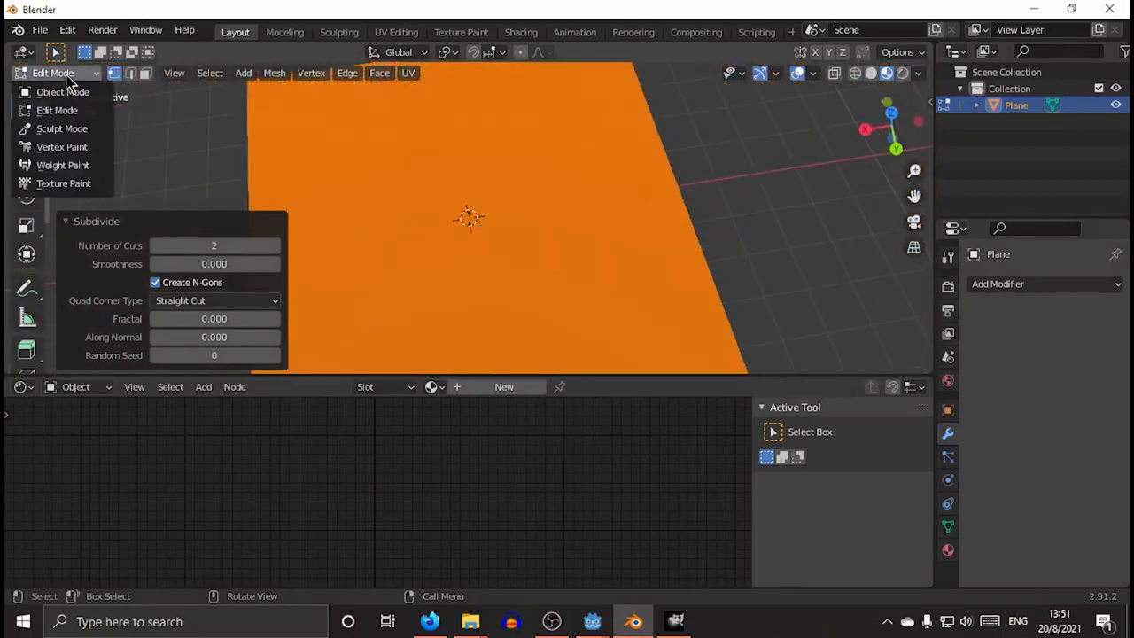
pyautogui.click(62, 92)
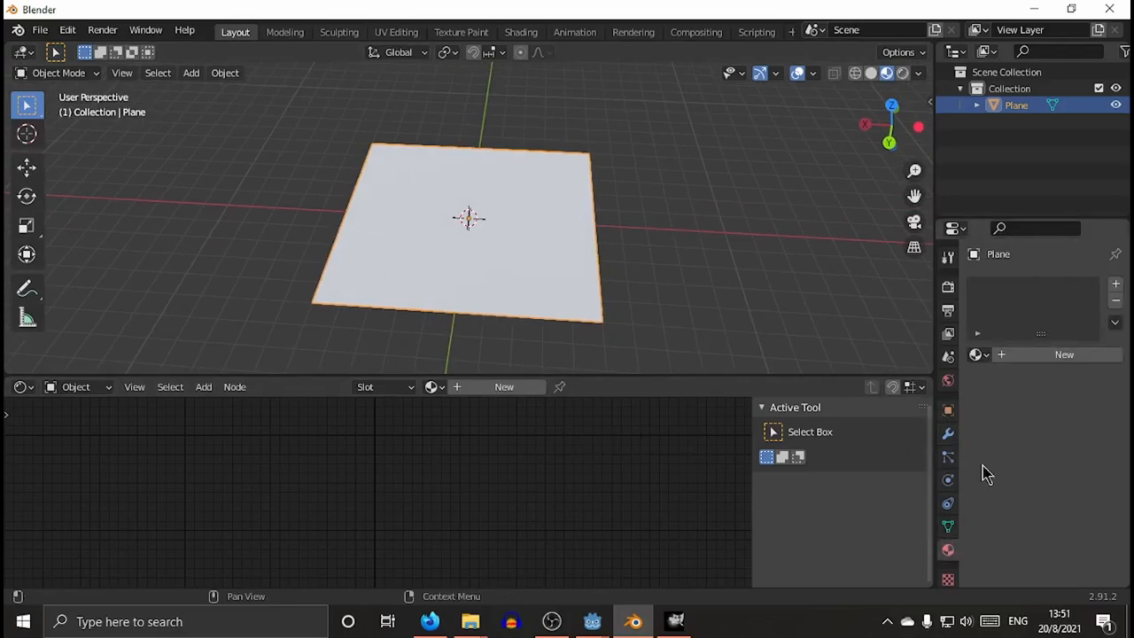
# Assign the existing material 'Material' to the plane and show its nodes in the Shader Editor.
pyautogui.click(975, 355)
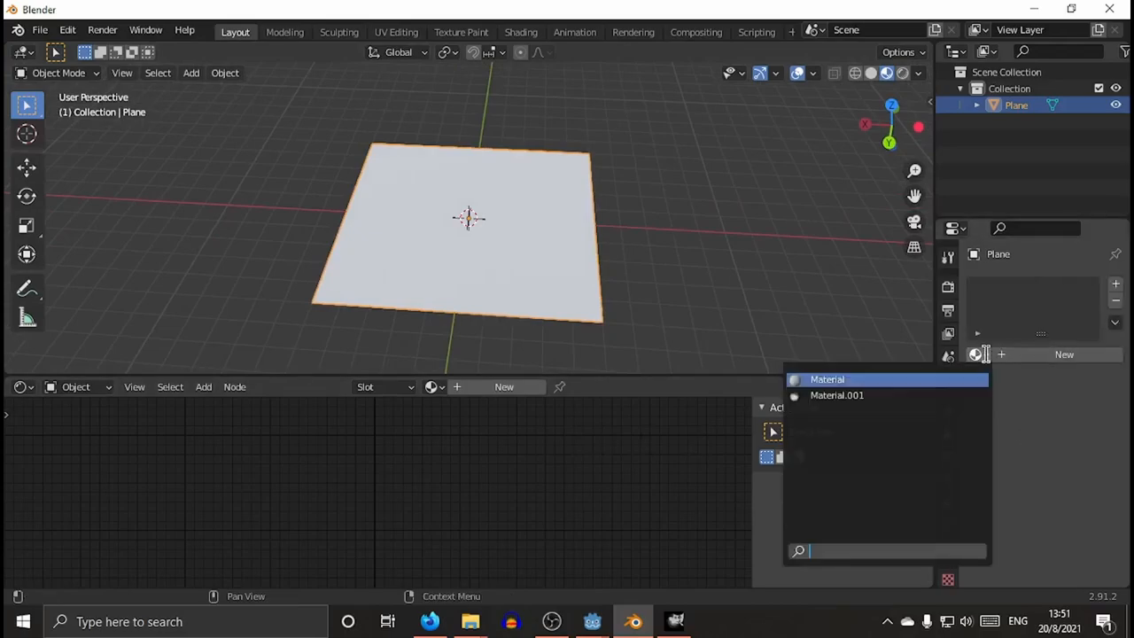
pyautogui.click(826, 380)
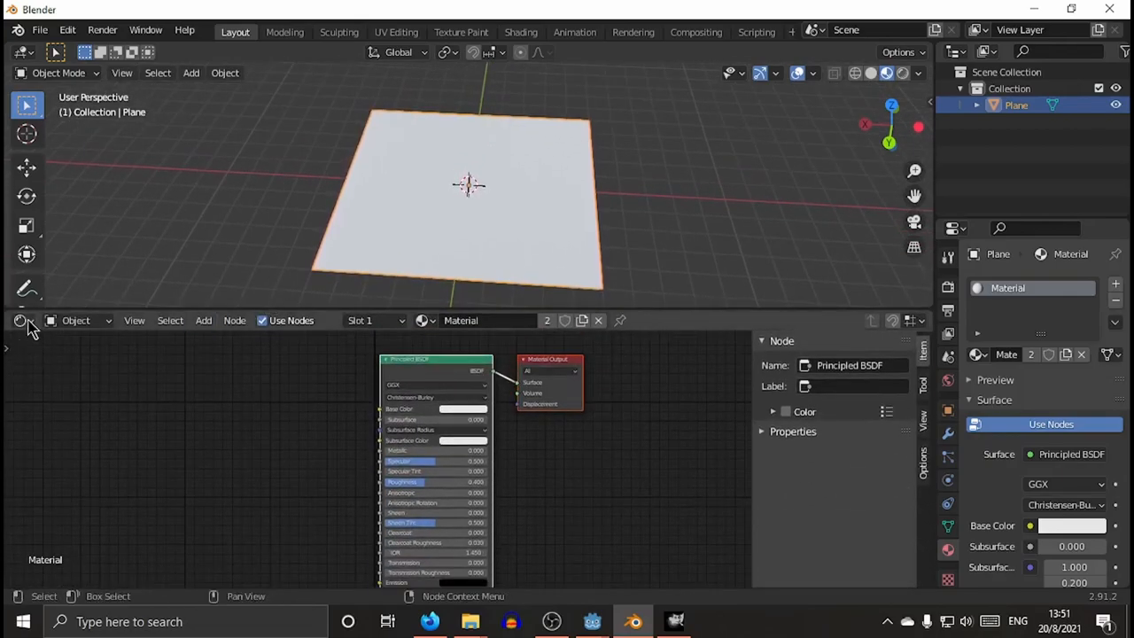
pyautogui.click(21, 319)
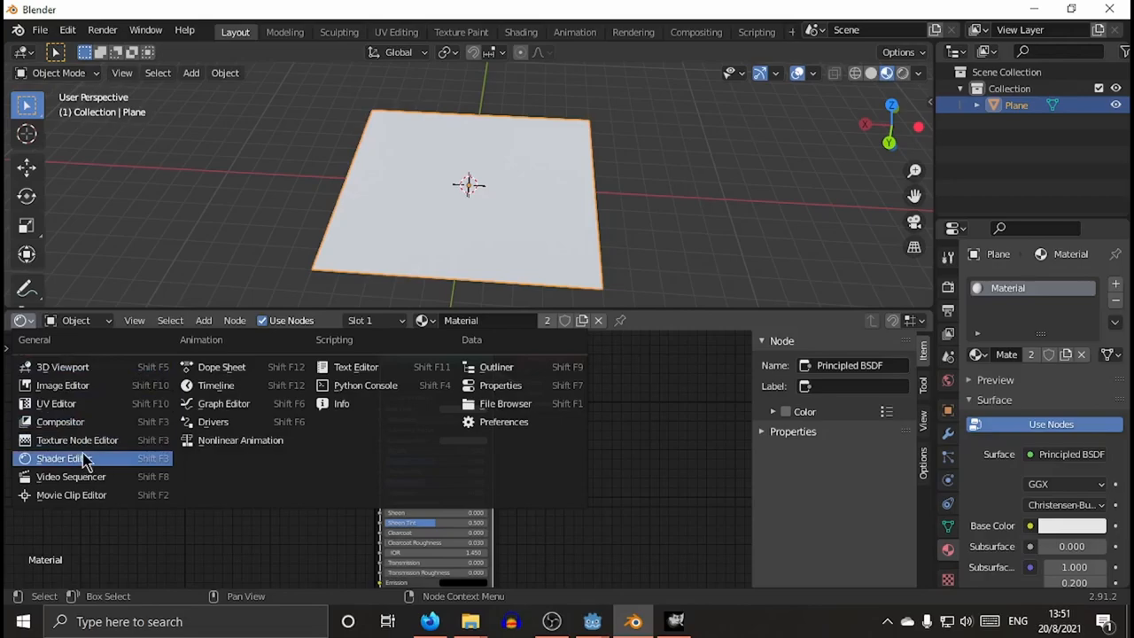
pyautogui.click(59, 457)
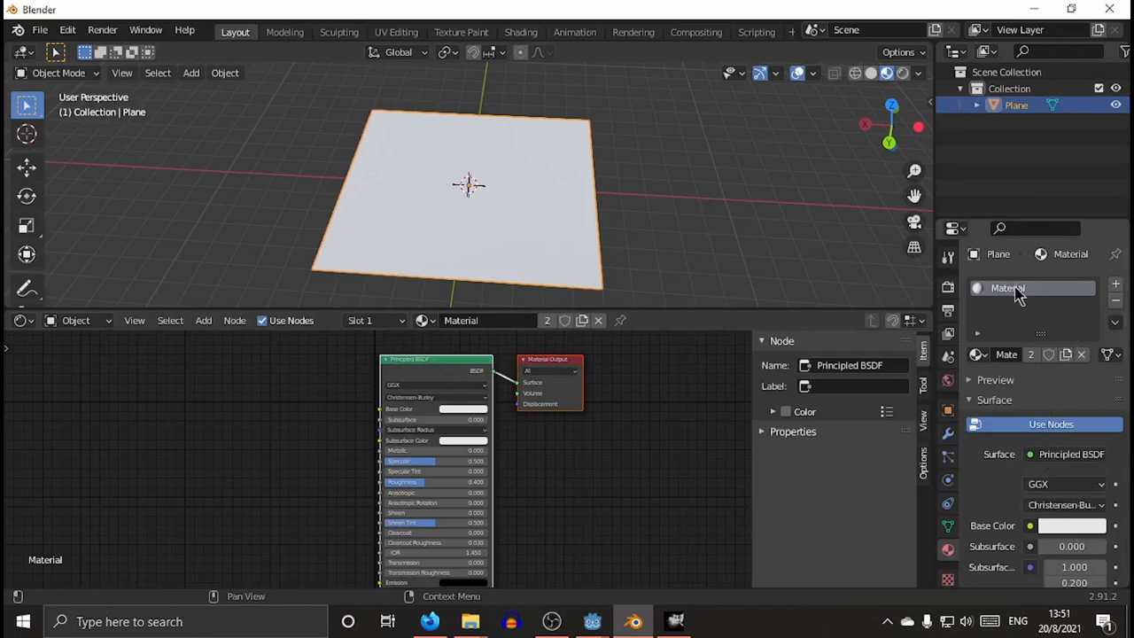
pyautogui.moveTo(209, 337)
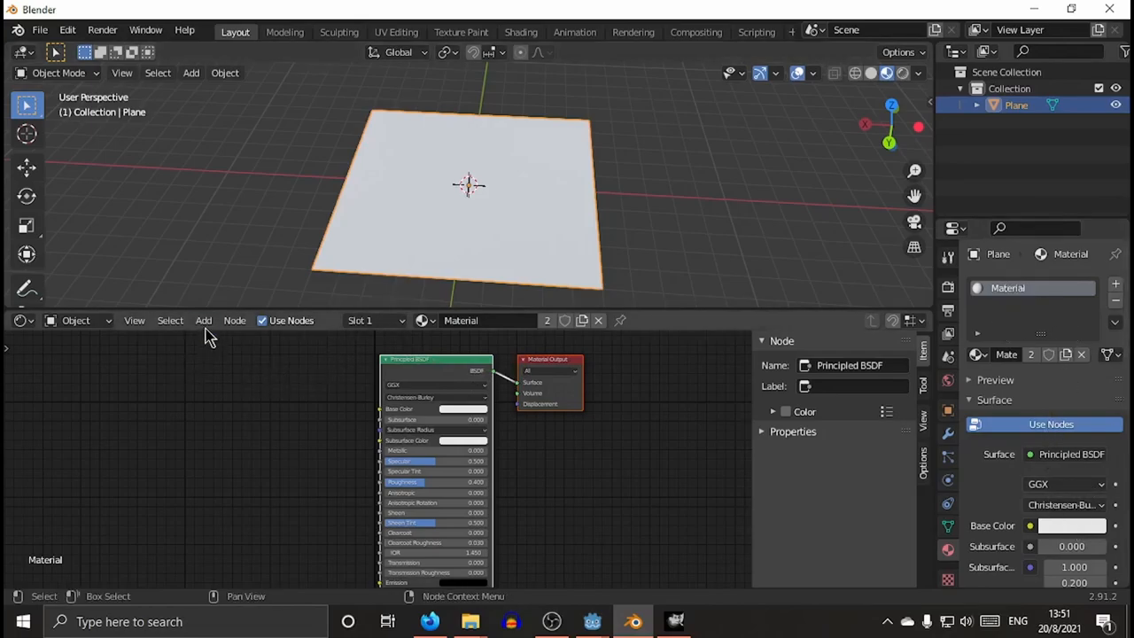
pyautogui.moveTo(204, 319)
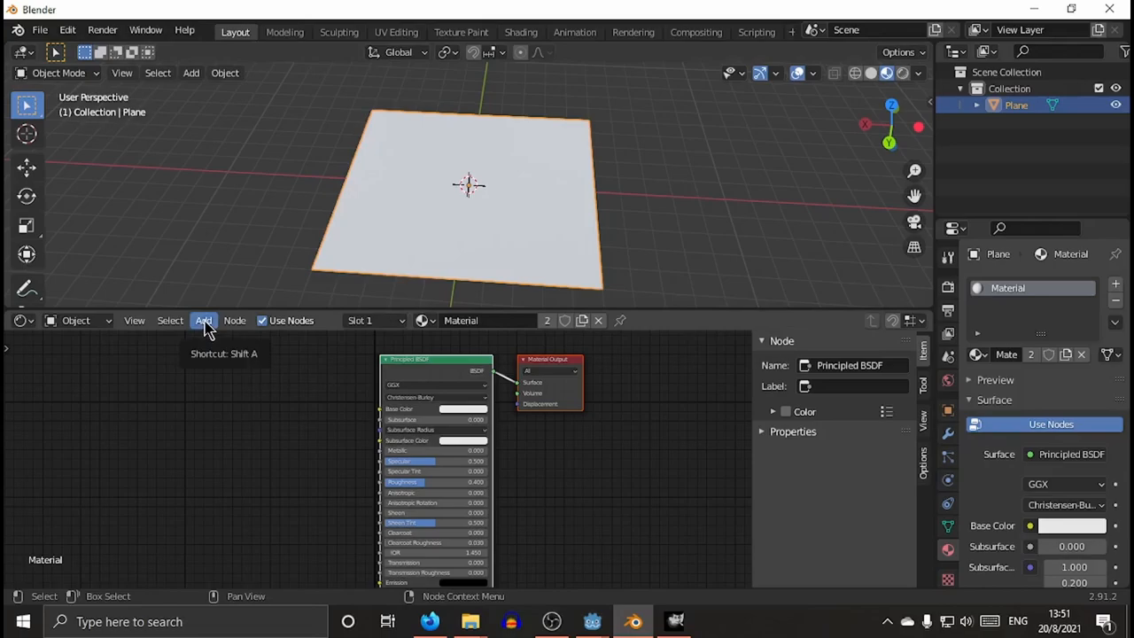
# Add an Image Texture node to the material.
pyautogui.click(234, 413)
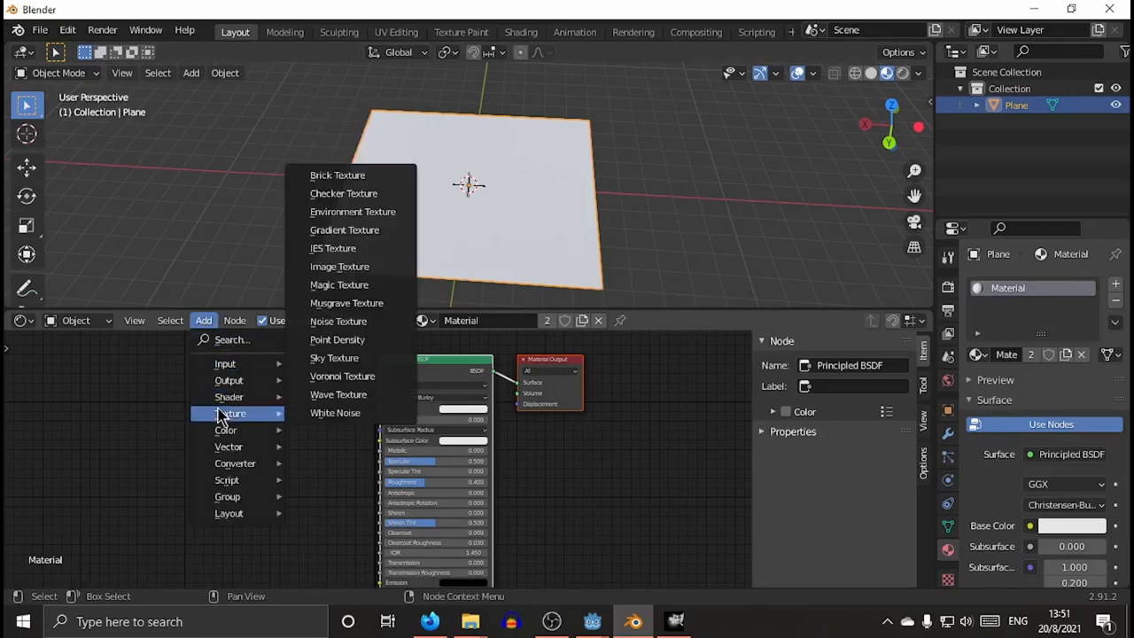
pyautogui.moveTo(339, 321)
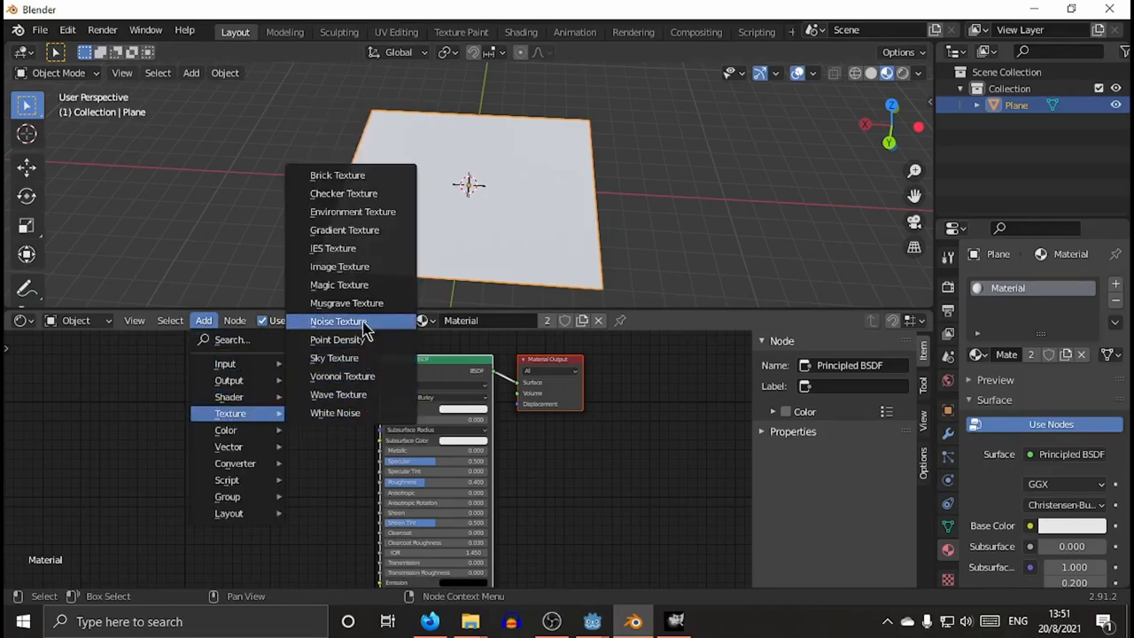
pyautogui.click(341, 266)
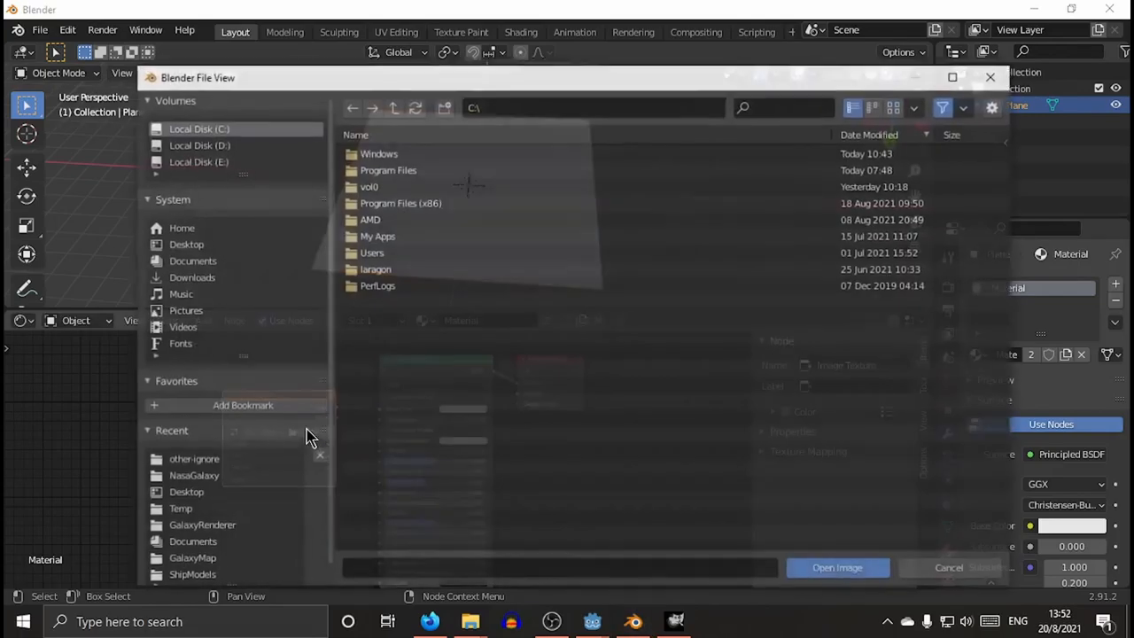
# Load the galaxy layers PNG from the other-ignore folder into the Image Texture node.
pyautogui.click(193, 457)
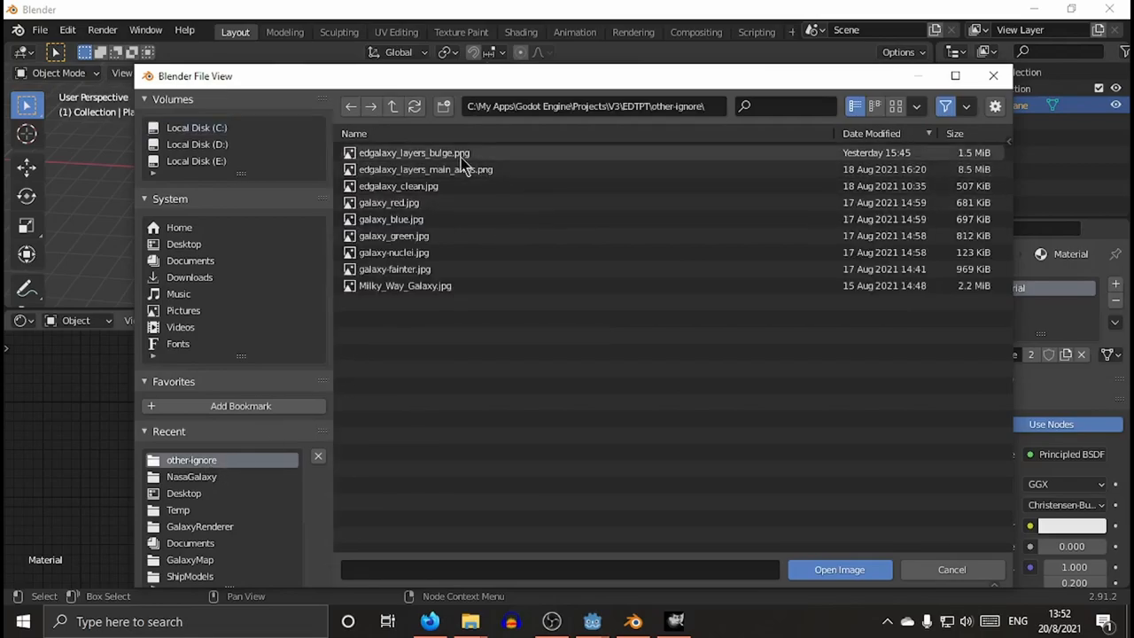
pyautogui.click(839, 569)
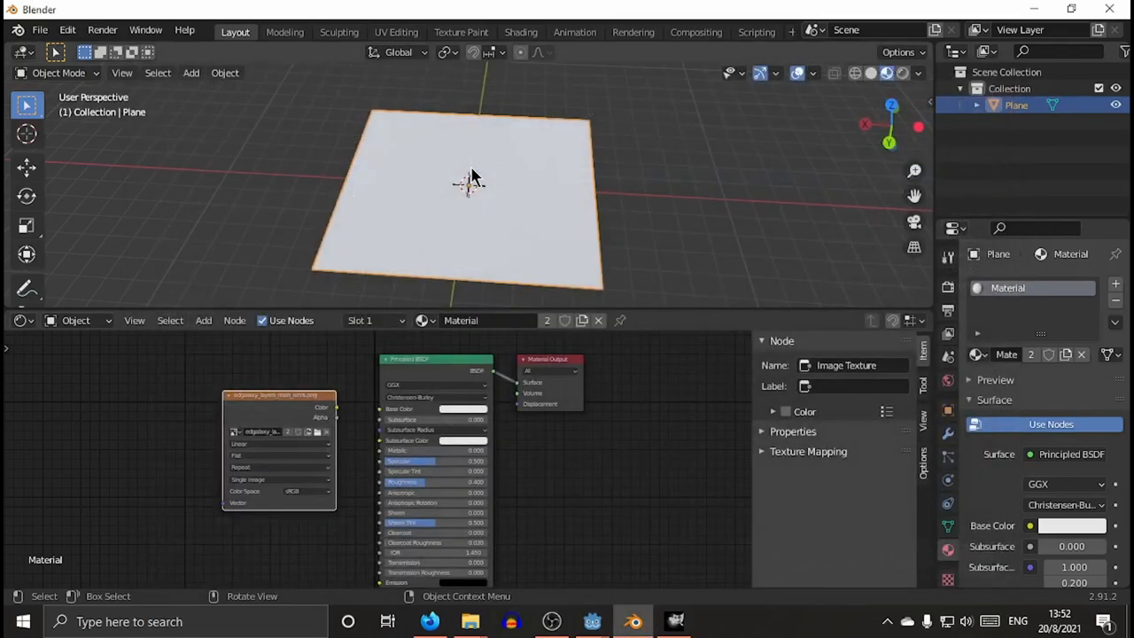
pyautogui.moveTo(340, 418)
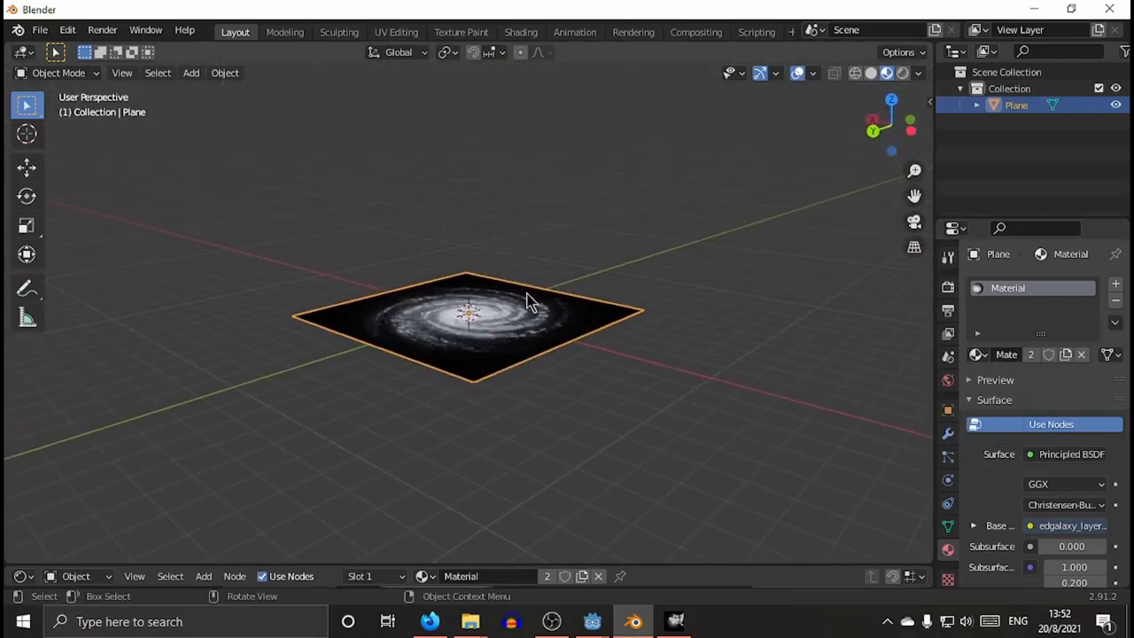
# Add a Displace deform modifier to the plane.
pyautogui.click(946, 432)
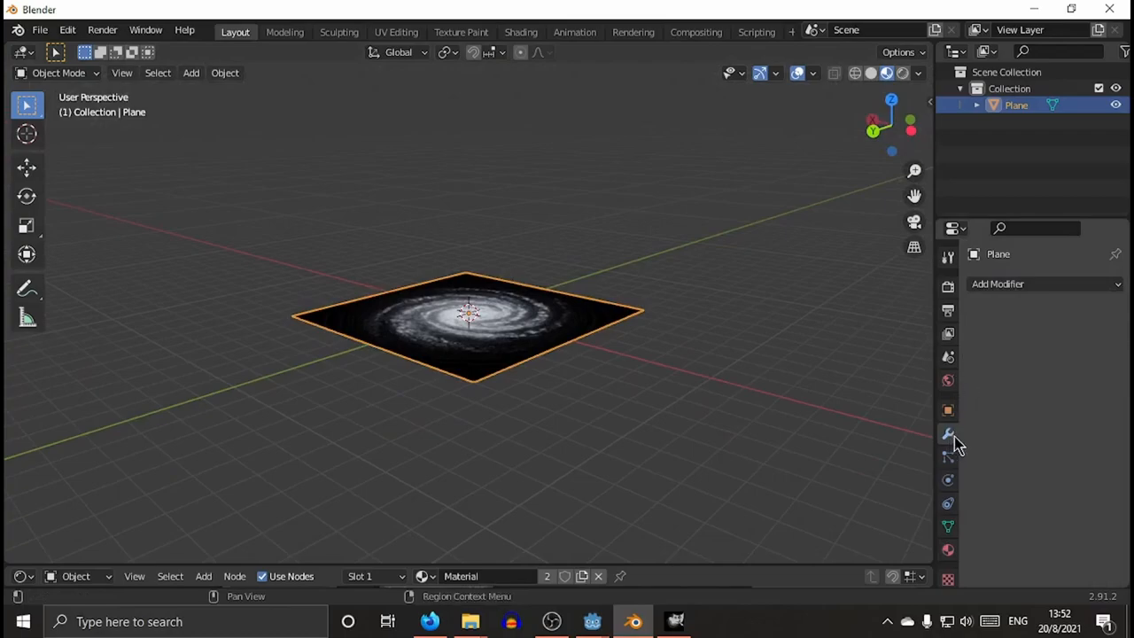
pyautogui.moveTo(992, 346)
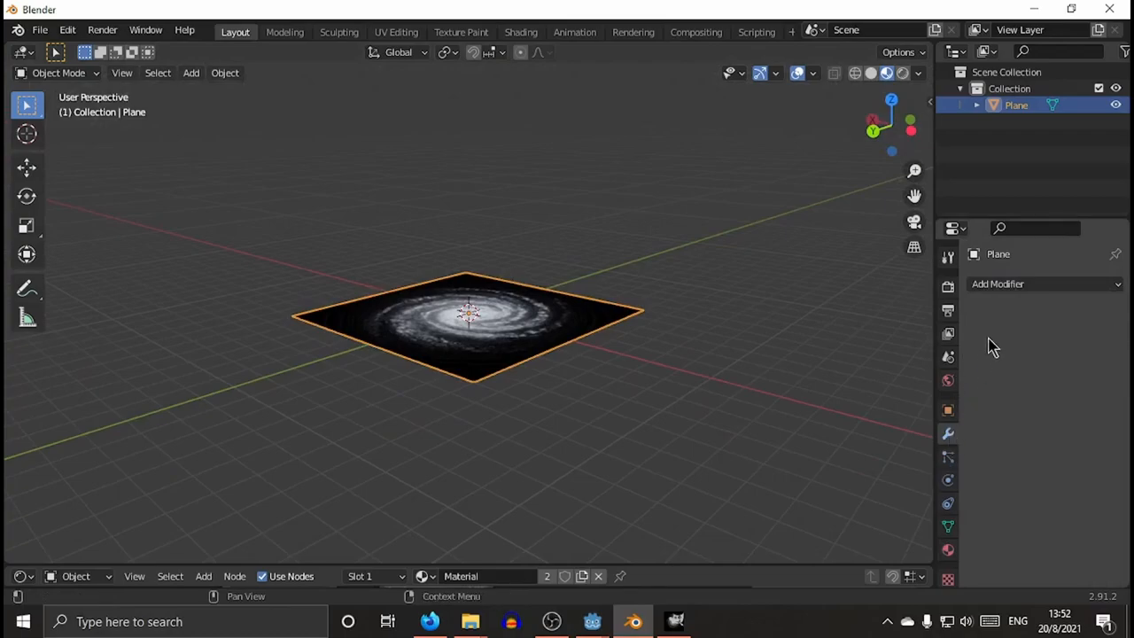
pyautogui.click(1046, 284)
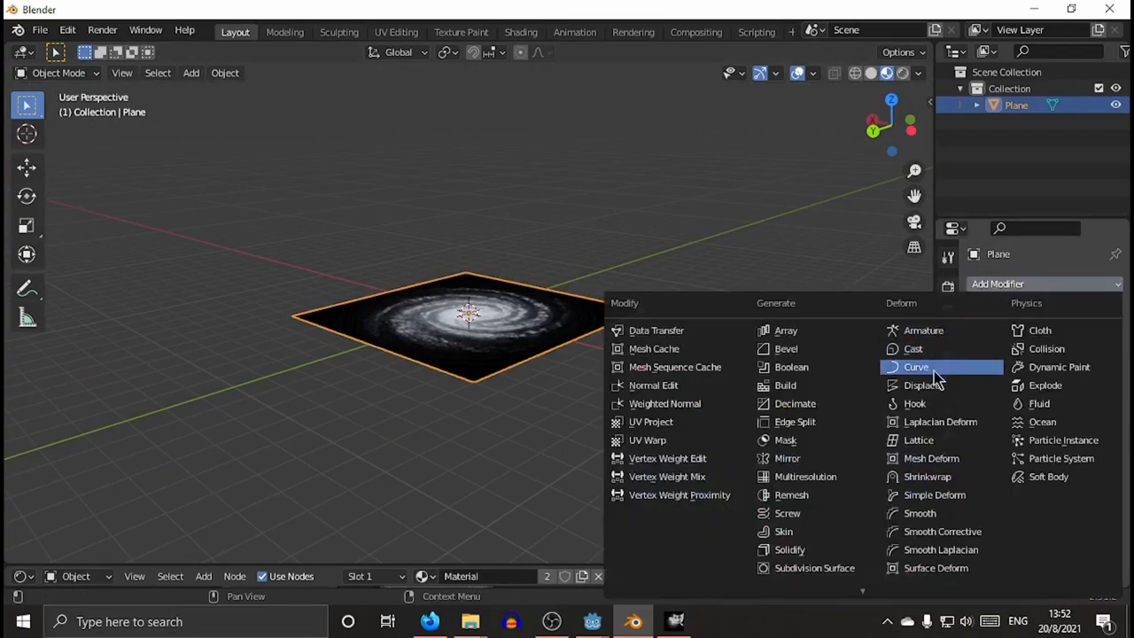
pyautogui.click(921, 384)
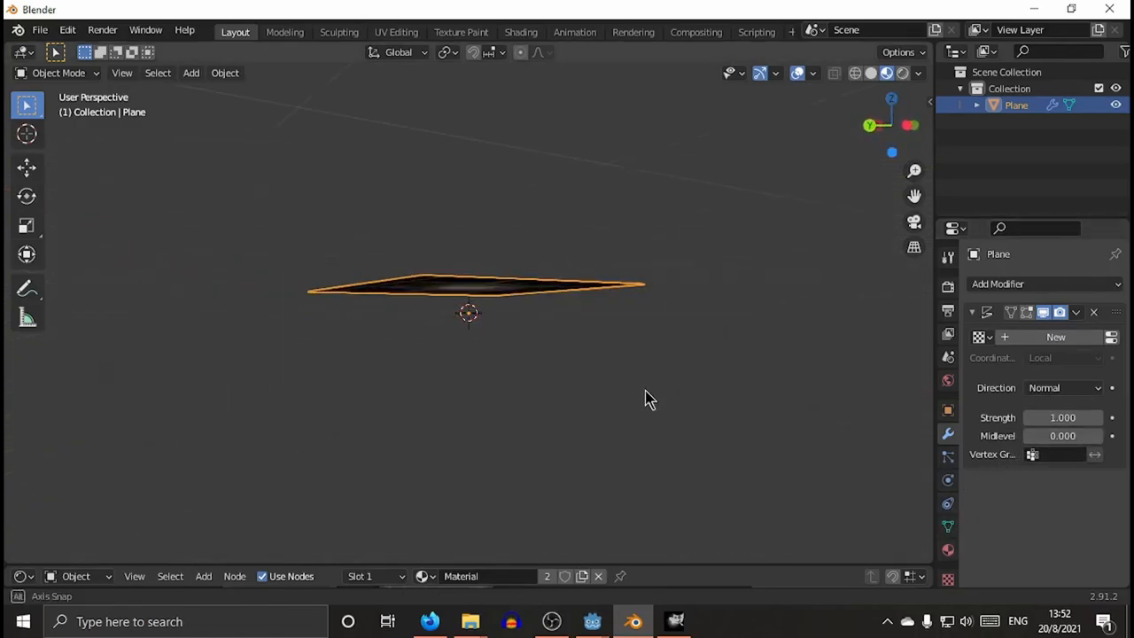
pyautogui.moveTo(652, 399); pyautogui.dragTo(497, 361)
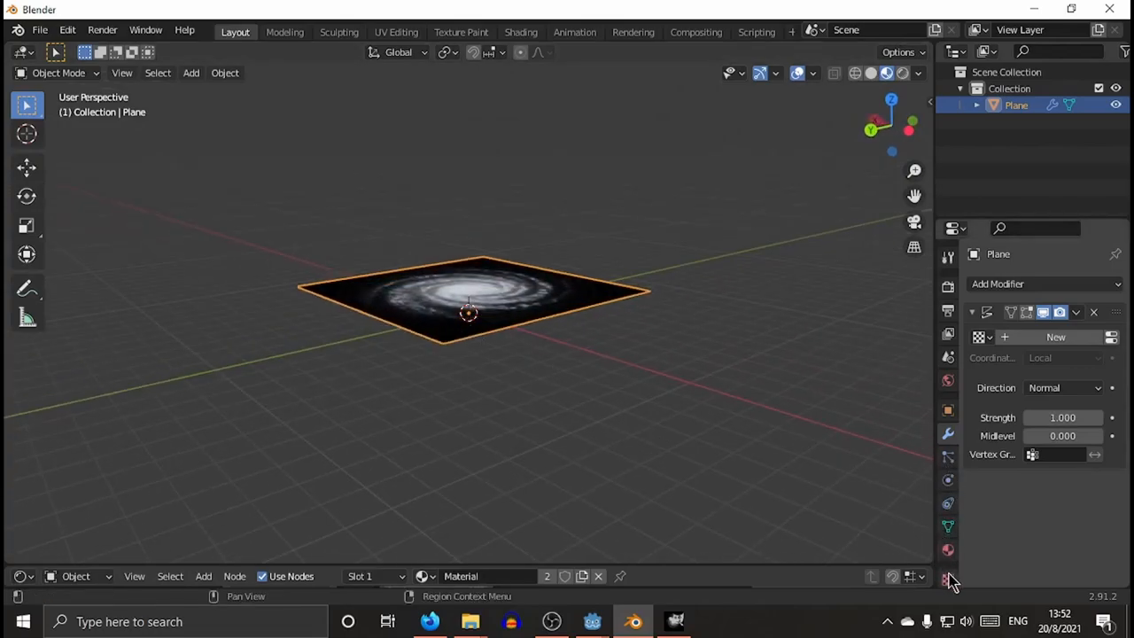
# Create a new displacement texture and rename it 'galaxy'.
pyautogui.click(1057, 337)
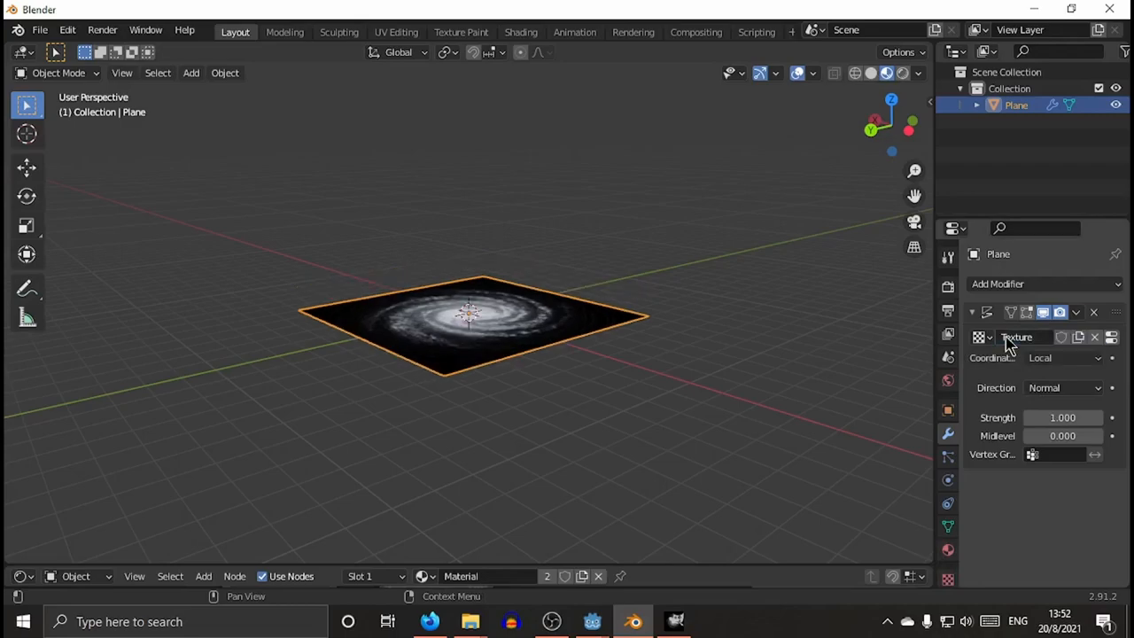
pyautogui.click(1019, 336)
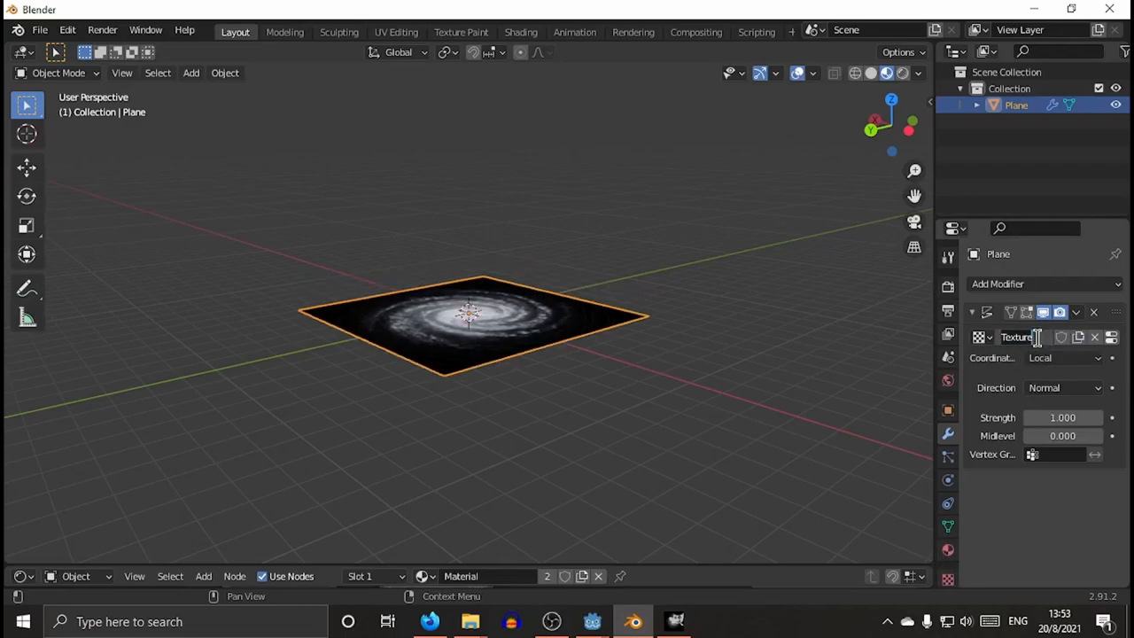
pyautogui.write('galaxy')
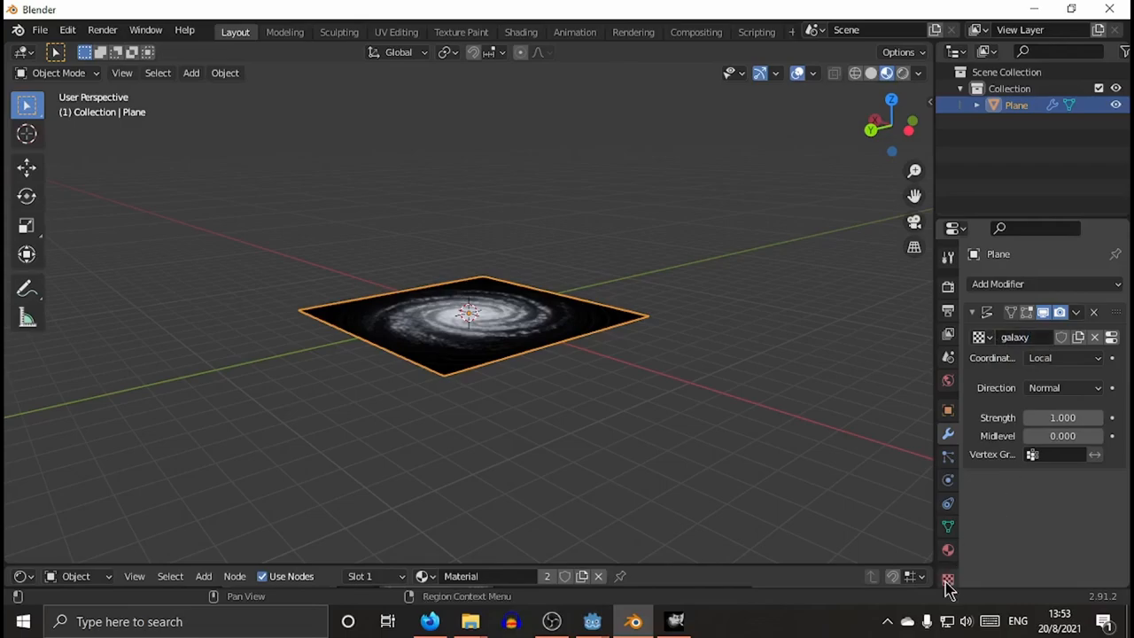
# Load edgalaxy_layers_main_arms.png into the galaxy texture and set its Extension to Extend.
pyautogui.click(949, 581)
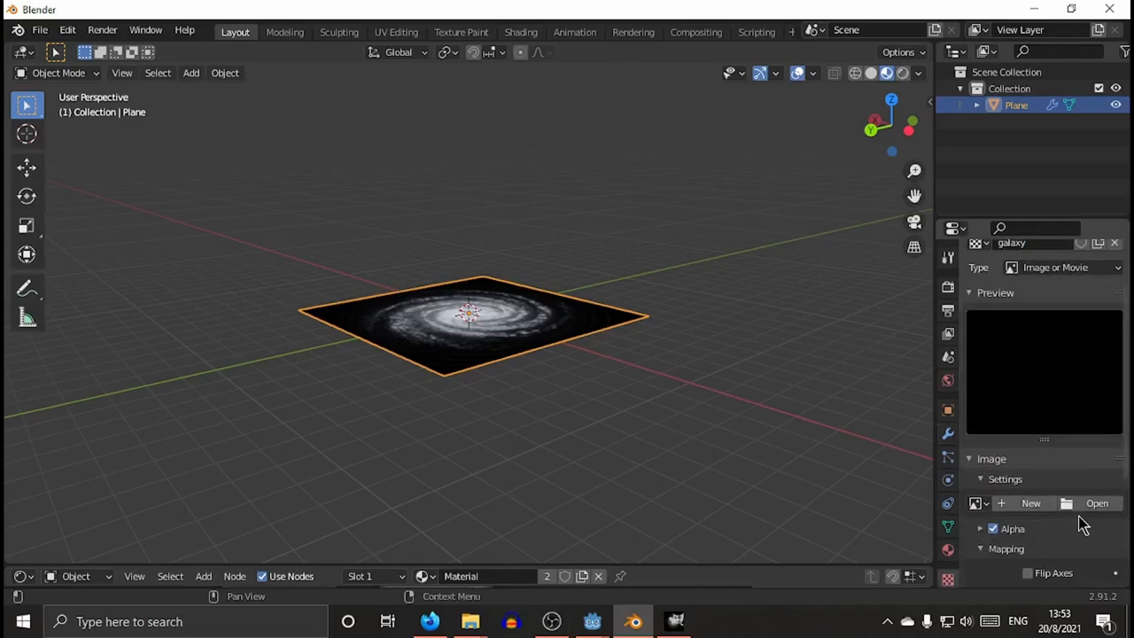
pyautogui.click(1097, 503)
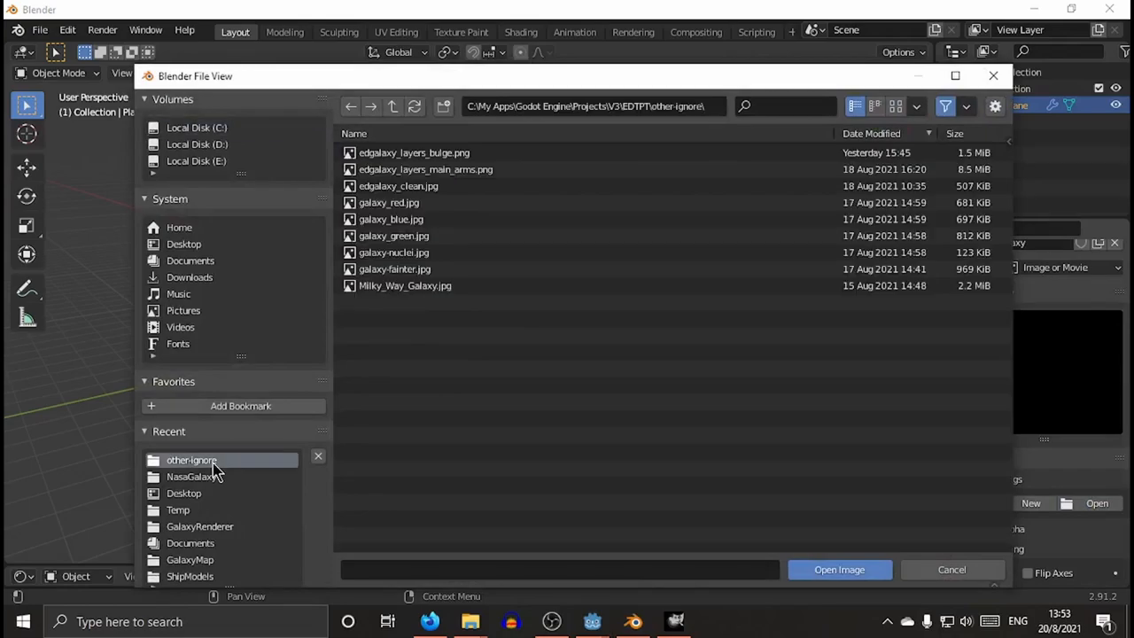
pyautogui.click(838, 569)
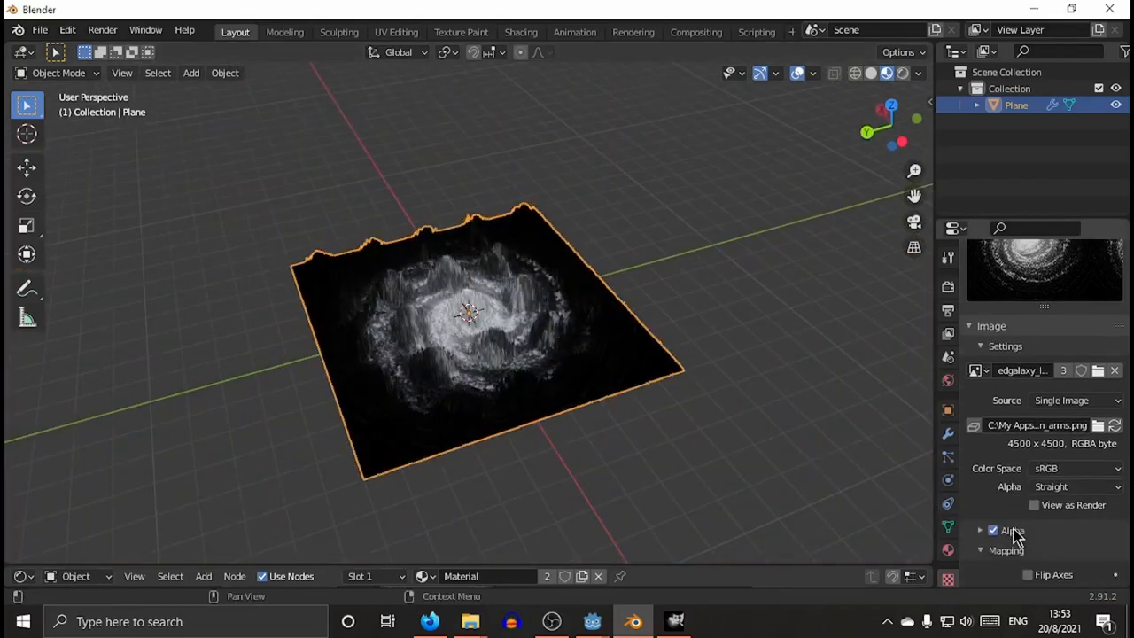
pyautogui.scroll(-3)
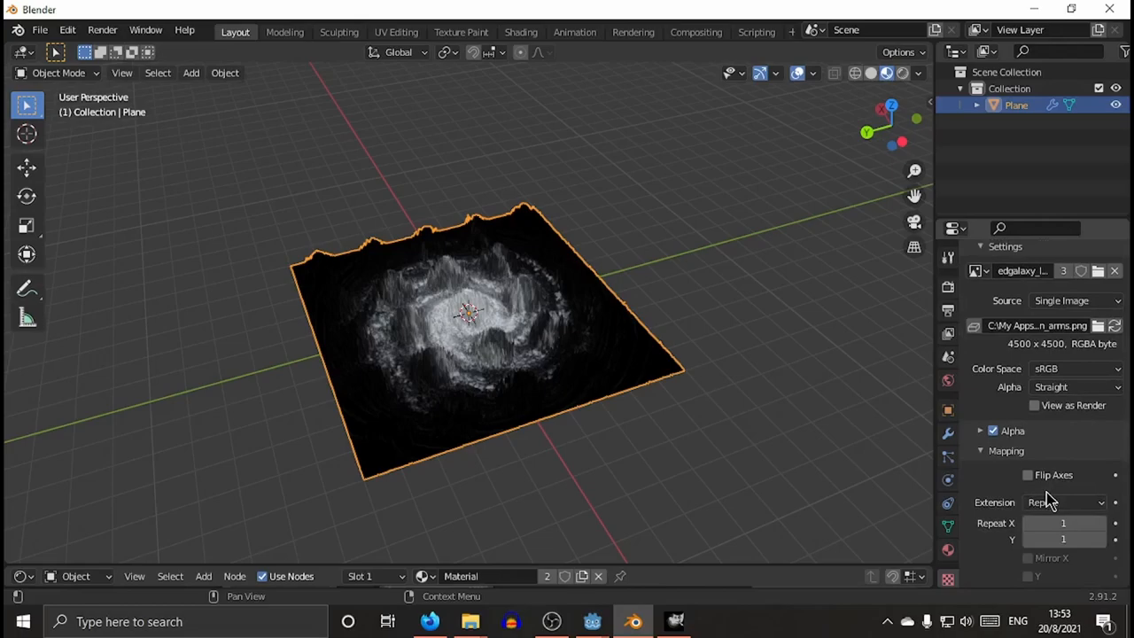
pyautogui.click(1063, 503)
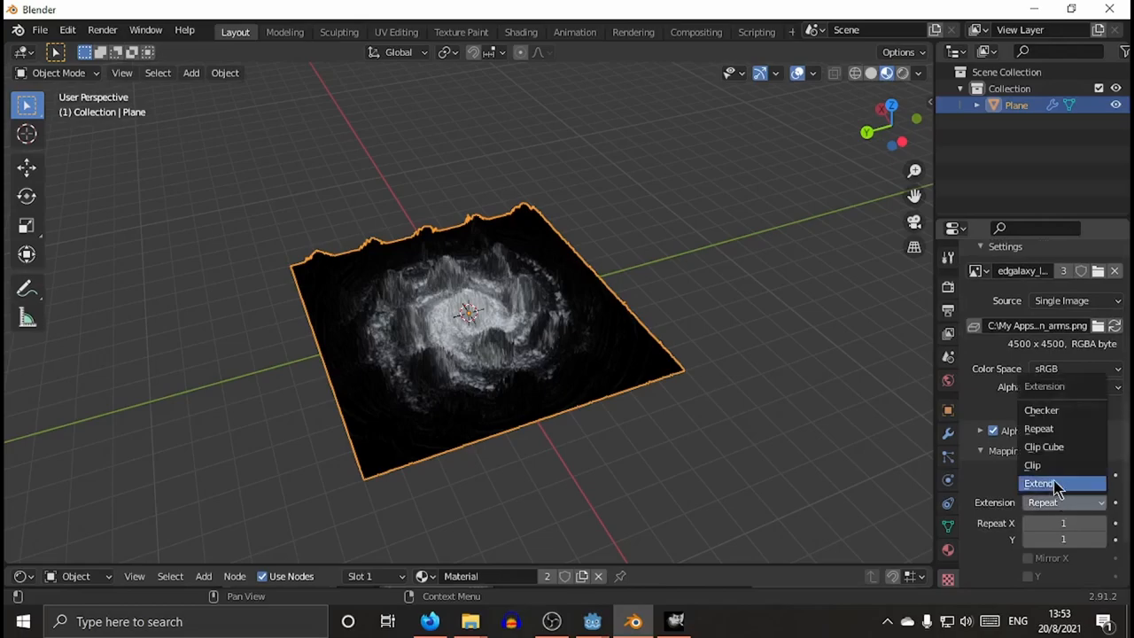
pyautogui.click(1039, 482)
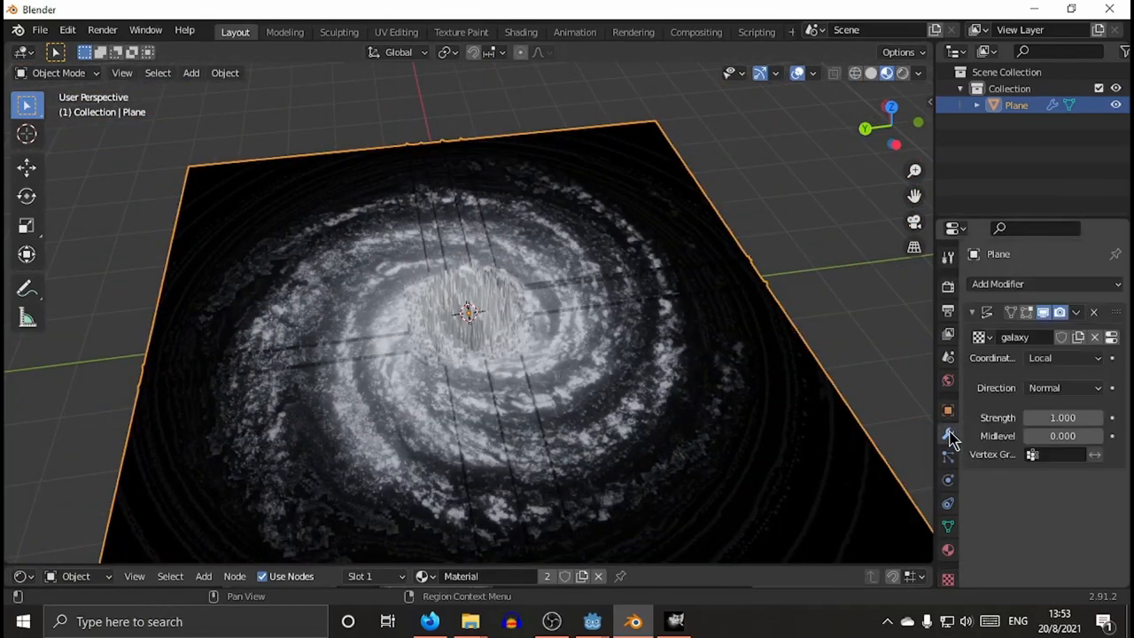
# Map the Displace modifier's texture by UV coordinates and orbit to inspect the raised spiral relief.
pyautogui.click(1064, 358)
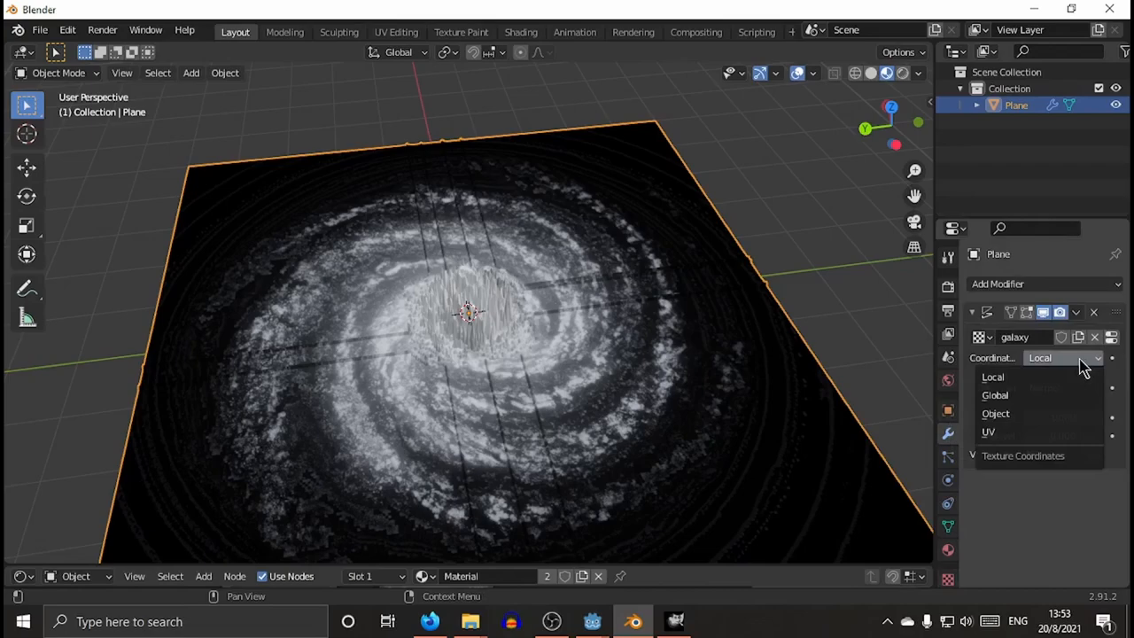
pyautogui.moveTo(989, 432)
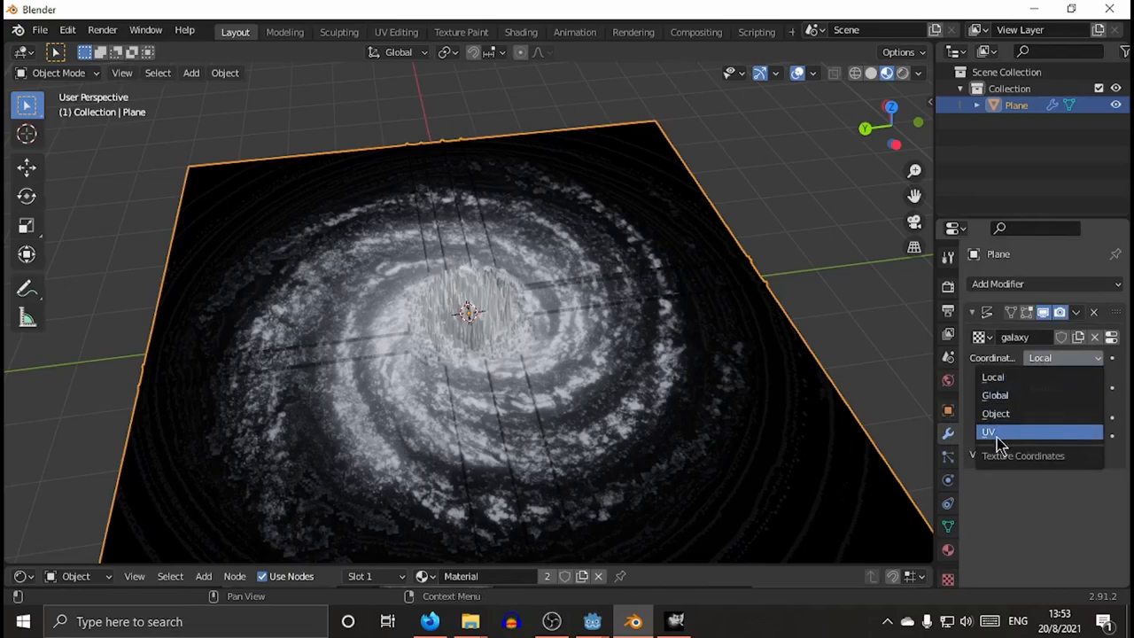
pyautogui.click(989, 433)
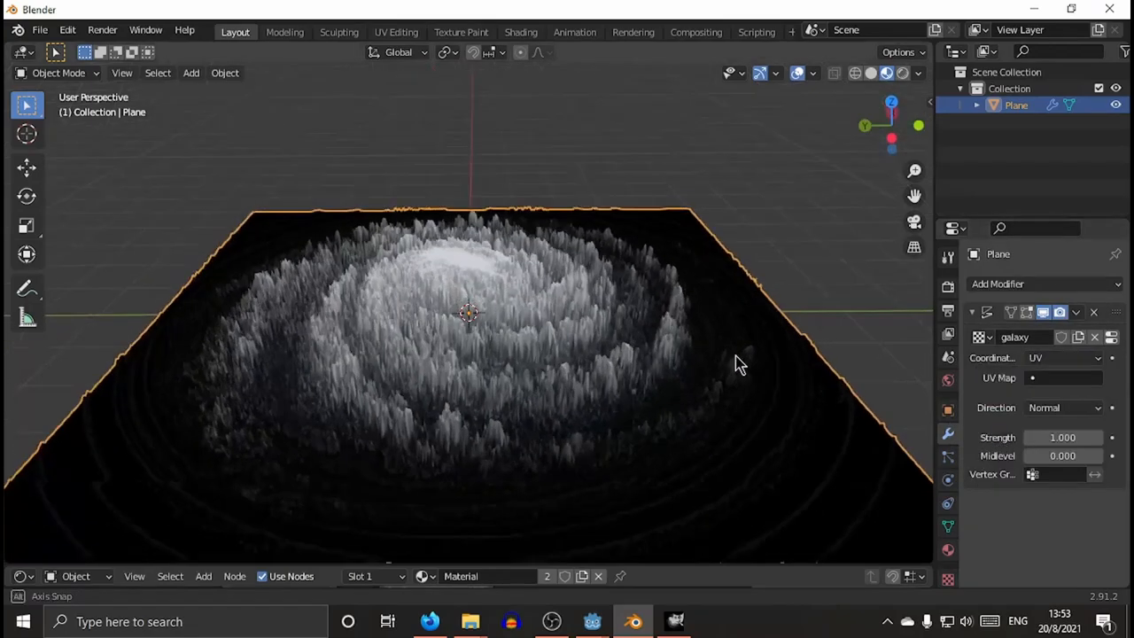
pyautogui.moveTo(741, 364); pyautogui.dragTo(831, 386)
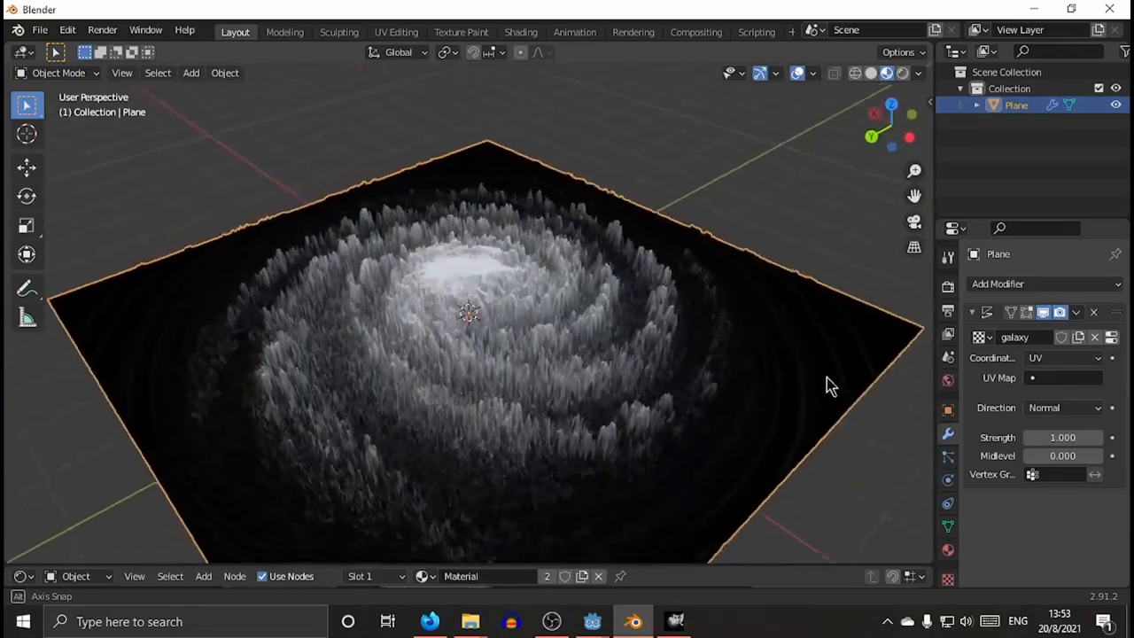
pyautogui.moveTo(832, 386); pyautogui.dragTo(660, 355)
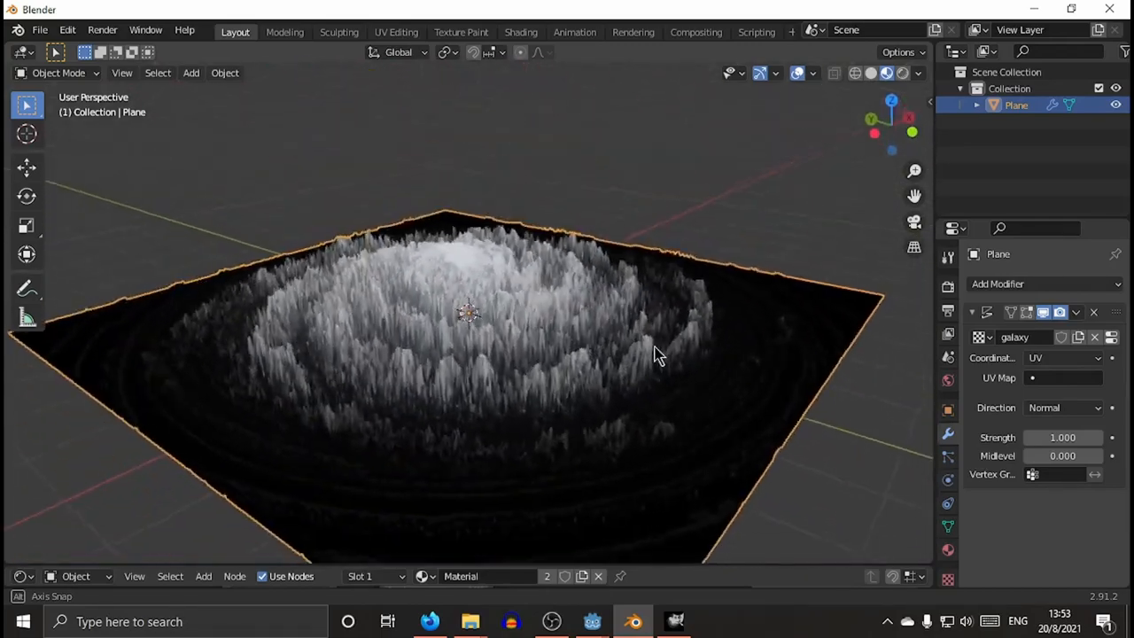
pyautogui.moveTo(659, 355); pyautogui.dragTo(653, 390)
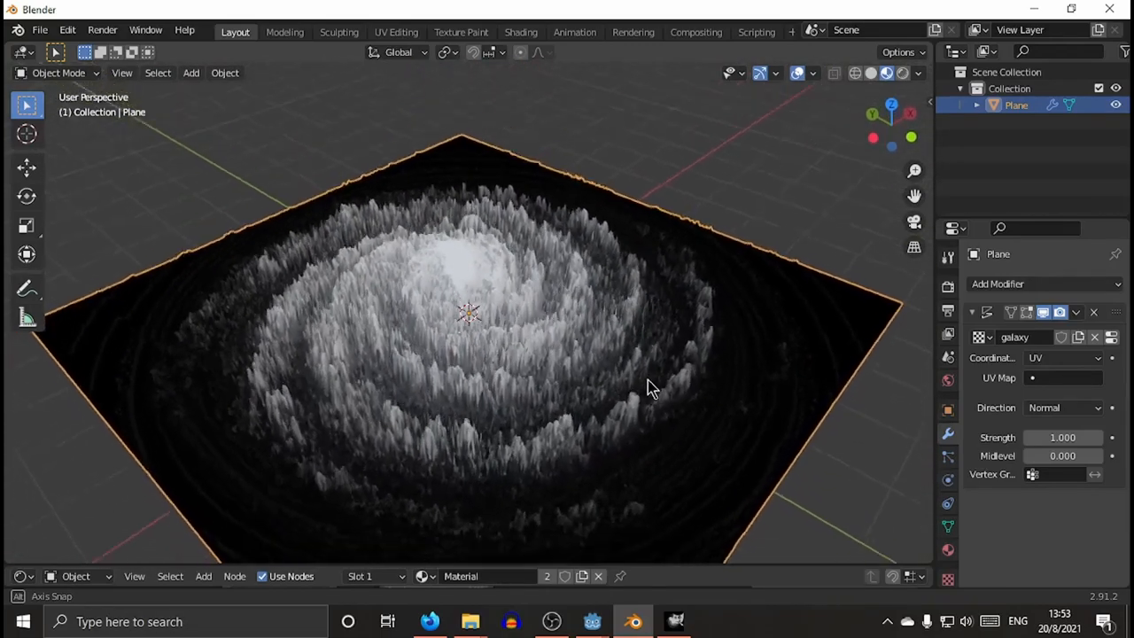
pyautogui.moveTo(653, 390); pyautogui.dragTo(691, 187)
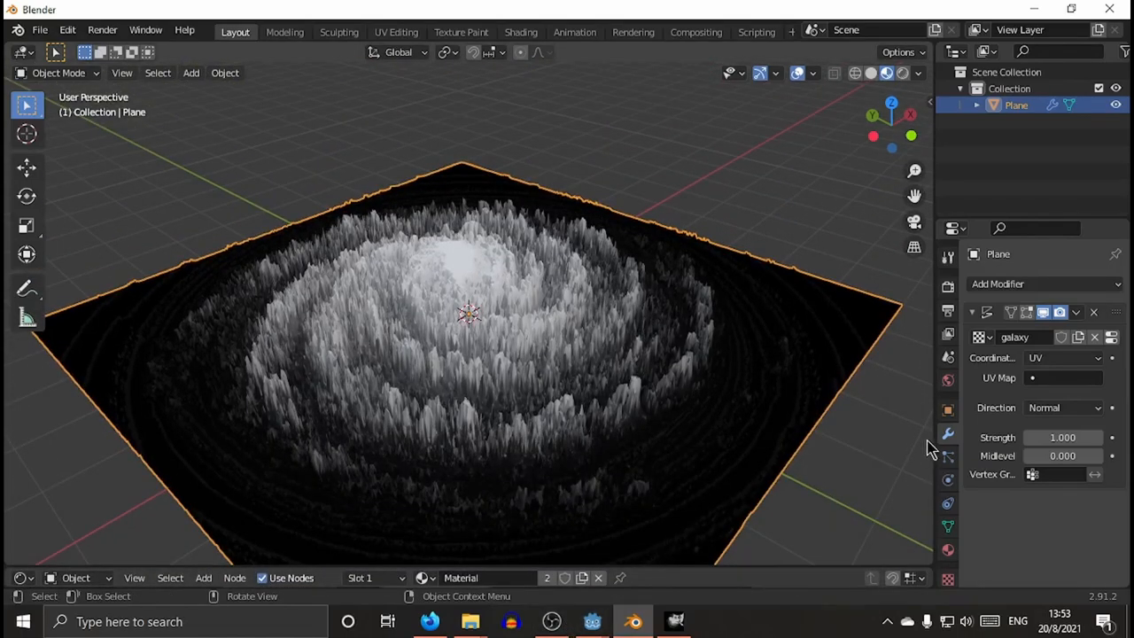
# Apply the Displace modifier so the galaxy relief is baked permanently into the plane mesh.
pyautogui.click(59, 73)
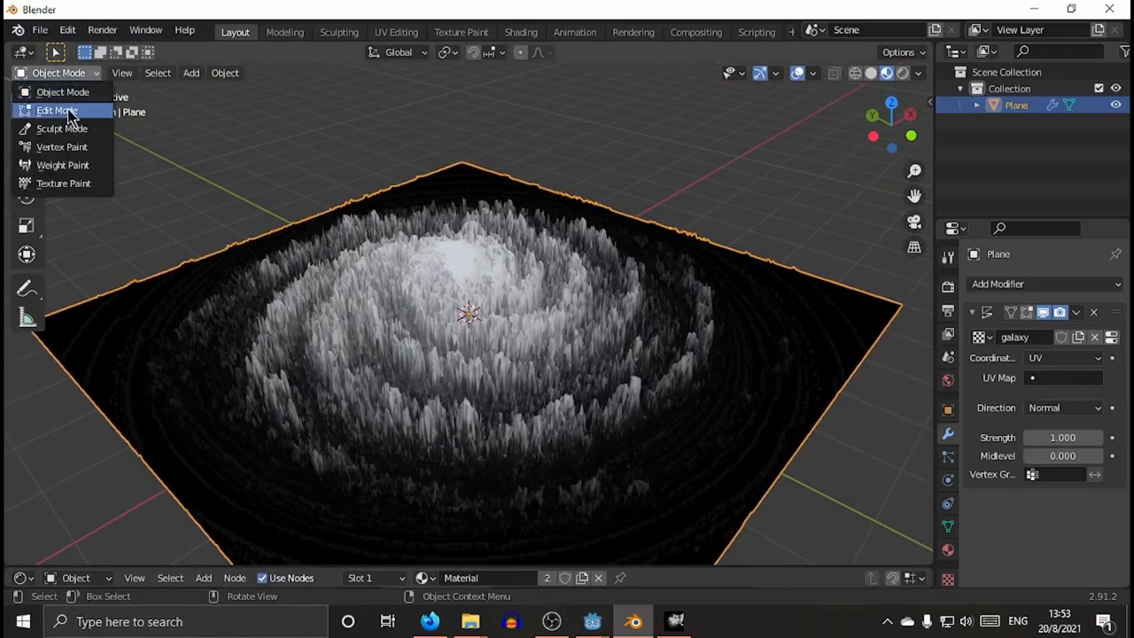
pyautogui.click(56, 110)
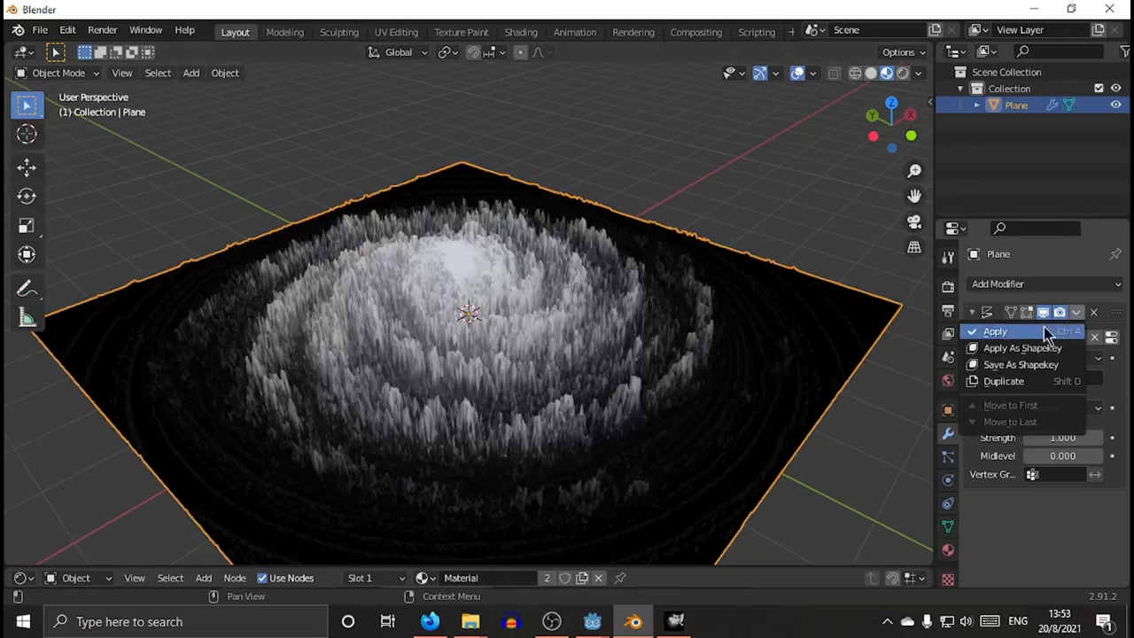
pyautogui.moveTo(996, 332)
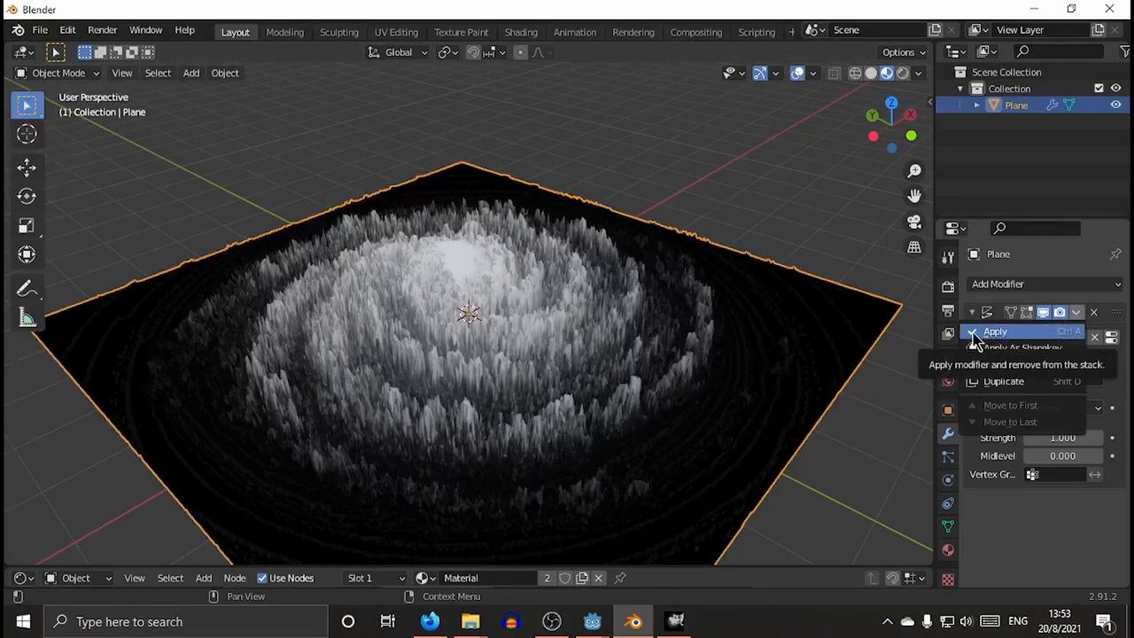
pyautogui.click(996, 332)
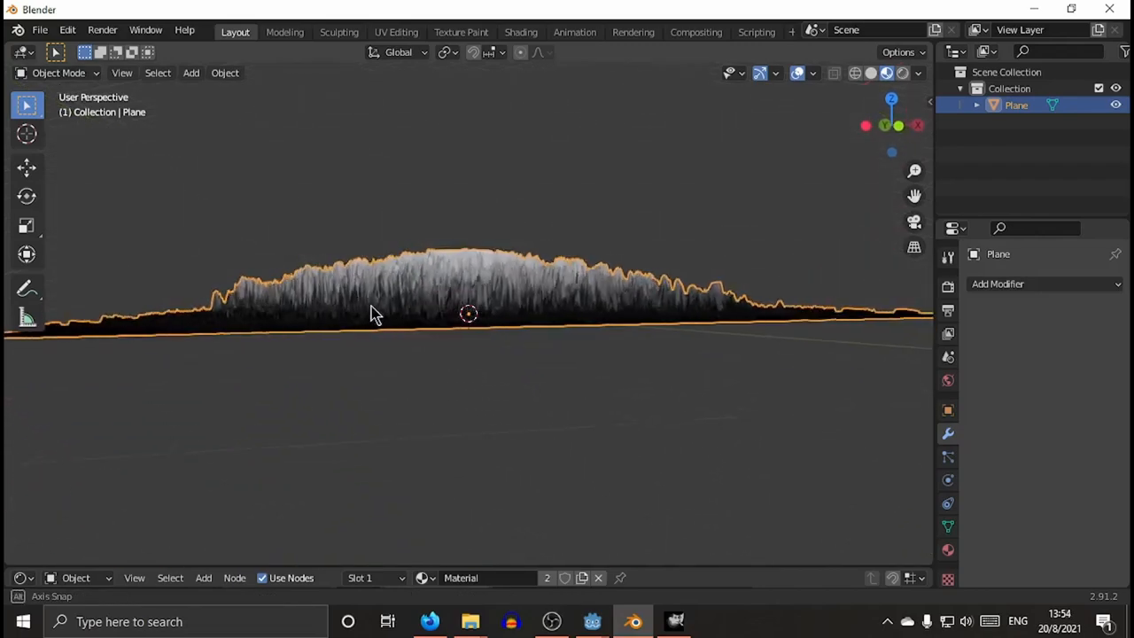
pyautogui.moveTo(372, 311); pyautogui.dragTo(372, 316)
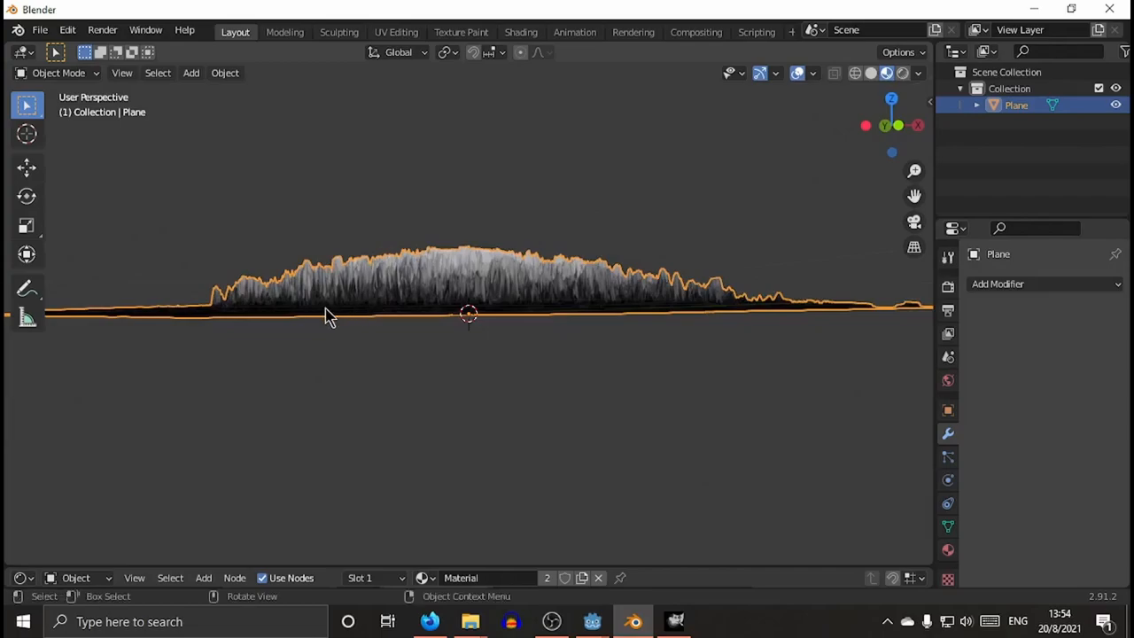
pyautogui.moveTo(464, 259)
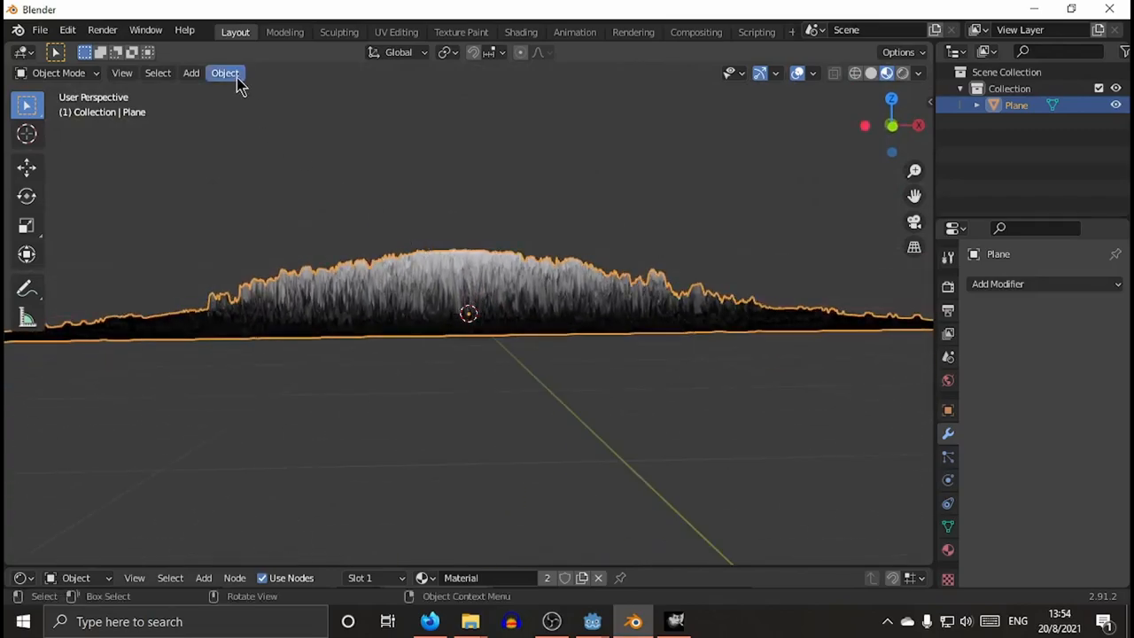
pyautogui.click(27, 226)
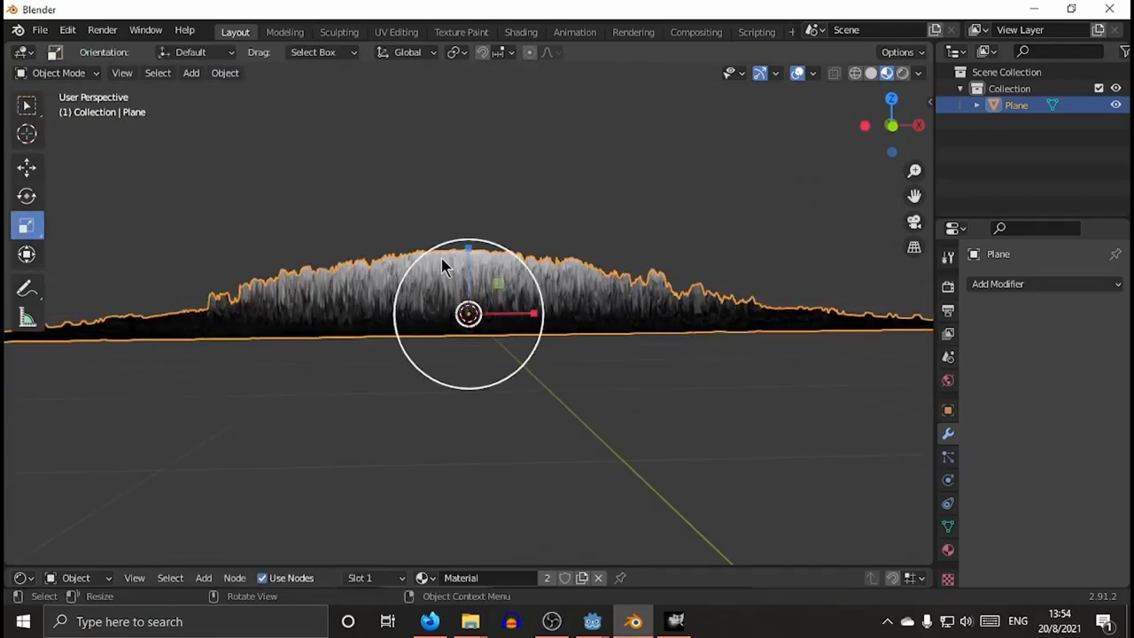
pyautogui.press('s')
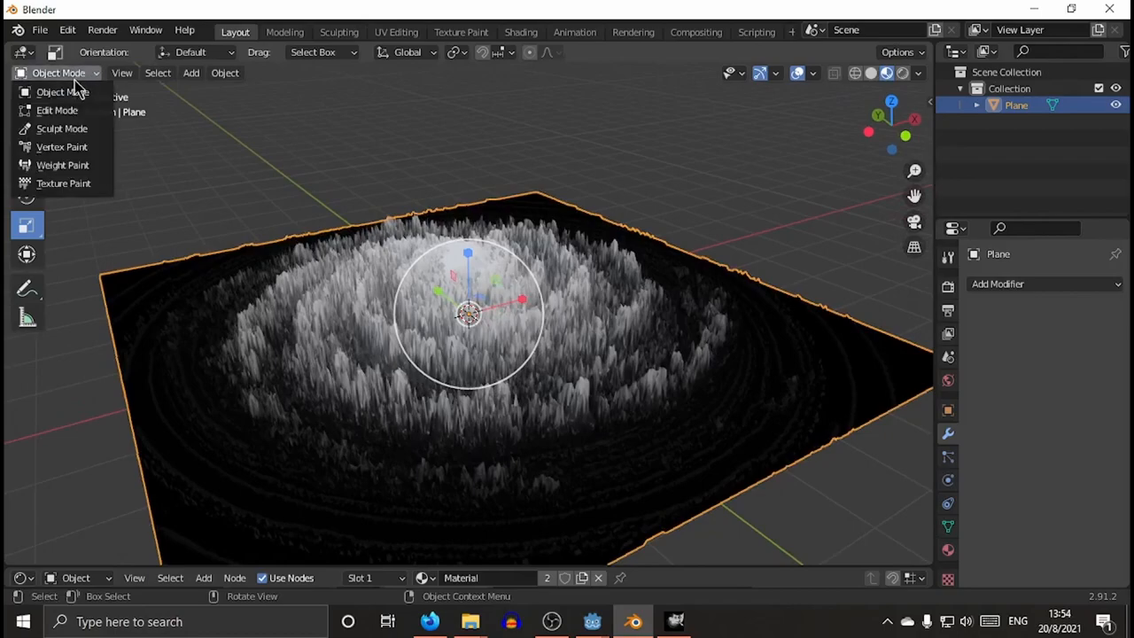
# Enter Edit Mode on the galaxy plane and move the view close to the mesh edge.
pyautogui.click(57, 110)
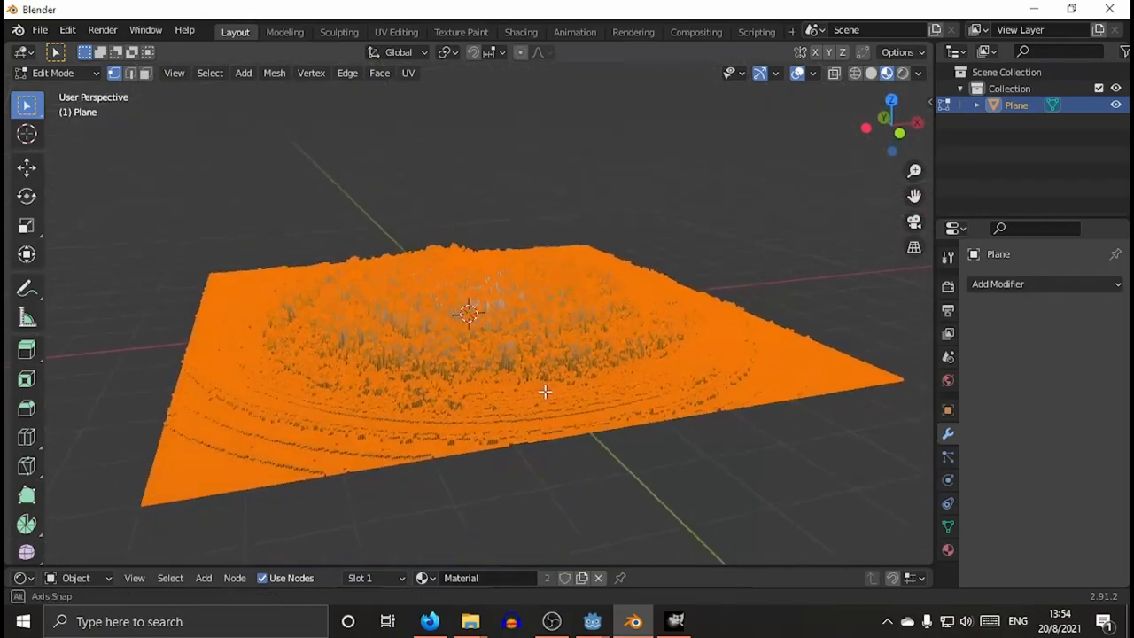
pyautogui.moveTo(546, 394); pyautogui.dragTo(291, 401)
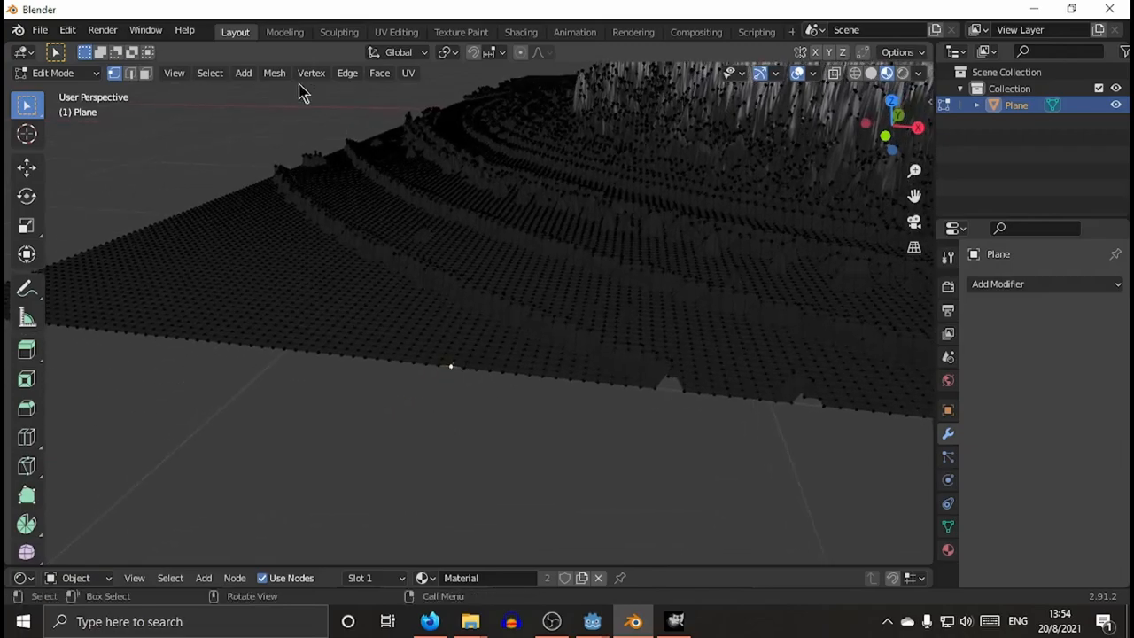
# Run Select Axis with Negative Axis sign, cycling the axis through Y and Z to catch the flat base vertices.
pyautogui.click(209, 73)
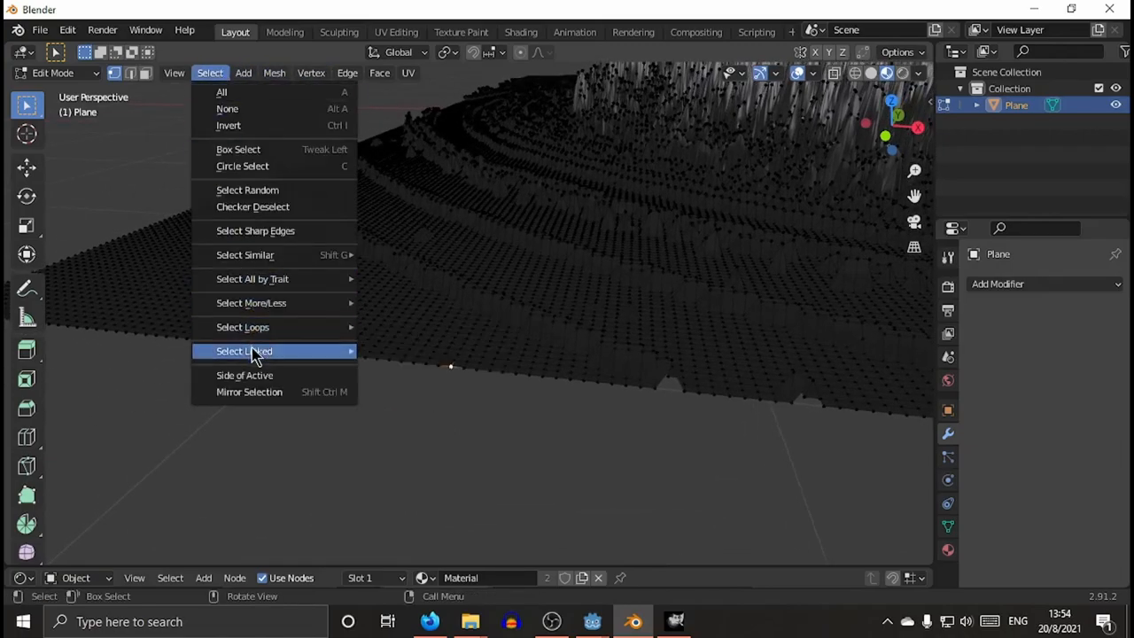
pyautogui.moveTo(244, 376)
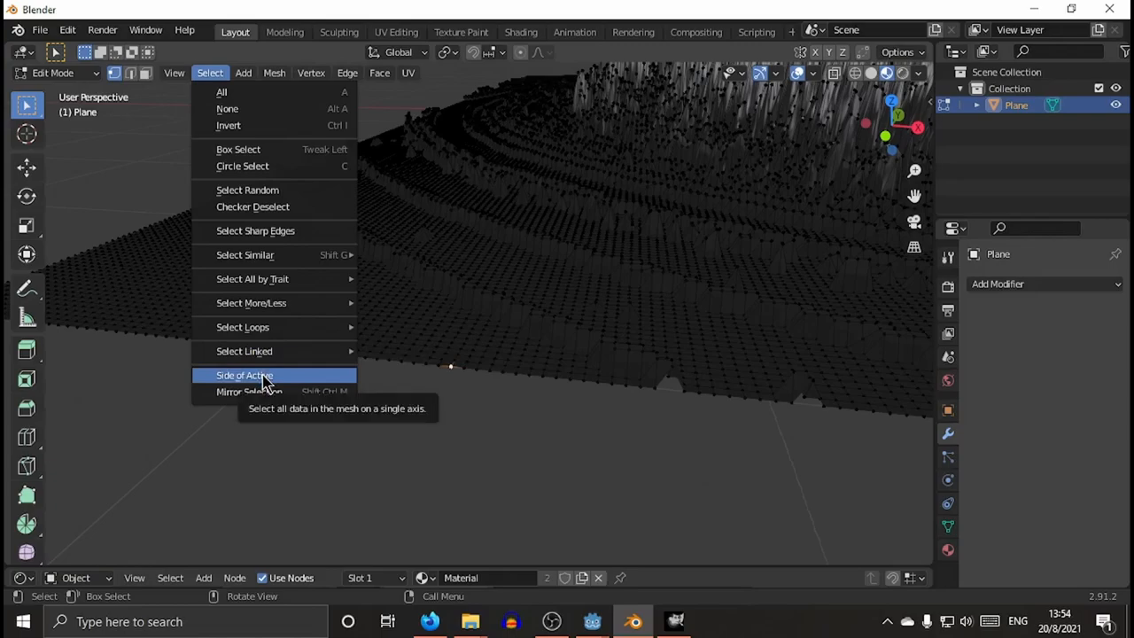
pyautogui.click(244, 376)
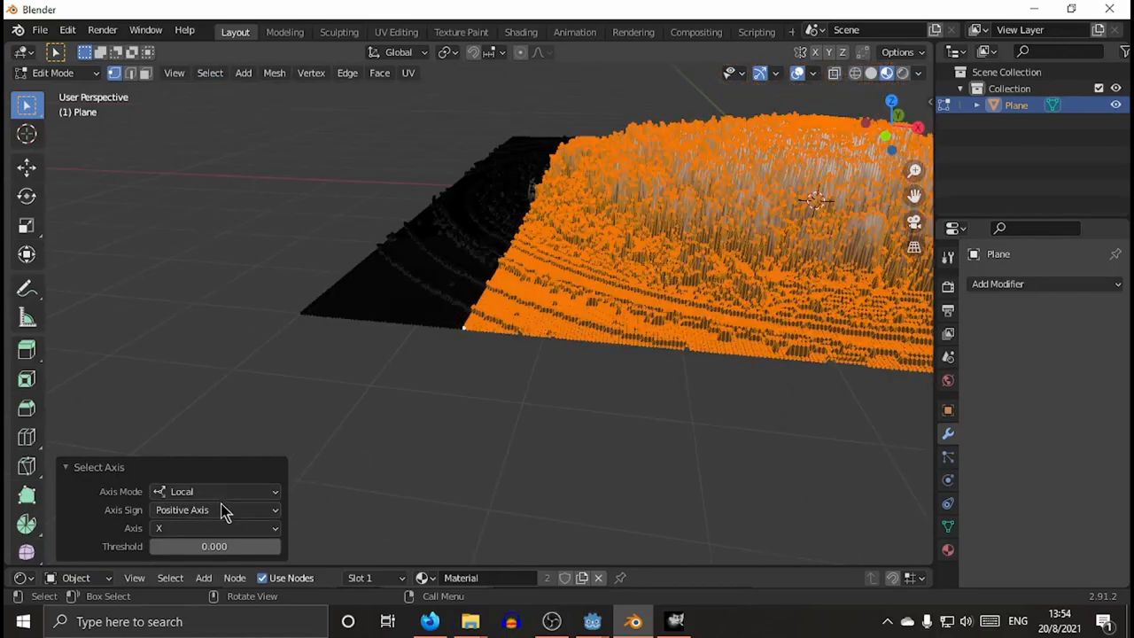
pyautogui.click(214, 510)
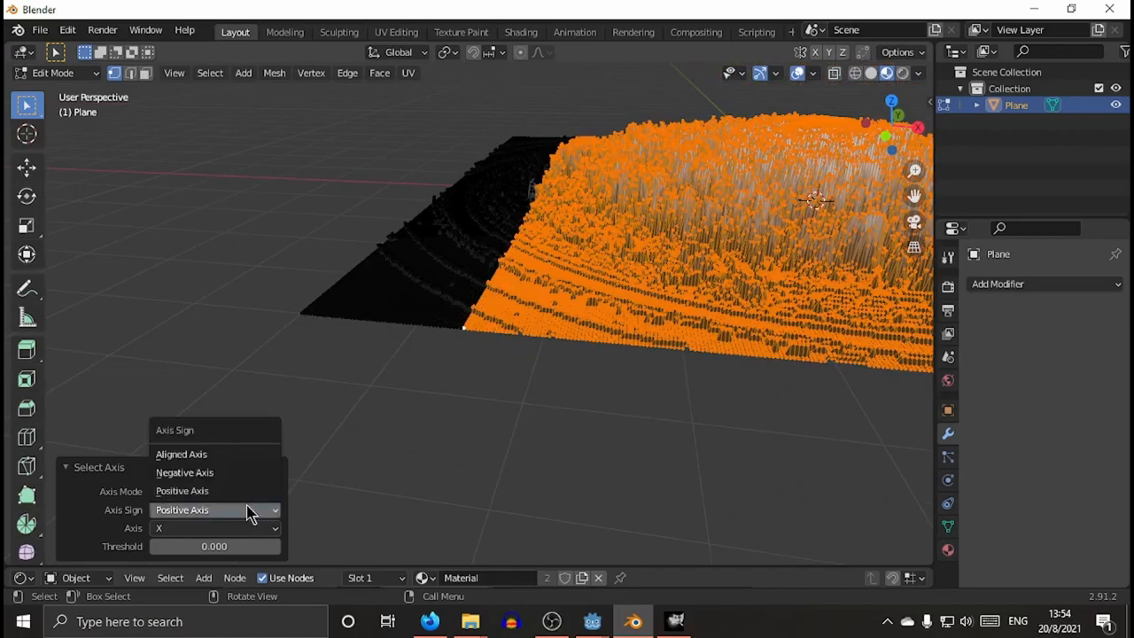
pyautogui.click(184, 471)
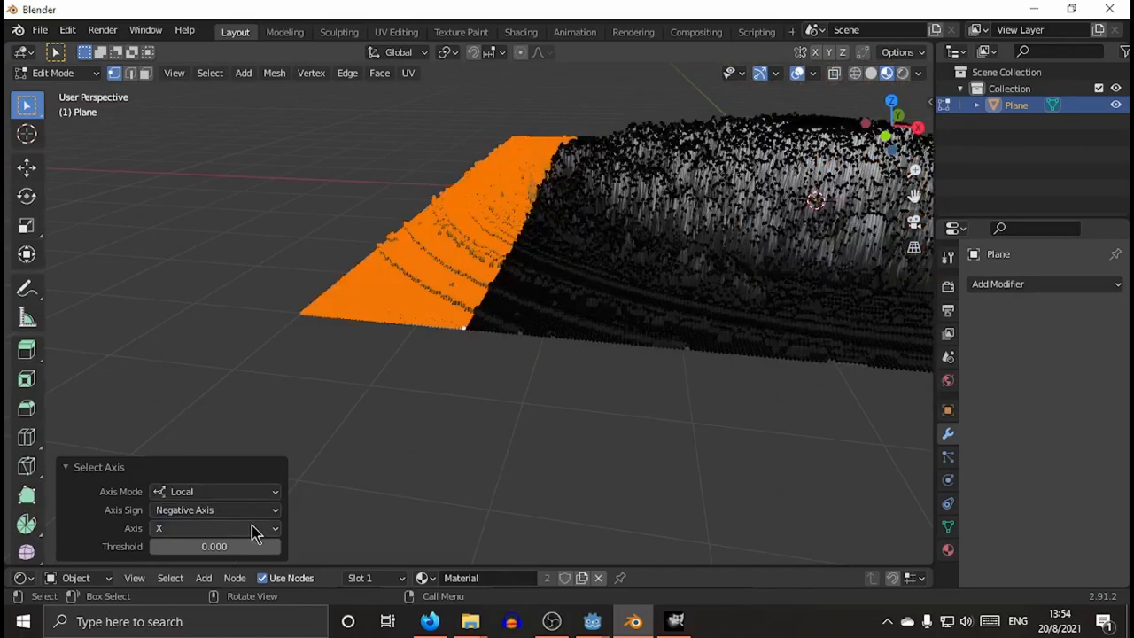
pyautogui.click(217, 528)
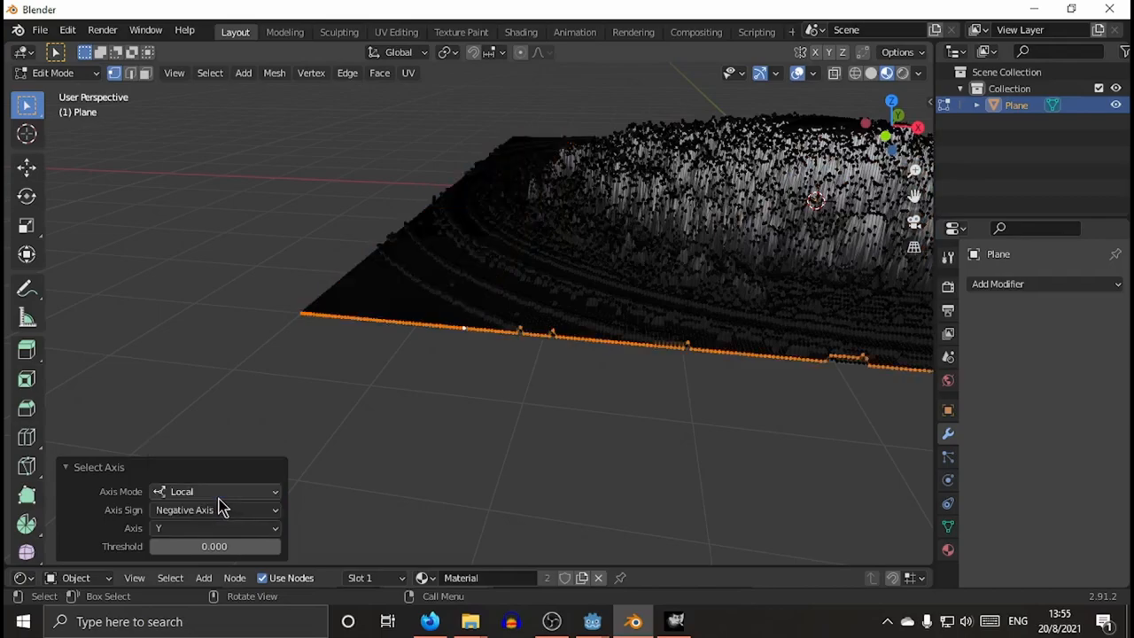
pyautogui.moveTo(255, 528)
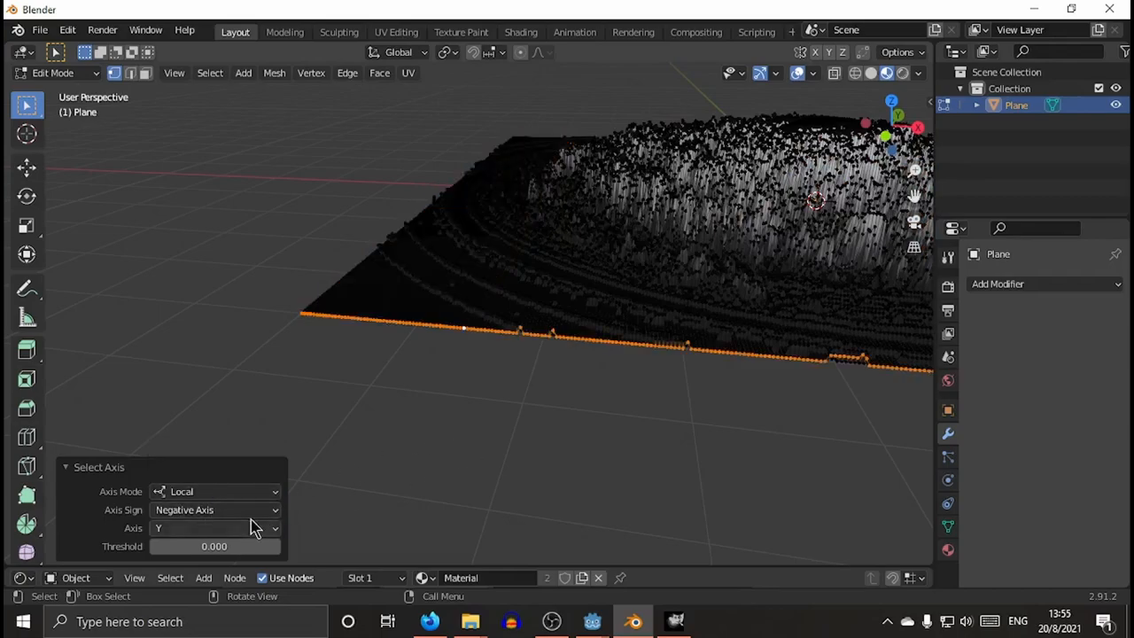
pyautogui.moveTo(257, 521)
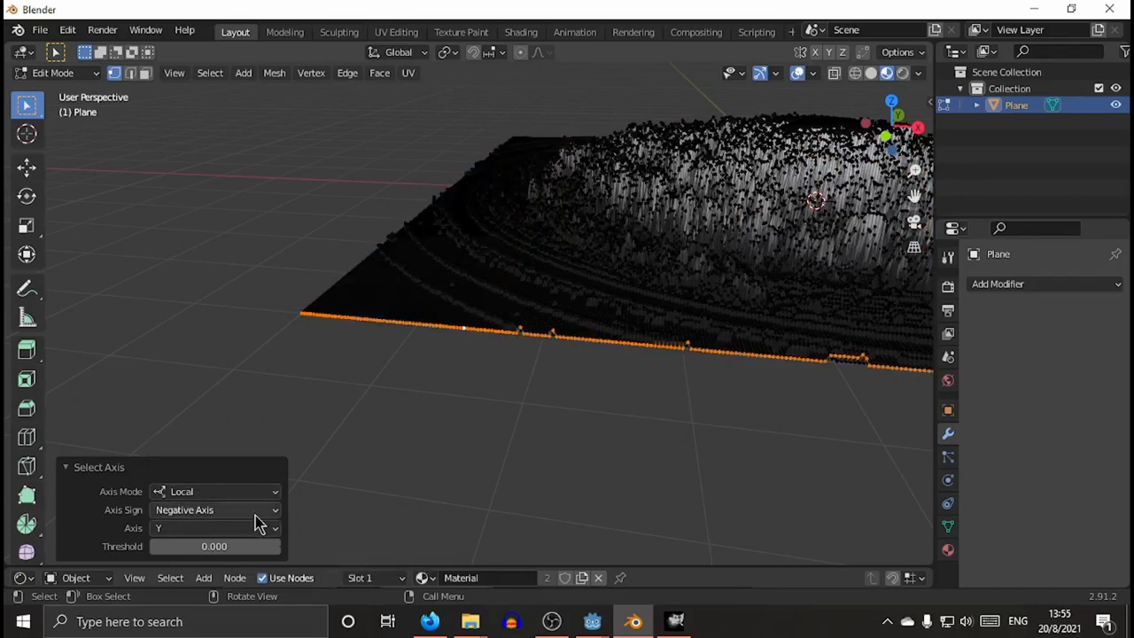
pyautogui.click(215, 529)
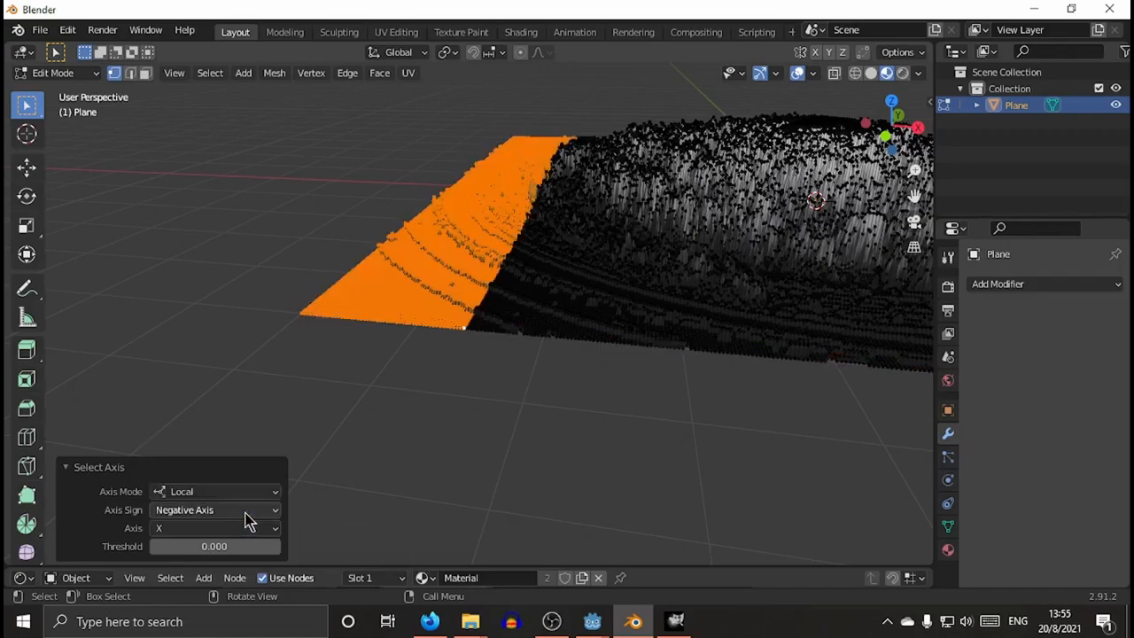
pyautogui.click(215, 528)
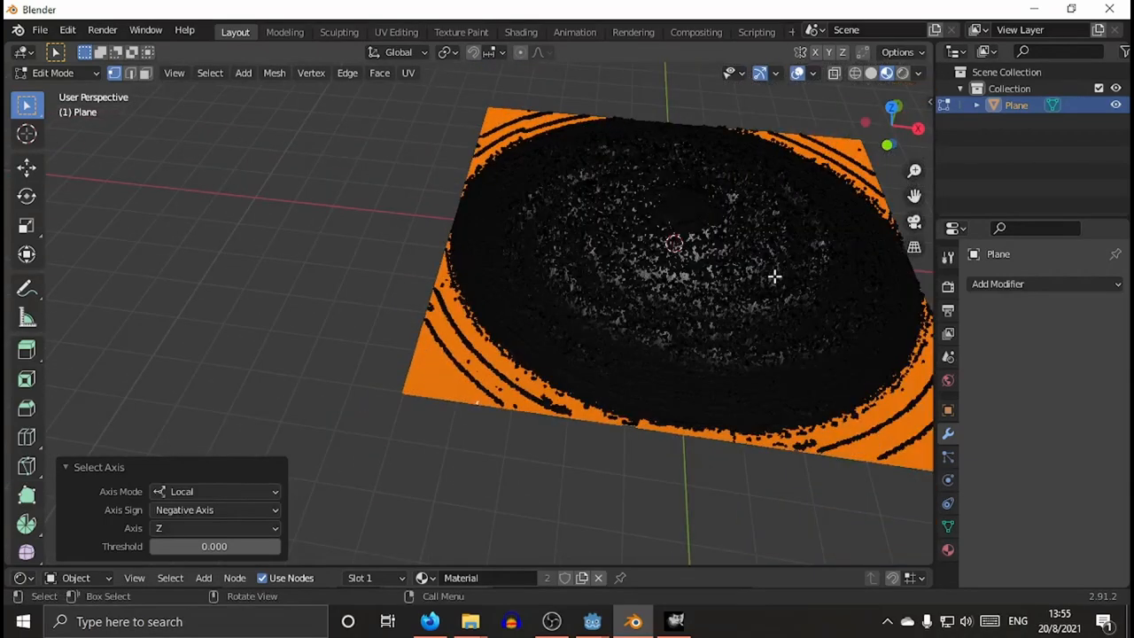
# From a top view, tune the Select Axis threshold through 0.010–0.070 and settle on 0.060.
pyautogui.moveTo(776, 276); pyautogui.dragTo(609, 443)
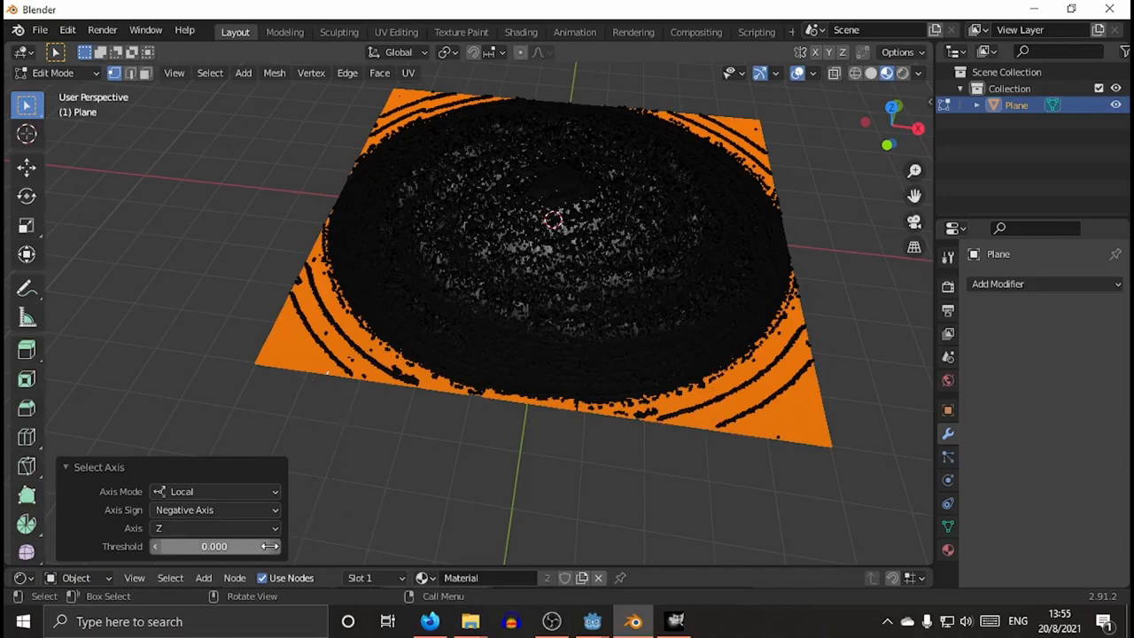
pyautogui.click(275, 546)
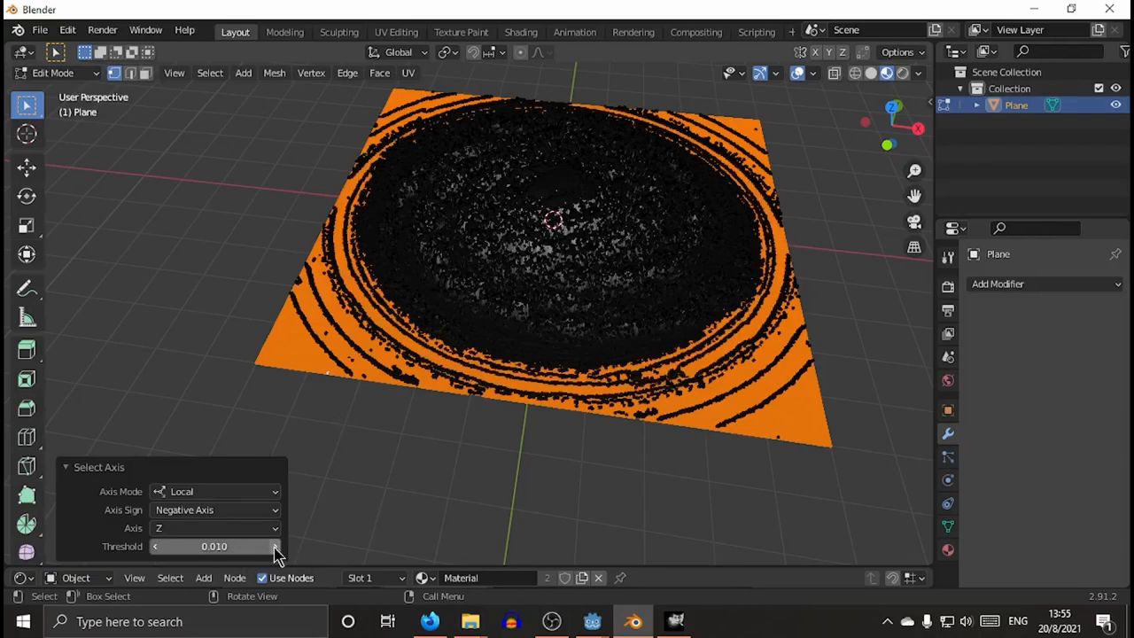
pyautogui.click(274, 546)
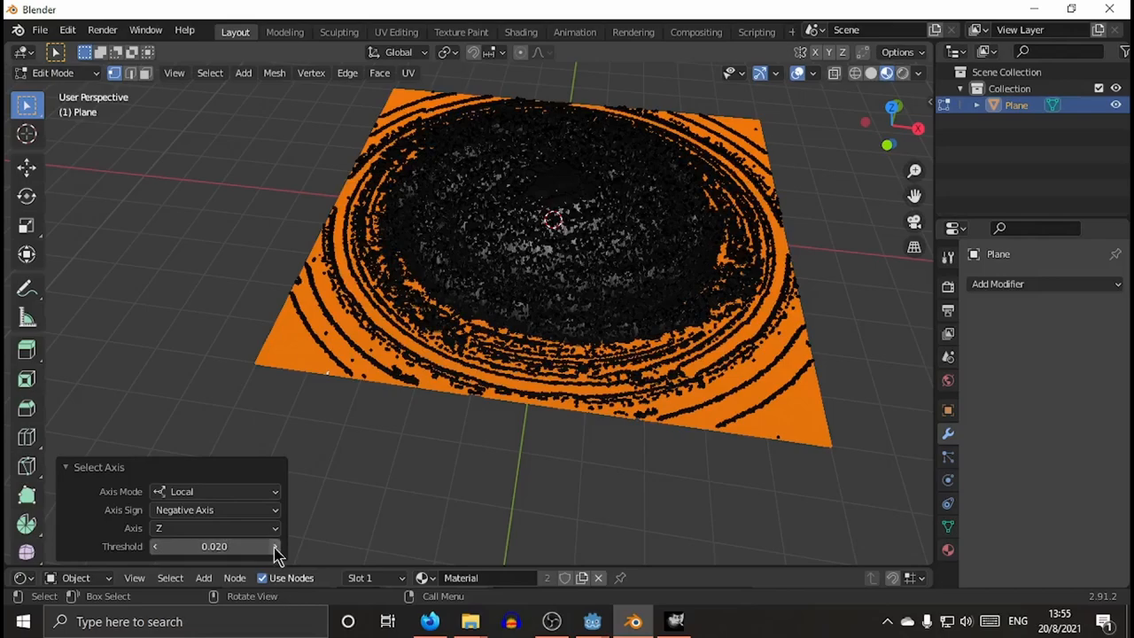
pyautogui.click(274, 546)
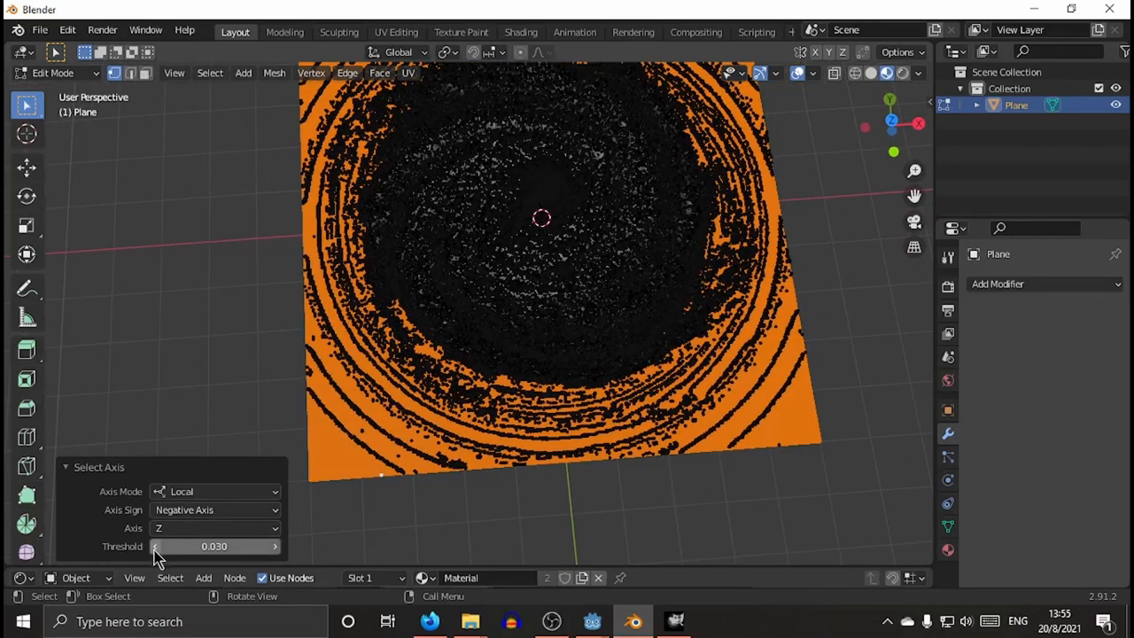
pyautogui.moveTo(195, 545); pyautogui.dragTo(159, 546)
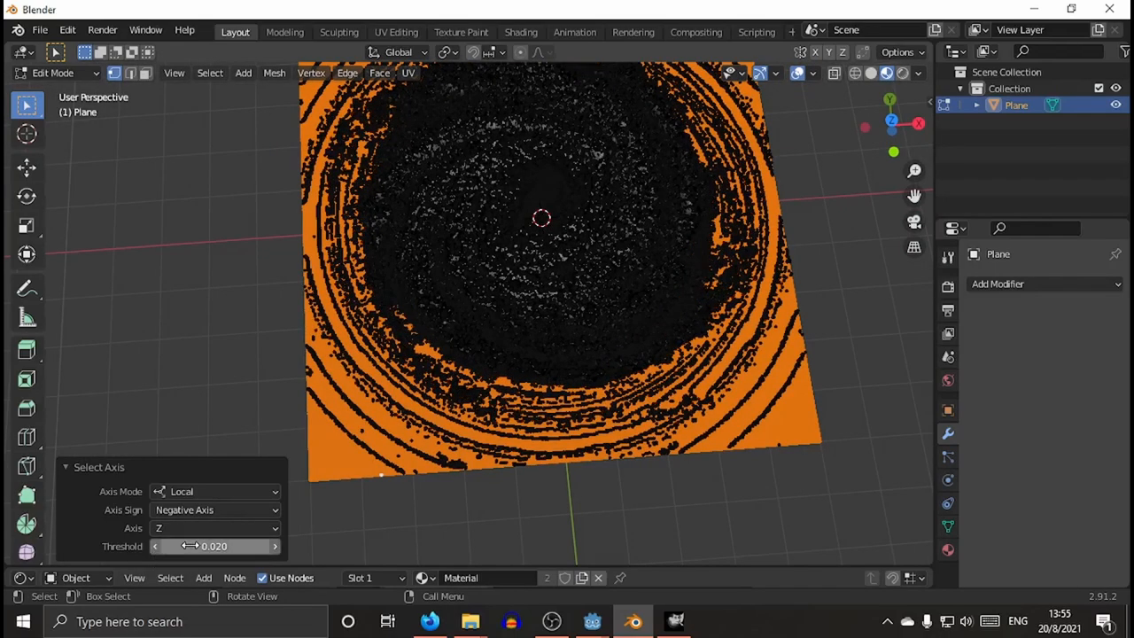
pyautogui.click(277, 546)
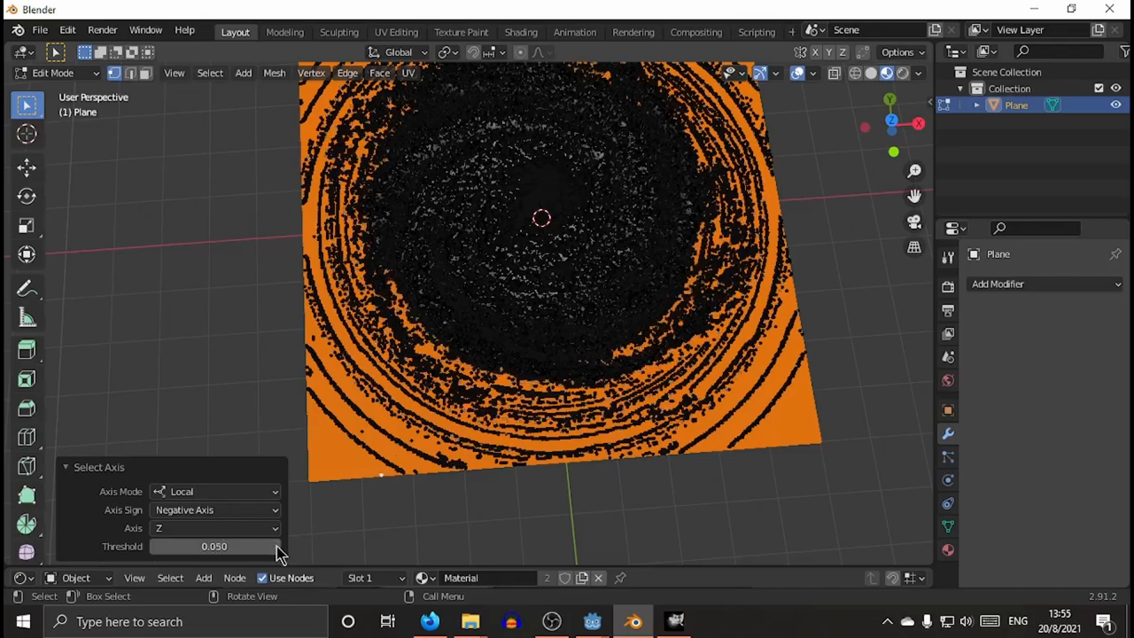
pyautogui.click(273, 546)
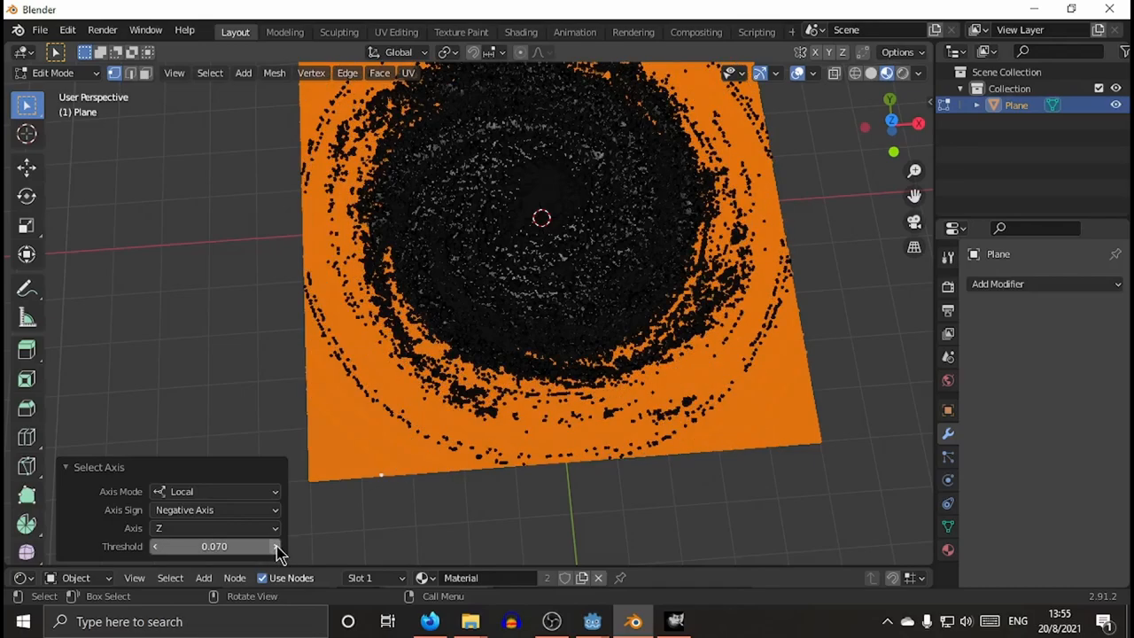
pyautogui.click(274, 545)
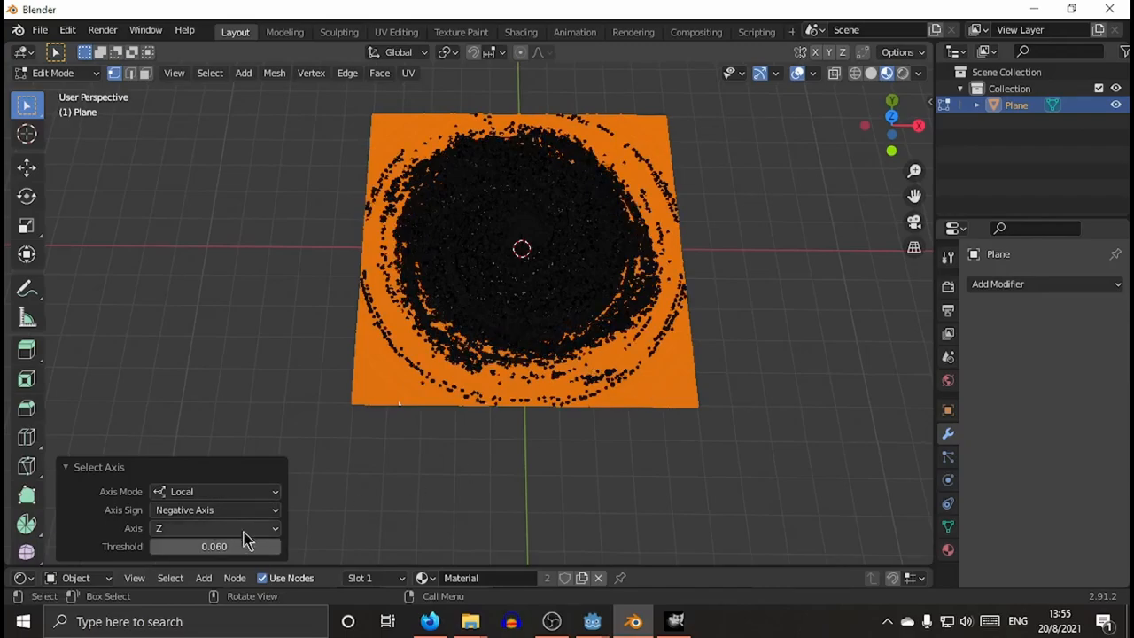
pyautogui.moveTo(249, 546); pyautogui.dragTo(156, 546)
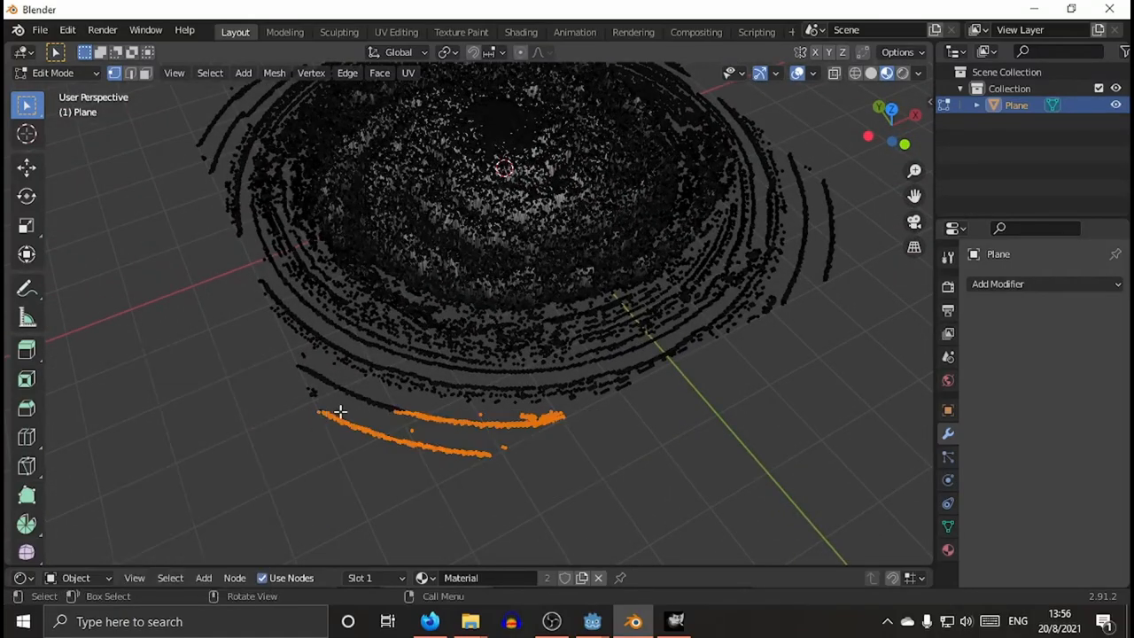
# Delete the selected flat base vertices, then select every remaining galaxy vertex.
pyautogui.click(425, 457)
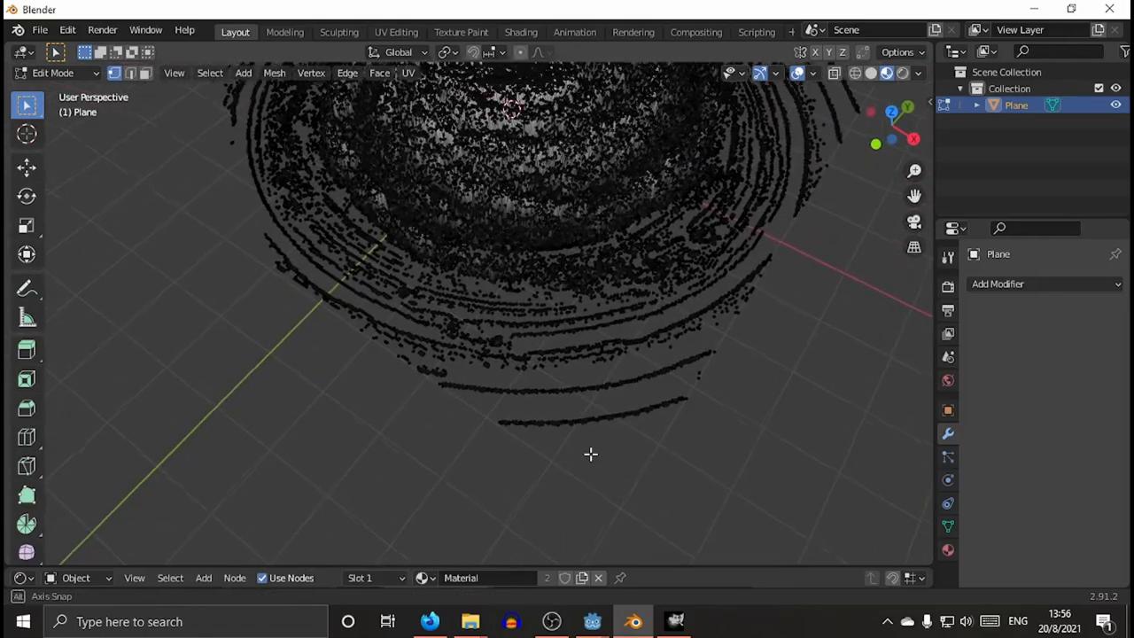
pyautogui.press('x')
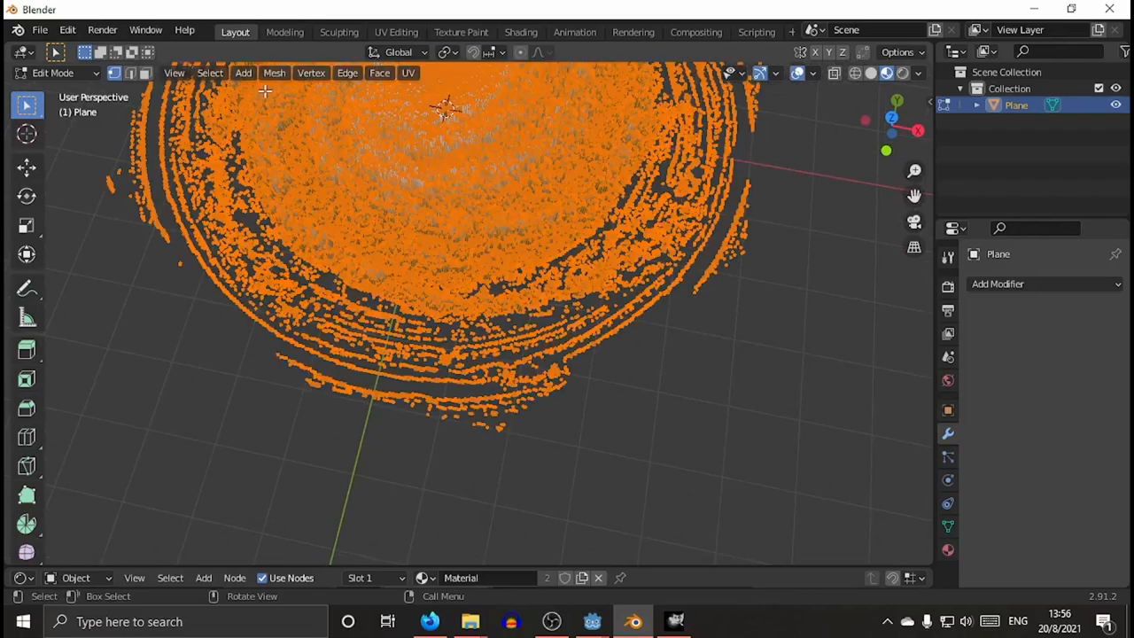
# Merge by Distance on the galaxy vertices, raising the merge distance from 0.0201 m to 0.0301 m.
pyautogui.click(275, 73)
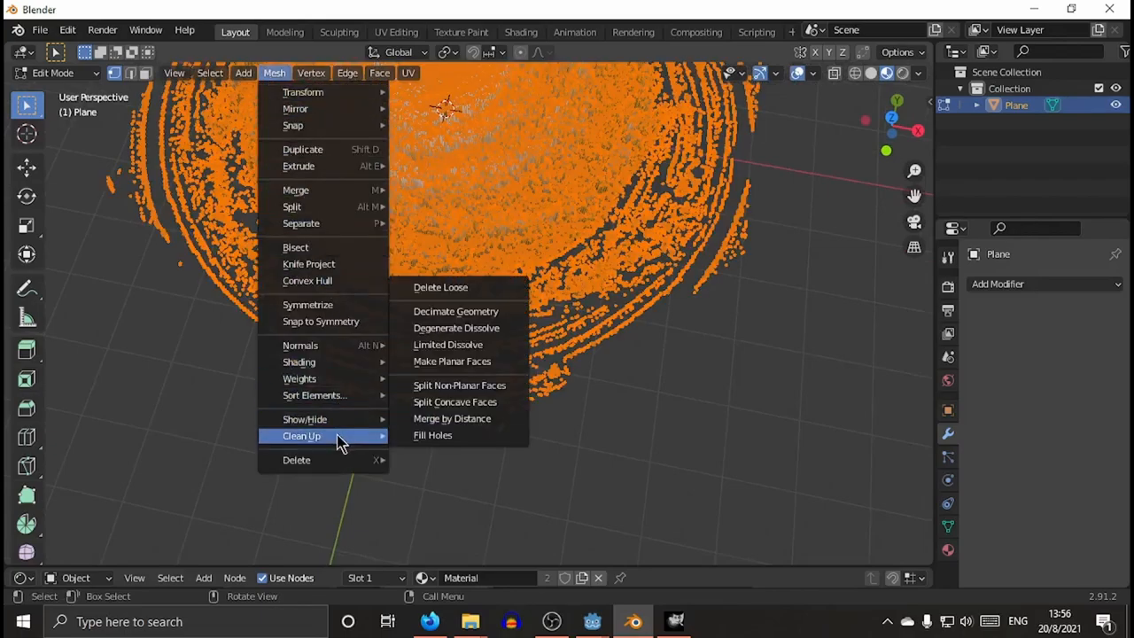
pyautogui.moveTo(458, 419)
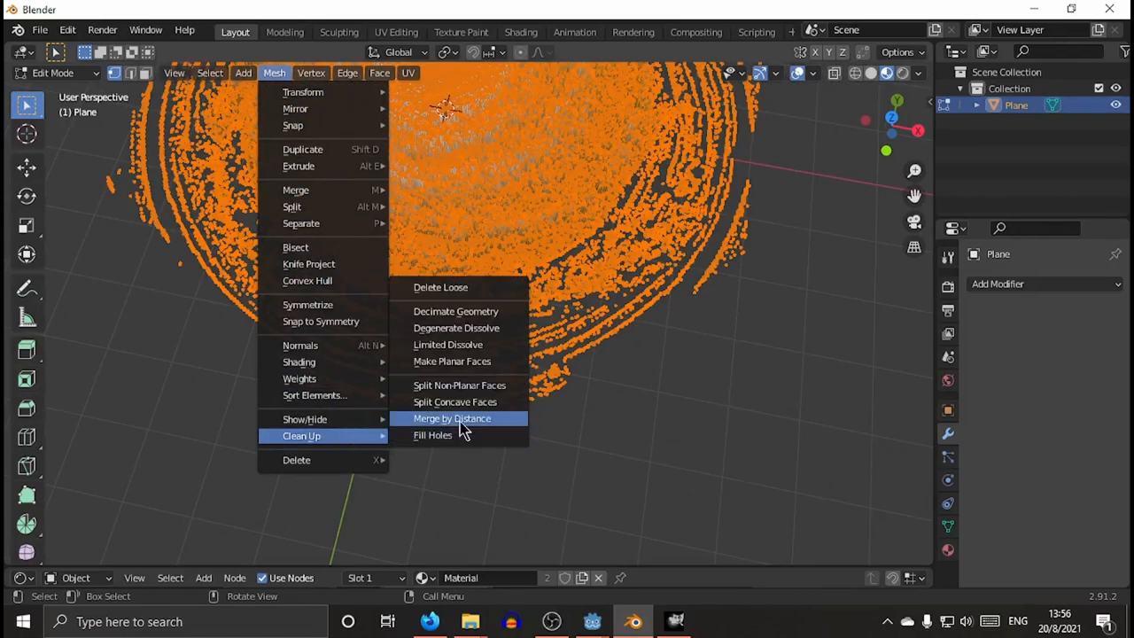
pyautogui.click(452, 418)
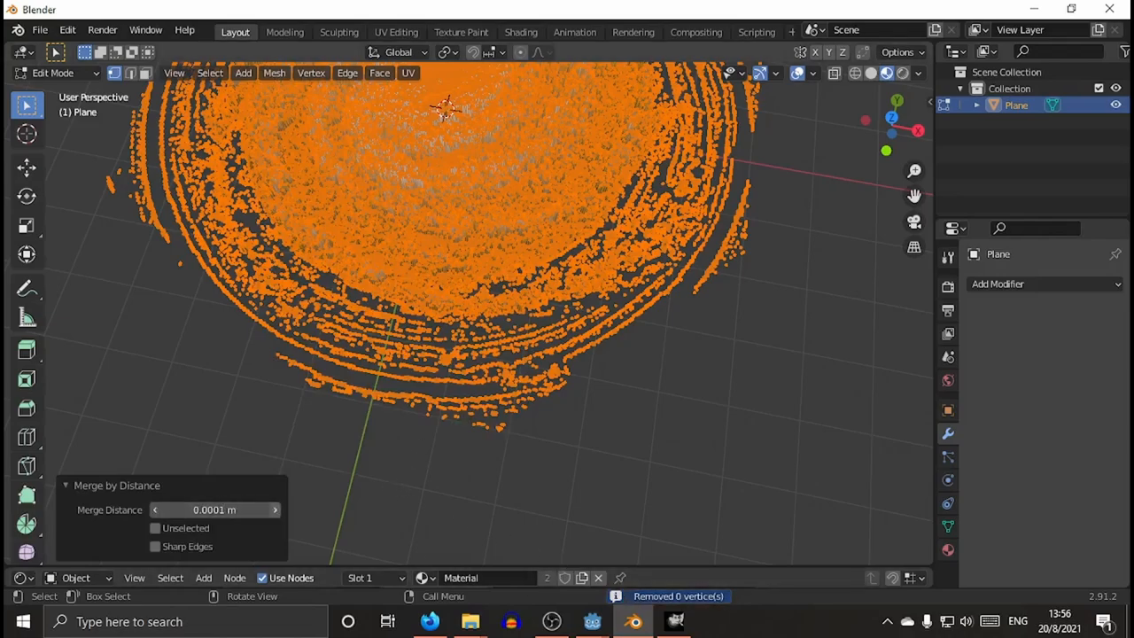
pyautogui.click(274, 510)
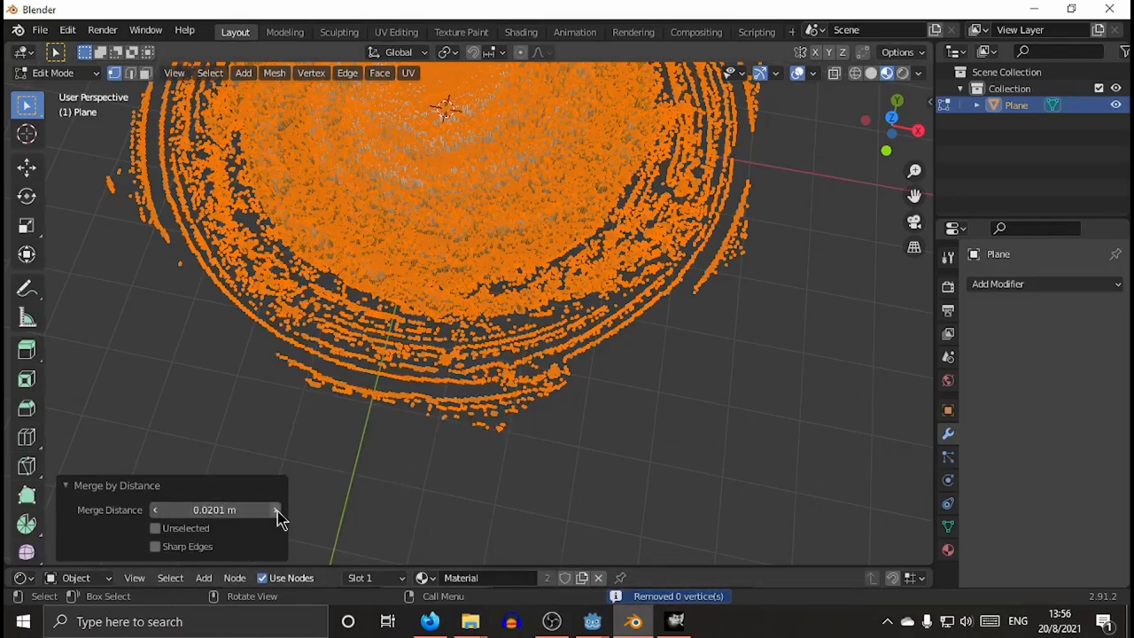
pyautogui.click(277, 511)
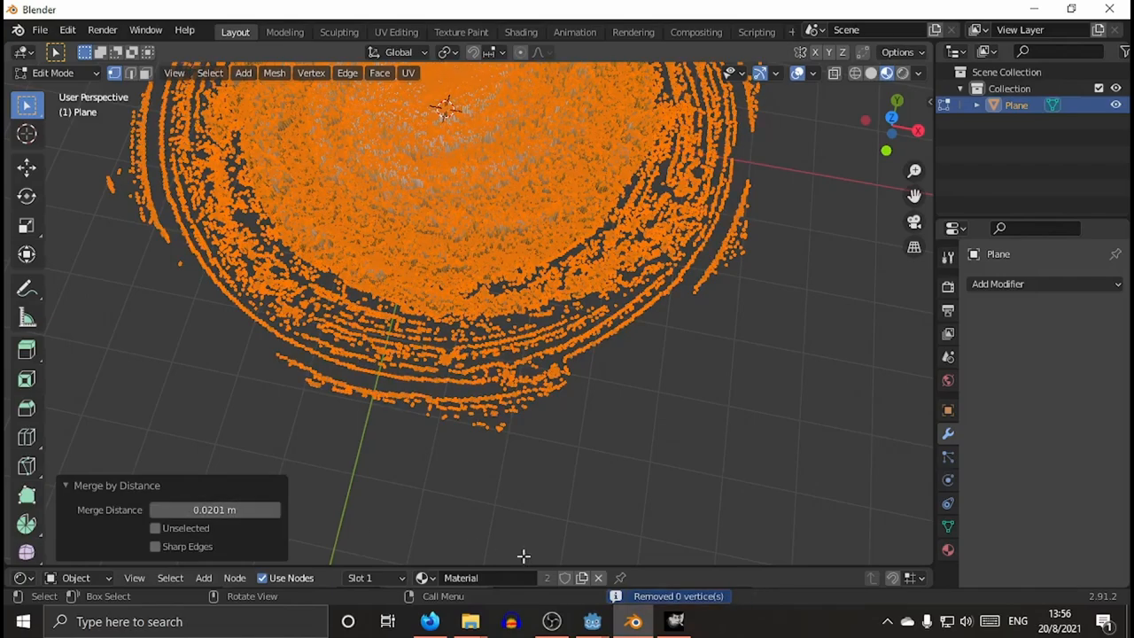
pyautogui.click(277, 511)
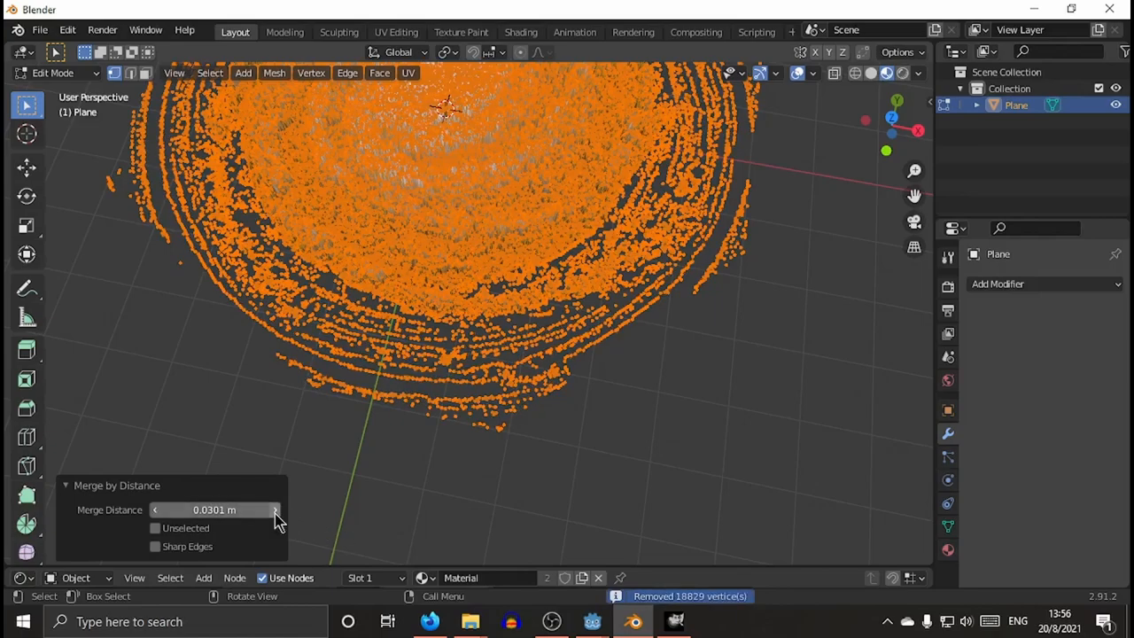
pyautogui.moveTo(285, 285)
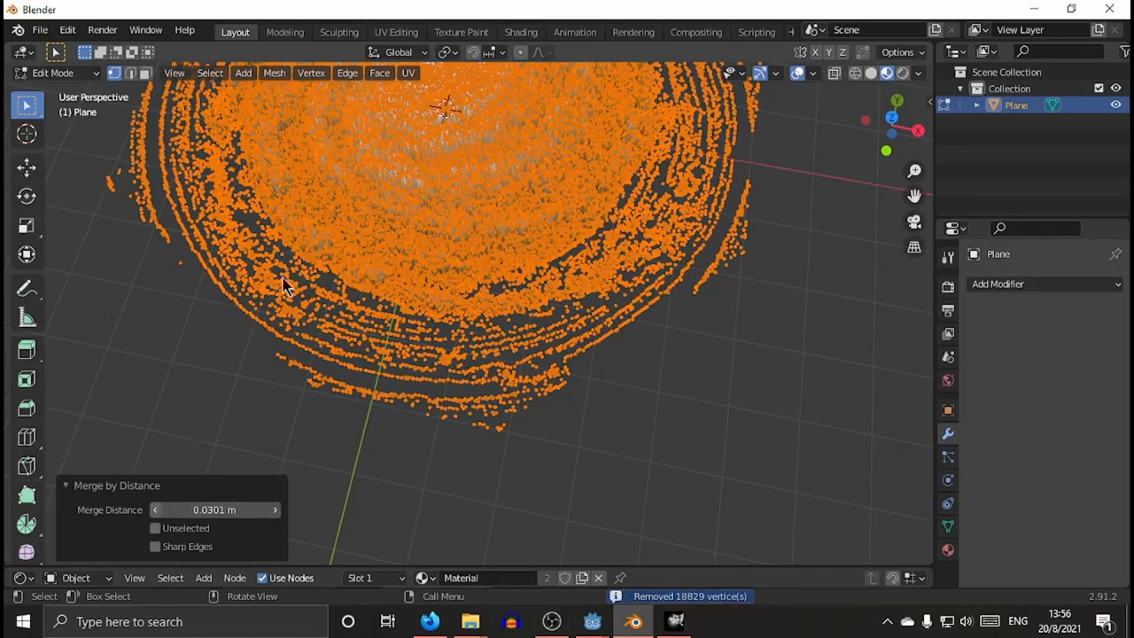
pyautogui.click(275, 72)
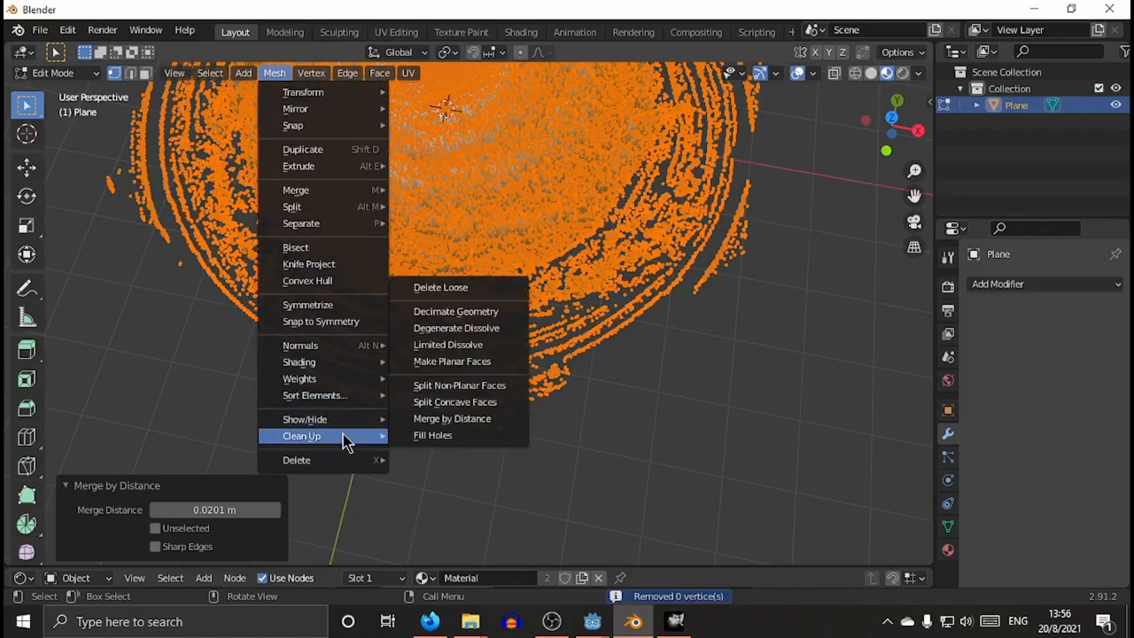
# Run Limited Dissolve and then Decimate Geometry at ratio 1.000 on the galaxy mesh.
pyautogui.click(447, 344)
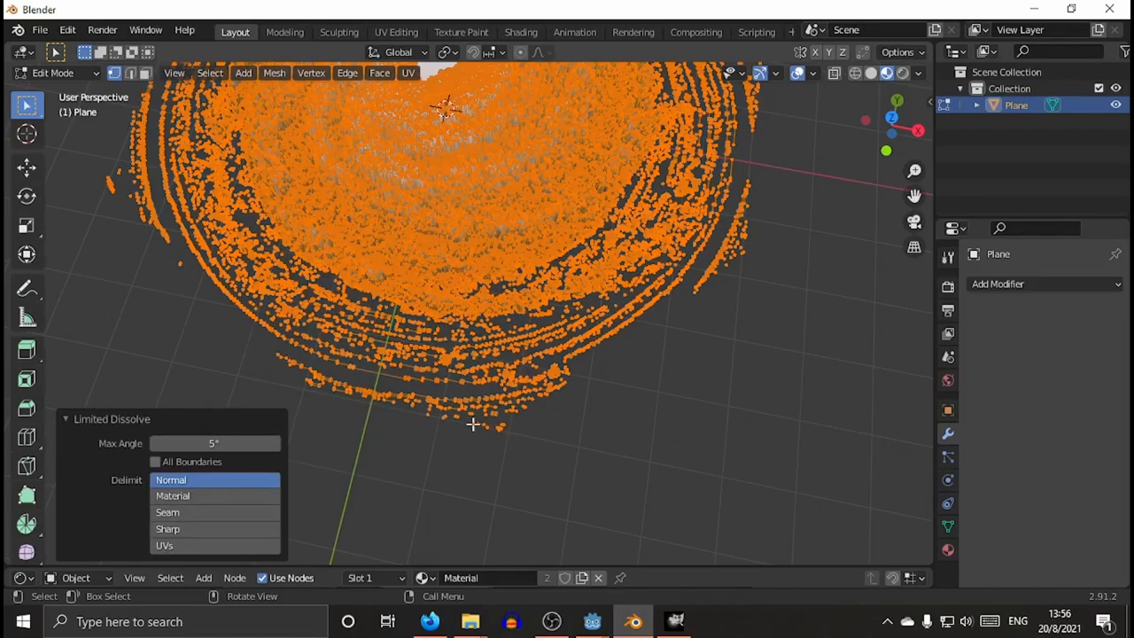
pyautogui.click(275, 73)
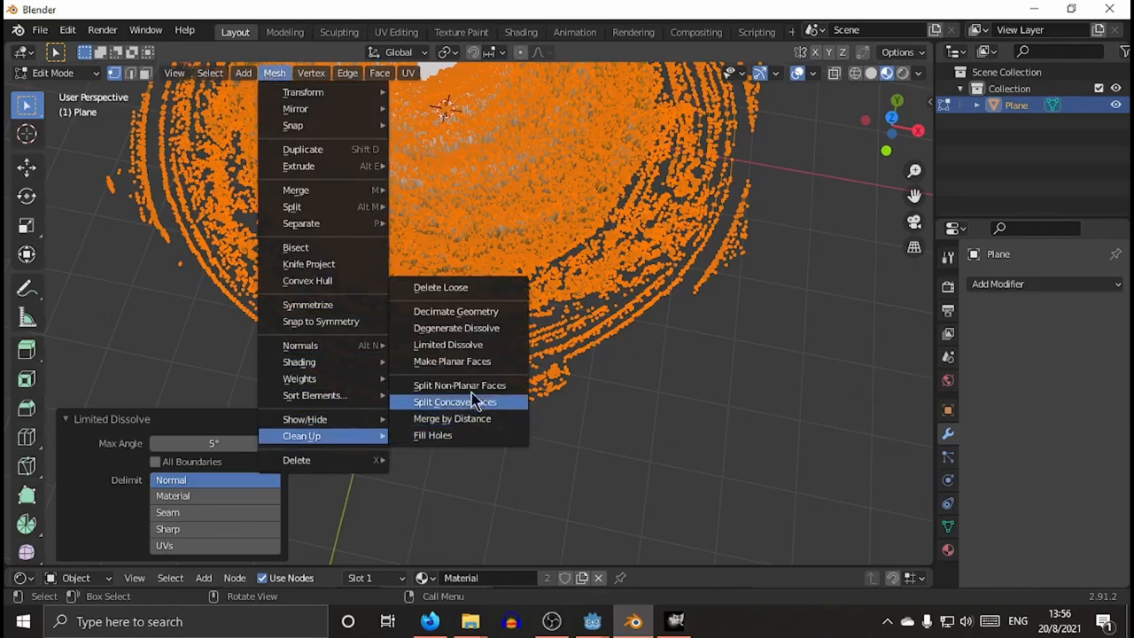
pyautogui.moveTo(457, 328)
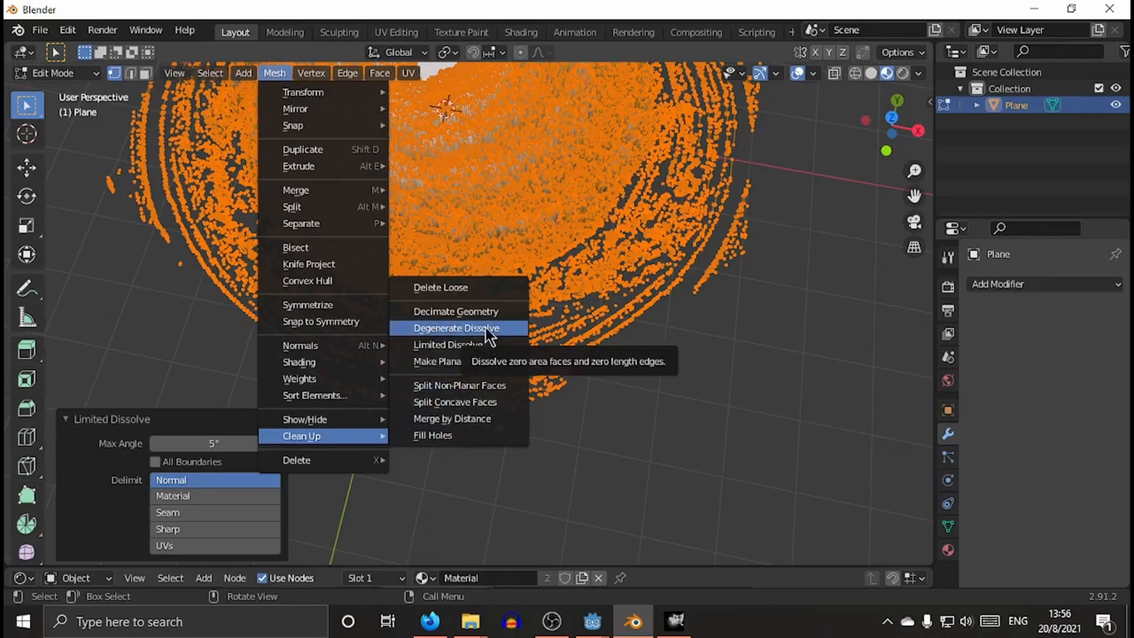
pyautogui.click(456, 312)
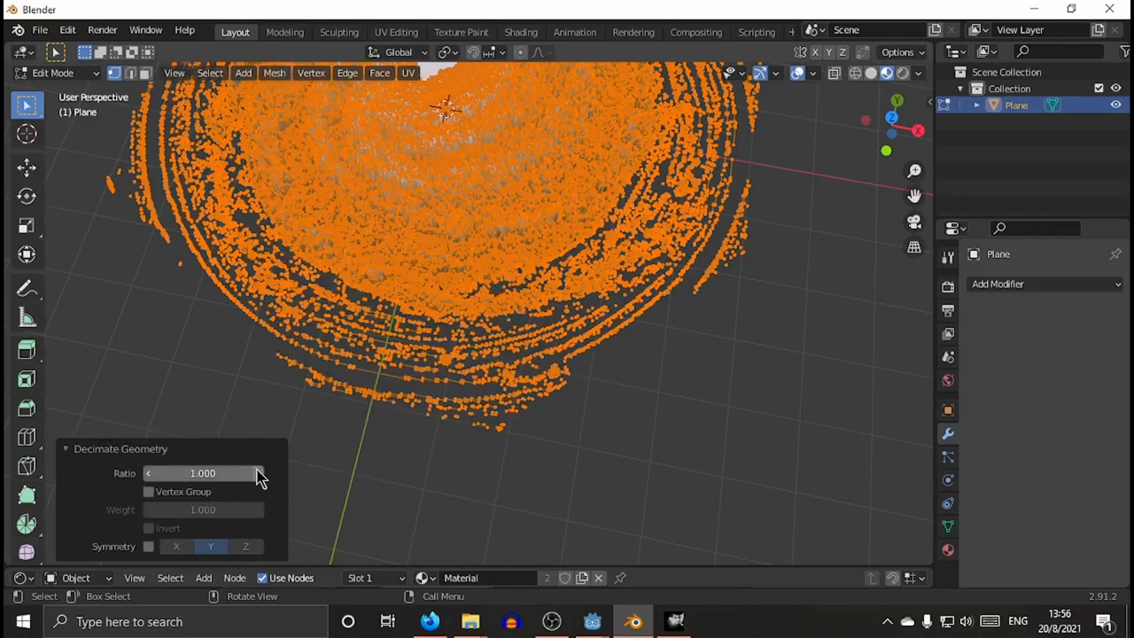
pyautogui.moveTo(259, 473)
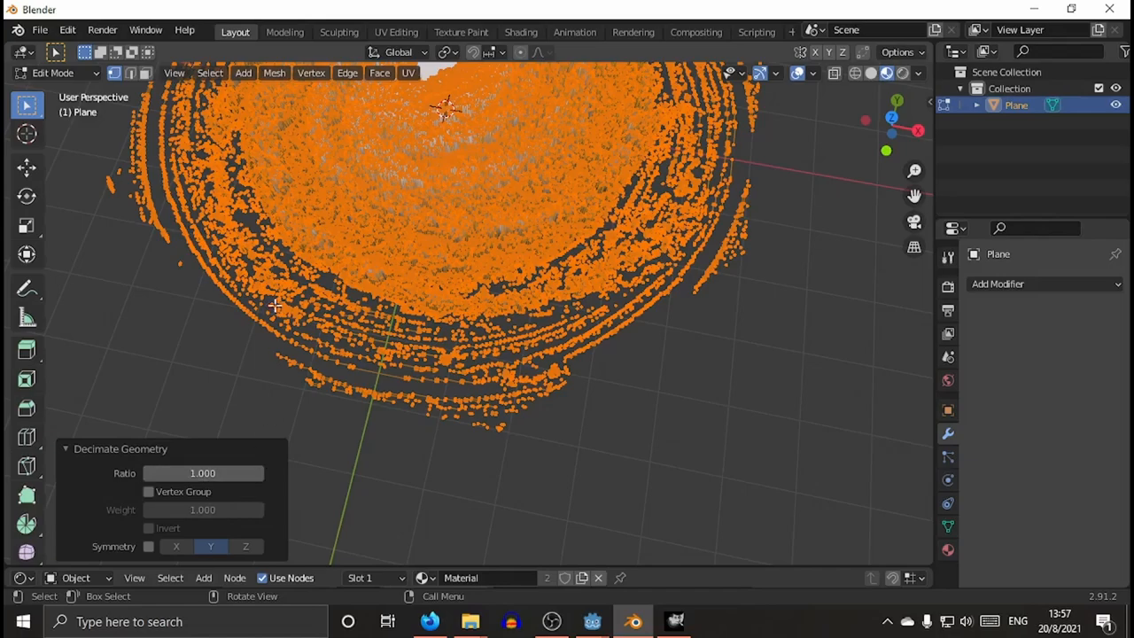
pyautogui.moveTo(567, 188)
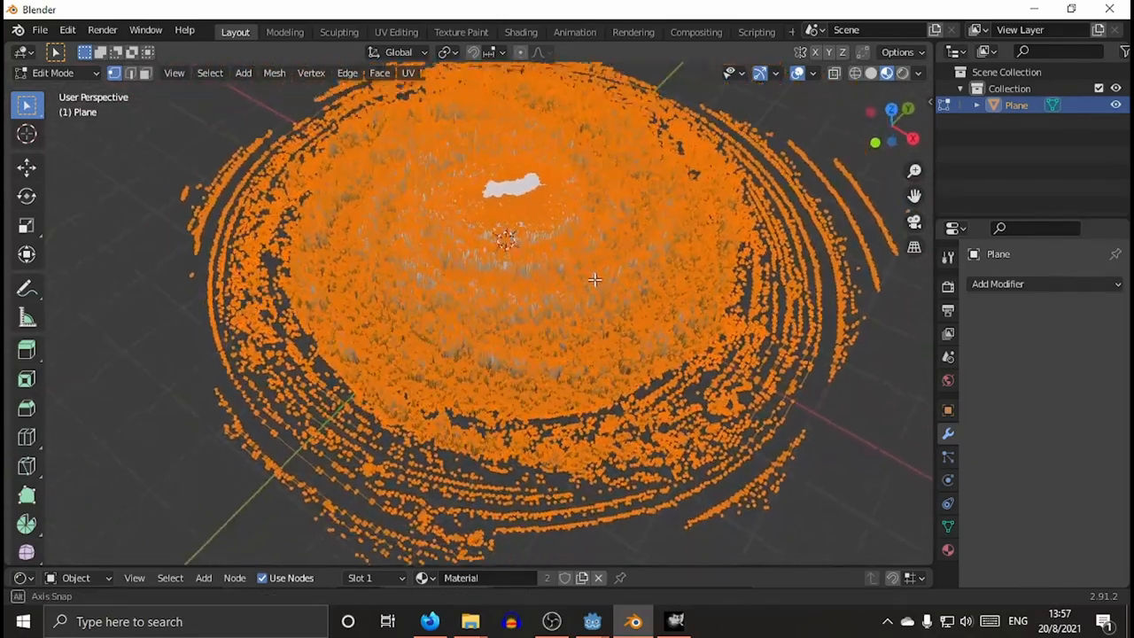
# Smooth the selected galaxy vertices via Vertex > Smooth Vertices and return to Object Mode.
pyautogui.click(347, 72)
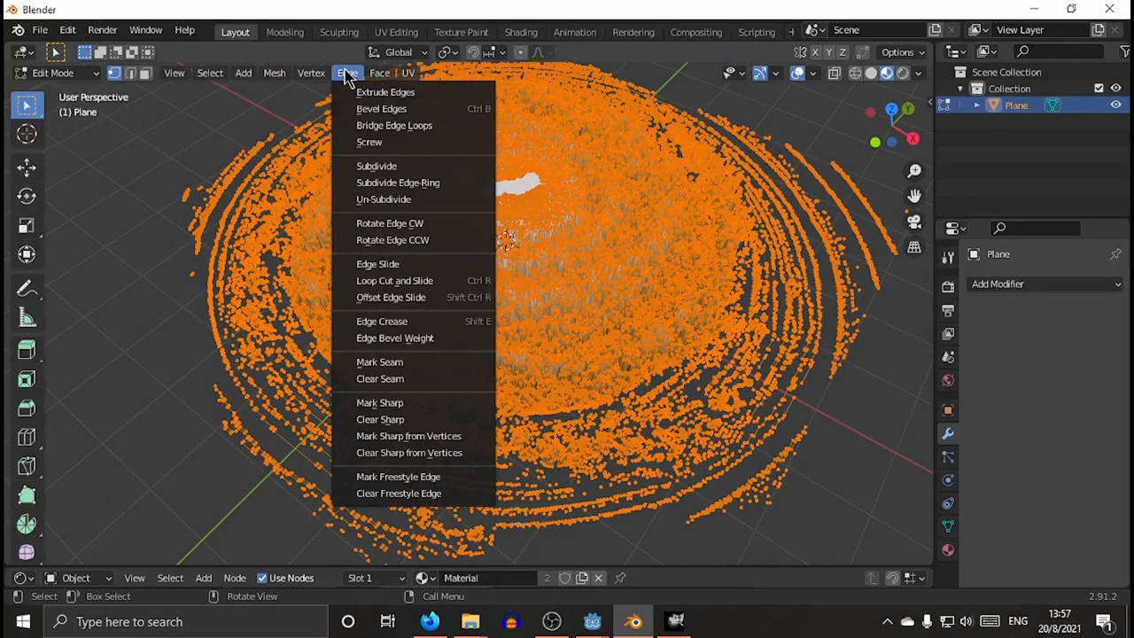
pyautogui.click(311, 73)
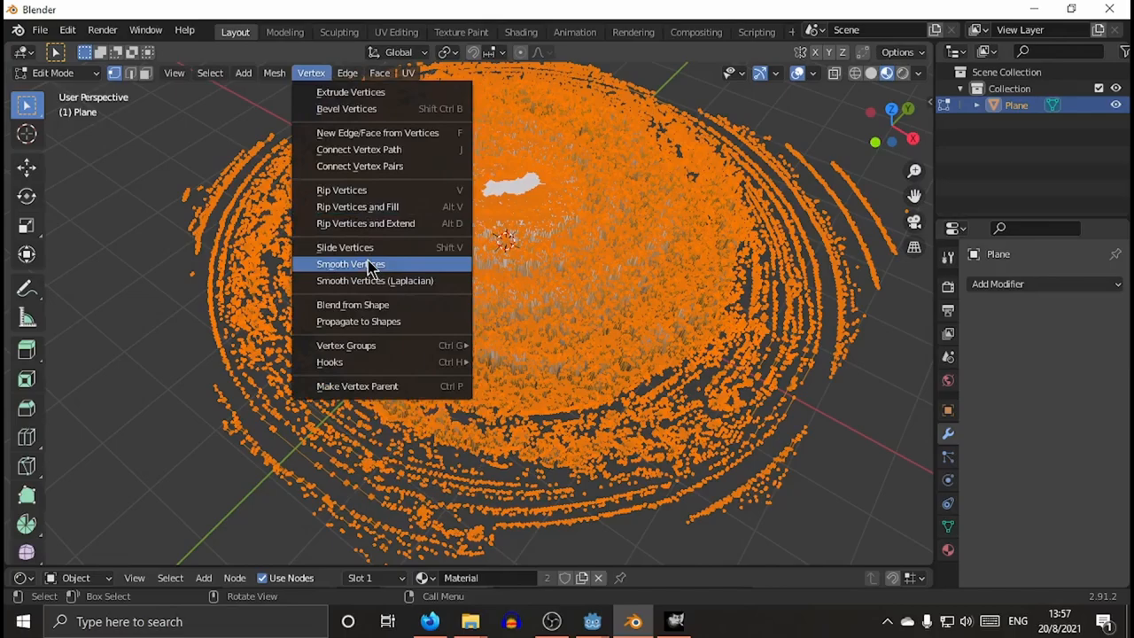
pyautogui.click(351, 263)
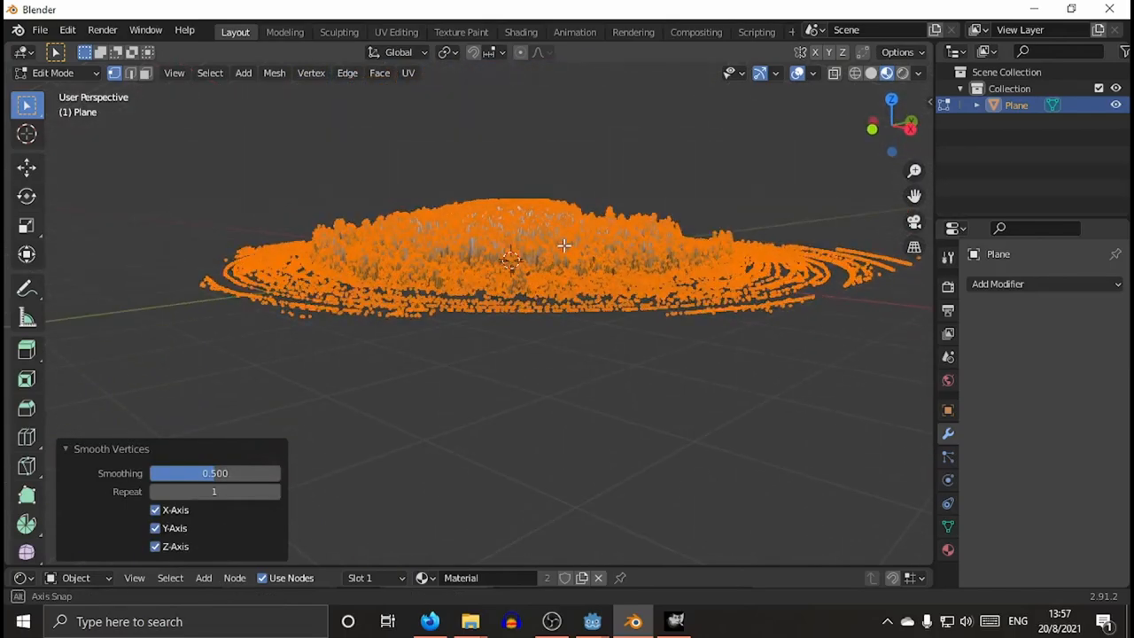
pyautogui.click(53, 73)
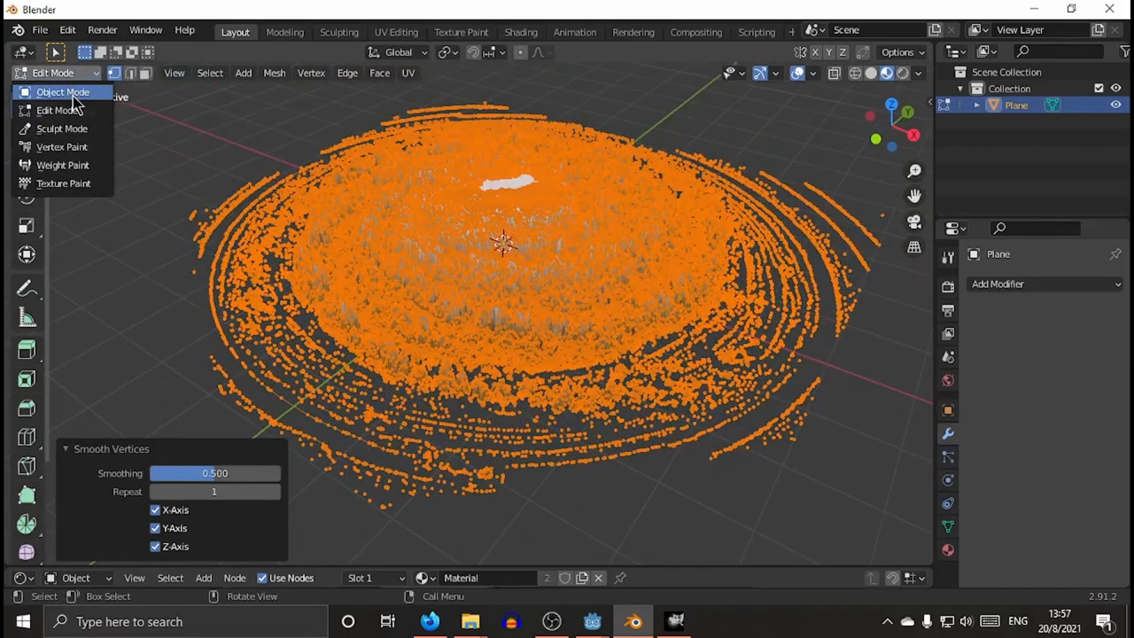
pyautogui.click(62, 92)
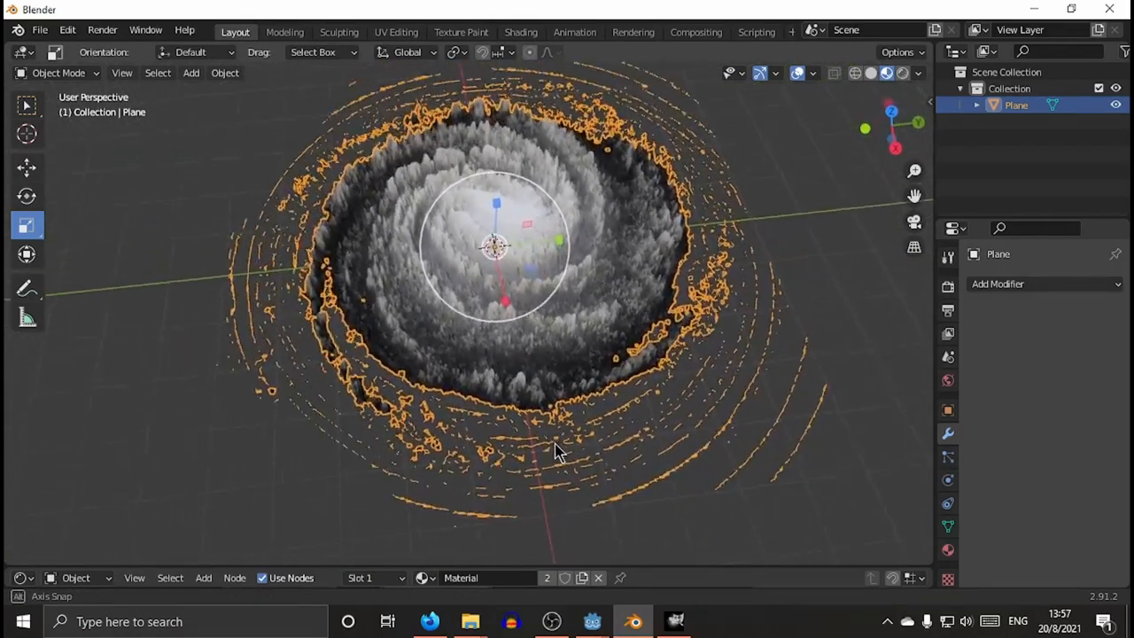
# In Edit Mode run Delete Loose, removing 7326 loose vertices and 5204 edges, then return to Object Mode.
pyautogui.click(58, 72)
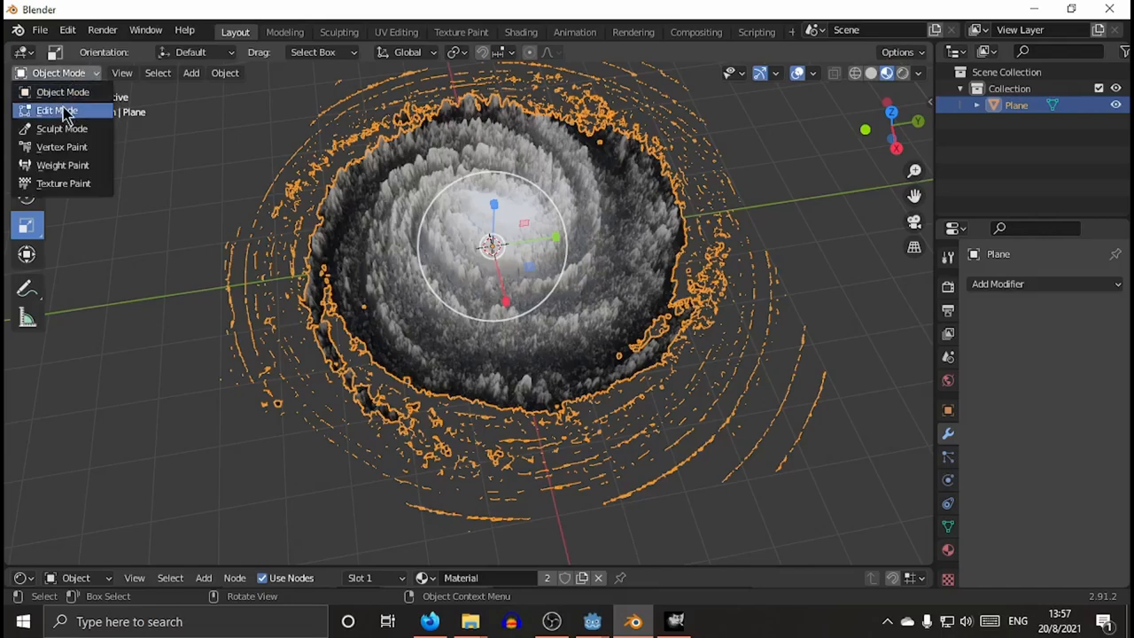
pyautogui.click(57, 110)
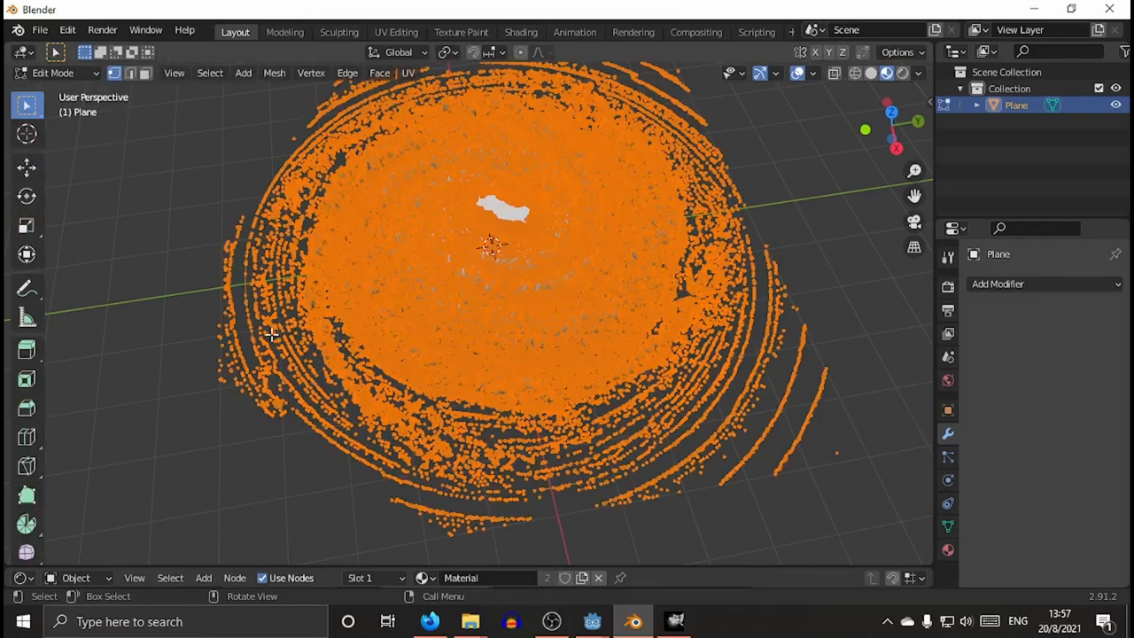
pyautogui.click(301, 436)
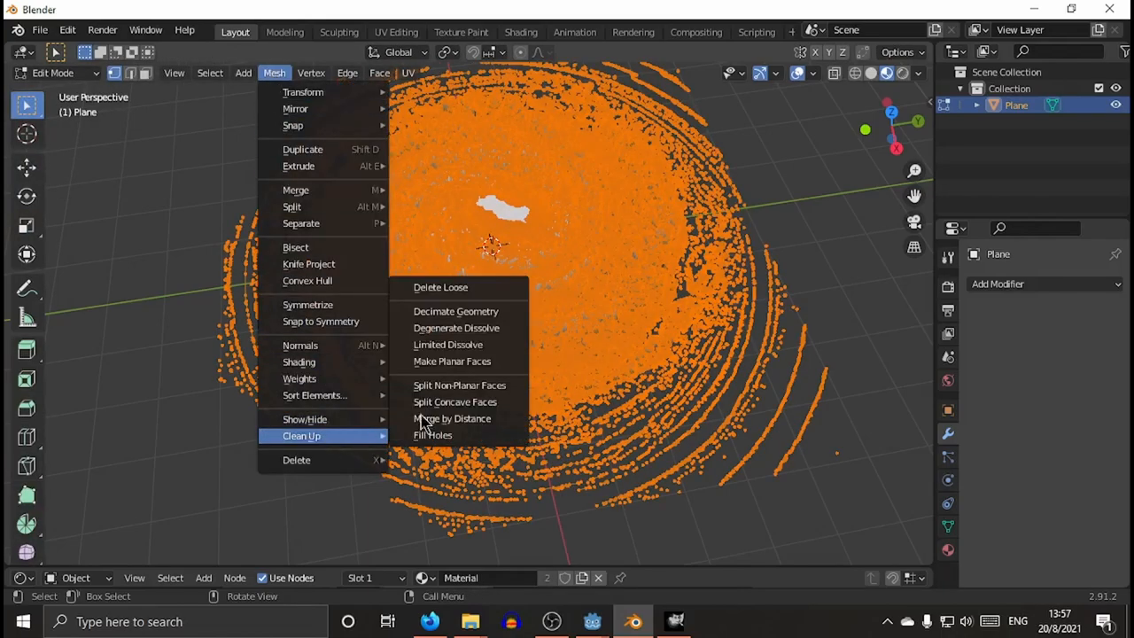
pyautogui.click(439, 287)
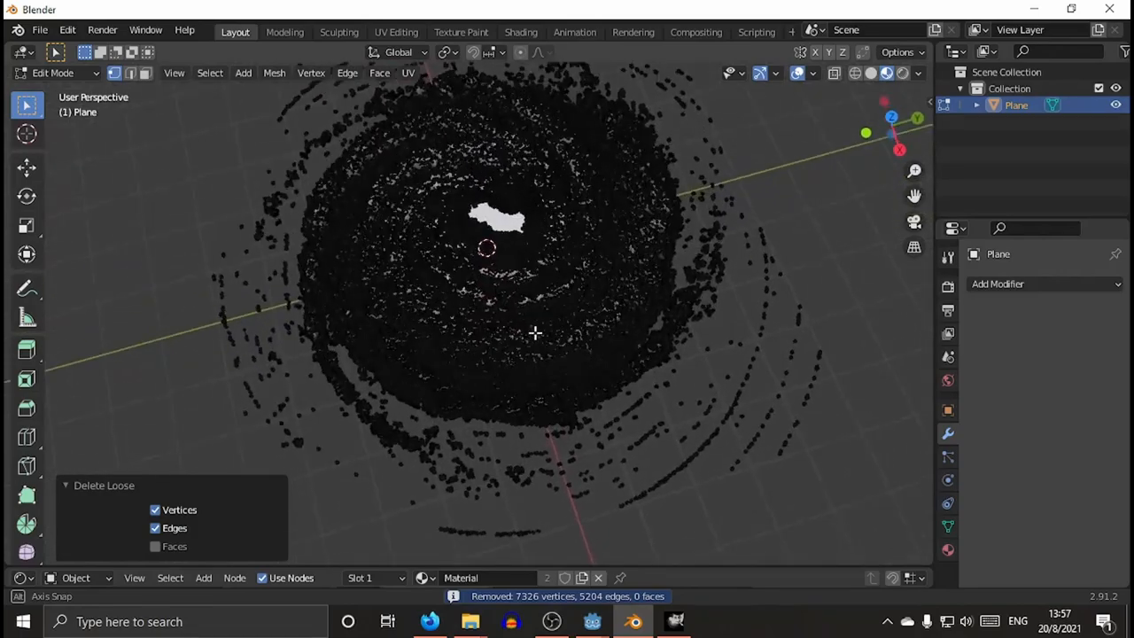
pyautogui.moveTo(532, 333); pyautogui.dragTo(659, 290)
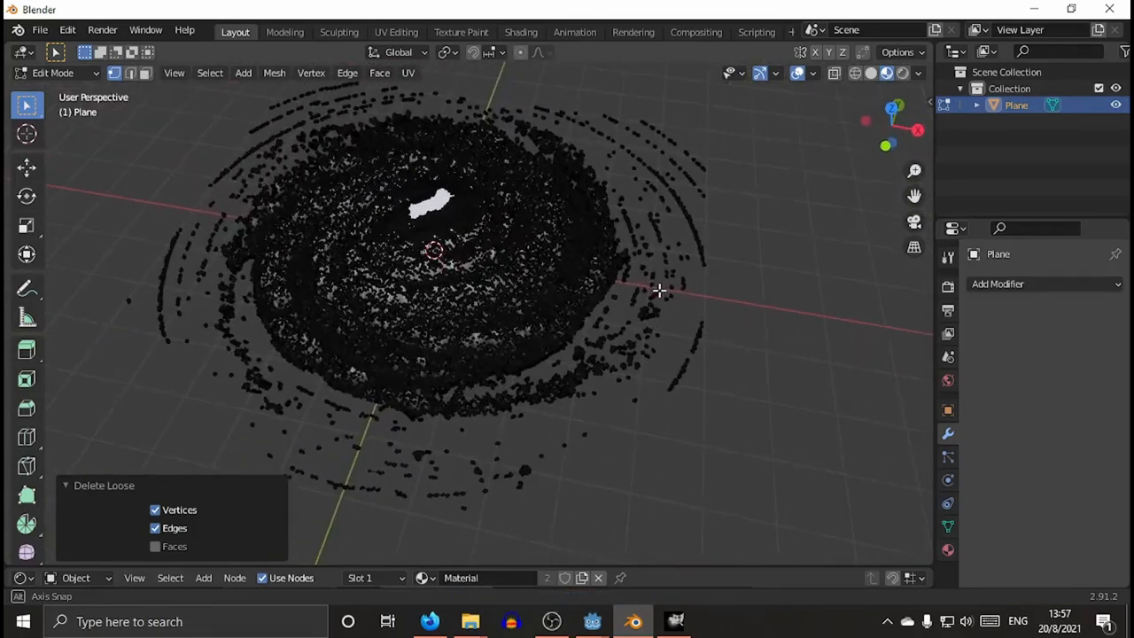
pyautogui.click(53, 73)
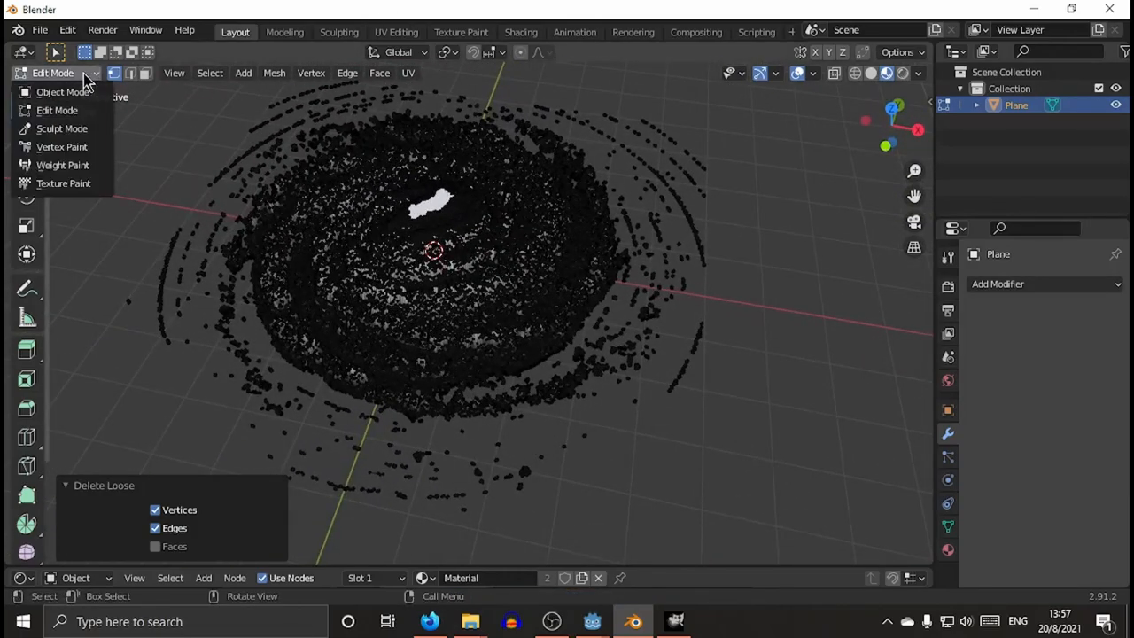
pyautogui.click(62, 92)
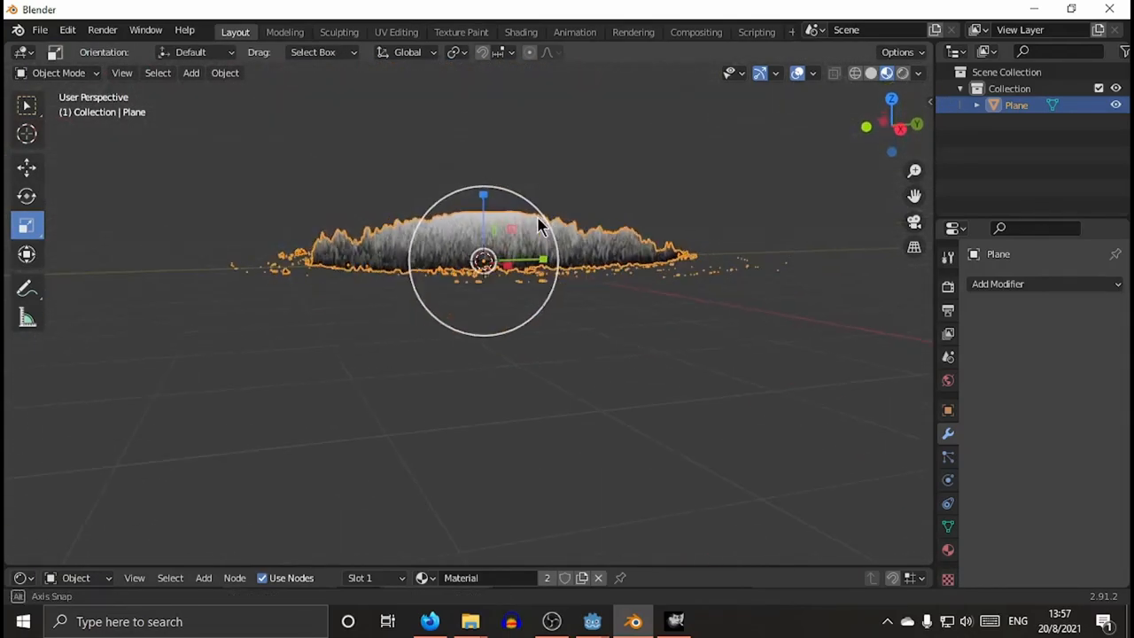
# Flatten the galaxy mesh along Z to 0.446 and make a copy of it.
pyautogui.press('s')
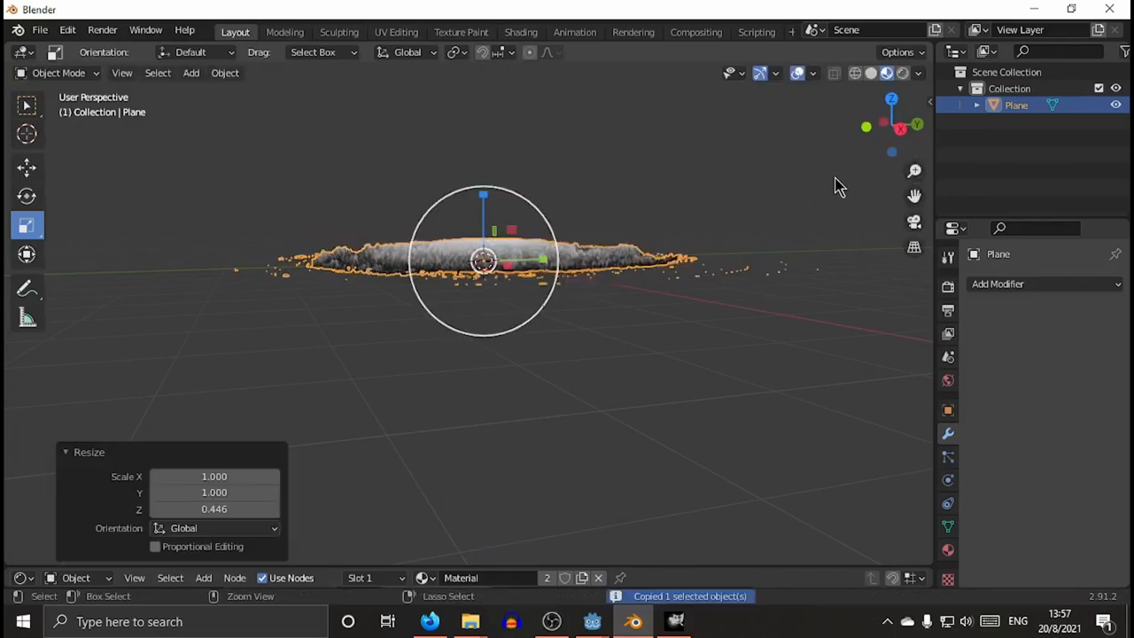
pyautogui.press('ctrl+v')
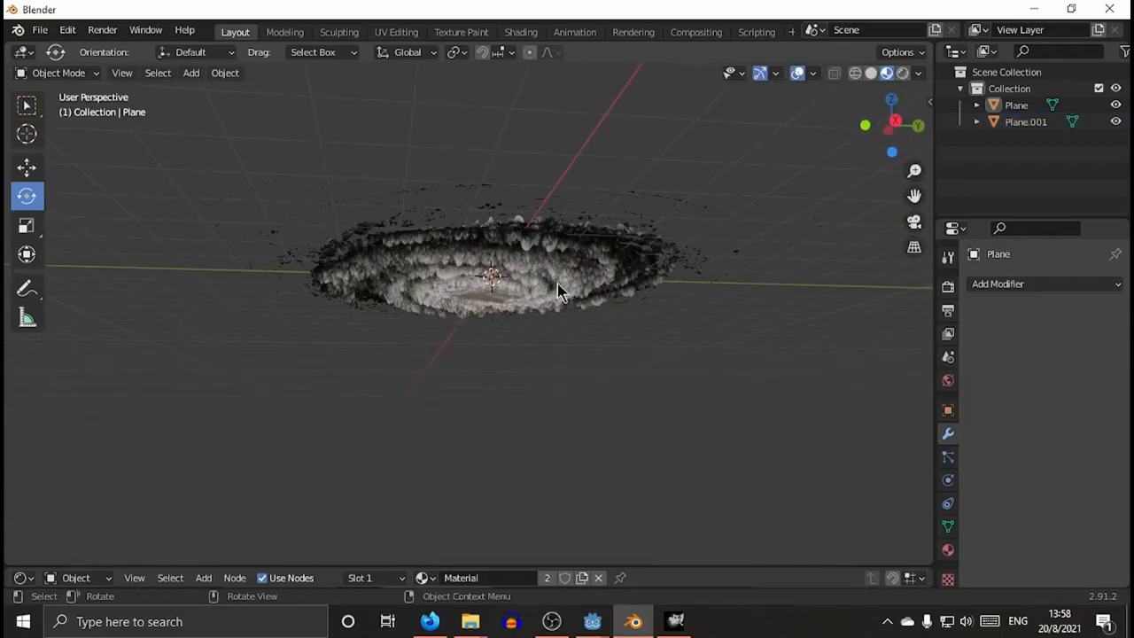
# Mirror the copy Plane.001 along global X and then global Y via Object > Mirror.
pyautogui.click(225, 73)
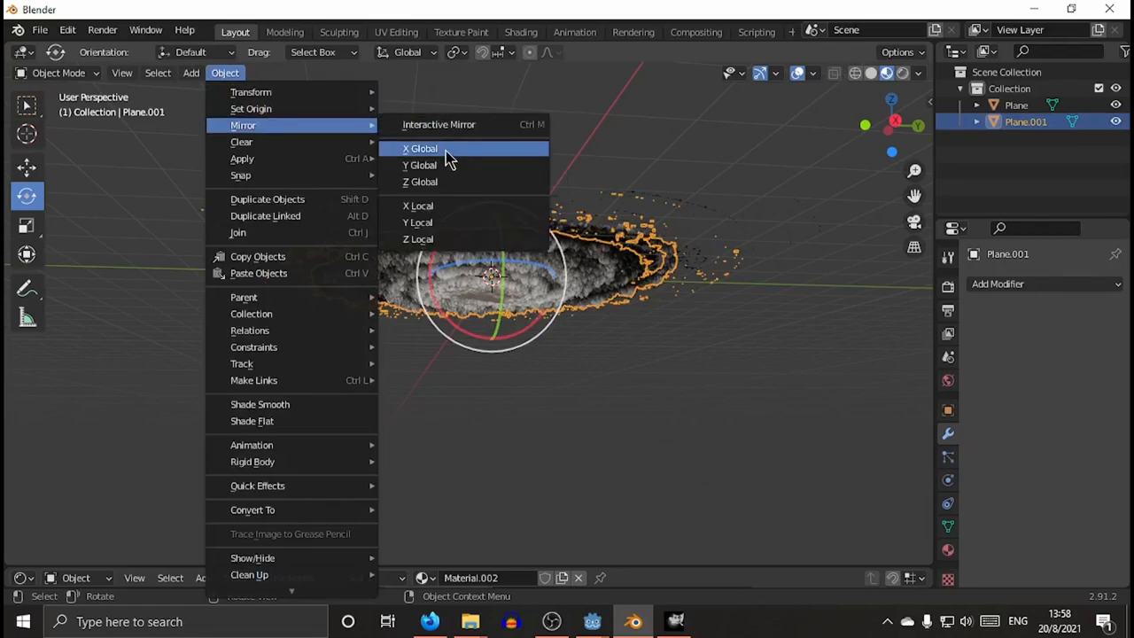
pyautogui.click(420, 149)
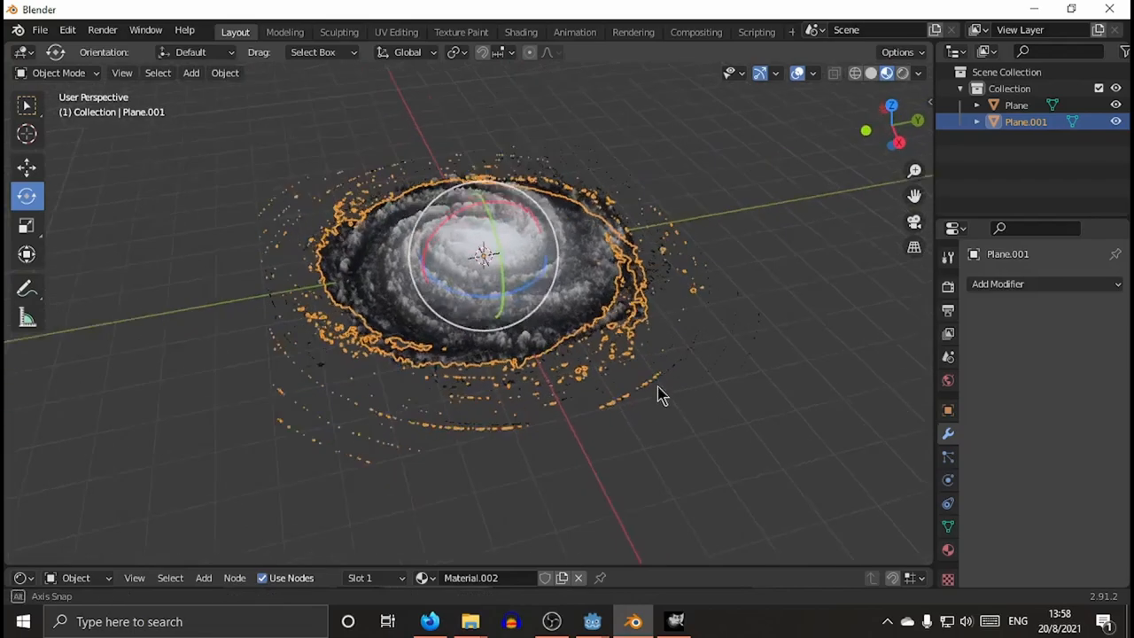
pyautogui.click(226, 72)
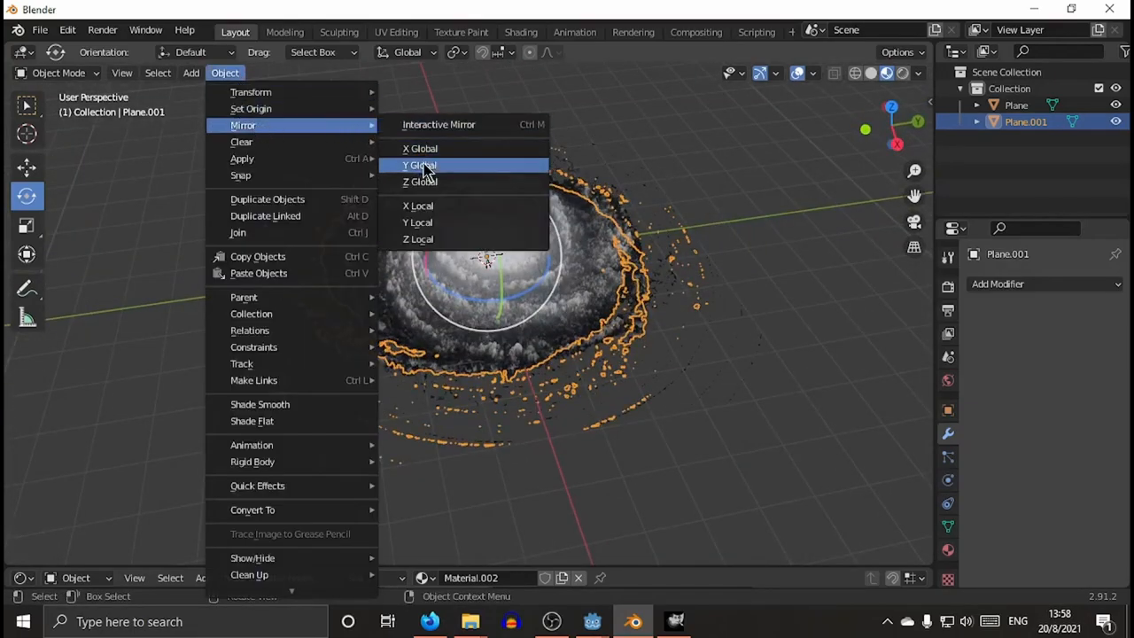
pyautogui.click(420, 165)
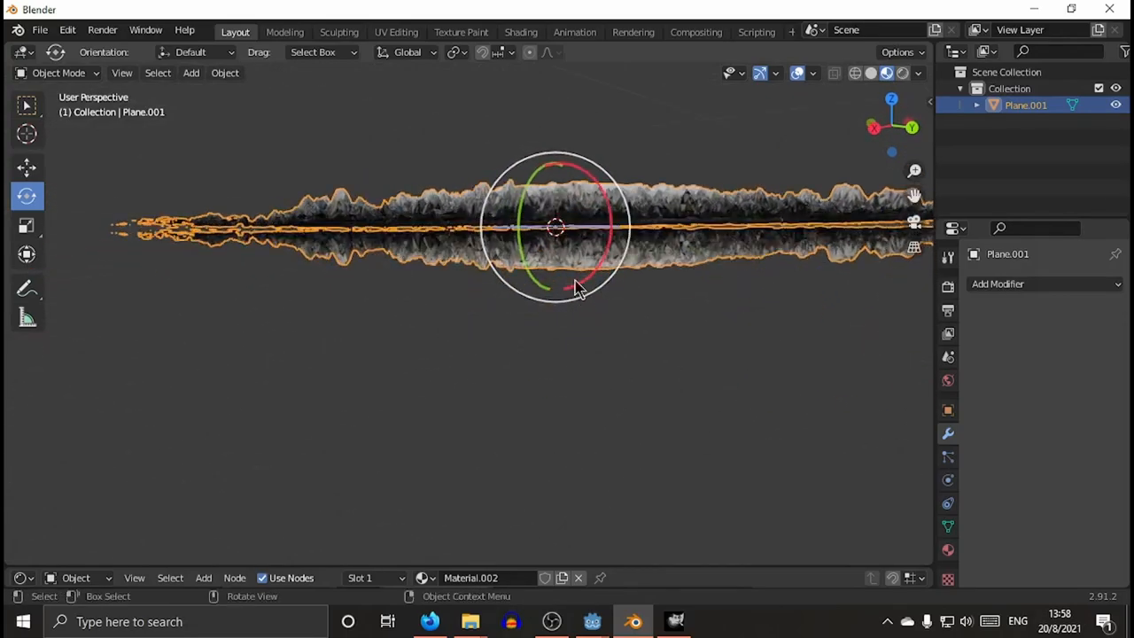
pyautogui.moveTo(581, 287); pyautogui.dragTo(655, 293)
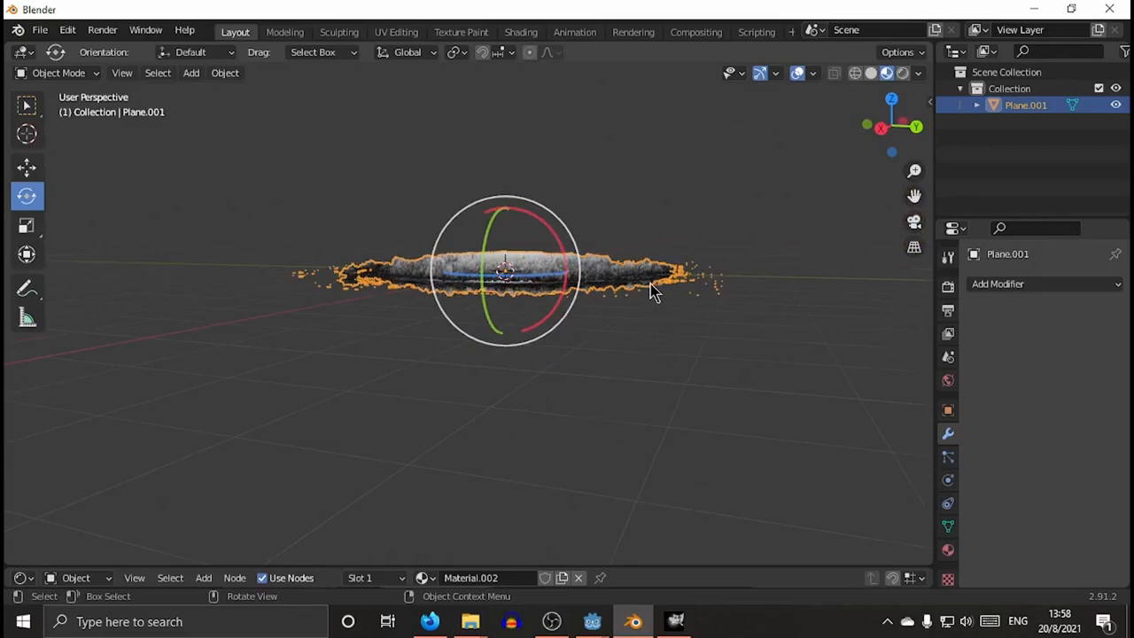
pyautogui.moveTo(647, 292); pyautogui.dragTo(677, 312)
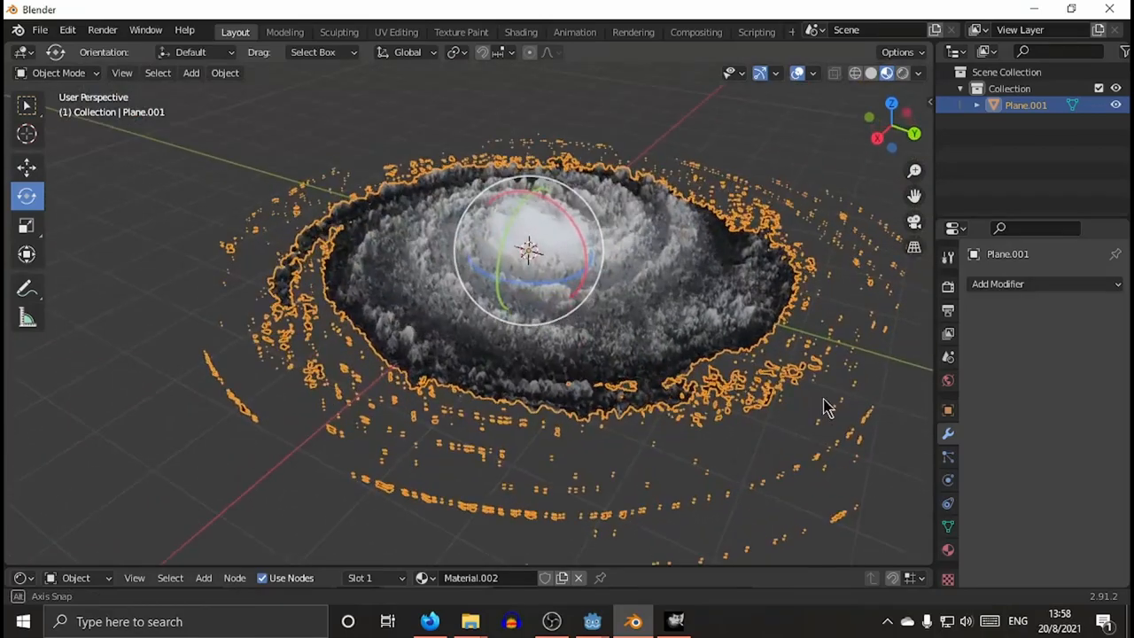
pyautogui.moveTo(824, 408); pyautogui.dragTo(847, 394)
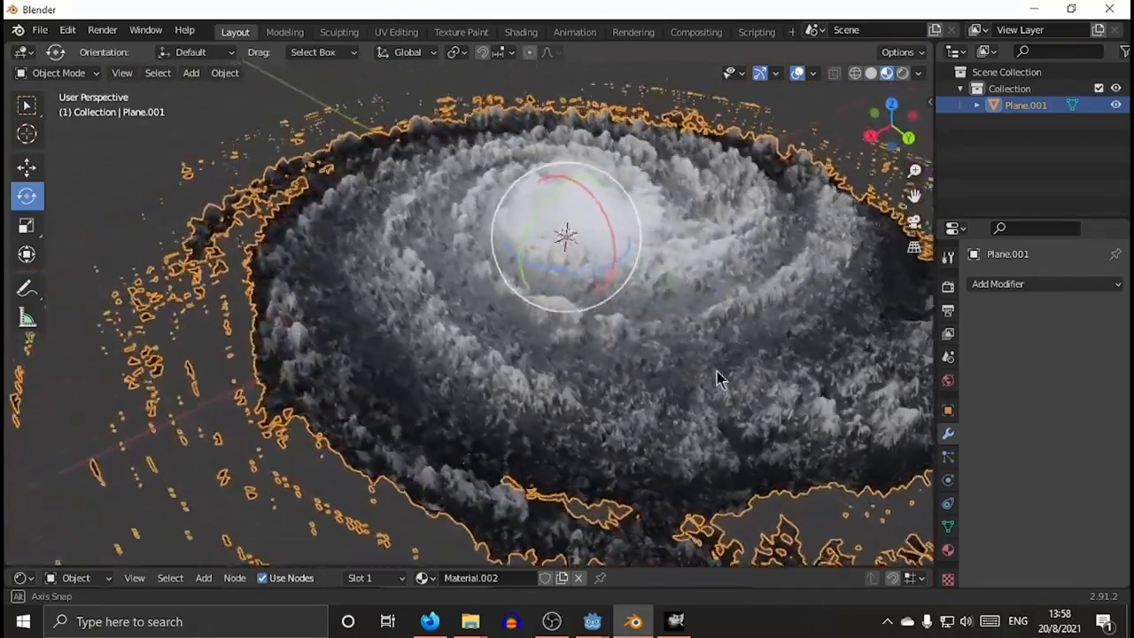
pyautogui.moveTo(718, 381); pyautogui.dragTo(284, 151)
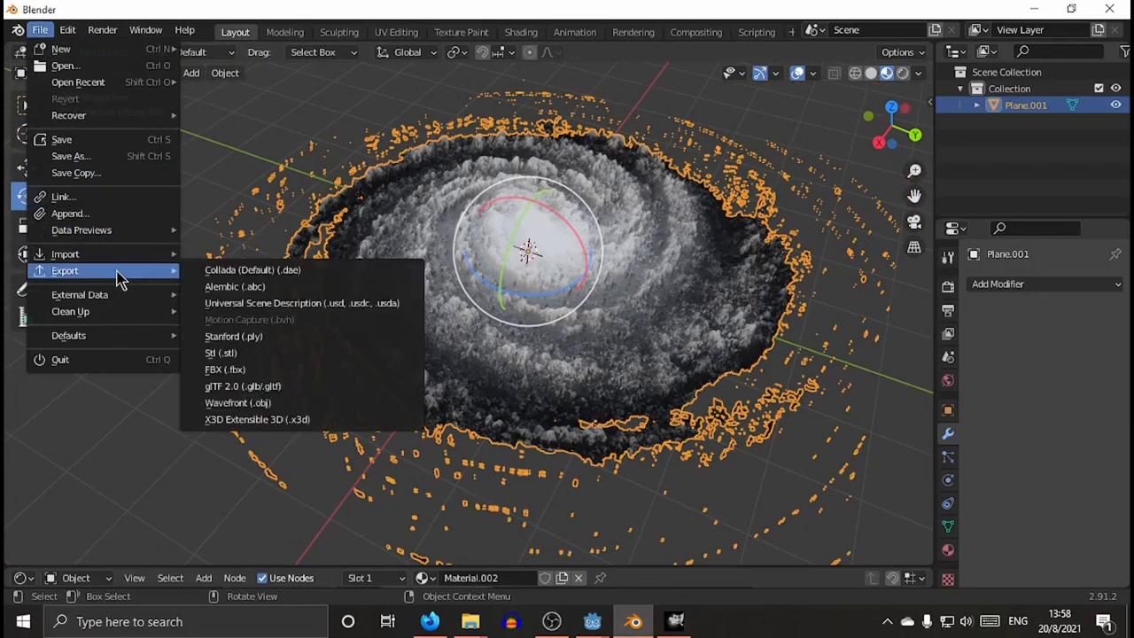
pyautogui.moveTo(251, 387)
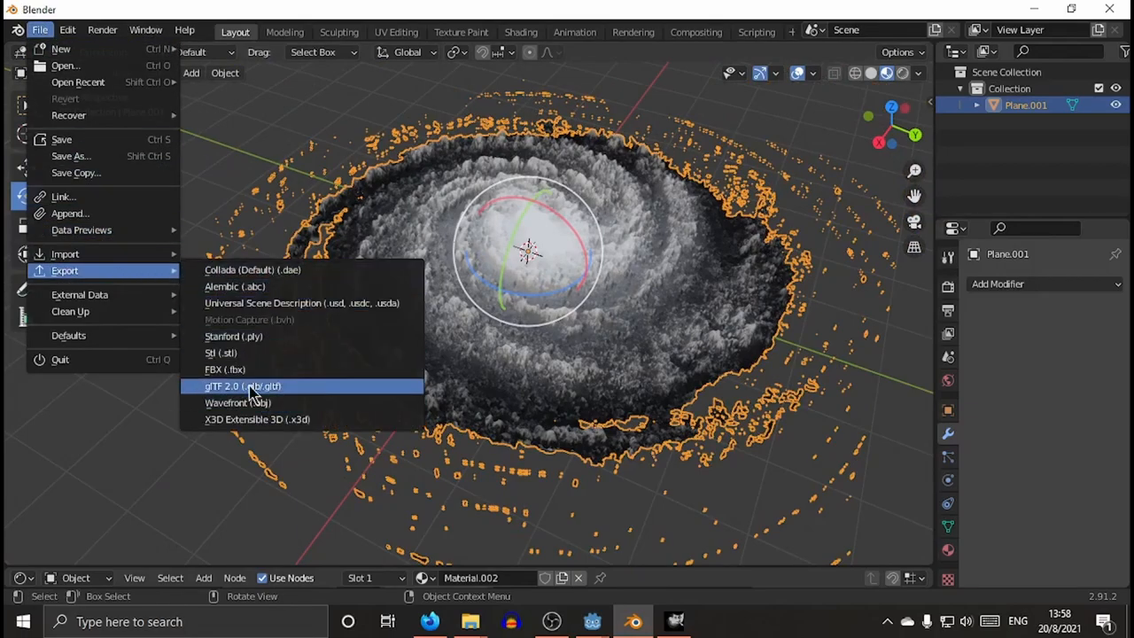
pyautogui.moveTo(257, 404)
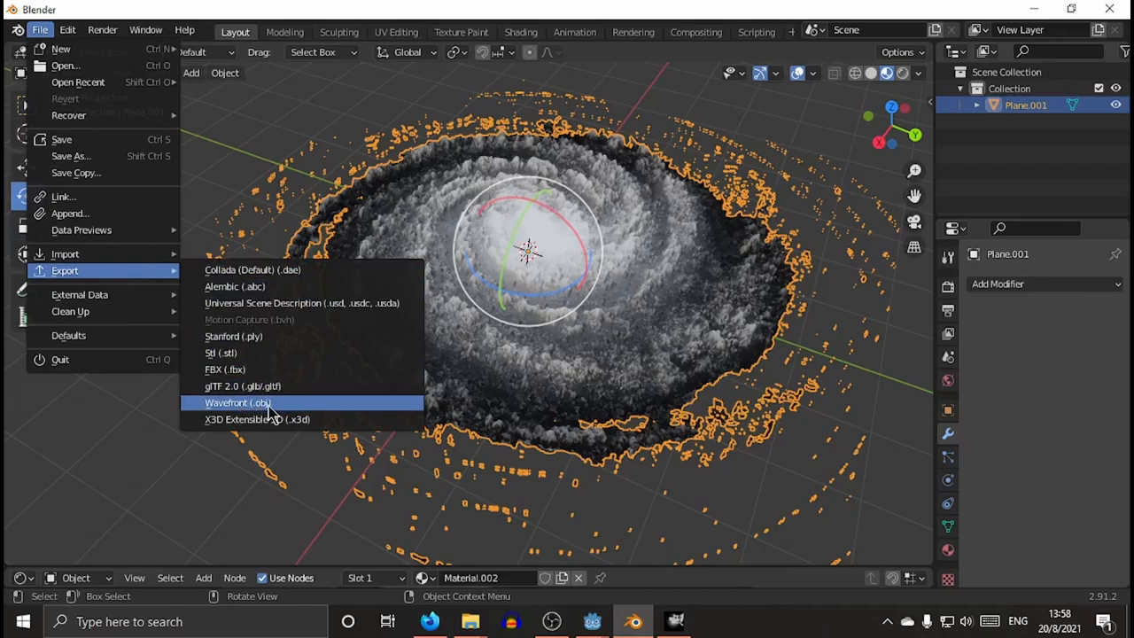
pyautogui.moveTo(351, 415)
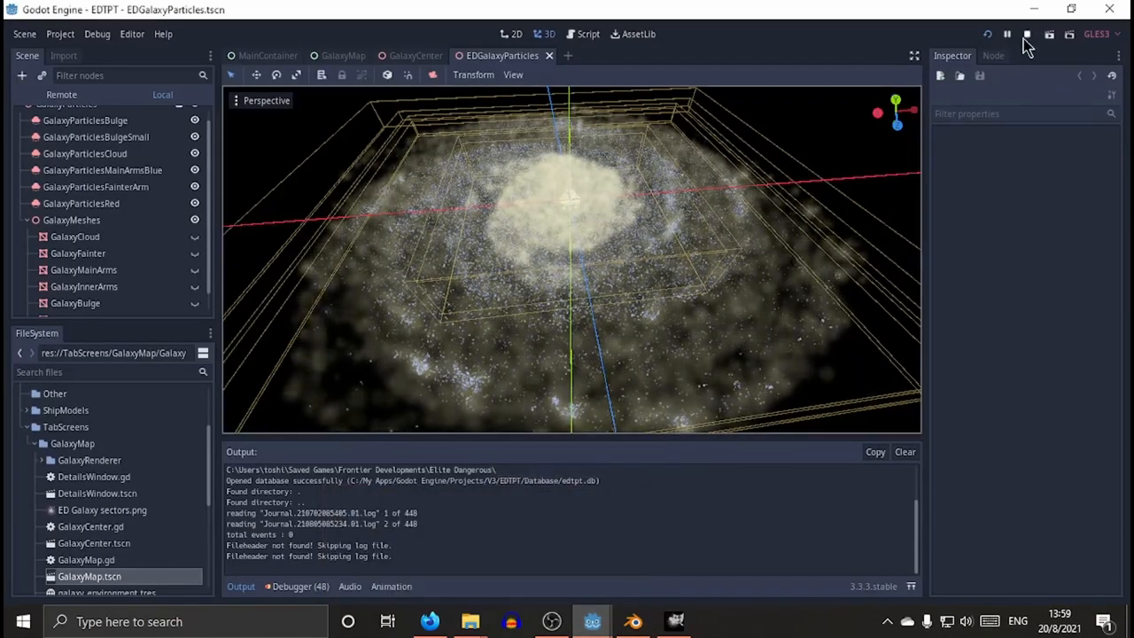
# Stop the running game and toggle the galaxy meshes' visibility, leaving the particle galaxy shown.
pyautogui.click(1028, 34)
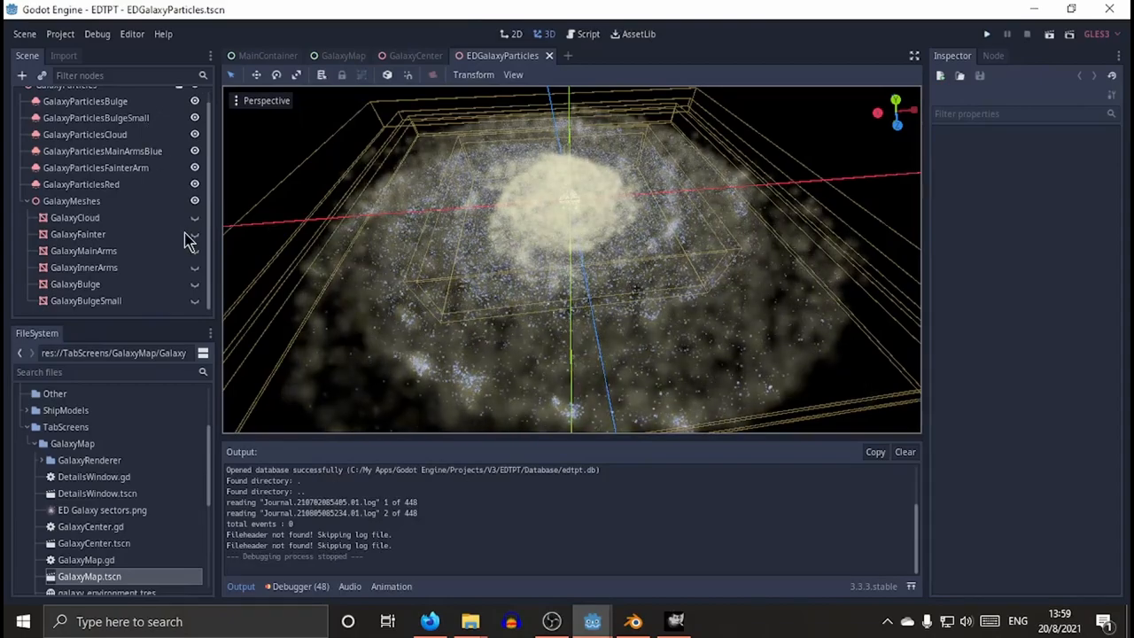
pyautogui.click(195, 234)
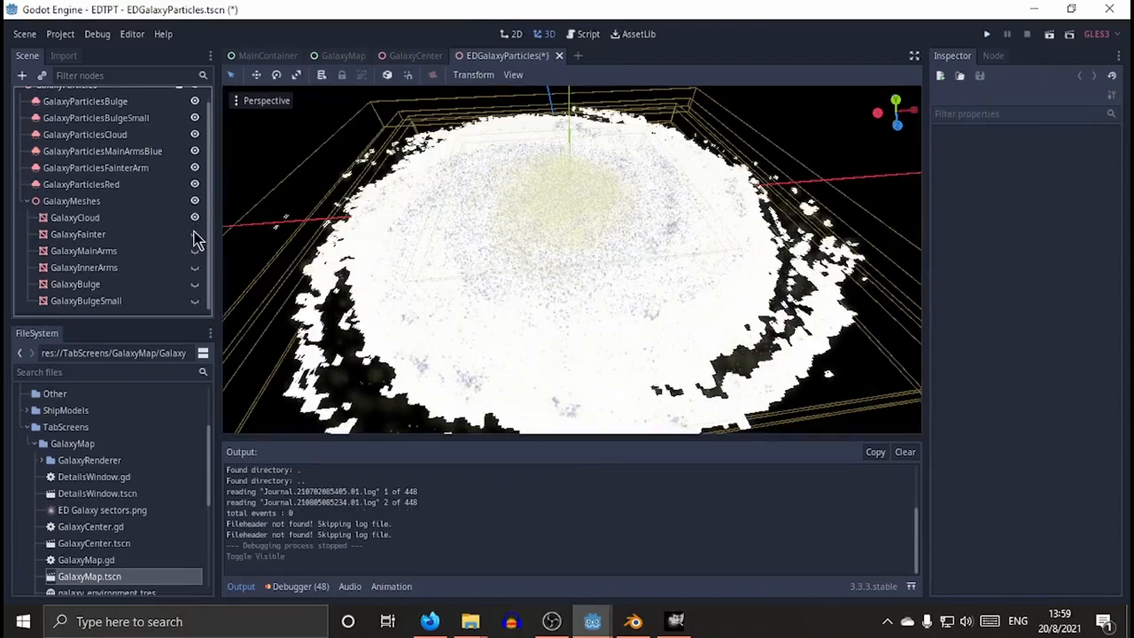
pyautogui.click(195, 284)
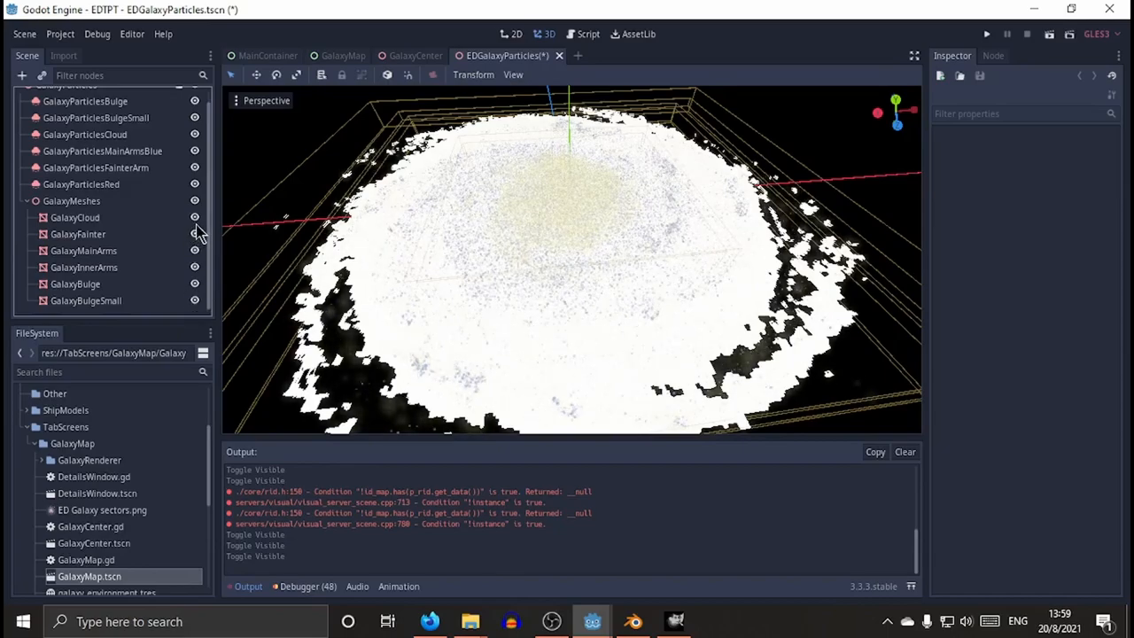
pyautogui.click(195, 234)
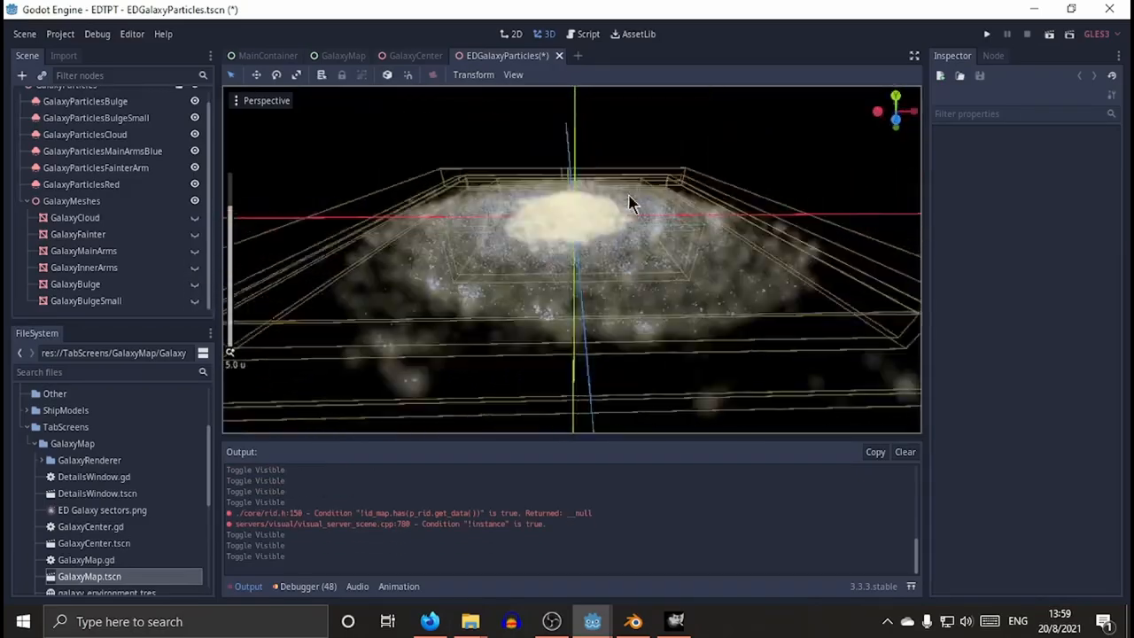
# Orbit the viewport to view the galaxy particles edge-on and around.
pyautogui.moveTo(635, 204); pyautogui.dragTo(558, 229)
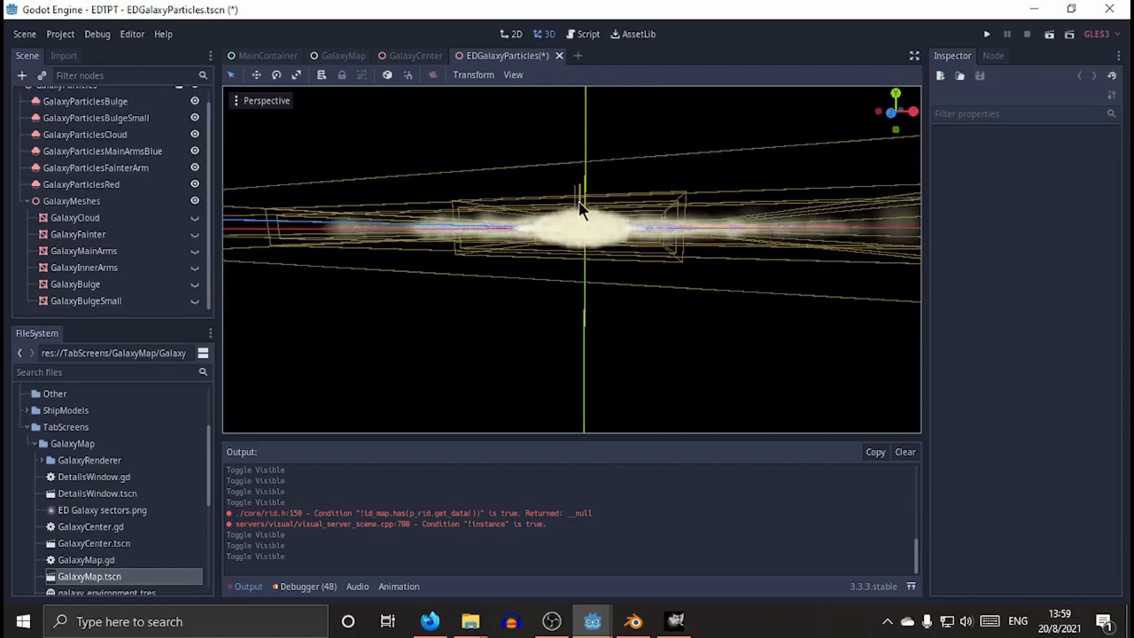
pyautogui.moveTo(583, 211); pyautogui.dragTo(700, 239)
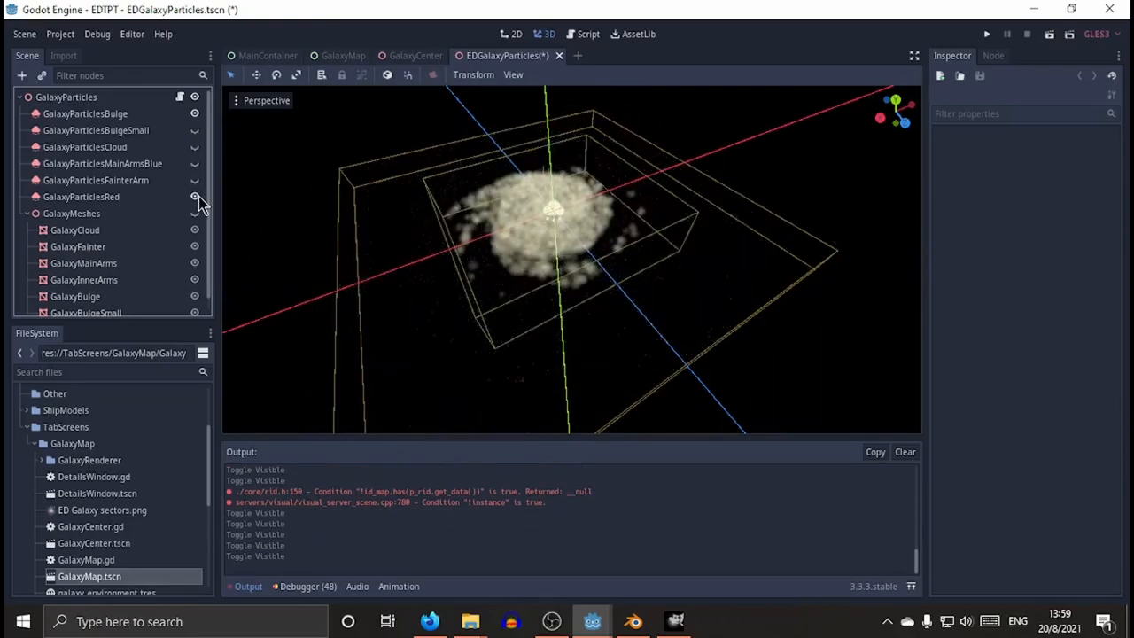
pyautogui.moveTo(195, 120)
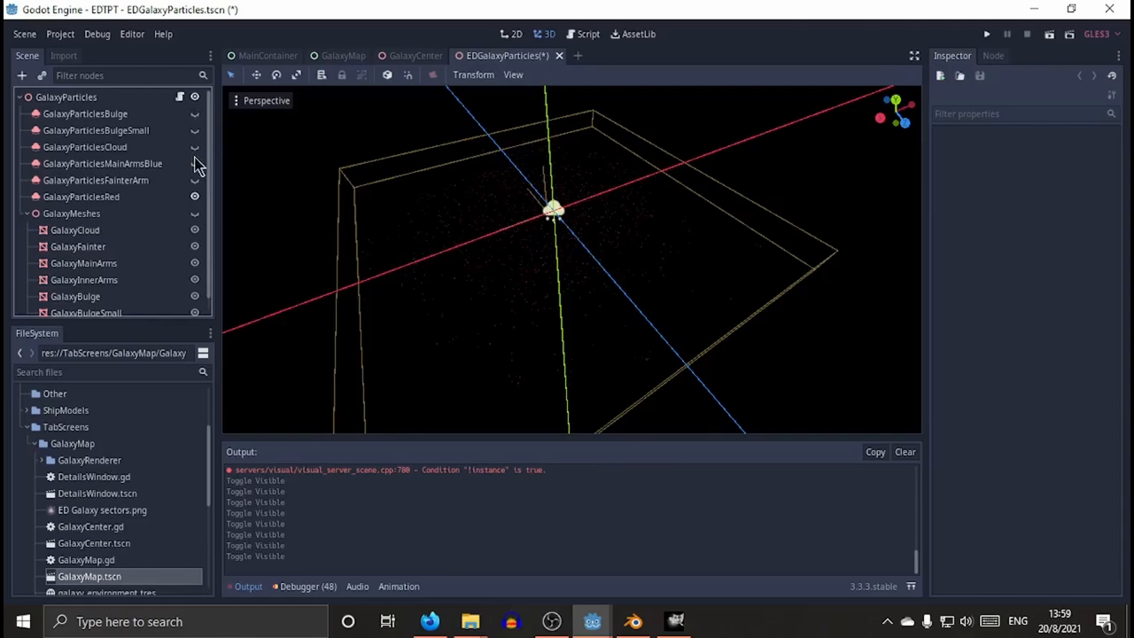
pyautogui.moveTo(195, 199)
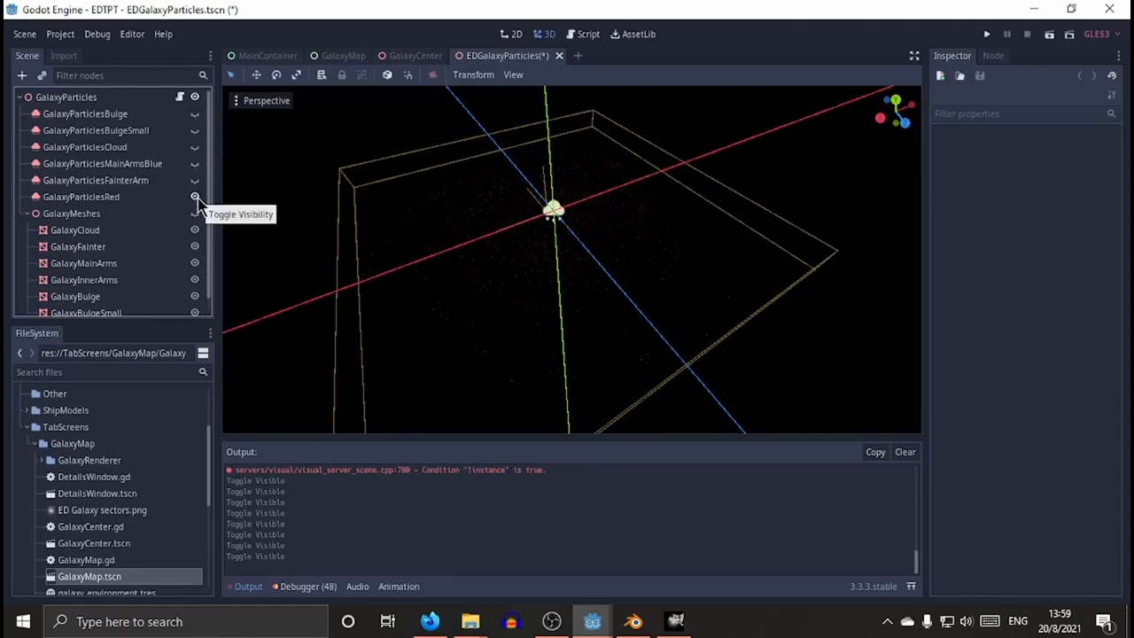
# Show the GalaxyParticlesMainArmsBlue layer on its own in the viewport.
pyautogui.click(195, 163)
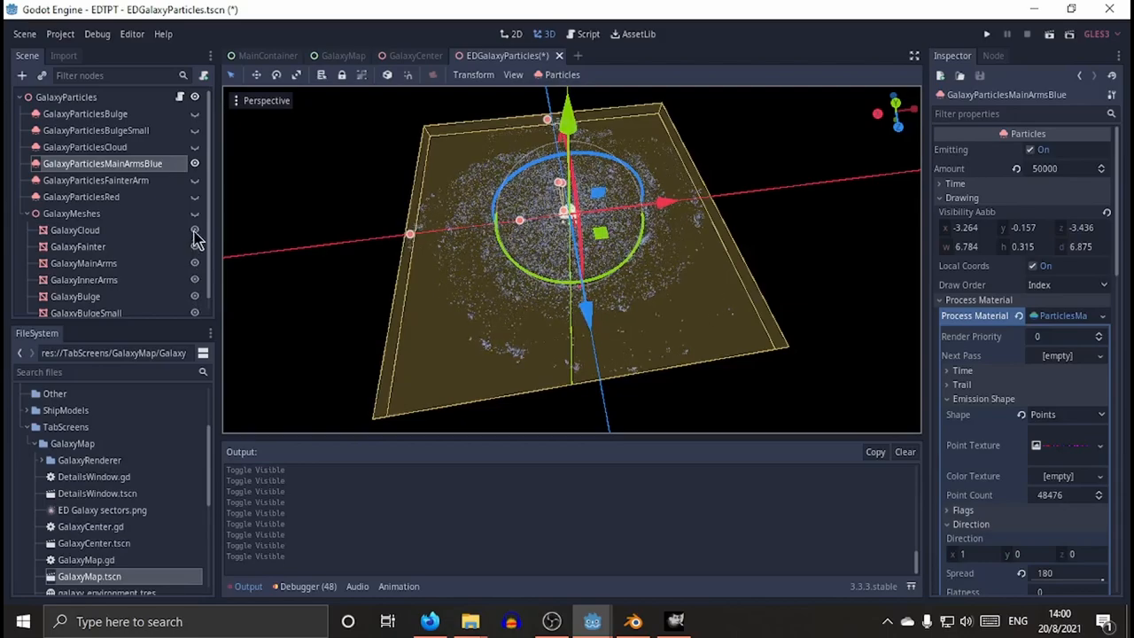
# Show a galaxy mesh beneath the particles and select the GalaxyParticlesMainArmsBlue node's Particles options.
pyautogui.click(195, 280)
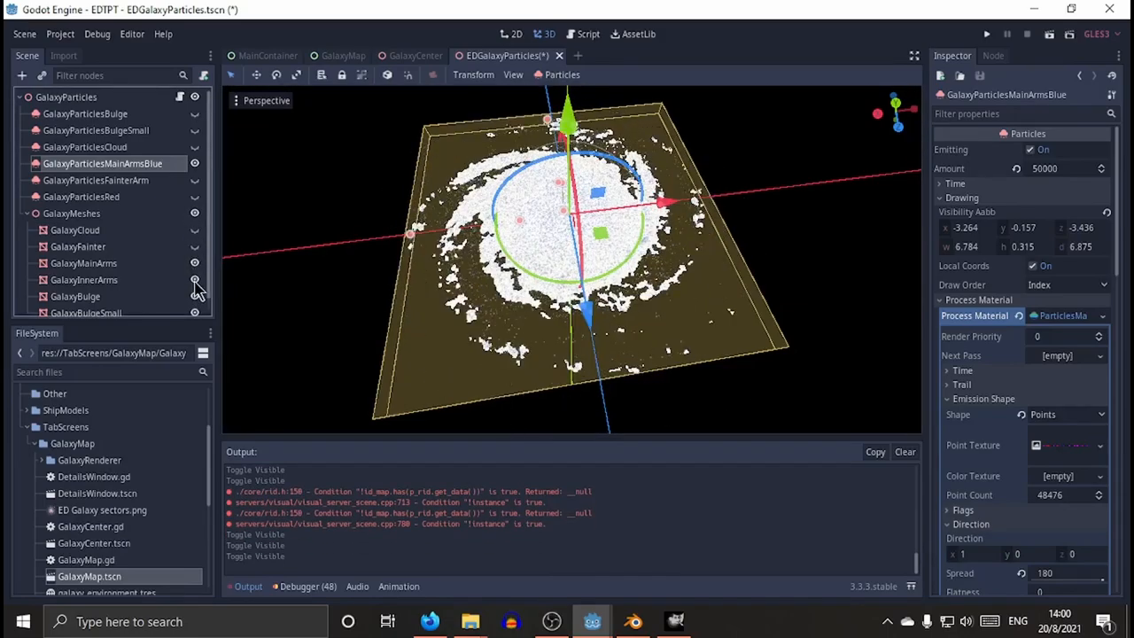
pyautogui.click(194, 296)
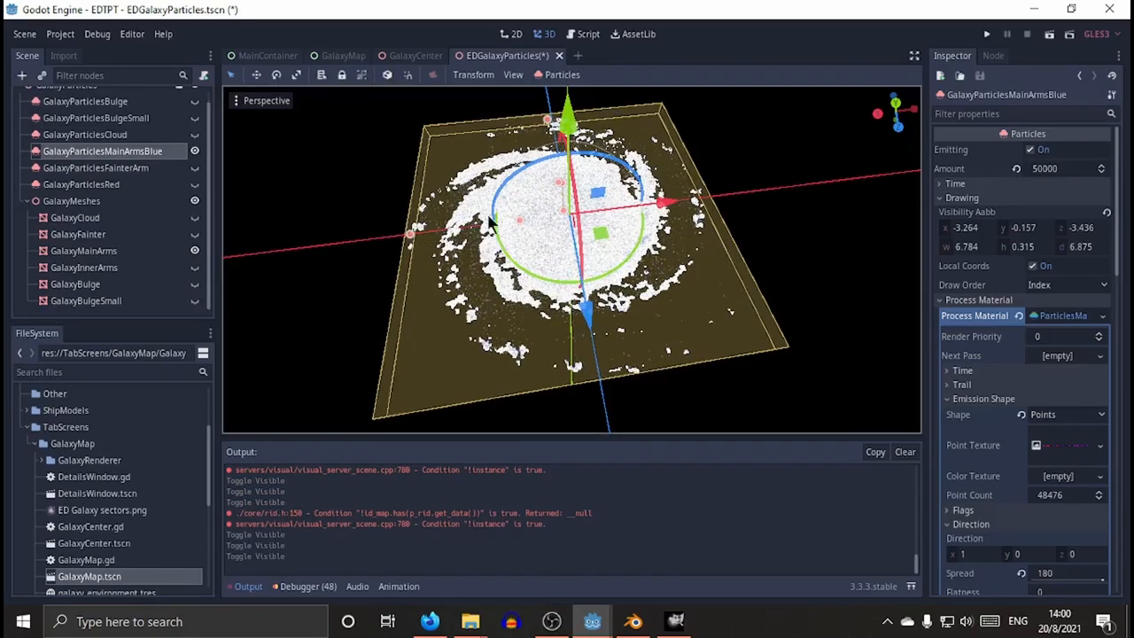
pyautogui.click(561, 75)
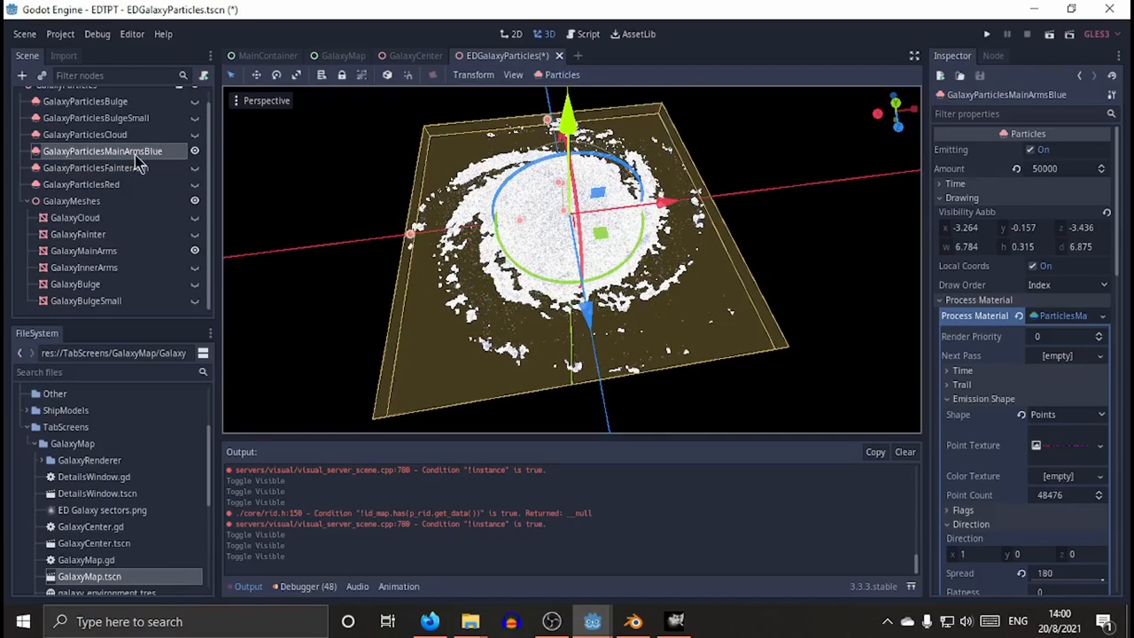
pyautogui.click(561, 74)
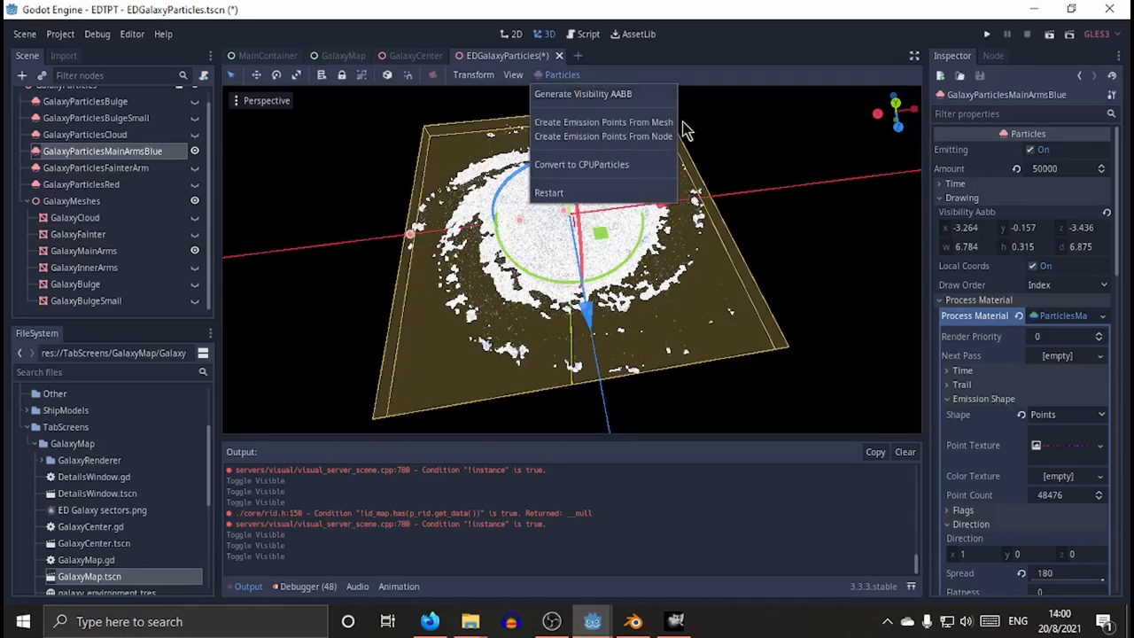
pyautogui.moveTo(638, 135)
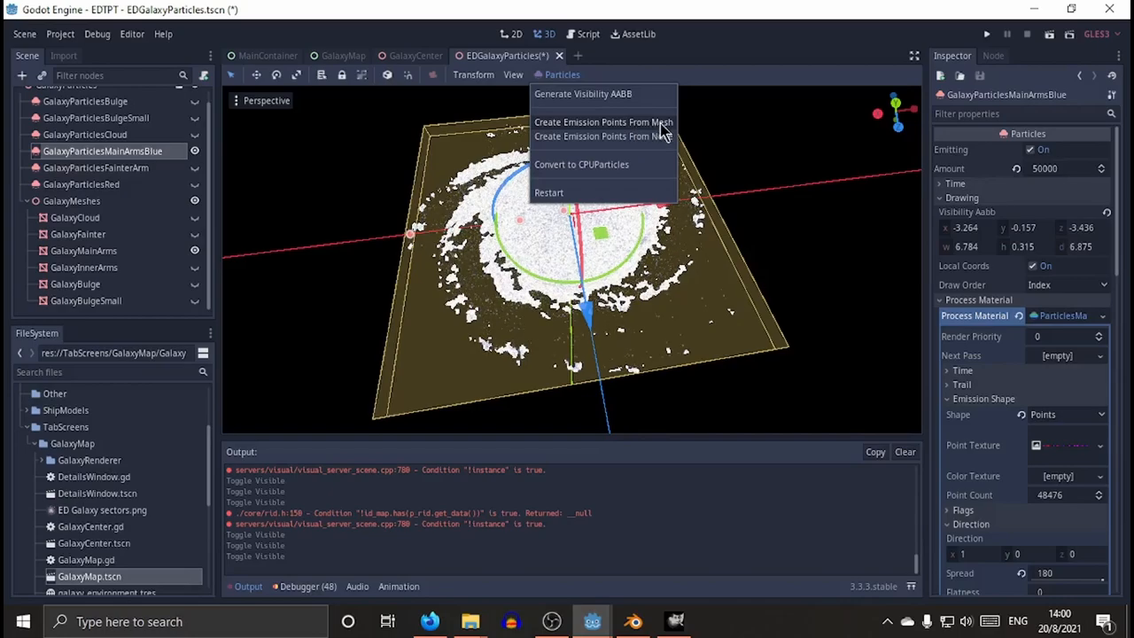
pyautogui.moveTo(656, 136)
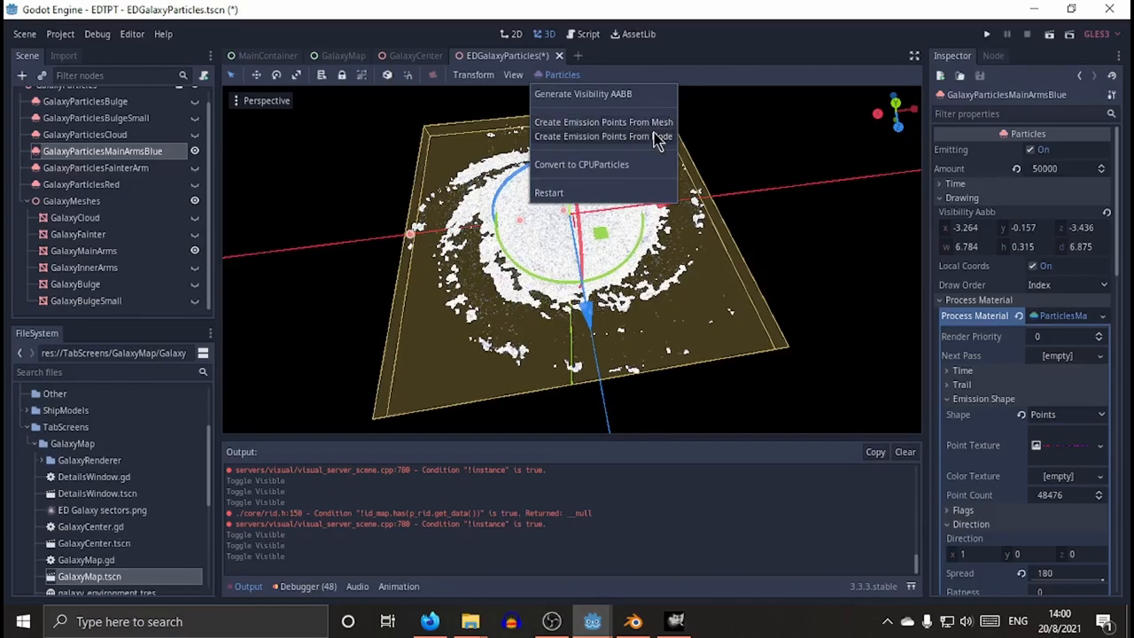
# Try Create Emission Points From Node with GalaxyMainArms as a Volume source and 75000 points, then cancel it.
pyautogui.click(603, 137)
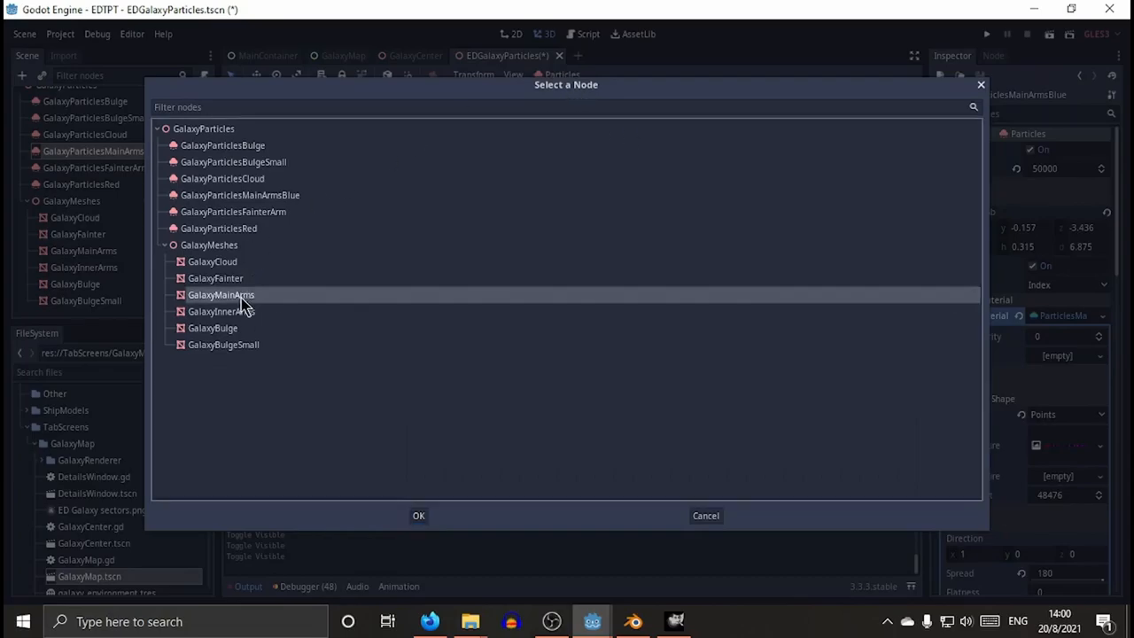
pyautogui.click(418, 516)
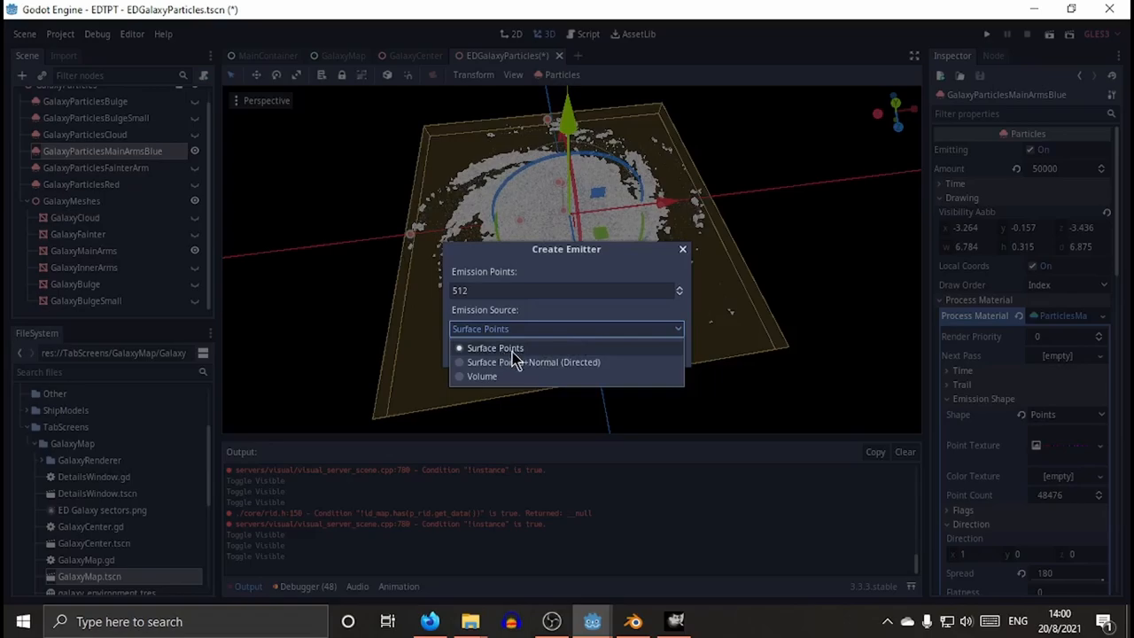
pyautogui.moveTo(510, 358)
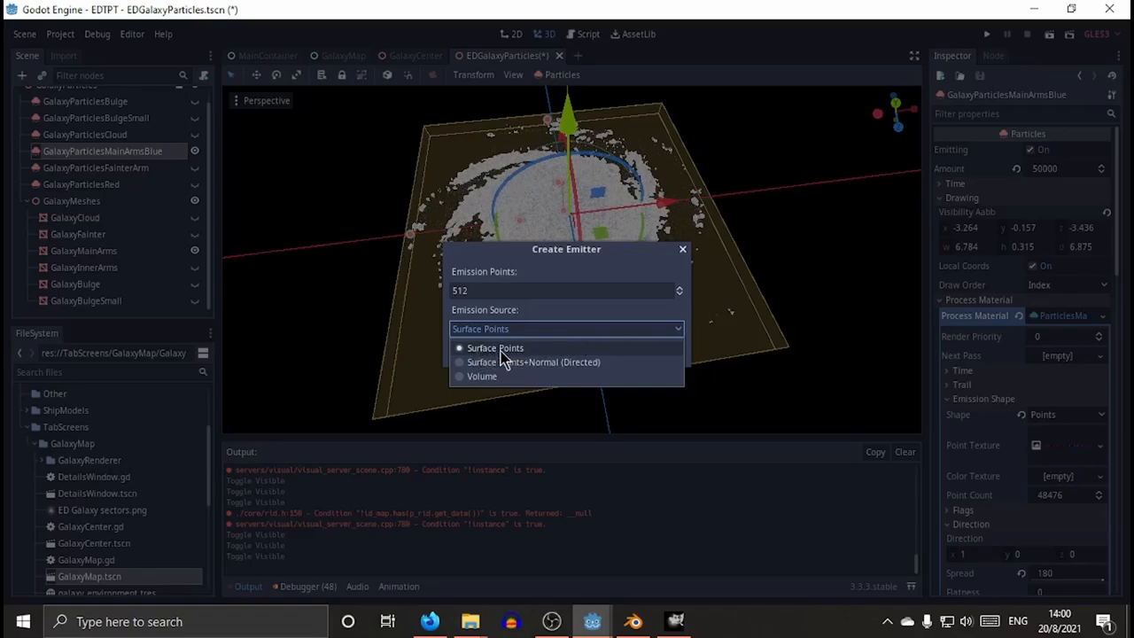
pyautogui.moveTo(507, 245)
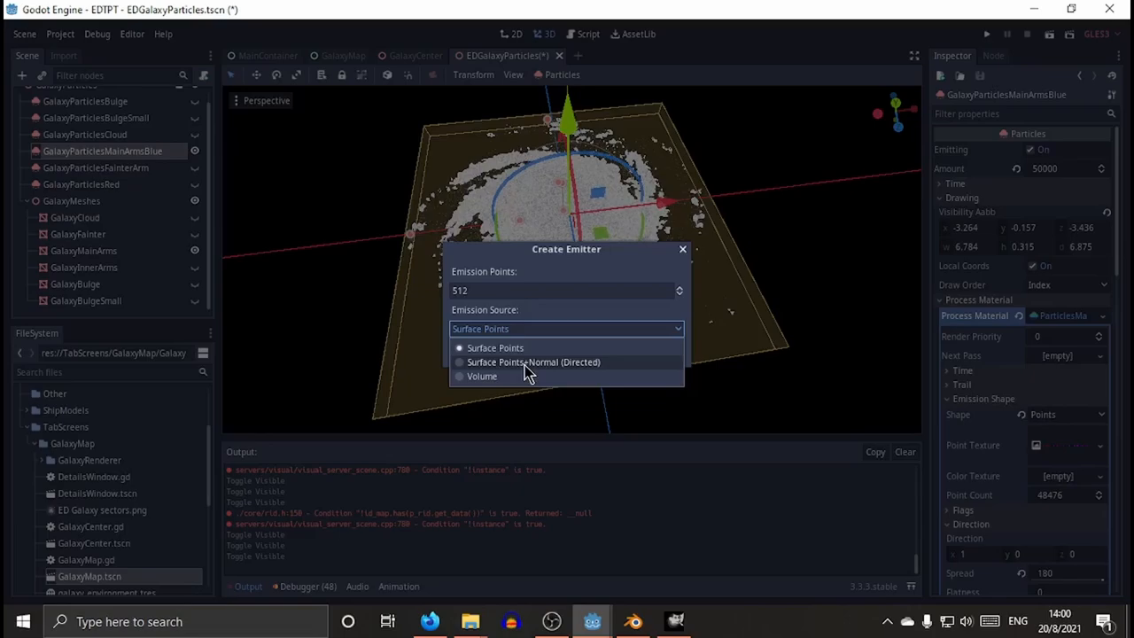
pyautogui.moveTo(535, 376)
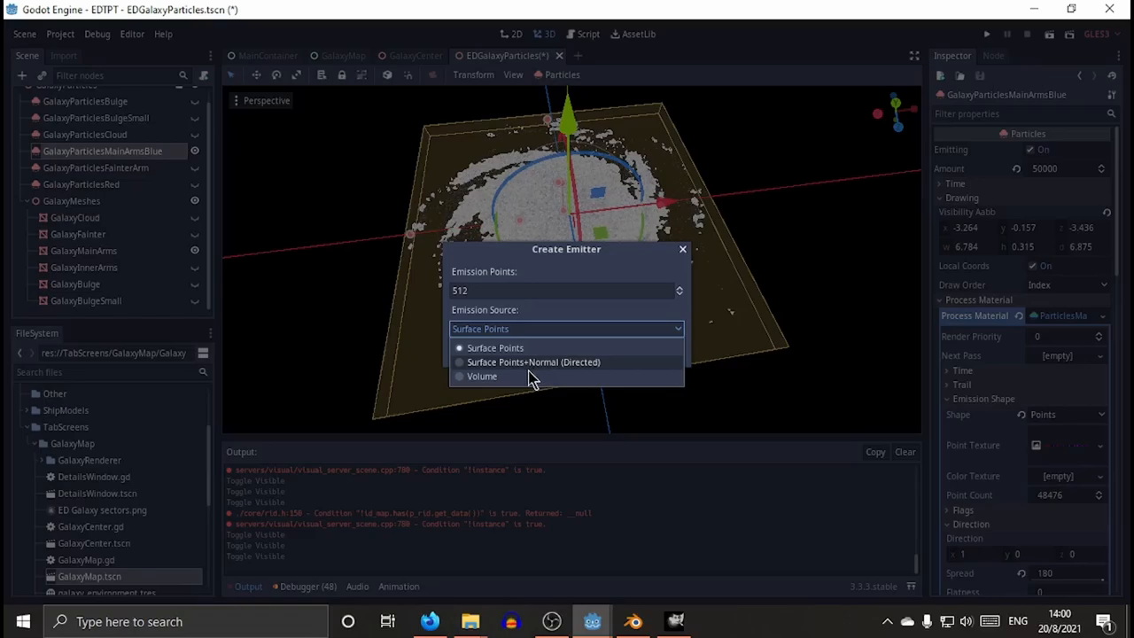
pyautogui.moveTo(493, 381)
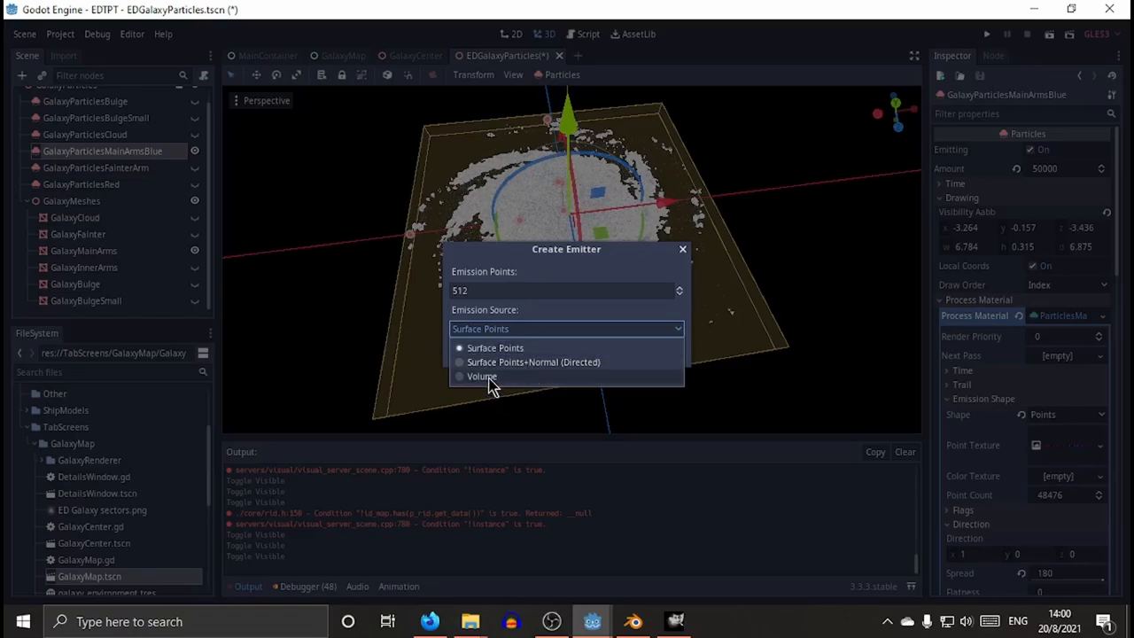
pyautogui.click(482, 376)
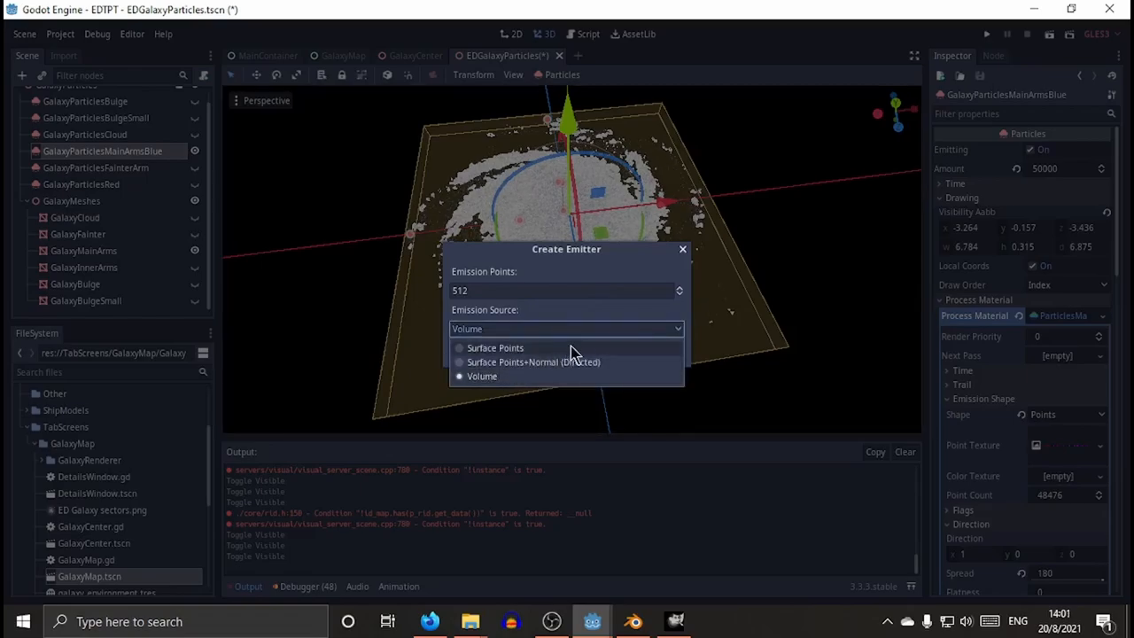
pyautogui.click(482, 376)
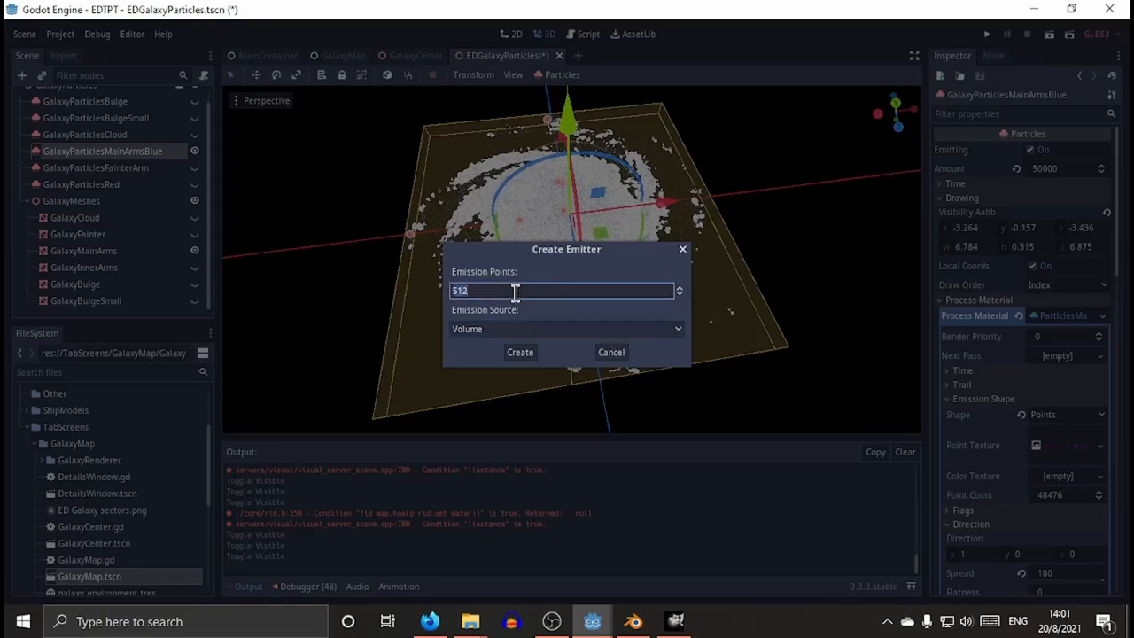
pyautogui.write('99999')
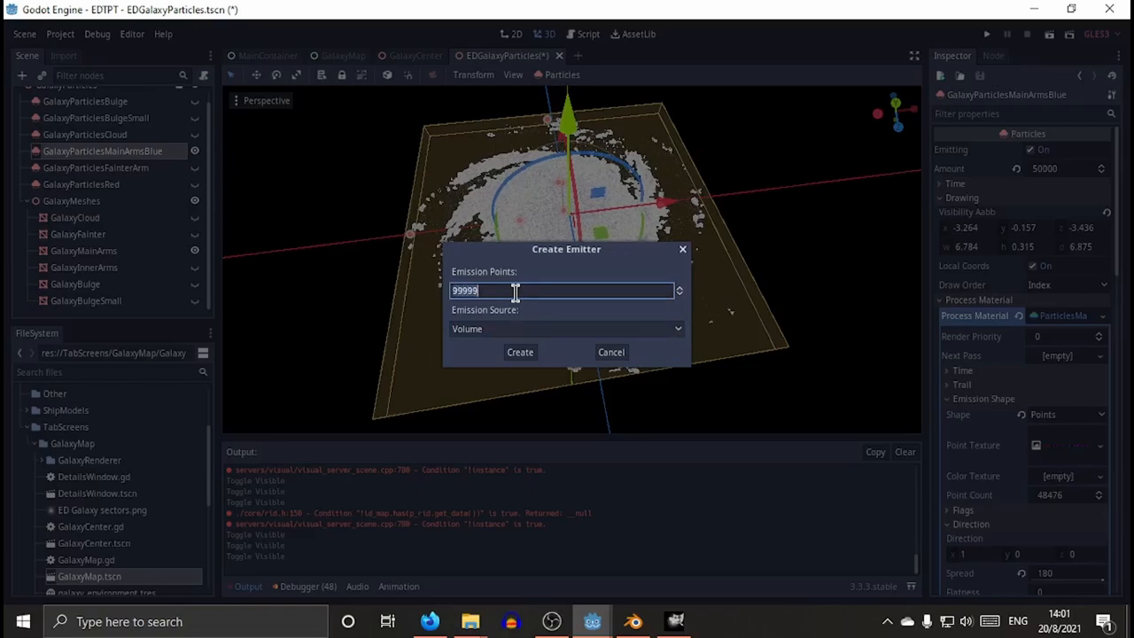
pyautogui.write('75000')
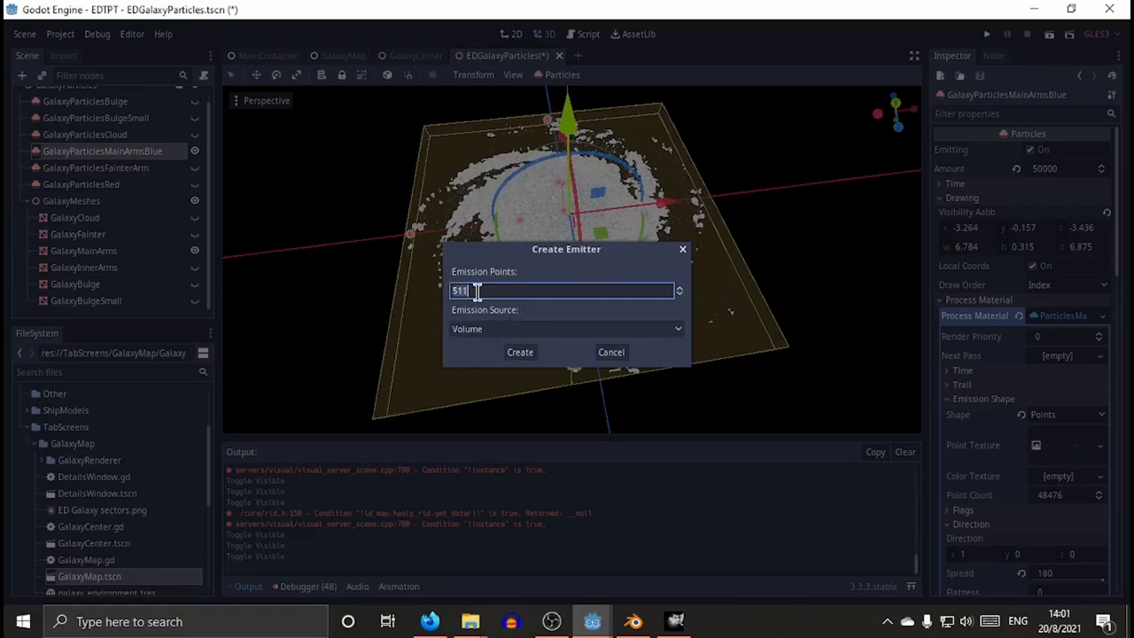
pyautogui.write('75000')
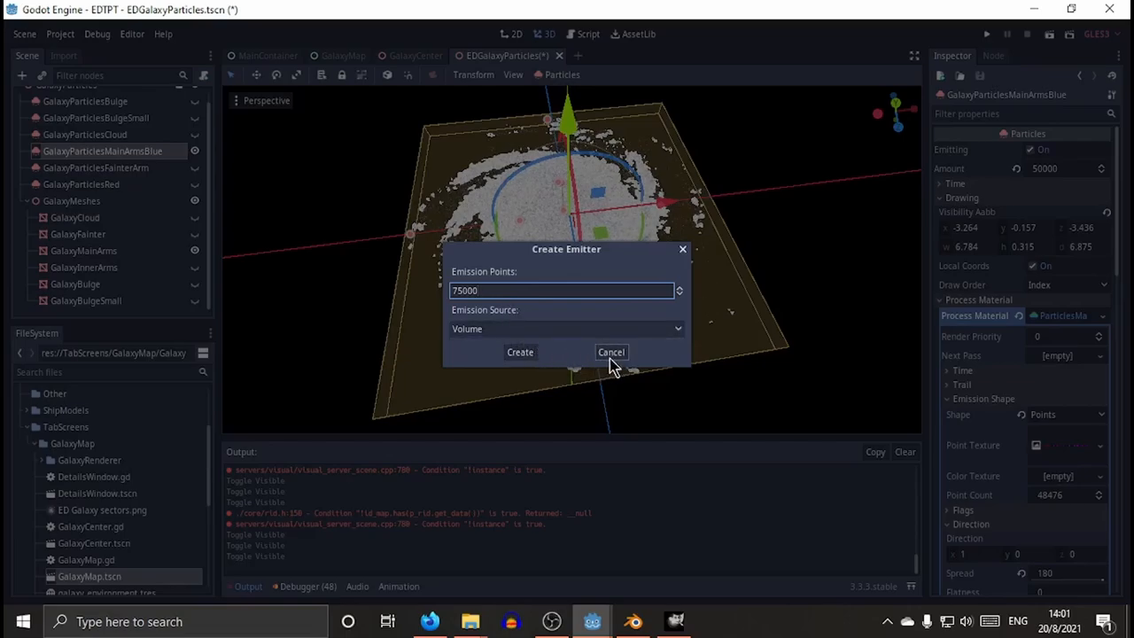
pyautogui.click(520, 351)
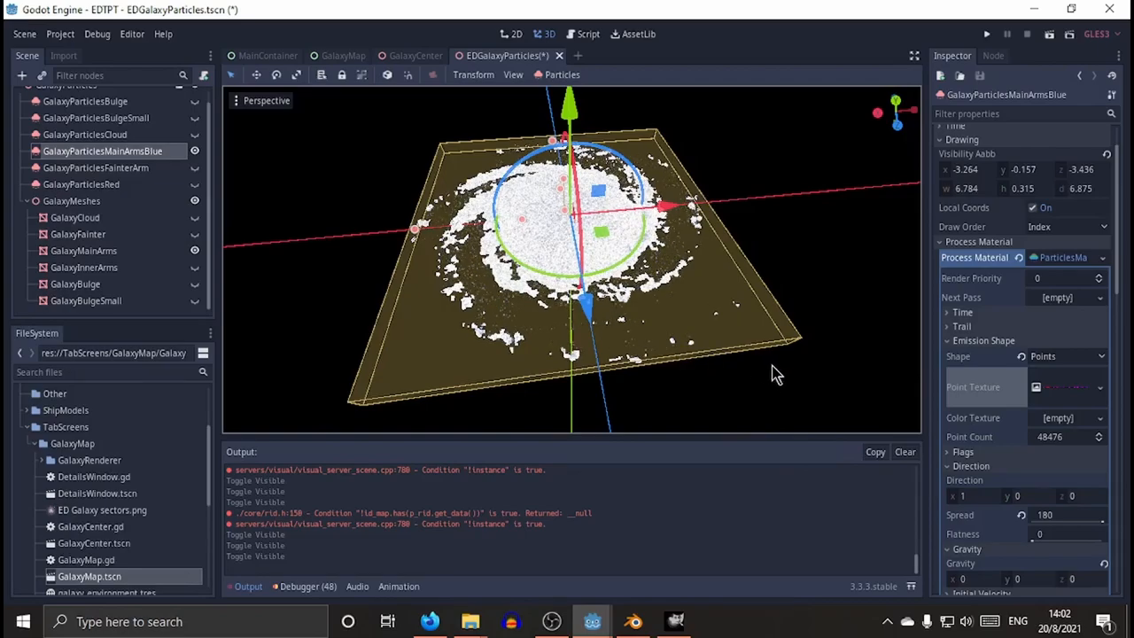
pyautogui.moveTo(194, 238)
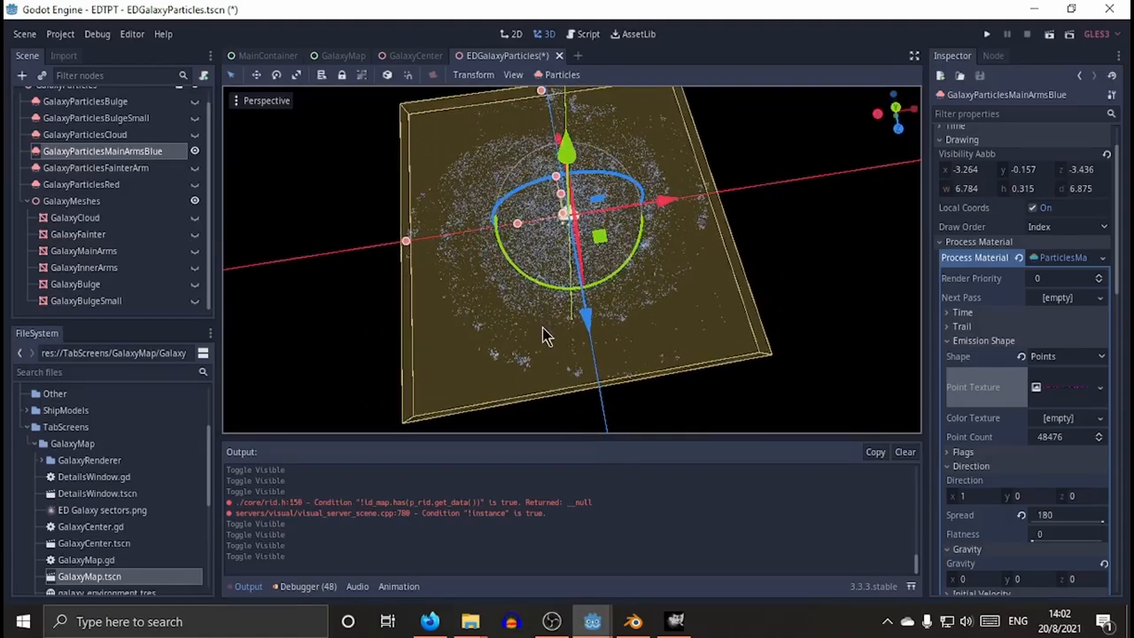
# Expand the blue arm particles' Color Ramp gradient, running white to blue, while inspecting the galaxy up close.
pyautogui.scroll(3)
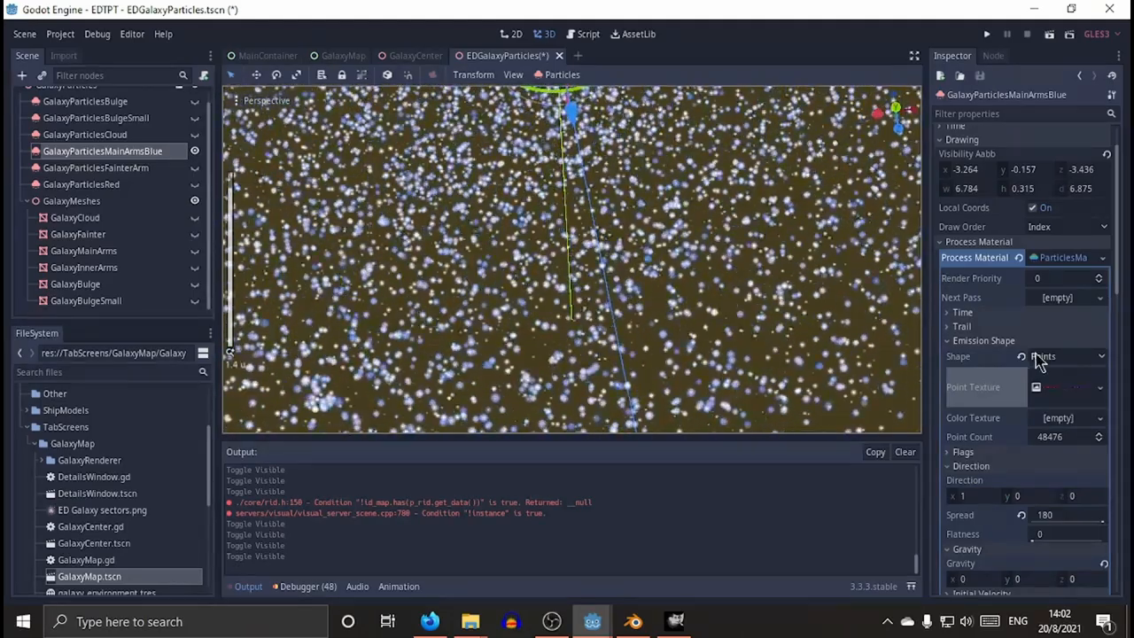
pyautogui.scroll(-3)
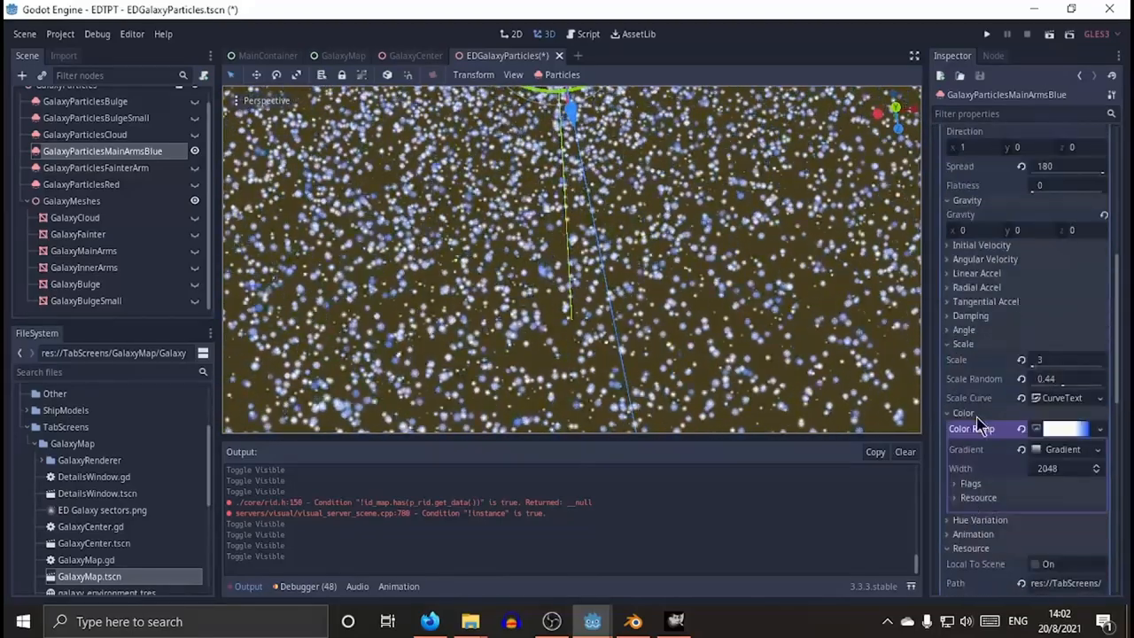
pyautogui.click(946, 413)
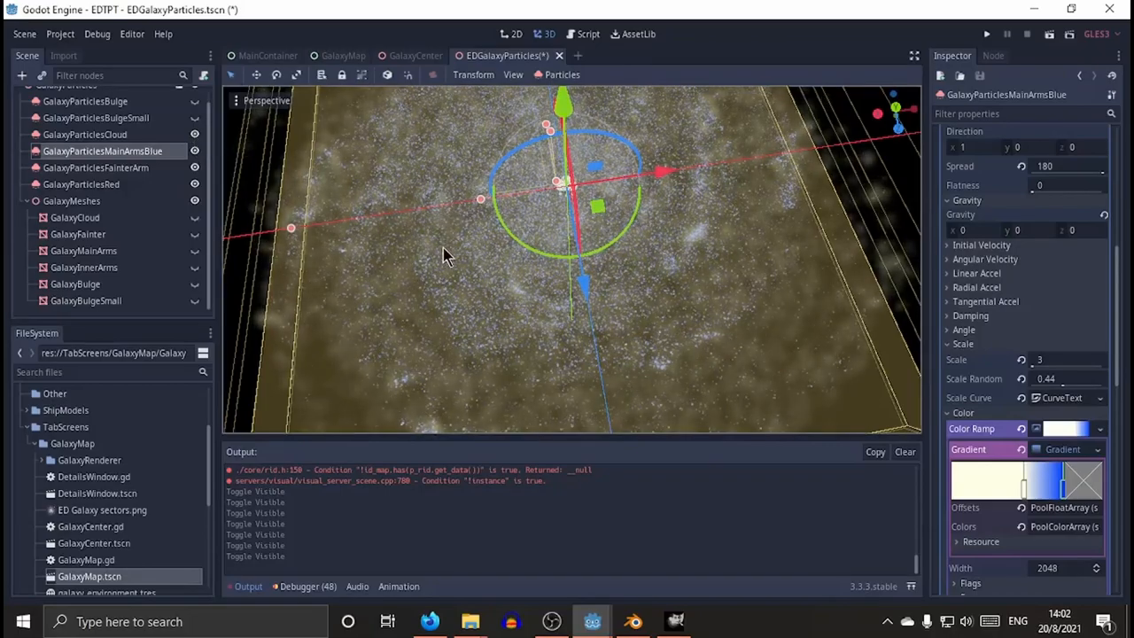
pyautogui.moveTo(443, 257); pyautogui.dragTo(434, 168)
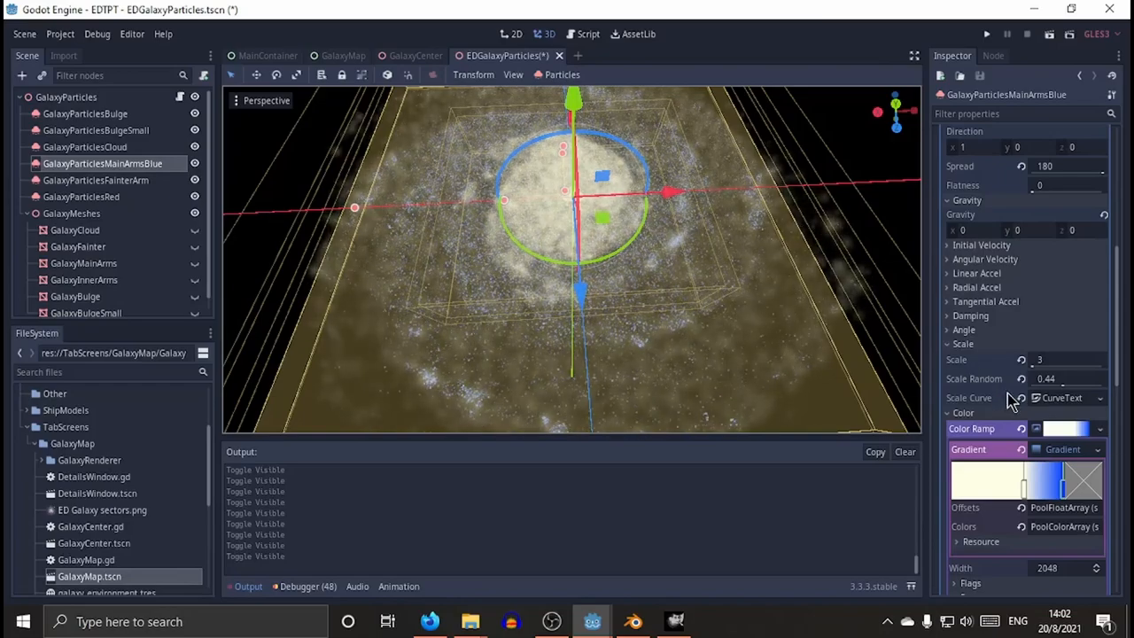
pyautogui.scroll(-3)
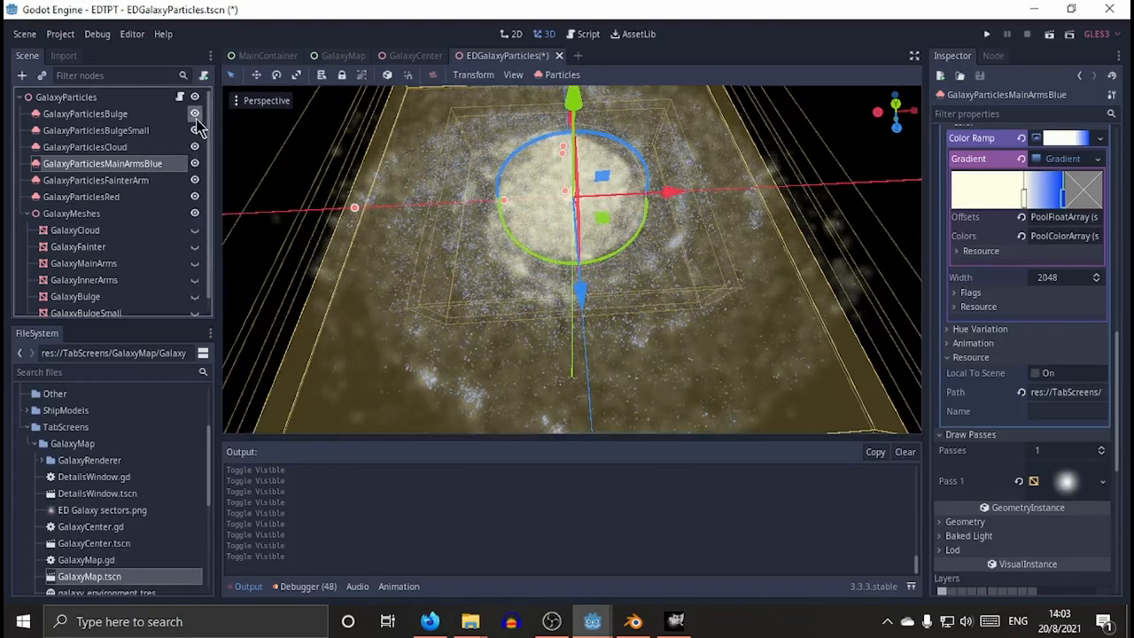
# Hide the sparse point layers, leaving the soft cloudy billboard layer over the galaxy.
pyautogui.click(195, 163)
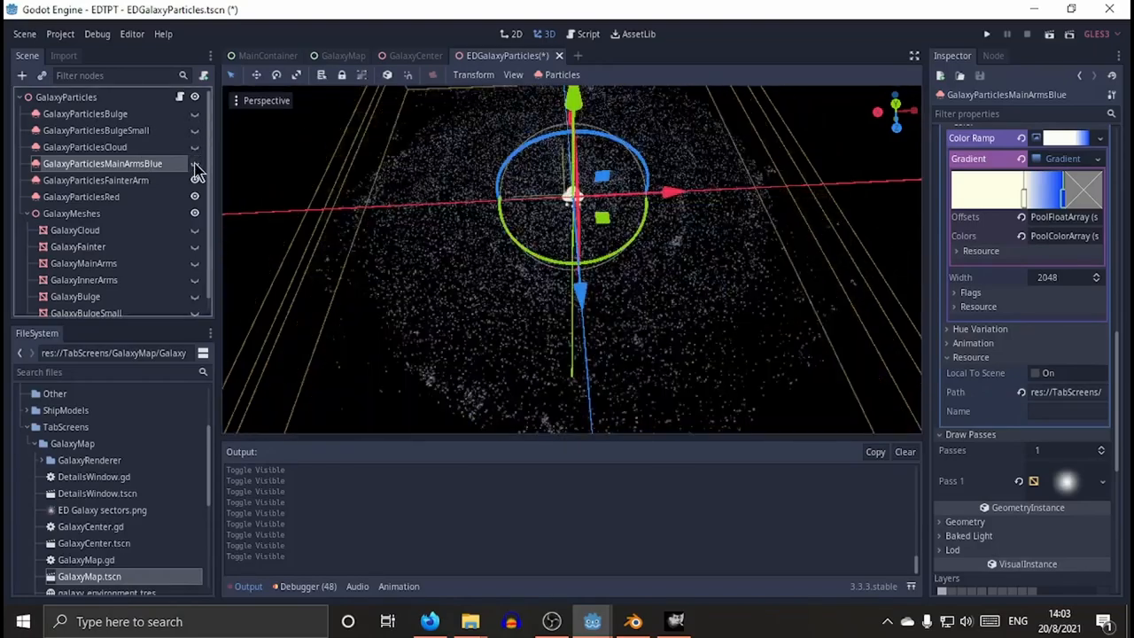
pyautogui.moveTo(195, 181)
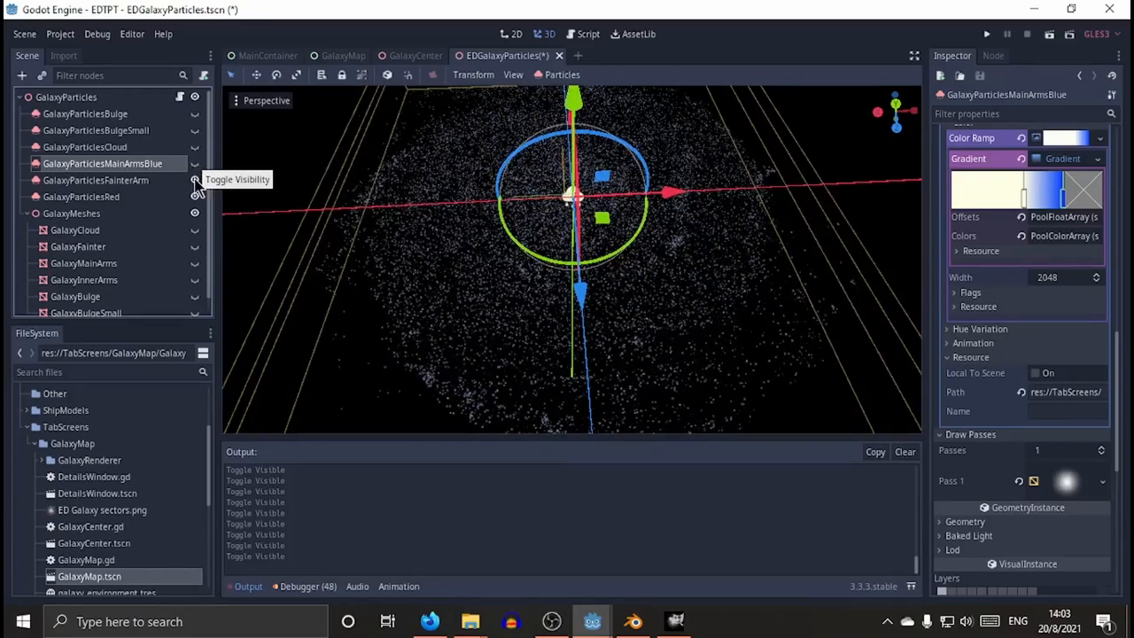
pyautogui.click(193, 145)
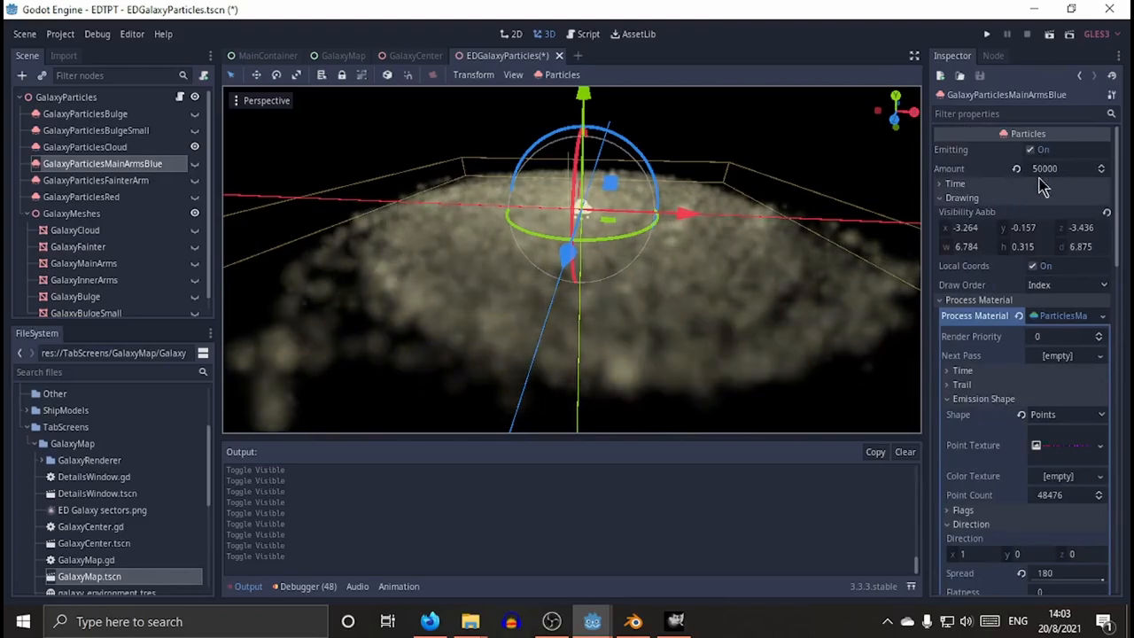
# Compare the Amount values of the FainterArm, Red, Cloud and Bulge particle layers.
pyautogui.click(96, 181)
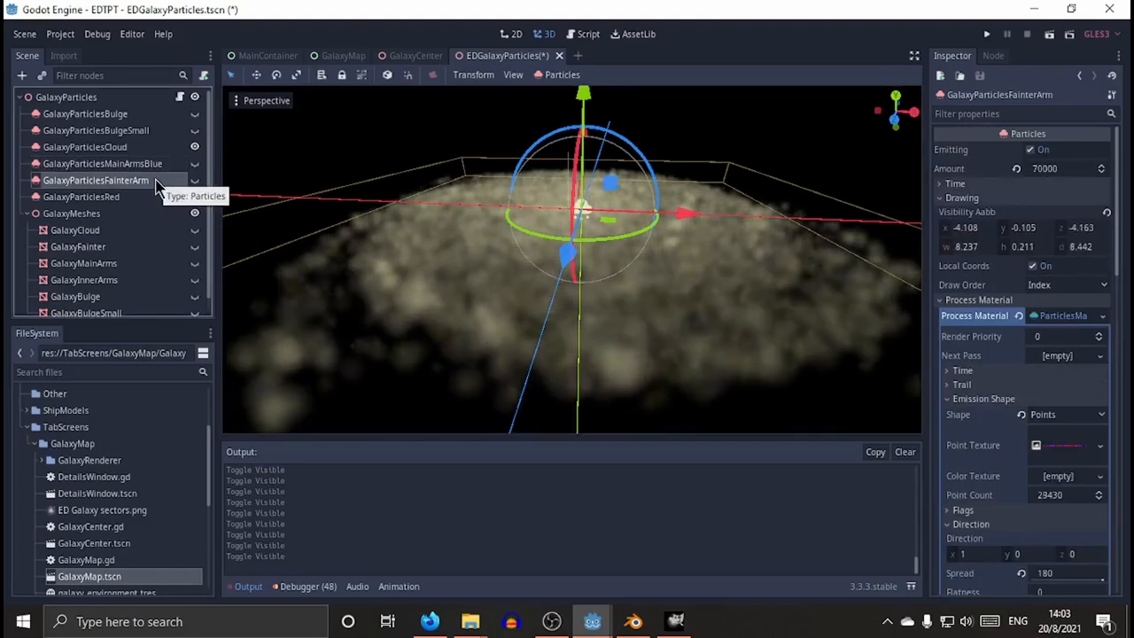
pyautogui.click(82, 195)
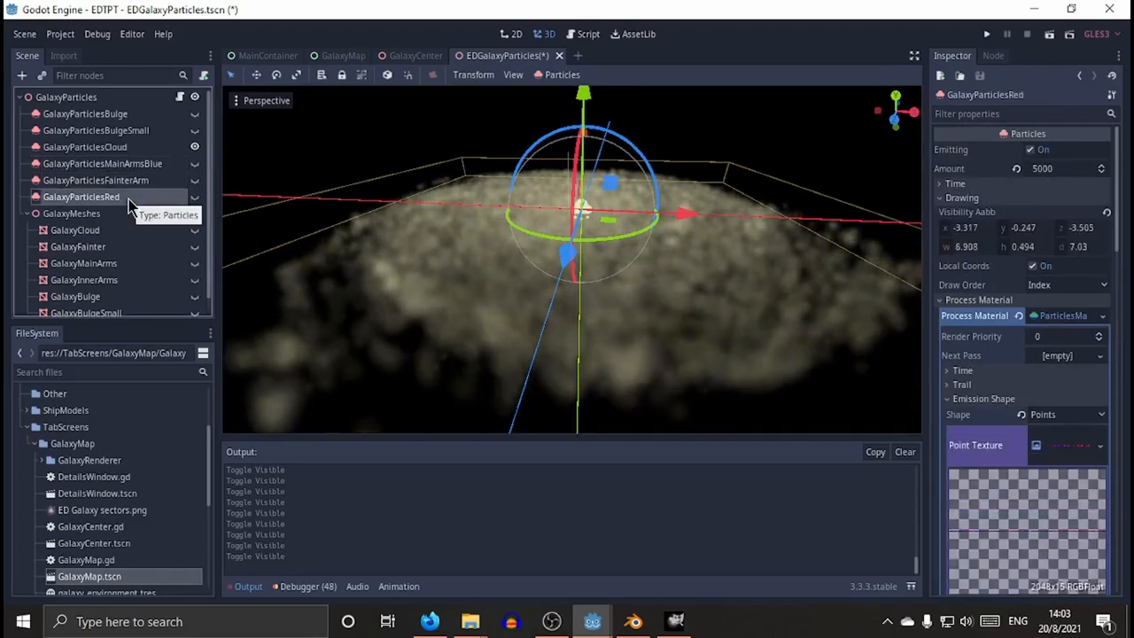
pyautogui.click(85, 145)
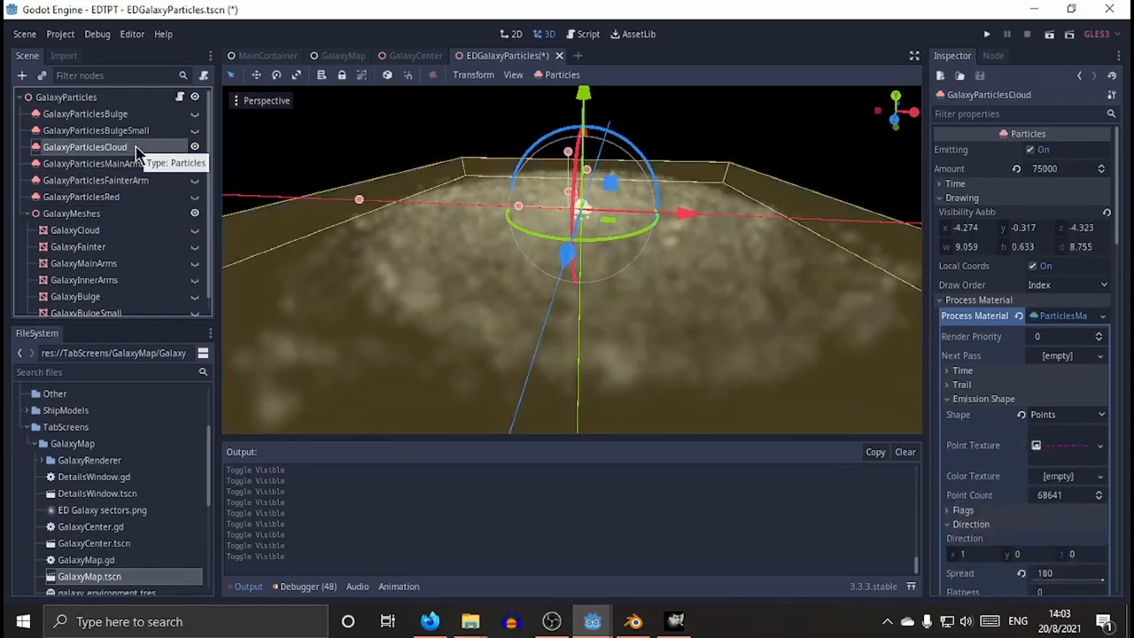
pyautogui.click(85, 113)
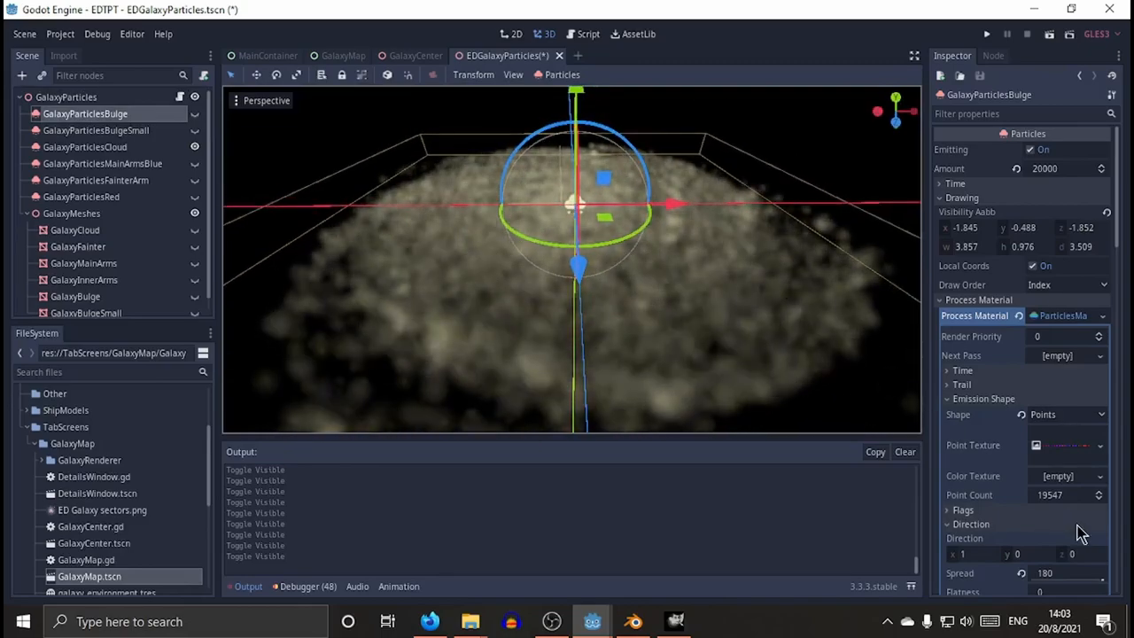
# Review the GalaxyParticlesBulge Pass 1 mesh and expand its draw-pass Material resource for editing.
pyautogui.scroll(-3)
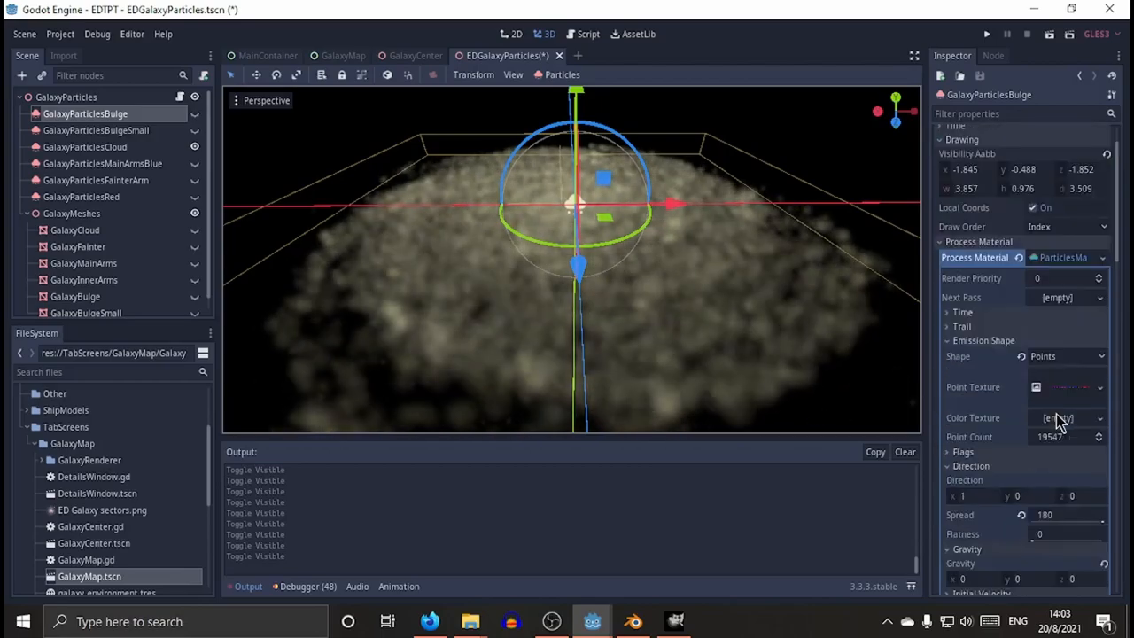
pyautogui.scroll(-3)
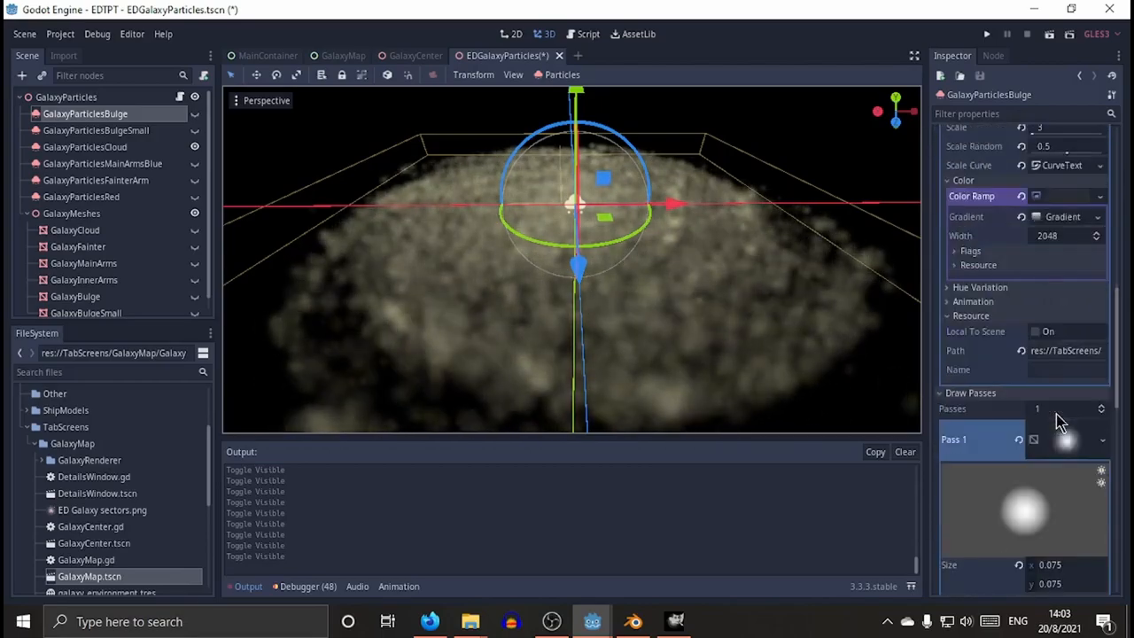
pyautogui.scroll(-3)
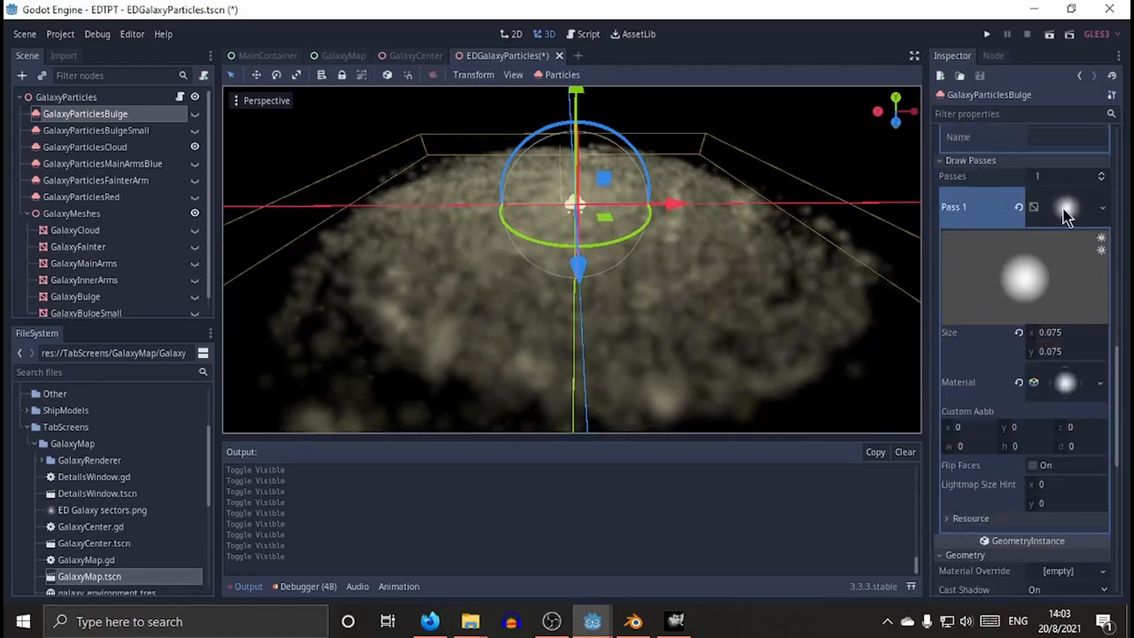
pyautogui.click(1102, 206)
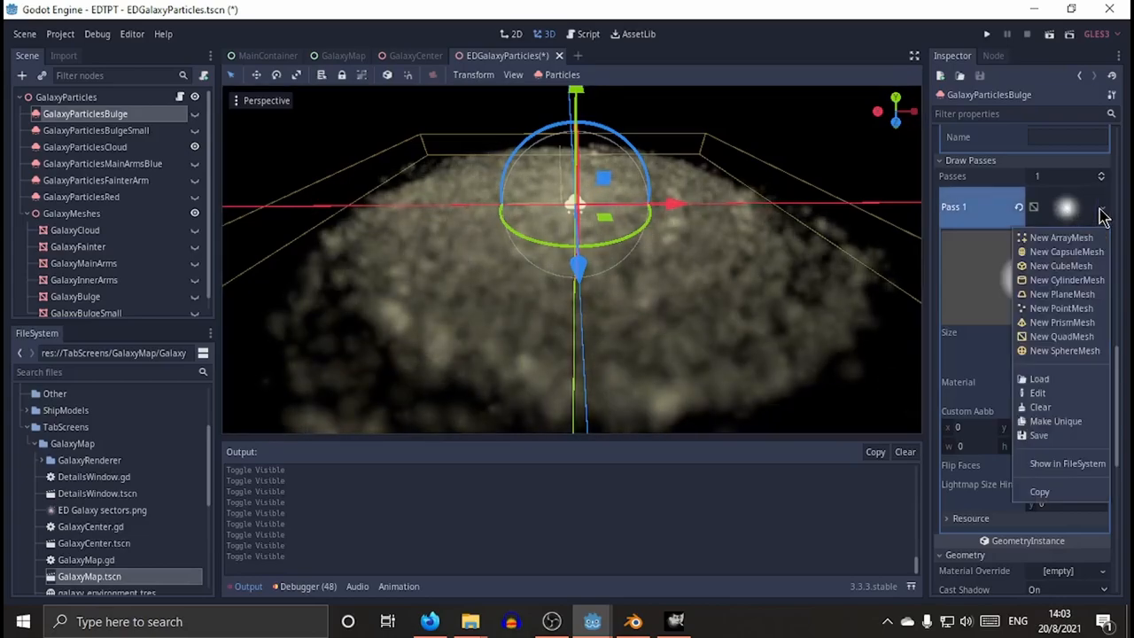
pyautogui.moveTo(1070, 305)
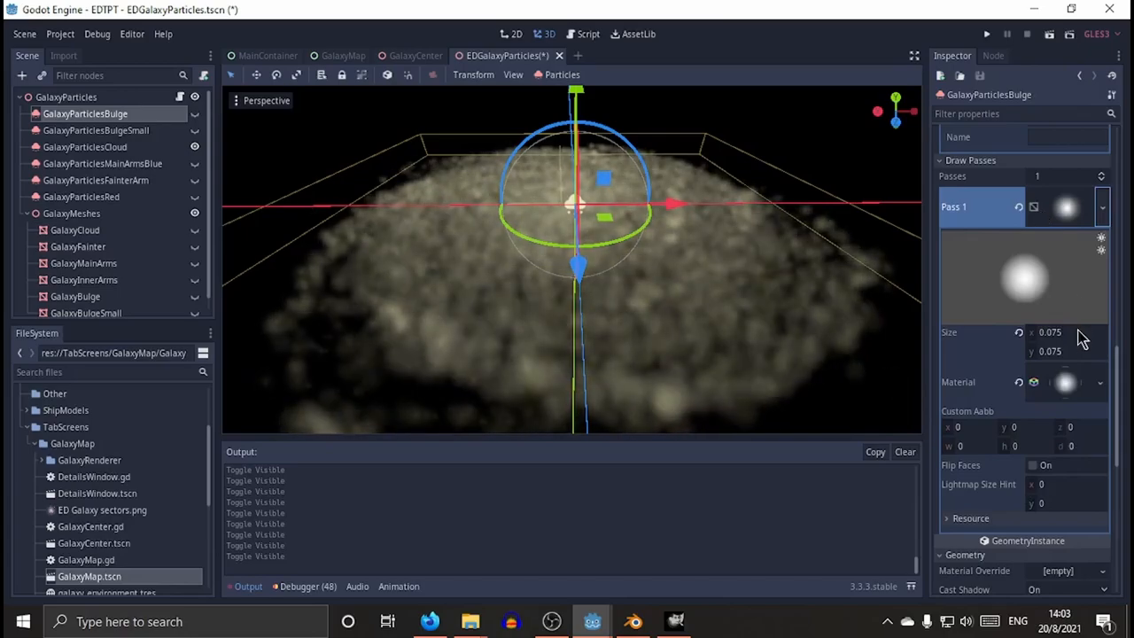
pyautogui.scroll(-3)
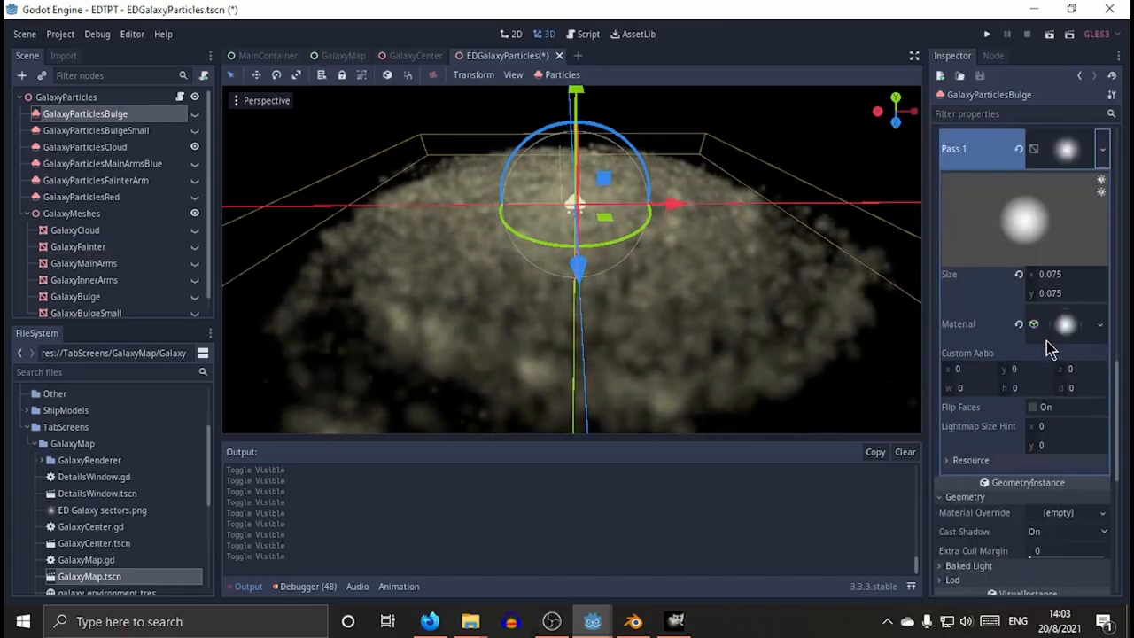
pyautogui.click(1063, 322)
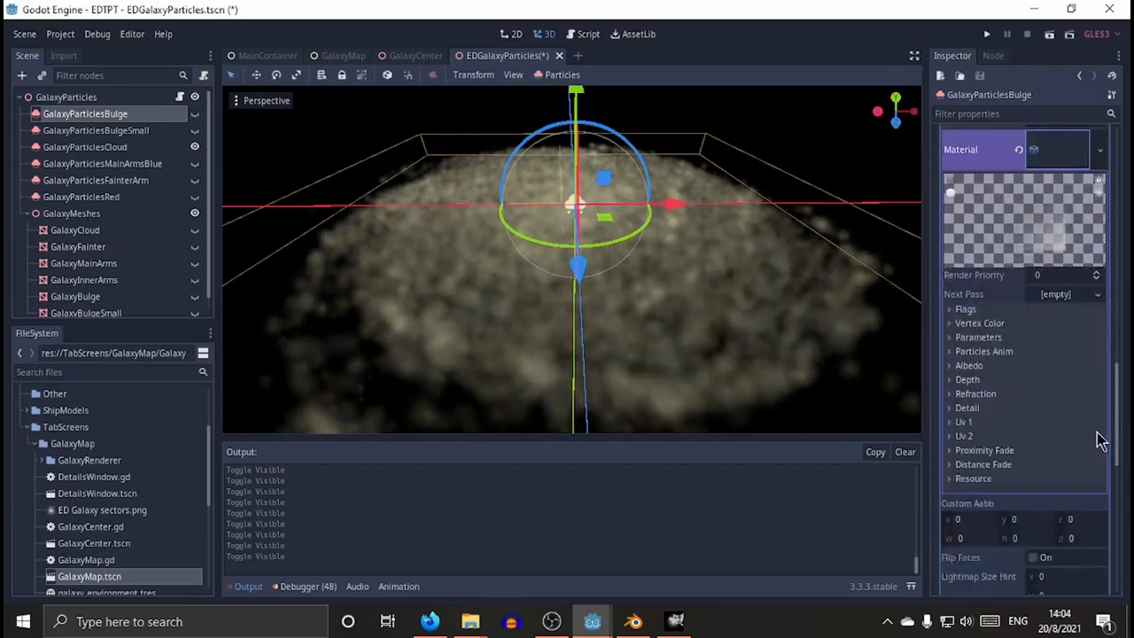
# Give the bulge draw-pass material a white albedo colour and tick the Unshaded flag.
pyautogui.click(968, 365)
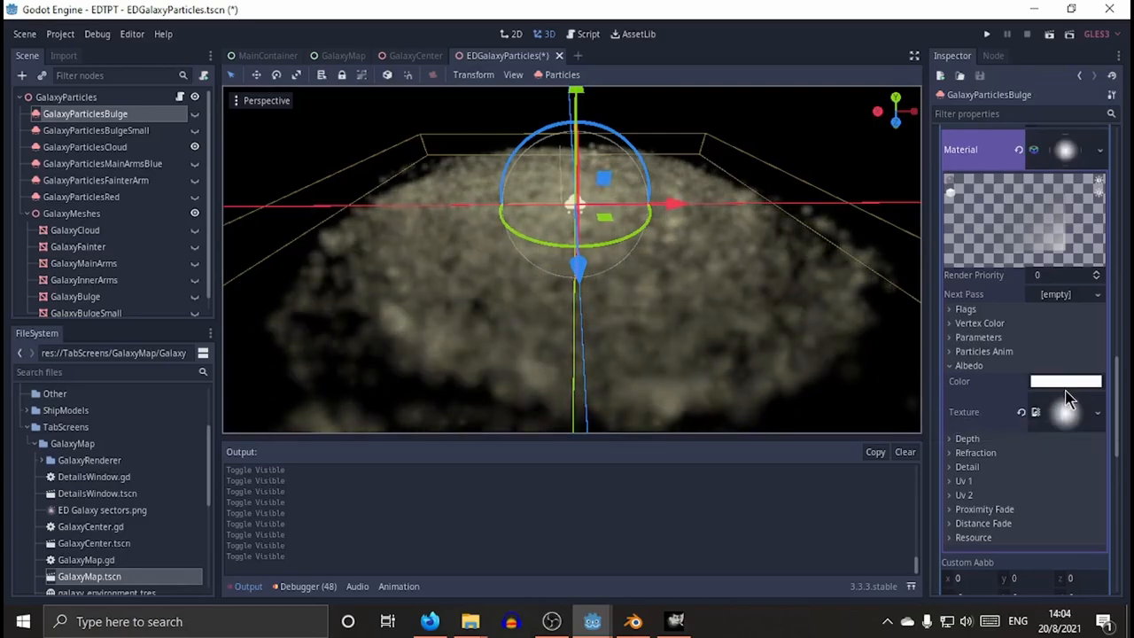
pyautogui.click(1067, 381)
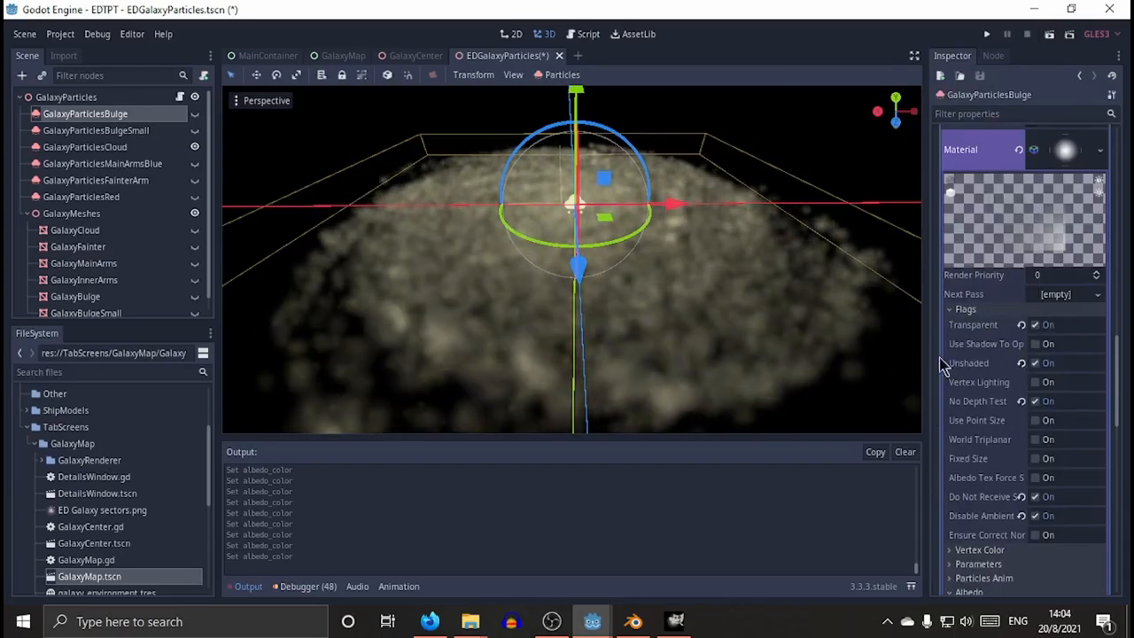
pyautogui.click(1035, 361)
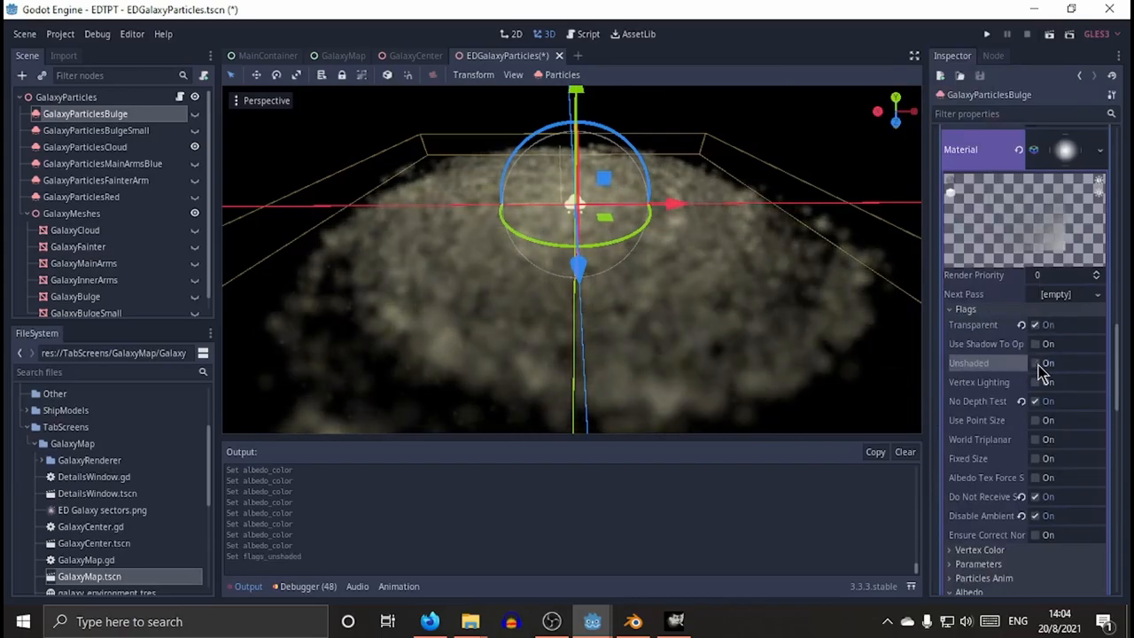
pyautogui.click(1035, 361)
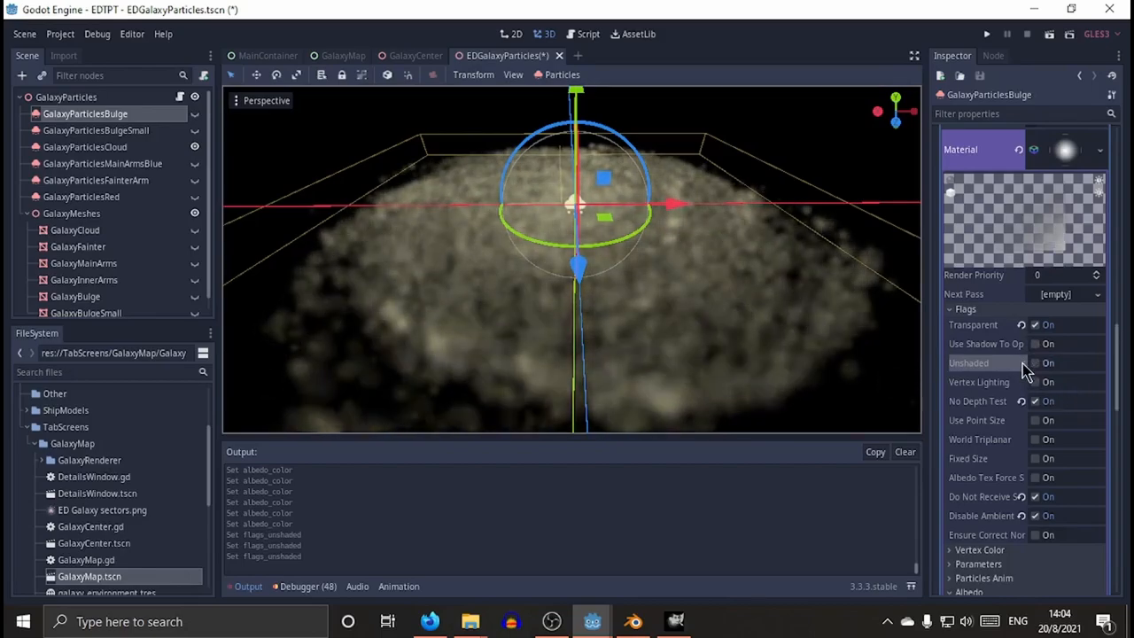
pyautogui.click(1035, 362)
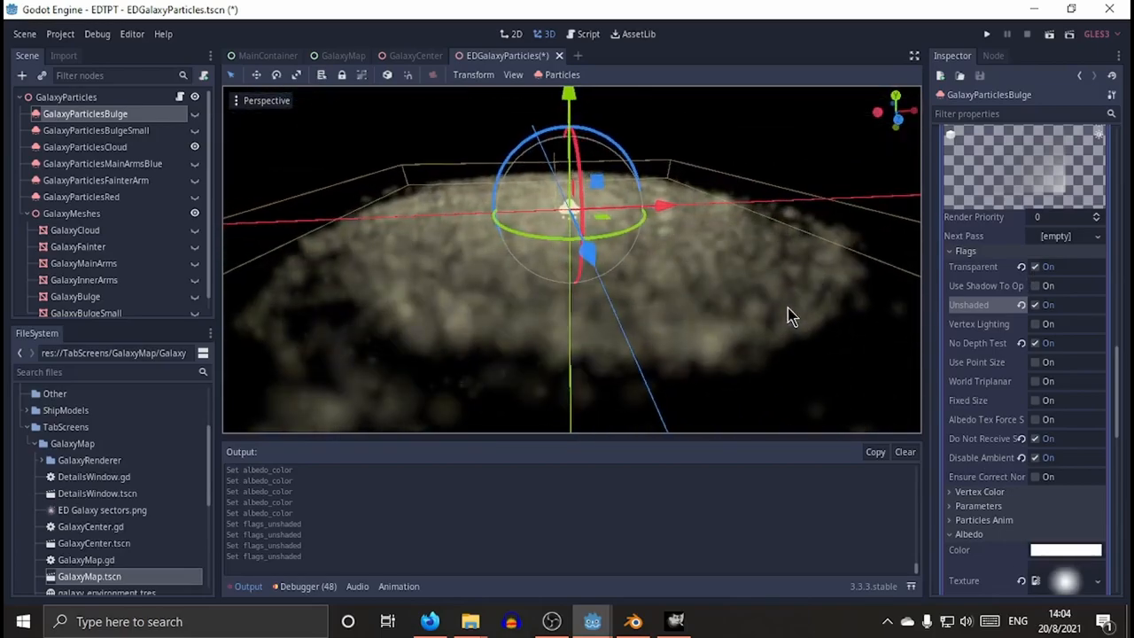
pyautogui.scroll(-3)
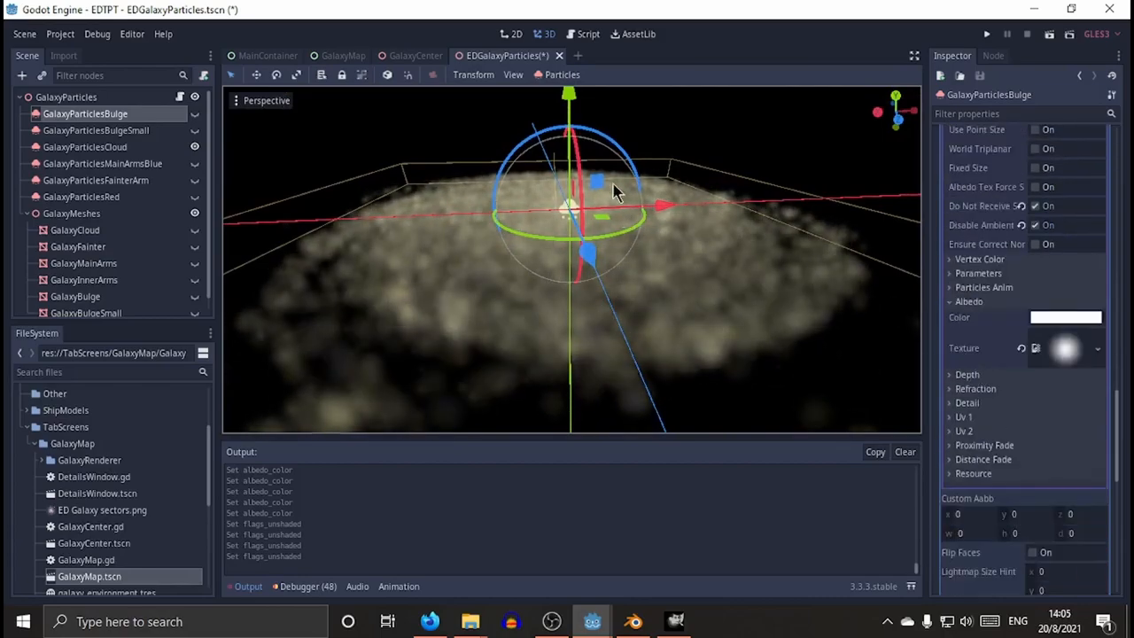
pyautogui.moveTo(617, 194); pyautogui.dragTo(635, 291)
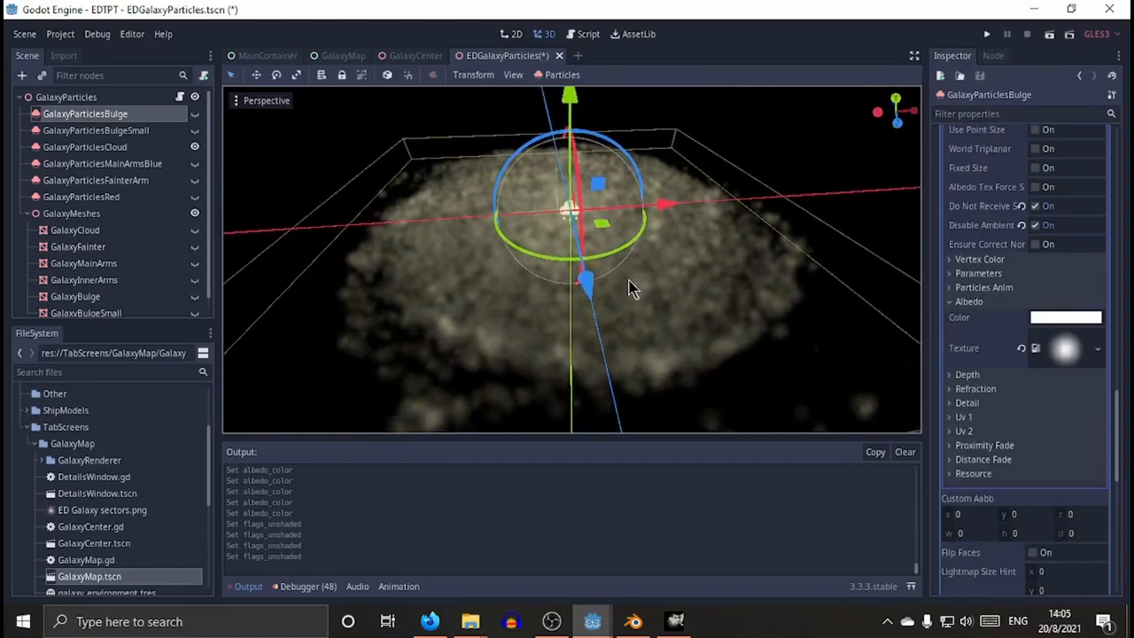
pyautogui.moveTo(708, 310)
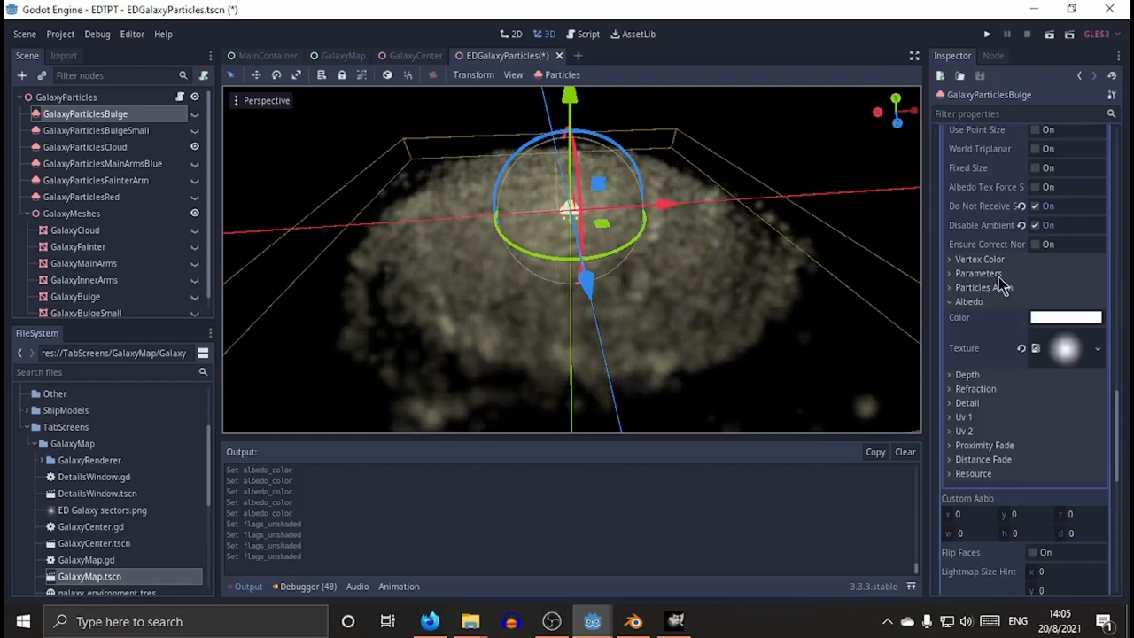
pyautogui.click(979, 273)
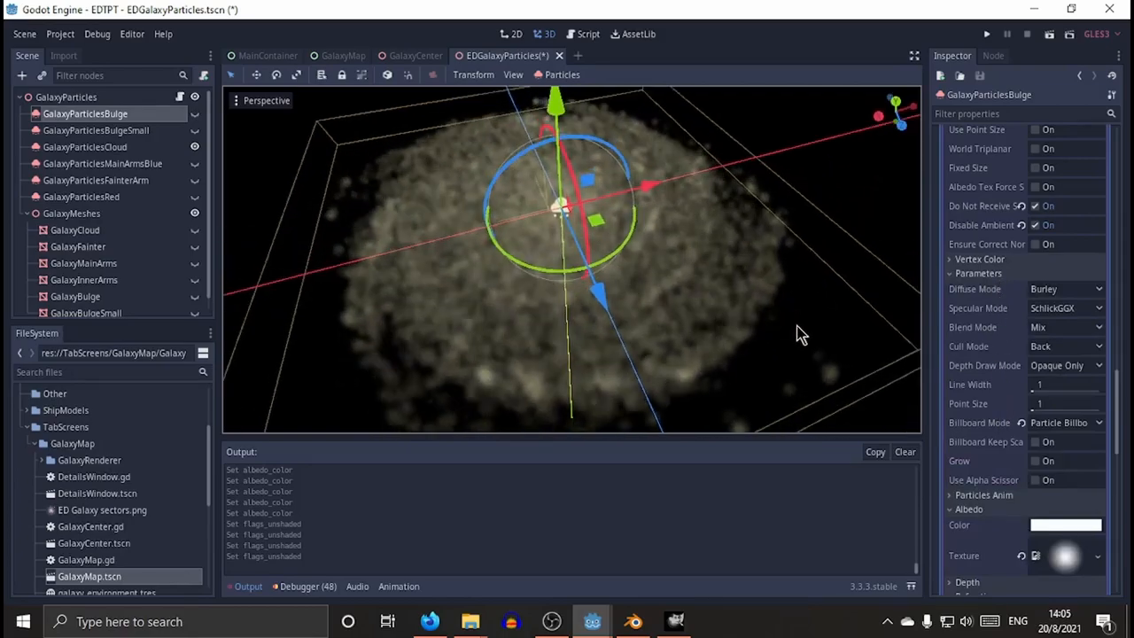
pyautogui.click(1067, 422)
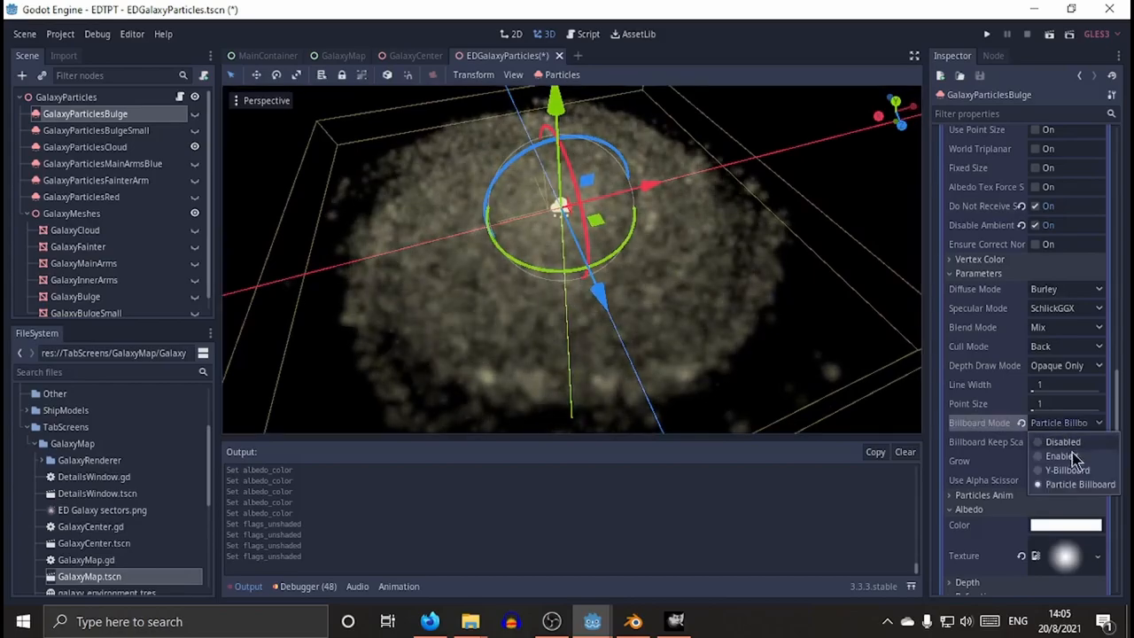
pyautogui.click(1078, 484)
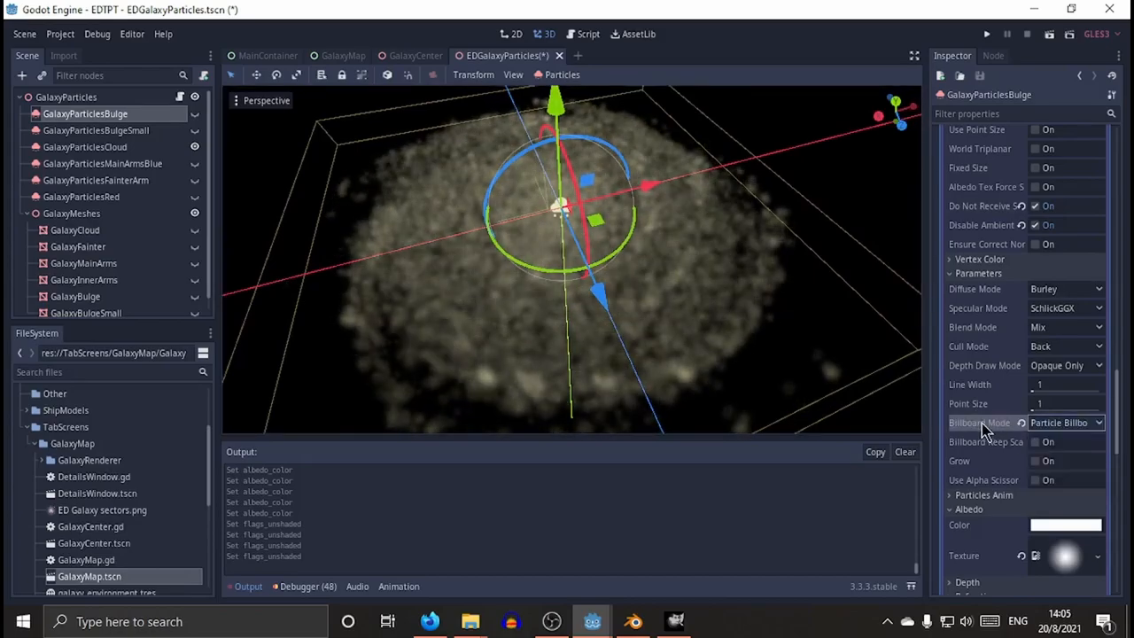
pyautogui.click(1067, 422)
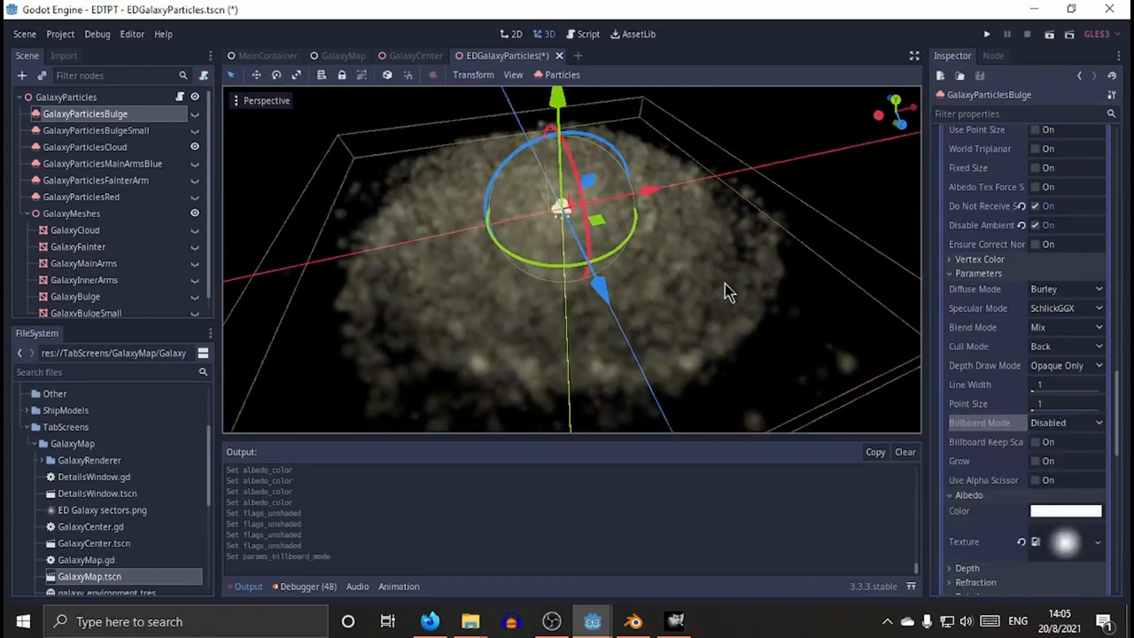
pyautogui.moveTo(726, 292); pyautogui.dragTo(819, 239)
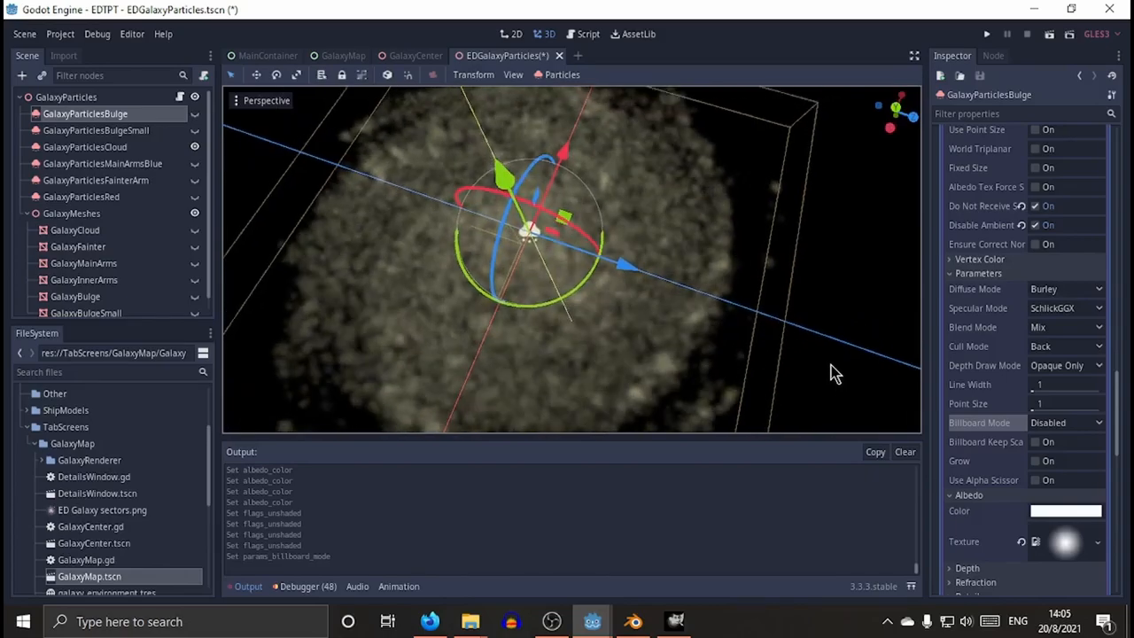
pyautogui.click(1067, 422)
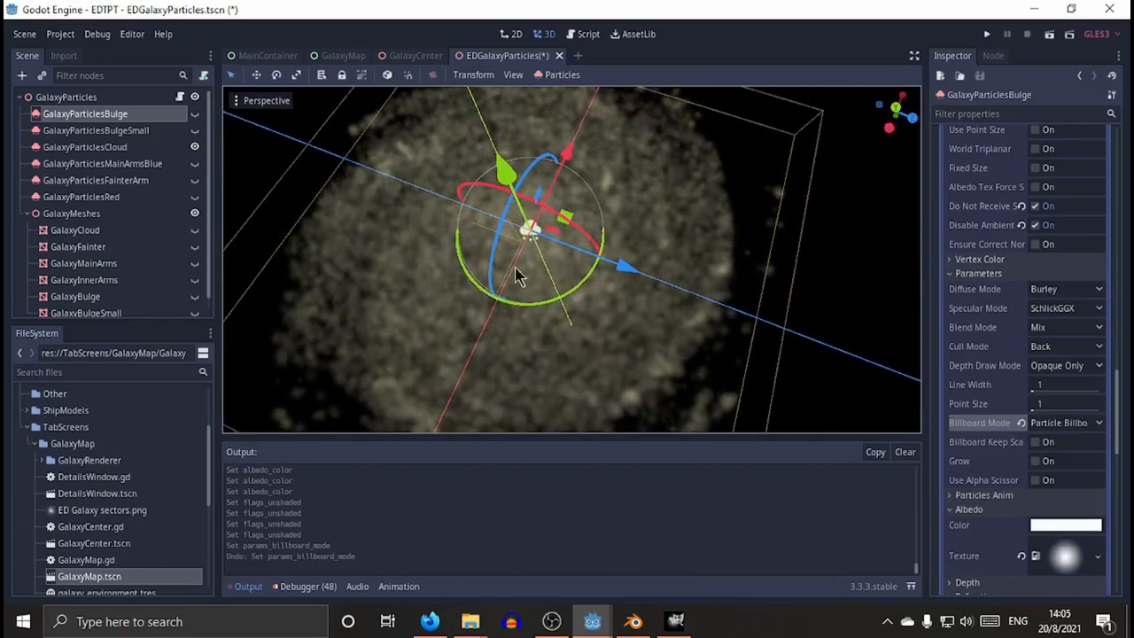
# Reset the GalaxyParticlesCloud material's Billboard Mode to default and inspect the cloud from several angles.
pyautogui.click(85, 145)
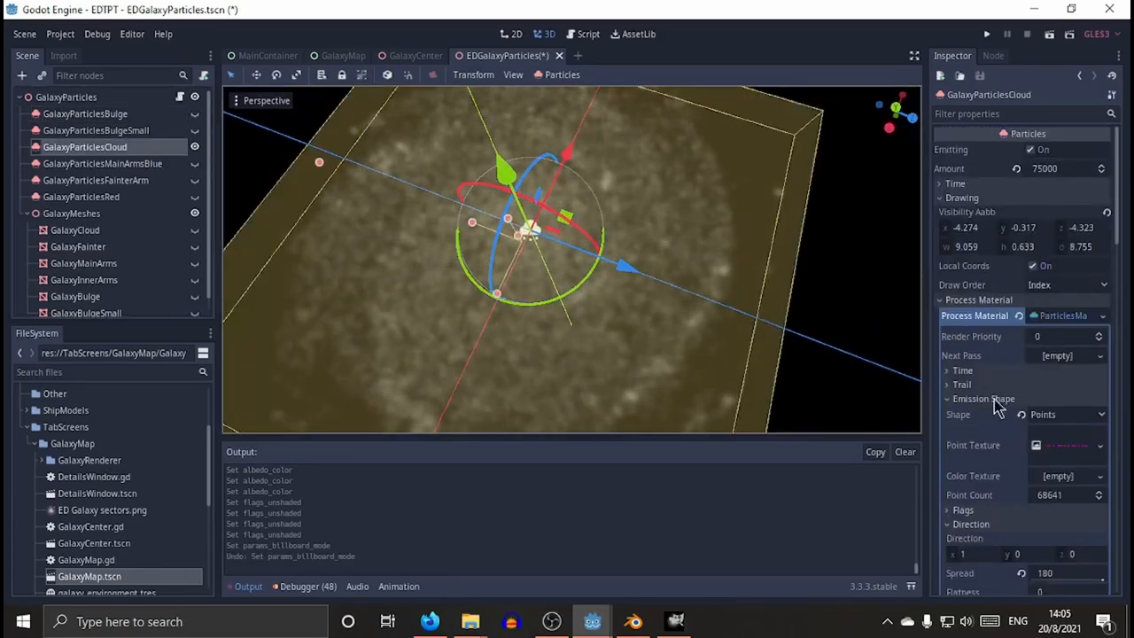
pyautogui.scroll(-3)
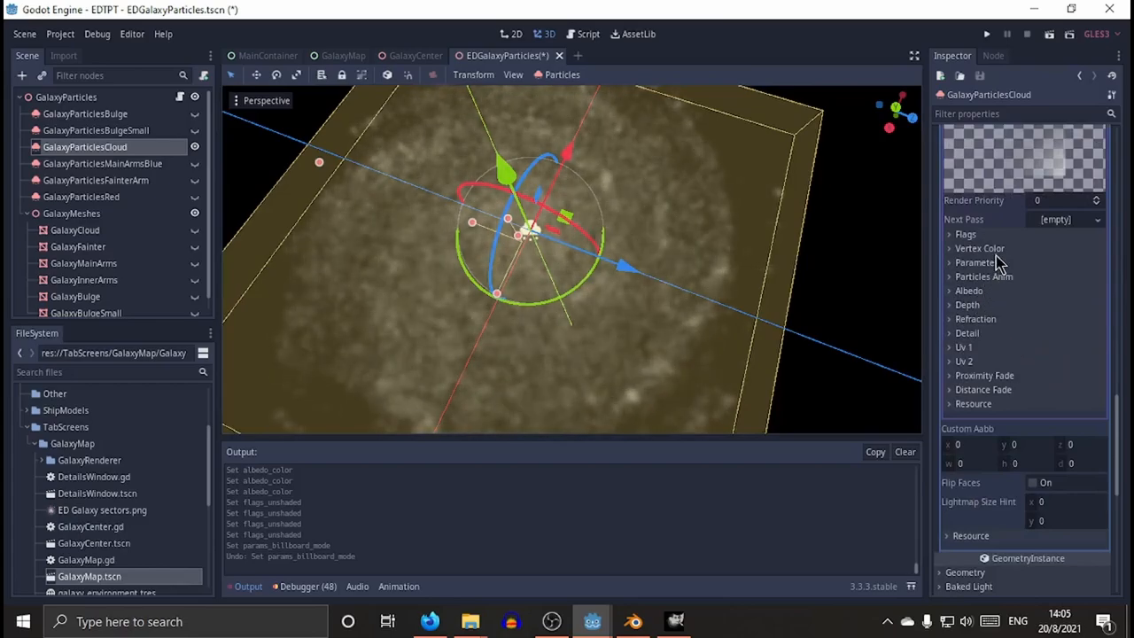
pyautogui.click(979, 263)
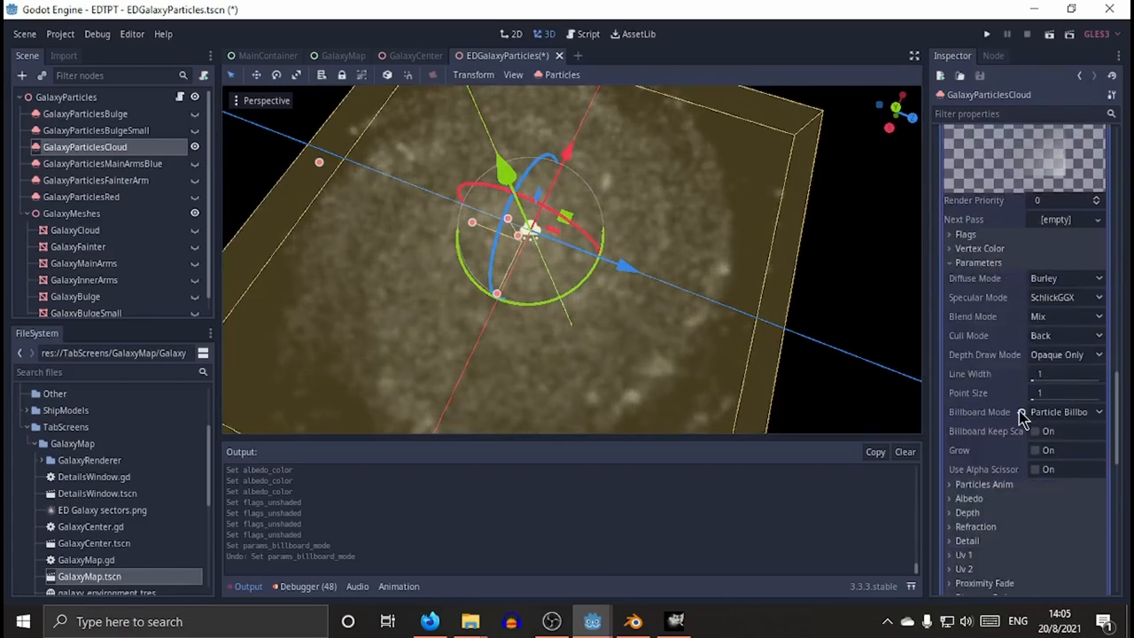
pyautogui.click(1067, 411)
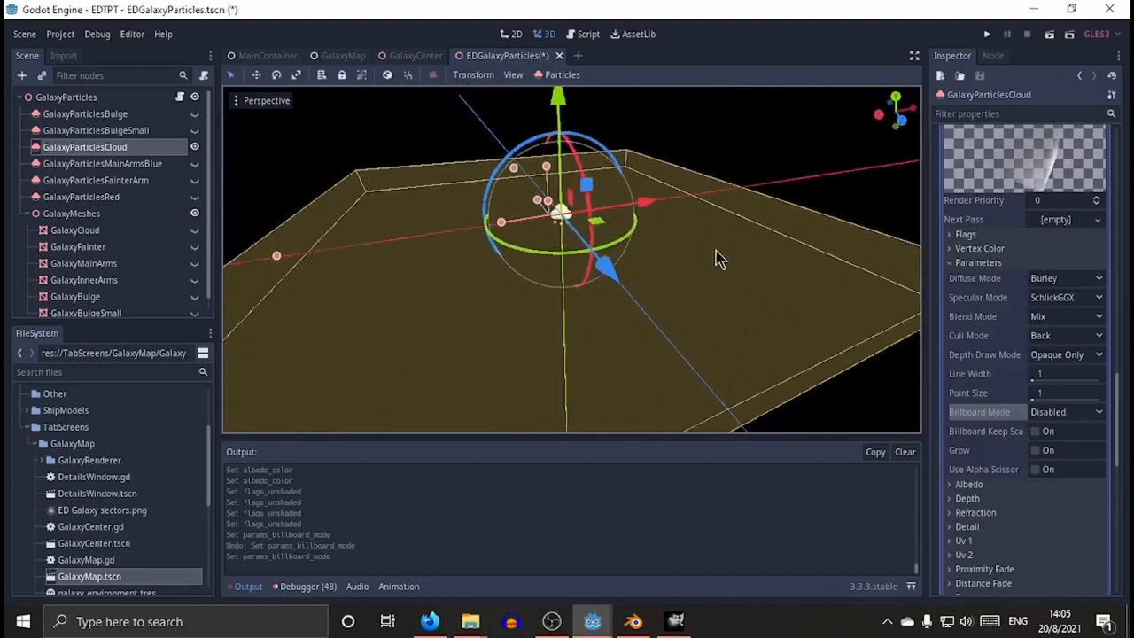
pyautogui.moveTo(718, 258); pyautogui.dragTo(275, 220)
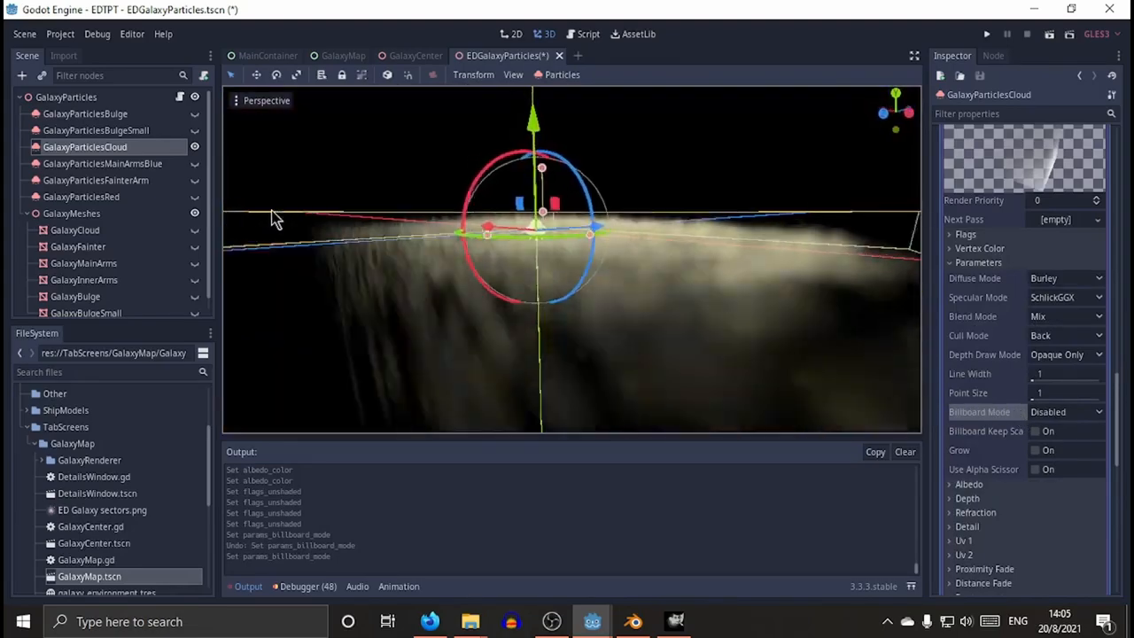
pyautogui.moveTo(275, 220); pyautogui.dragTo(386, 257)
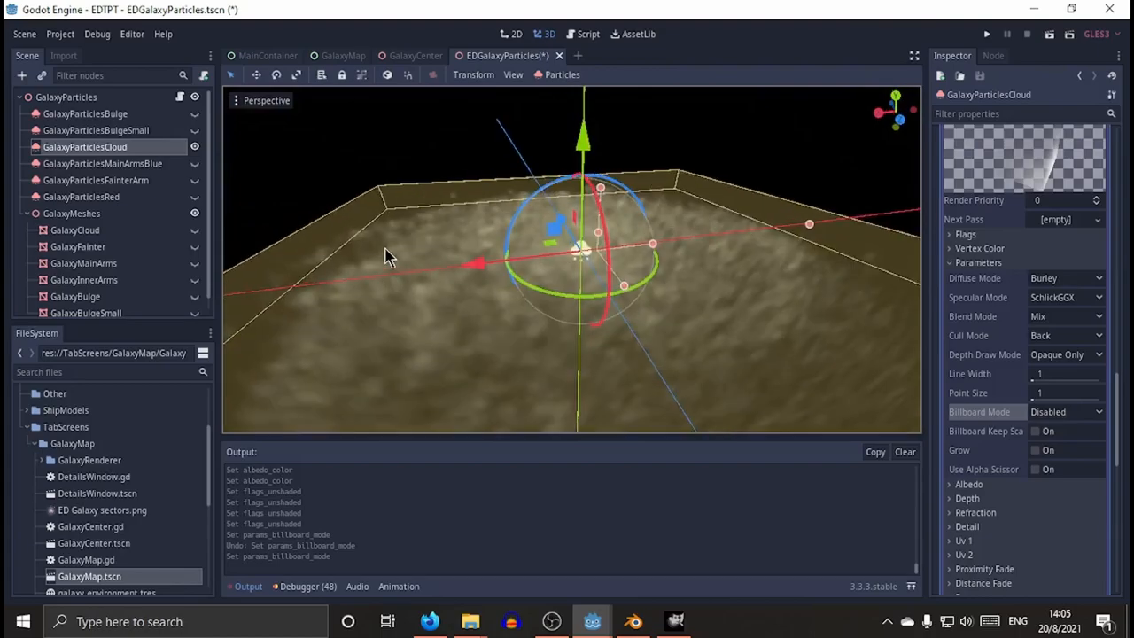
pyautogui.moveTo(387, 257); pyautogui.dragTo(280, 255)
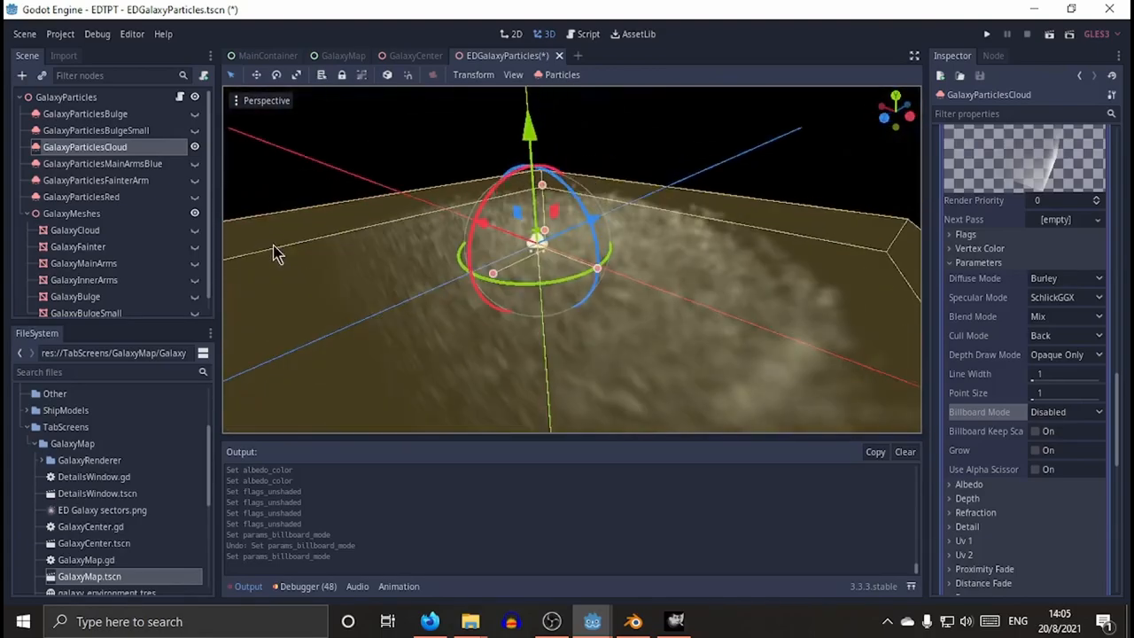
pyautogui.moveTo(274, 248); pyautogui.dragTo(337, 229)
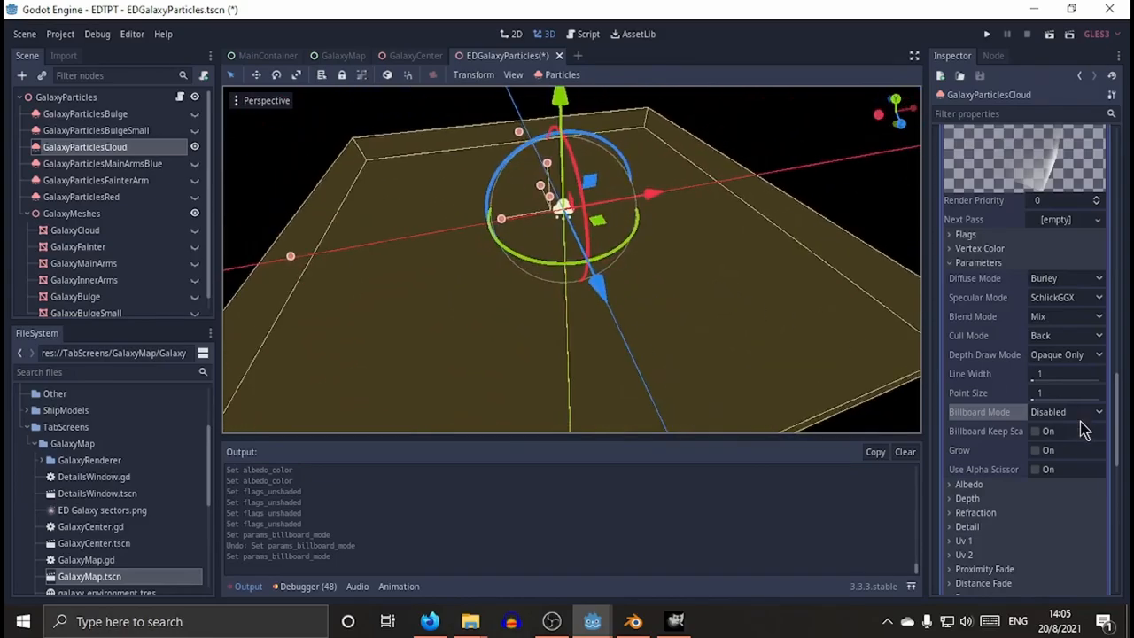
# Set the cloud material's Billboard Mode to Enabled so particles face the camera.
pyautogui.click(1064, 411)
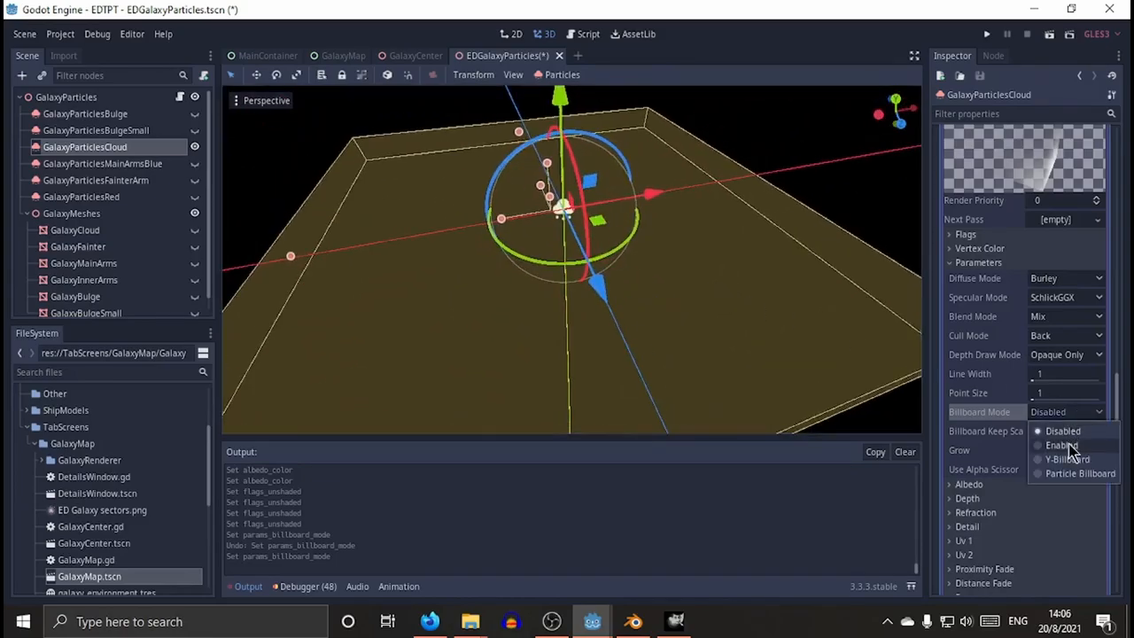
pyautogui.click(1060, 445)
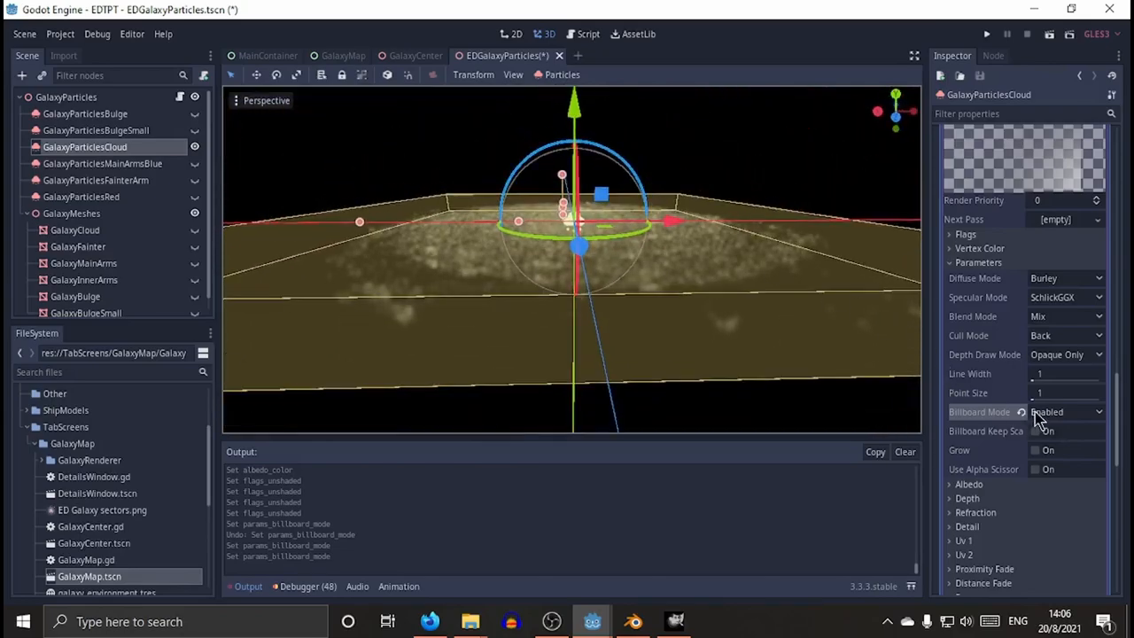
pyautogui.click(1063, 411)
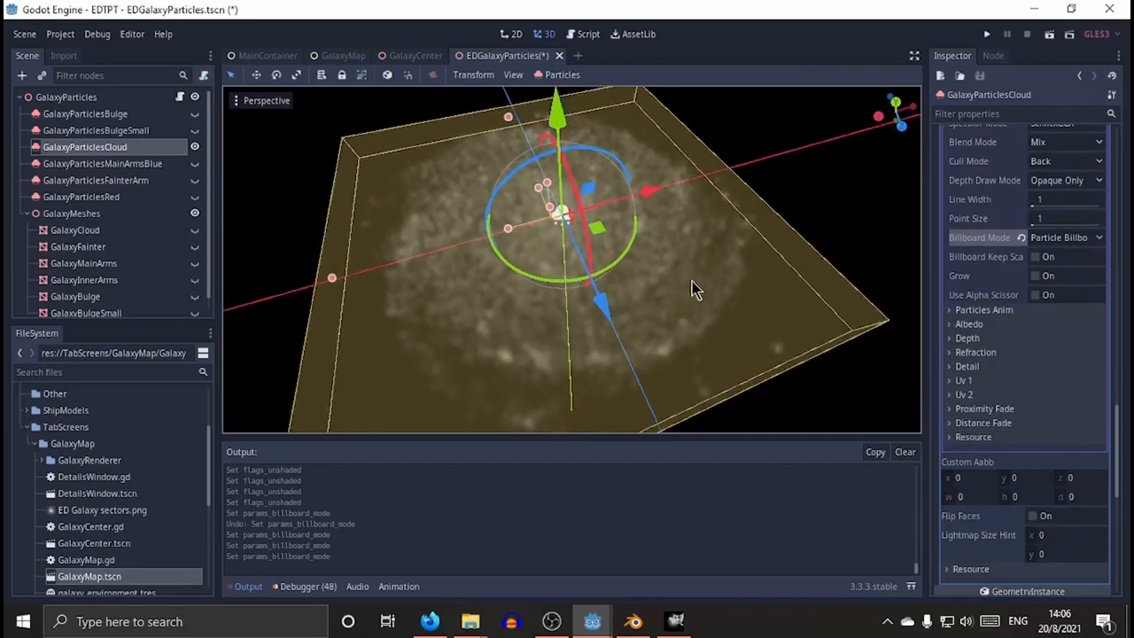
# Orbit the viewport to inspect the cloud layer edge-on and from above.
pyautogui.moveTo(695, 293); pyautogui.dragTo(652, 386)
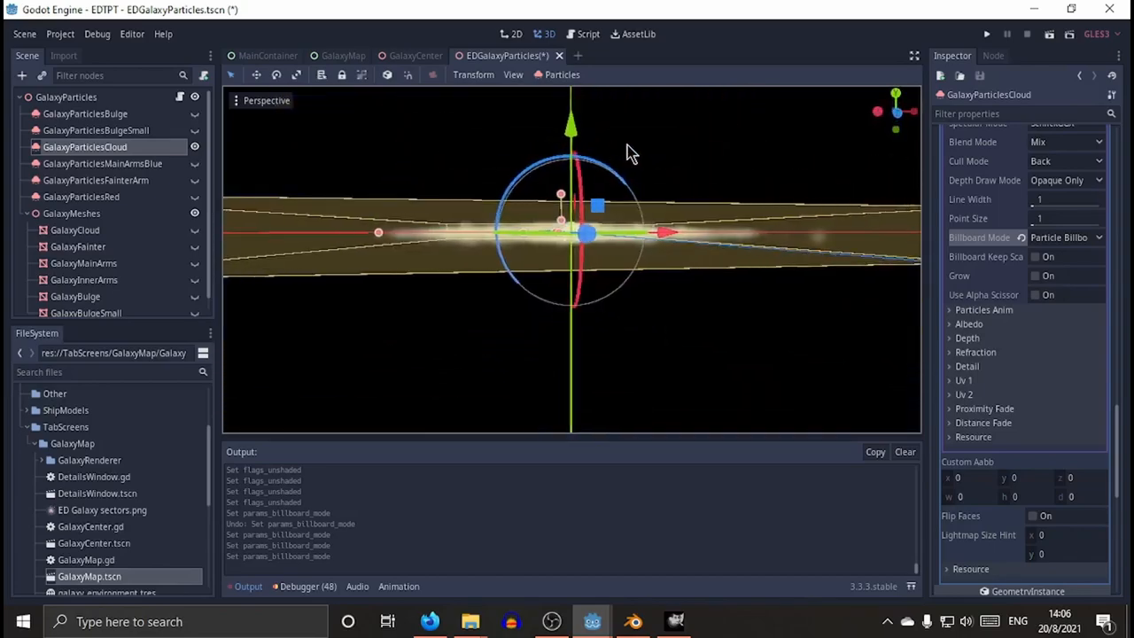
pyautogui.moveTo(620, 156); pyautogui.dragTo(607, 270)
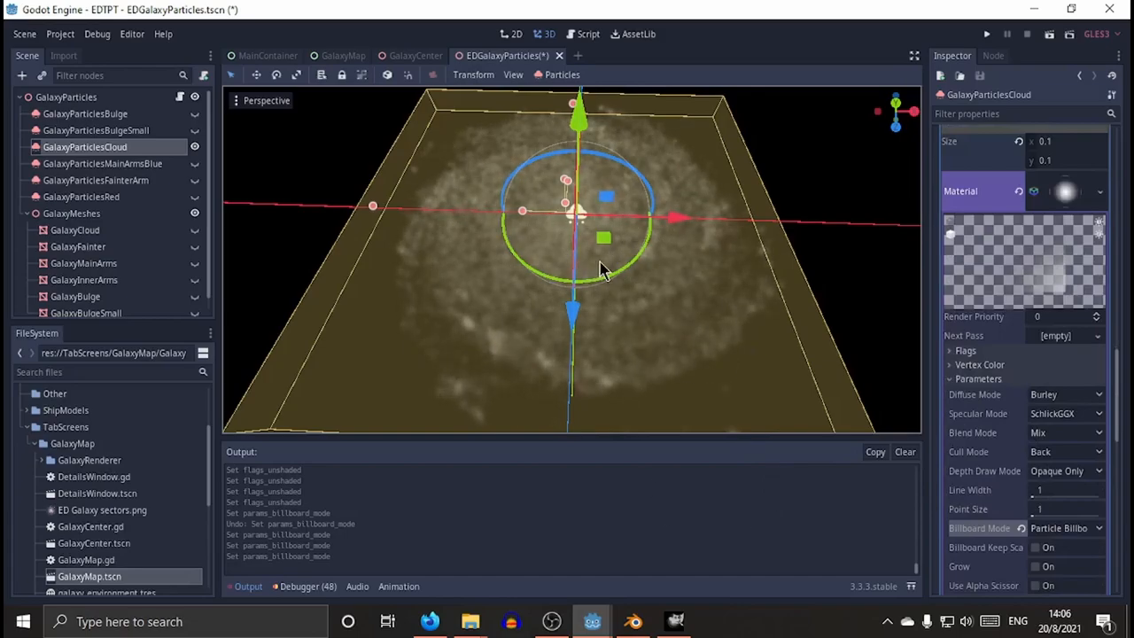
pyautogui.moveTo(621, 571)
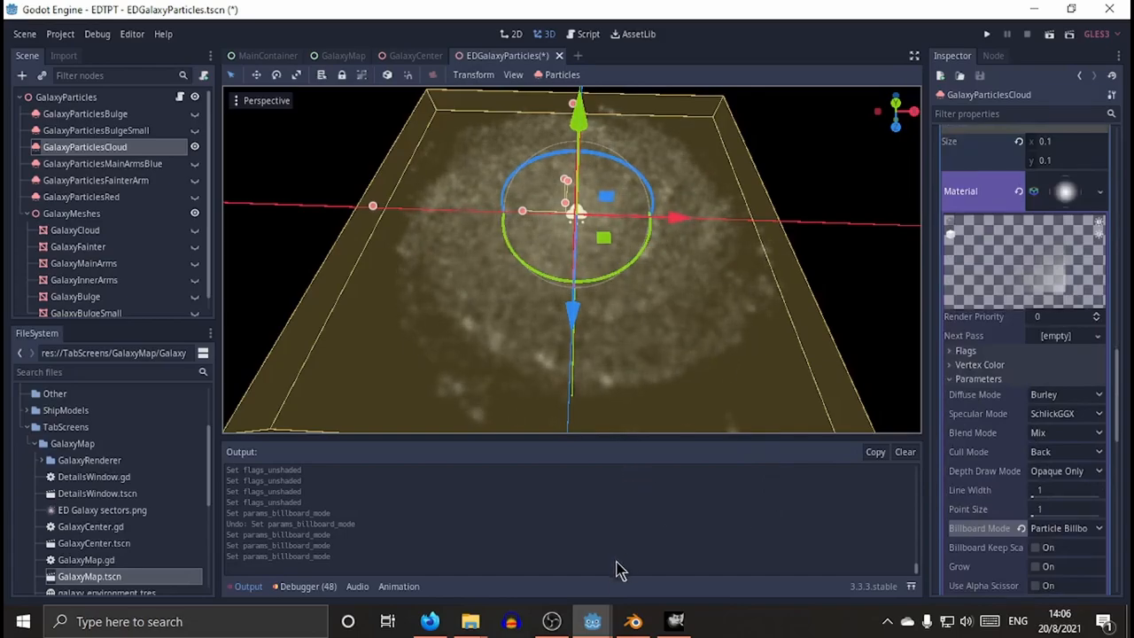
pyautogui.moveTo(688, 576)
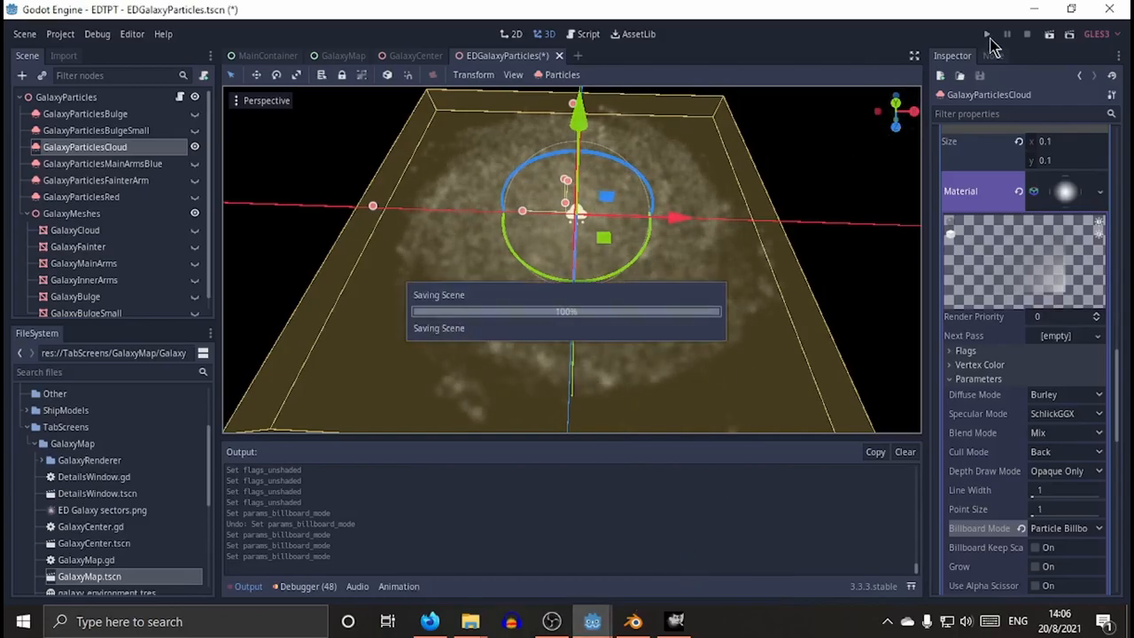
# Run the project and bring the debug window showing the galaxy to the front.
pyautogui.click(986, 34)
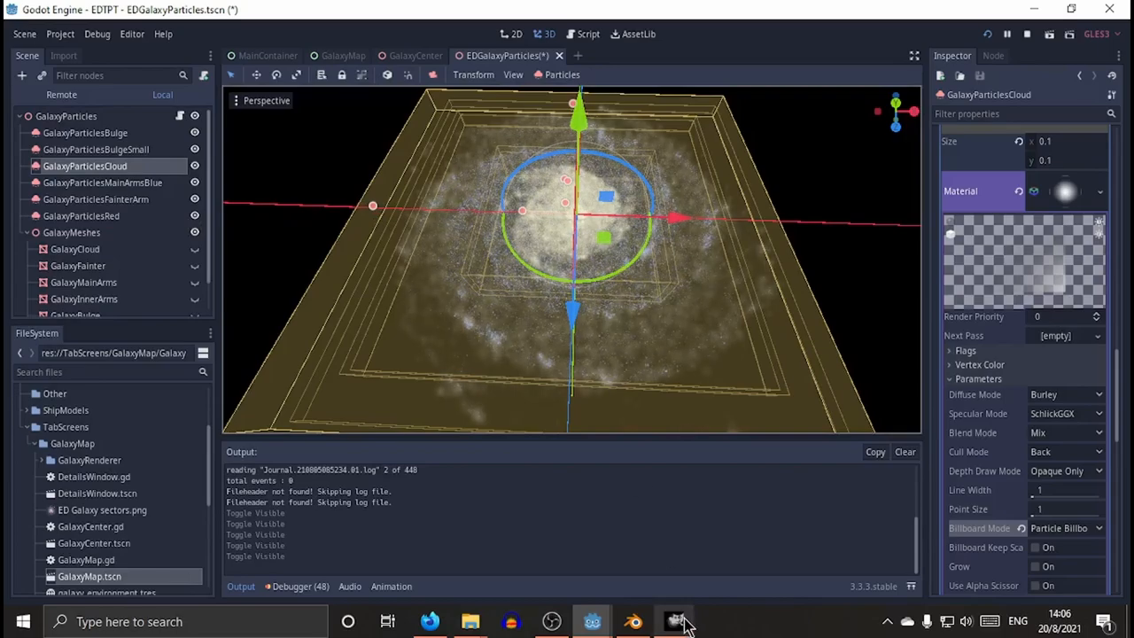
pyautogui.click(675, 621)
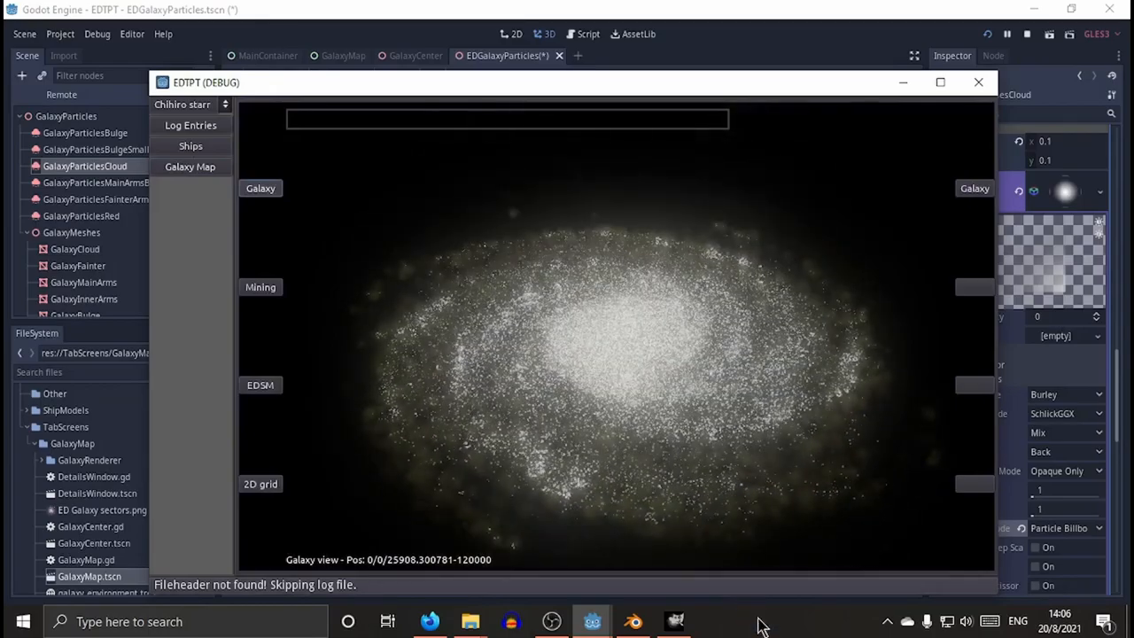
# Check Godot's GPU usage in Task Manager, then return to the editor.
pyautogui.click(713, 621)
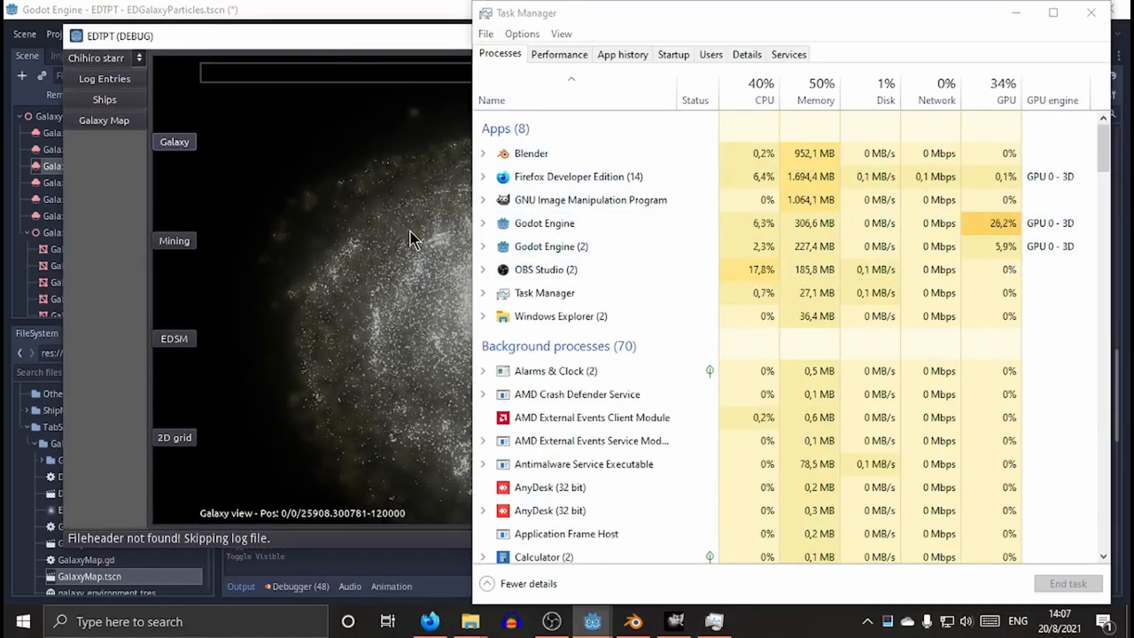
pyautogui.moveTo(1013, 223)
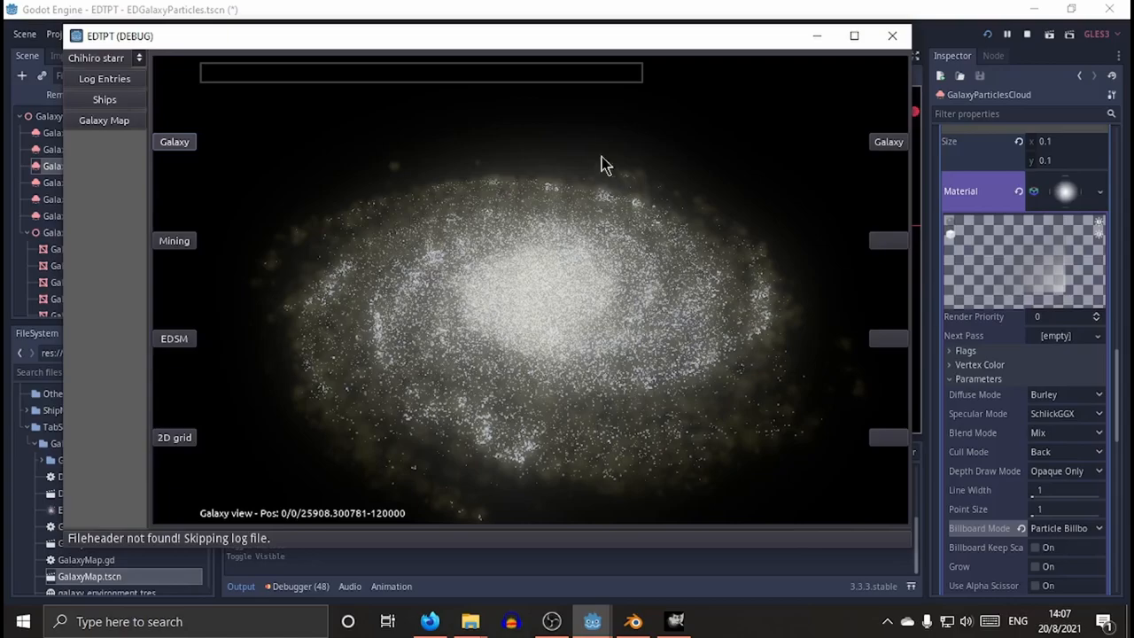
pyautogui.moveTo(765, 399)
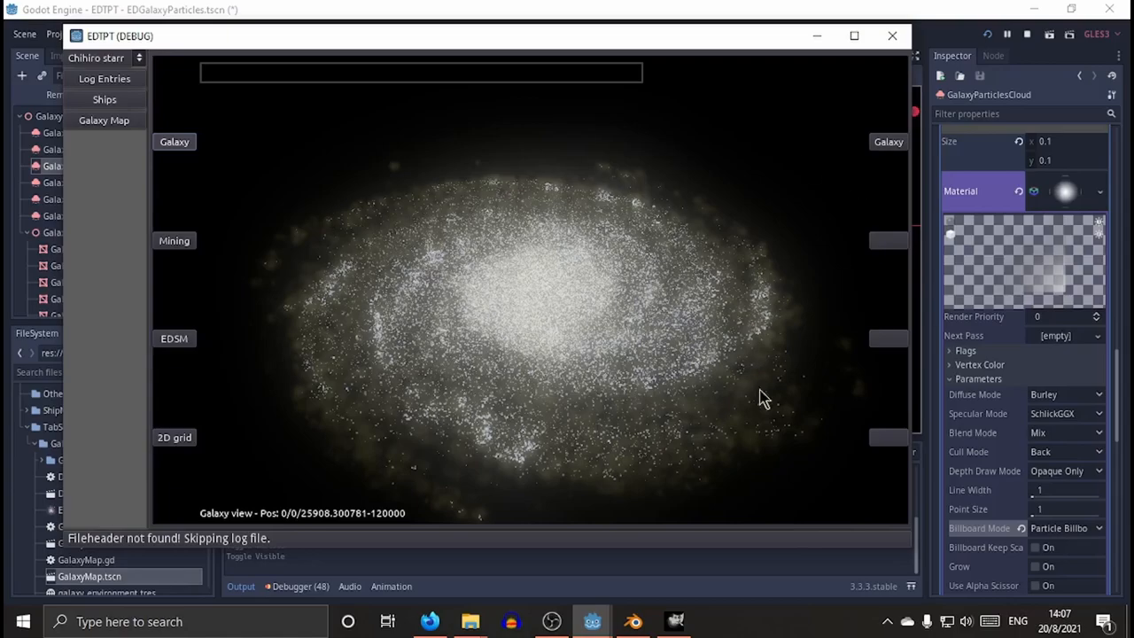
pyautogui.click(892, 35)
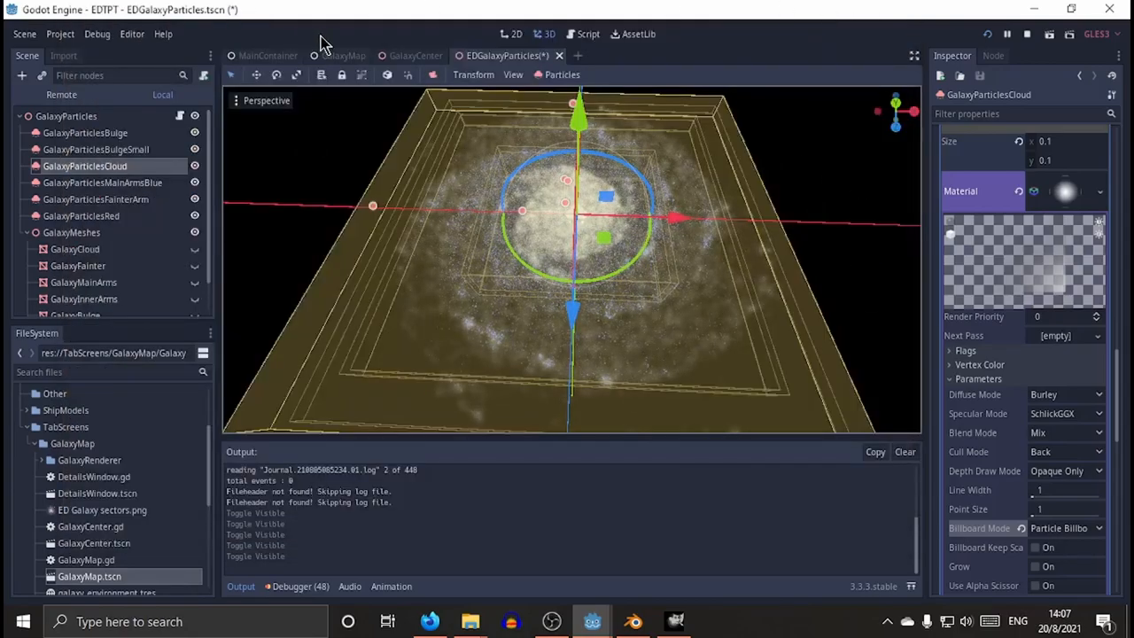
# Set the GalaxyMap Viewport's render target Update Mode from Always to Once.
pyautogui.click(344, 55)
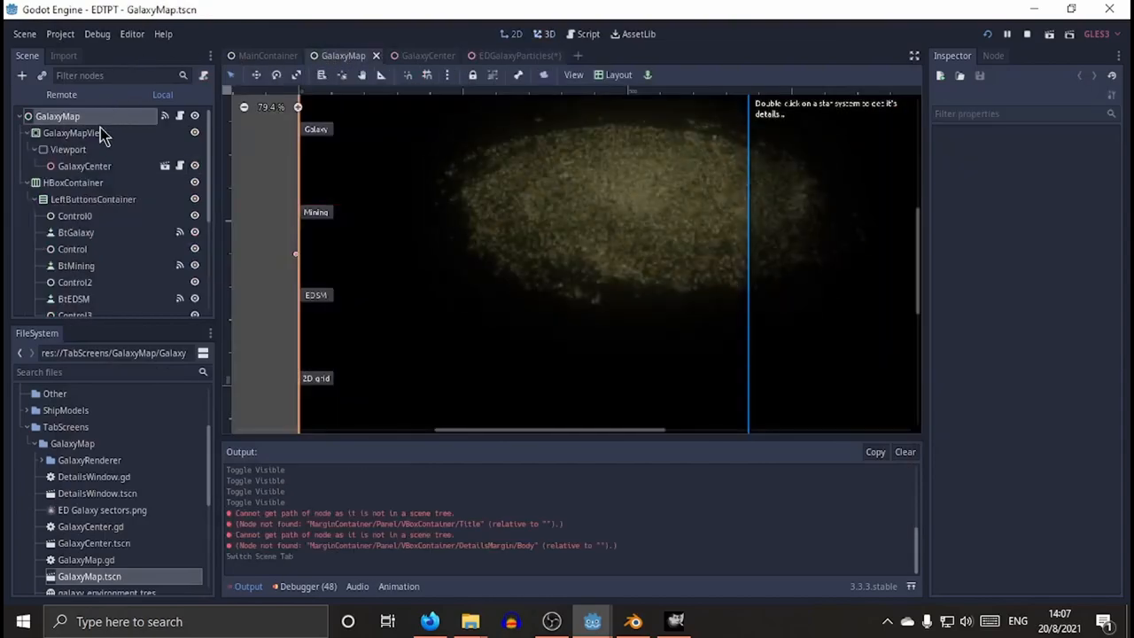
pyautogui.click(67, 149)
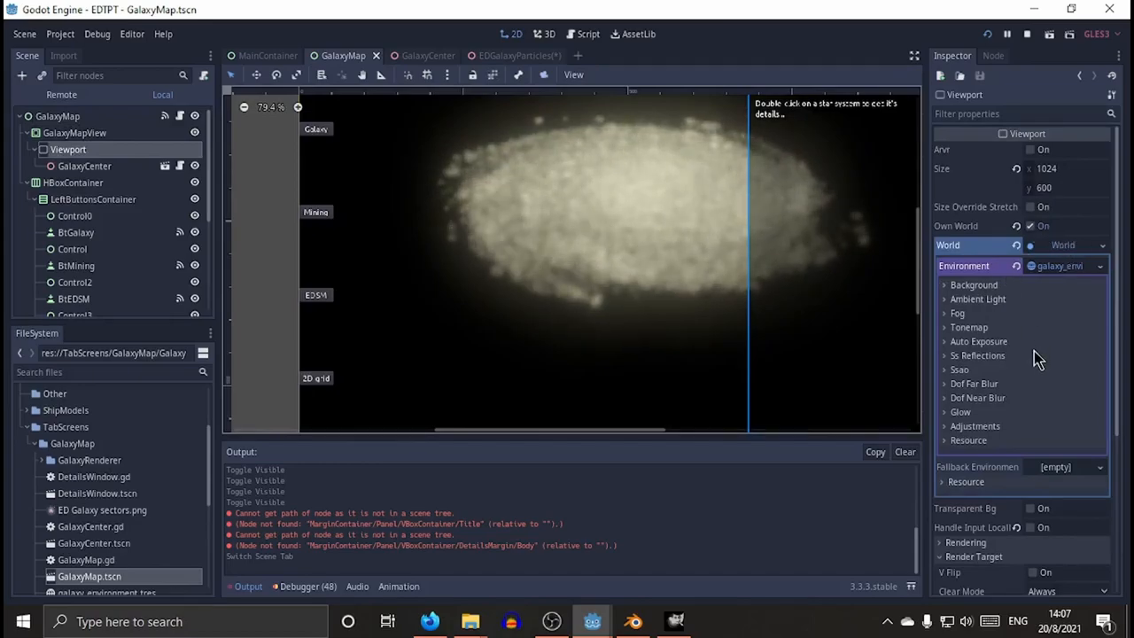
pyautogui.scroll(-3)
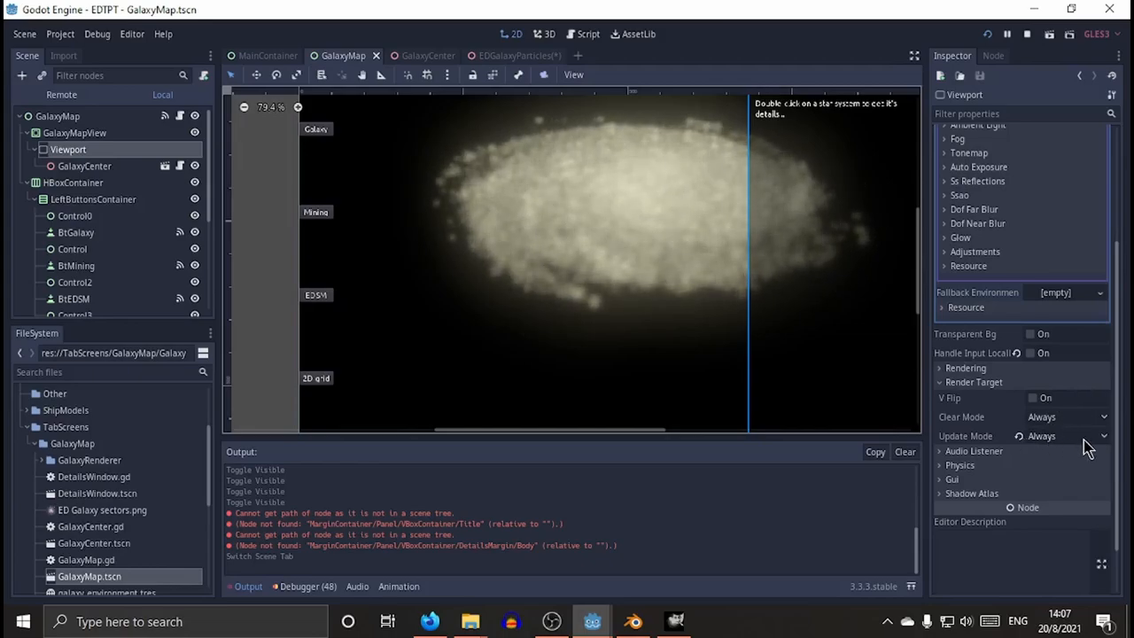
pyautogui.click(1067, 436)
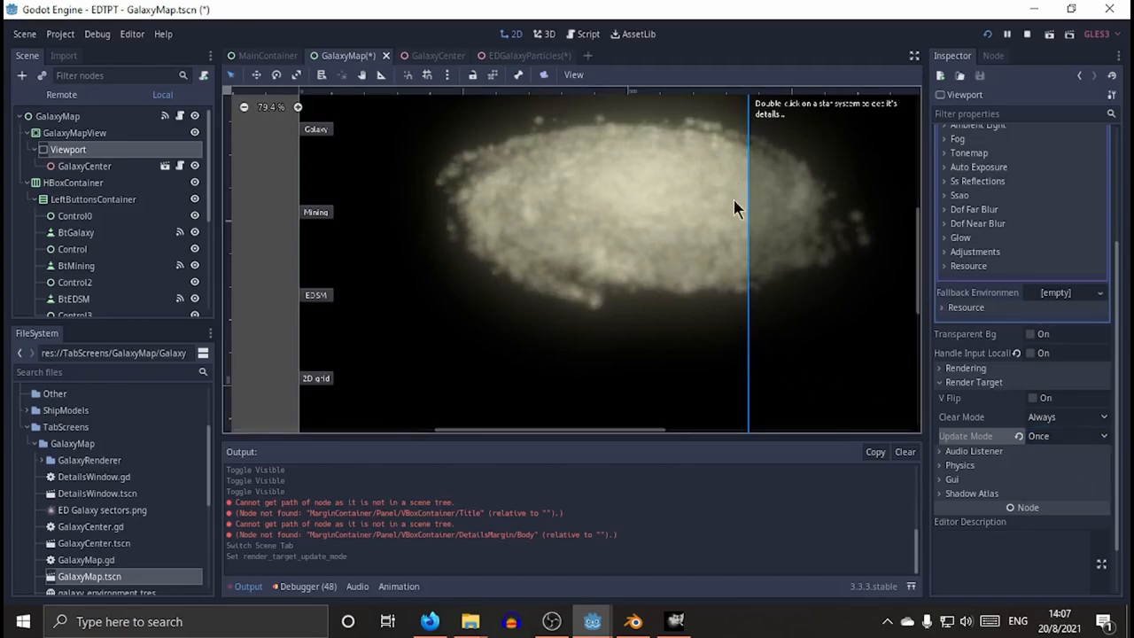
pyautogui.moveTo(585, 292)
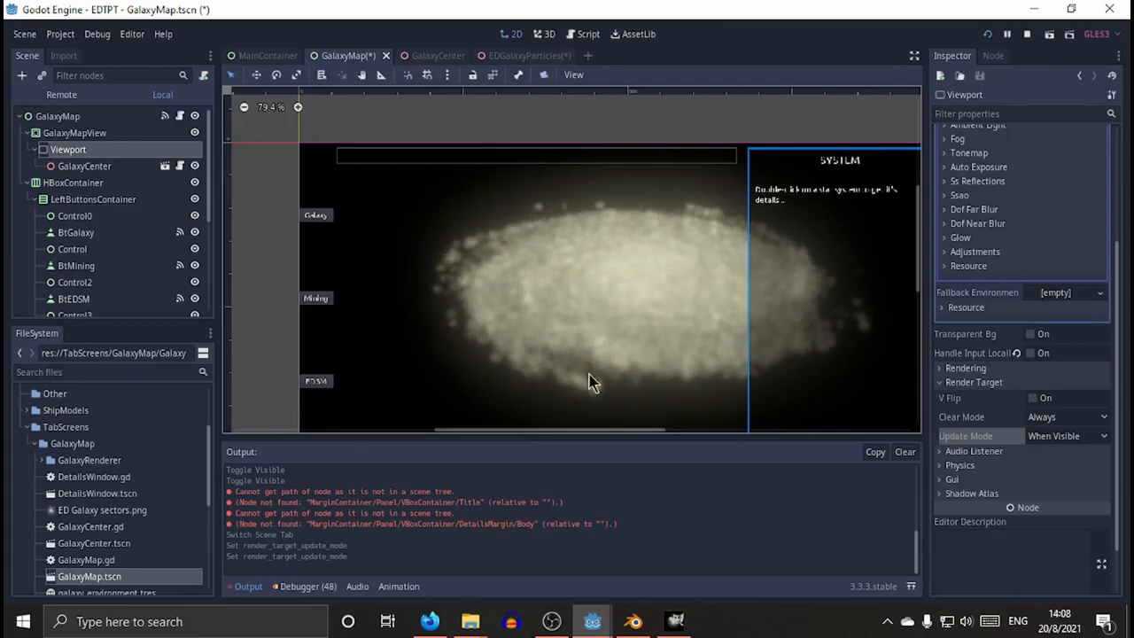
pyautogui.moveTo(707, 285)
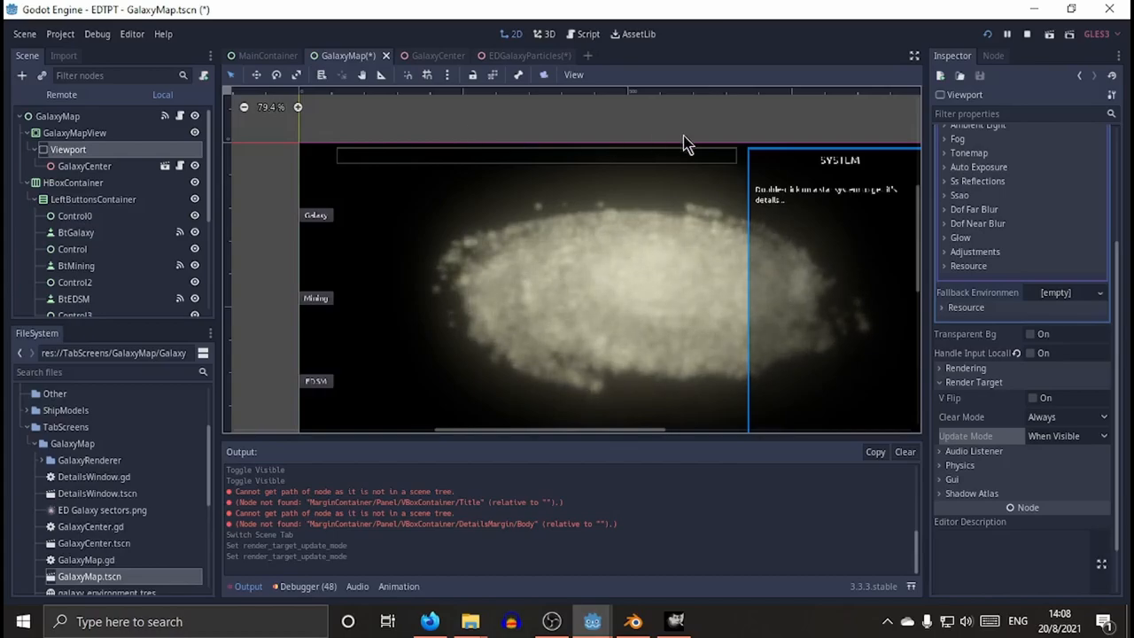
pyautogui.moveTo(673, 621)
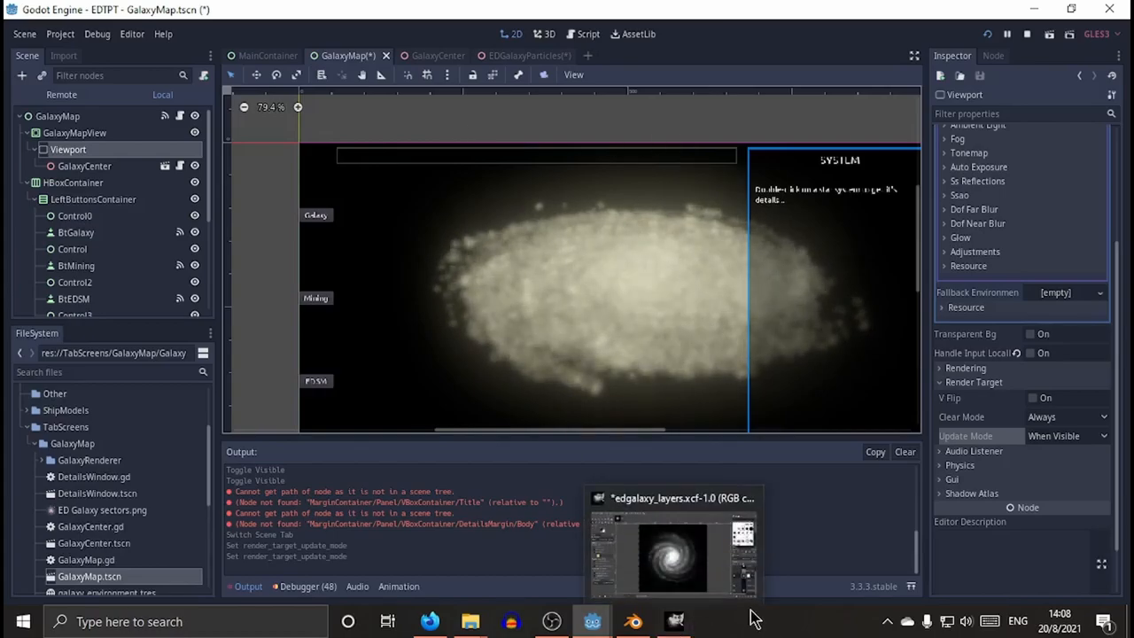
pyautogui.moveTo(824, 631)
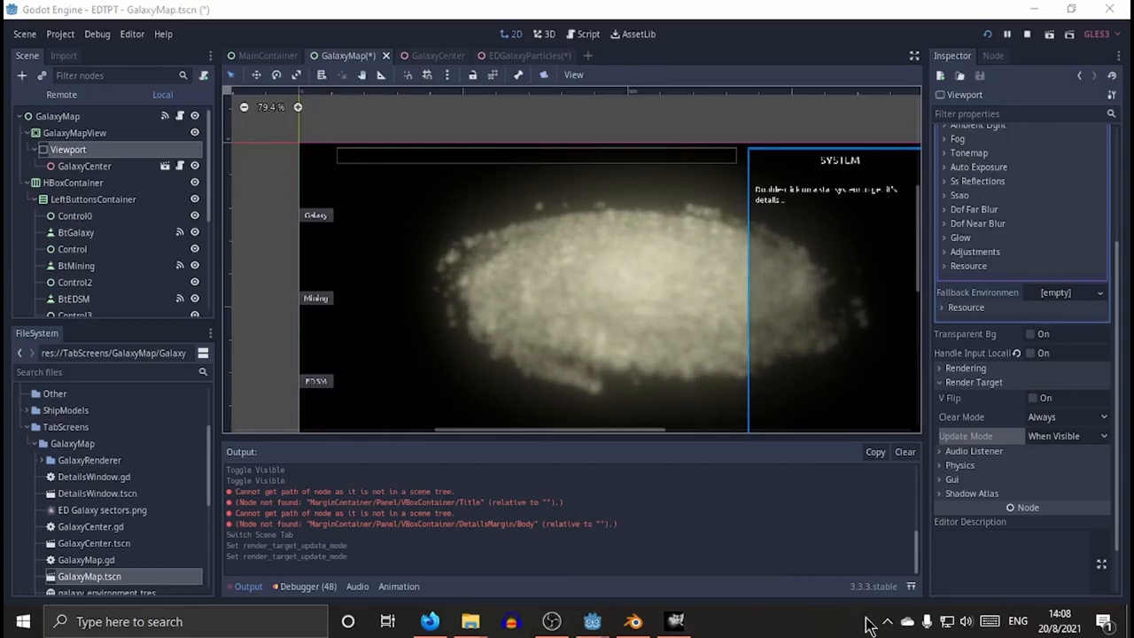
pyautogui.moveTo(486, 137)
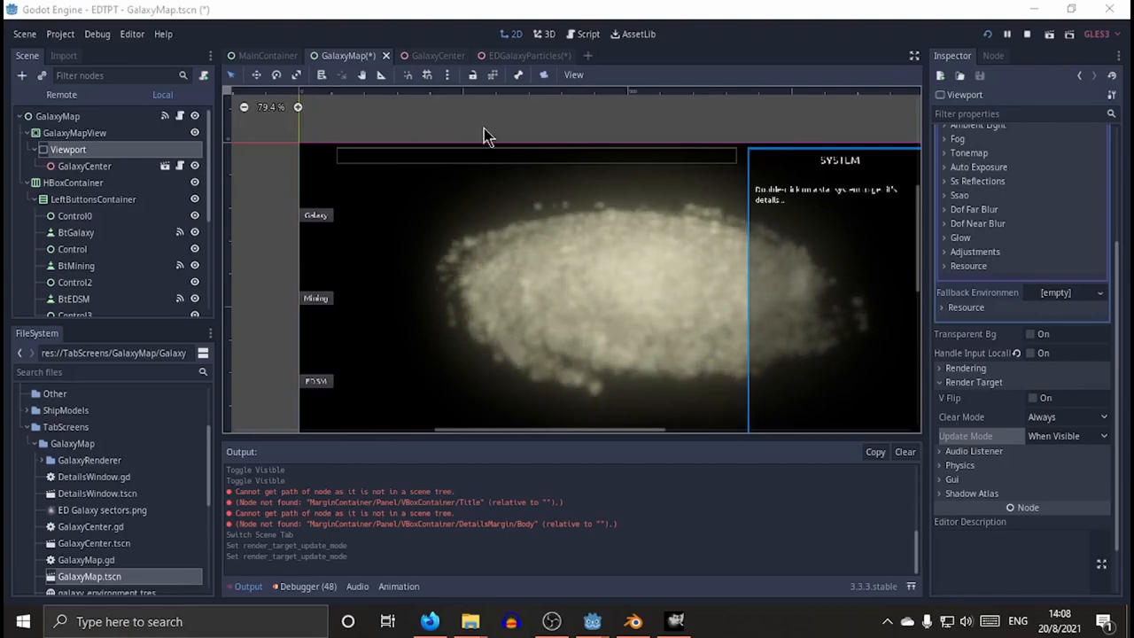
# Return to the EDGalaxyParticles scene and orbit around the billboard particle cloud.
pyautogui.click(522, 55)
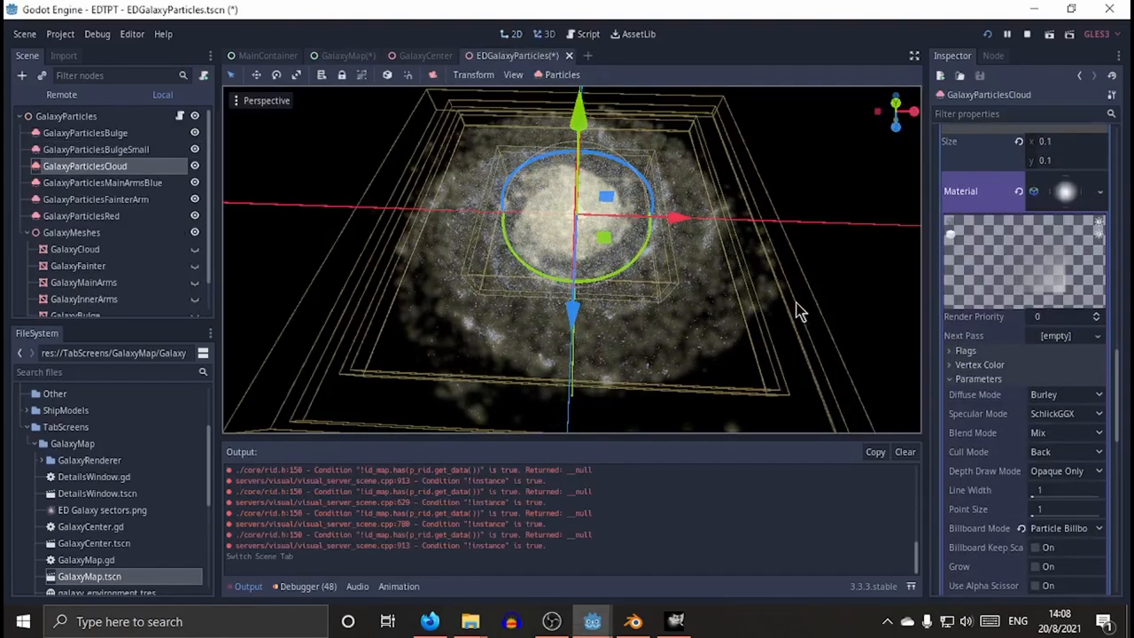
pyautogui.moveTo(801, 316); pyautogui.dragTo(794, 333)
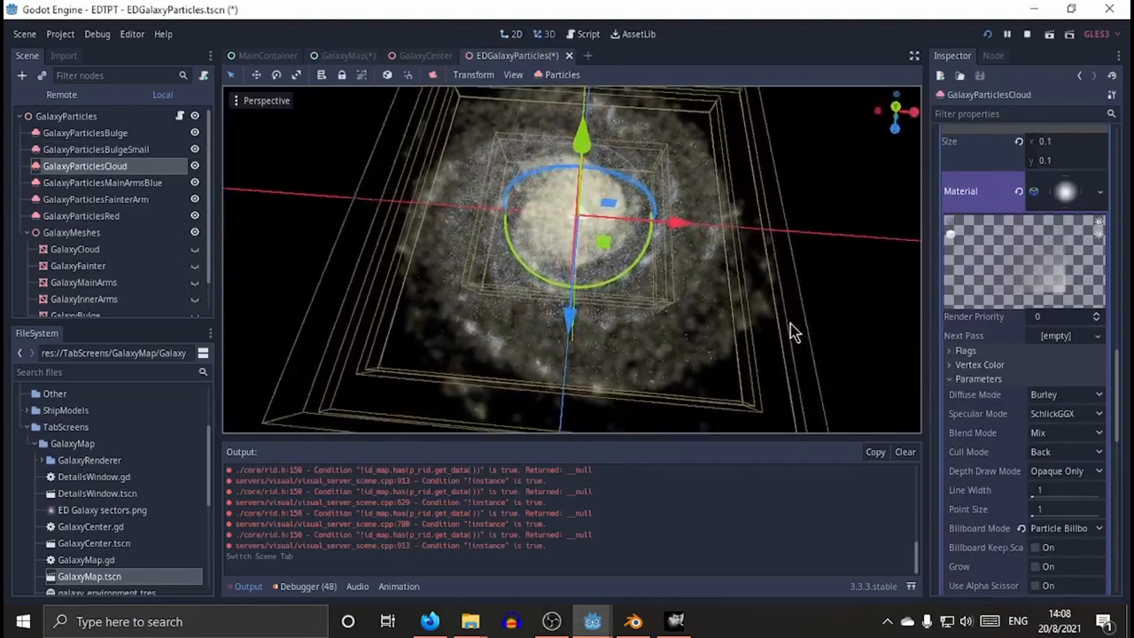
pyautogui.moveTo(794, 333); pyautogui.dragTo(815, 248)
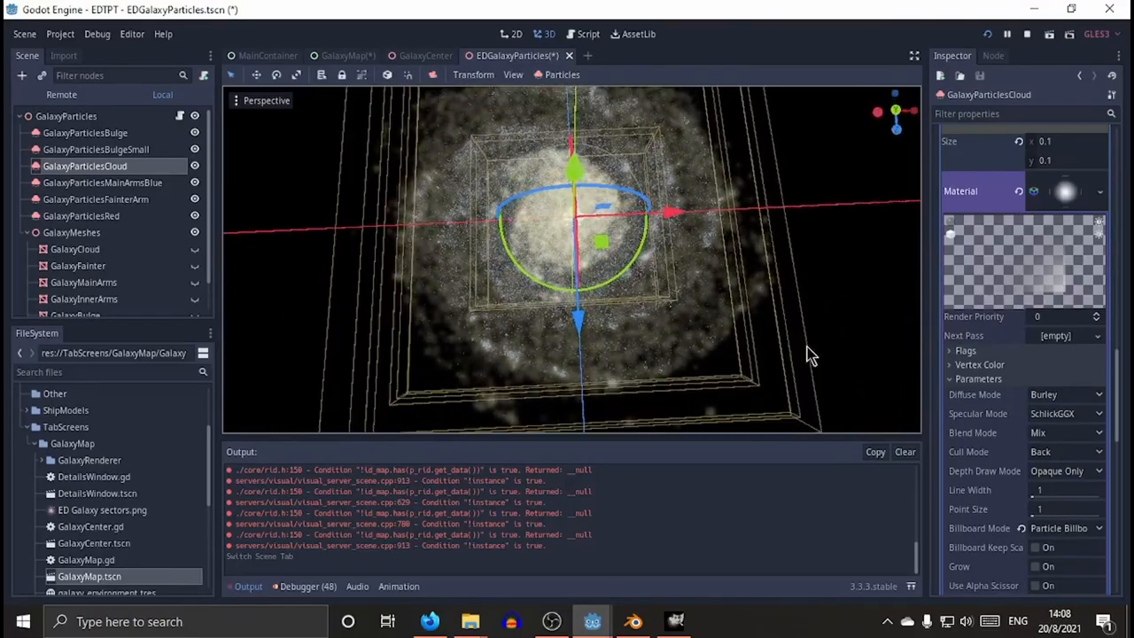
pyautogui.moveTo(811, 355); pyautogui.dragTo(730, 293)
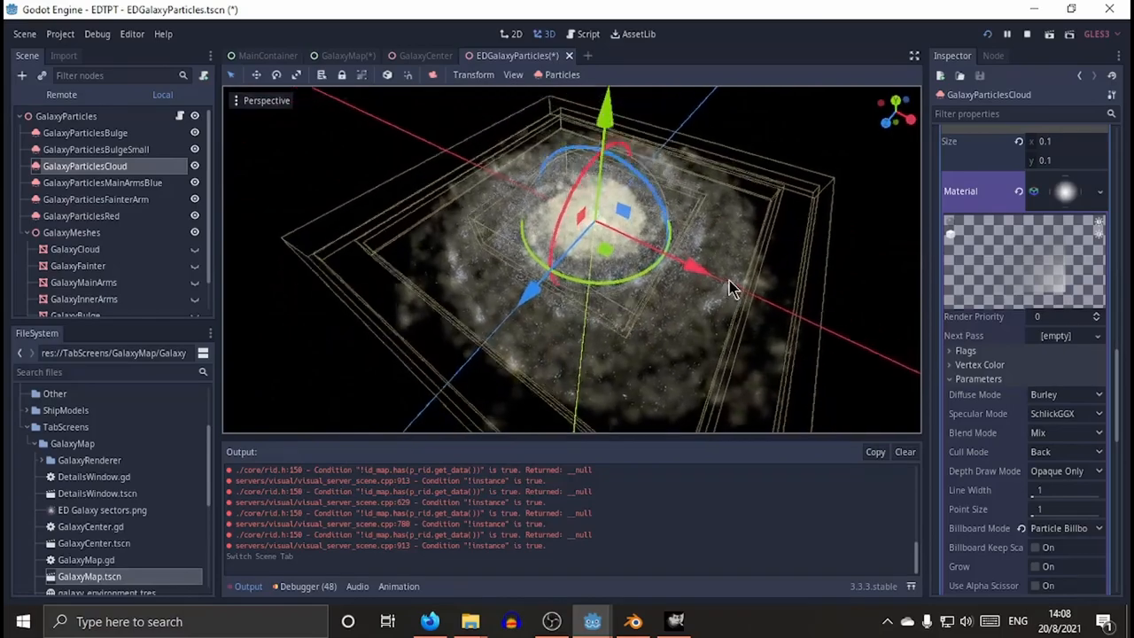
pyautogui.moveTo(731, 287); pyautogui.dragTo(907, 121)
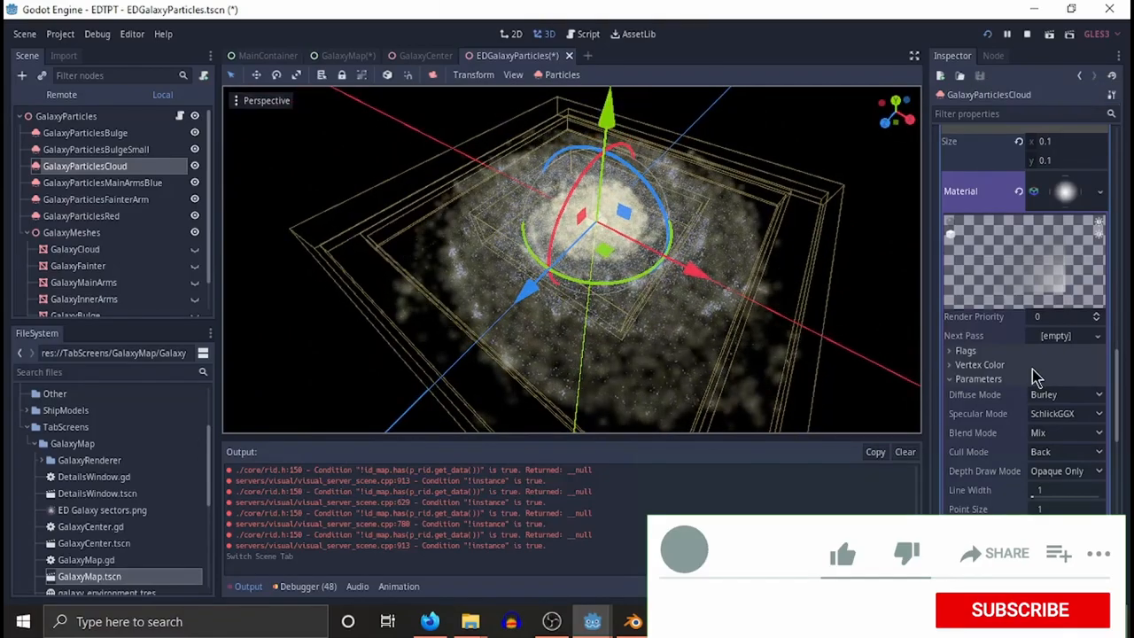
pyautogui.click(844, 553)
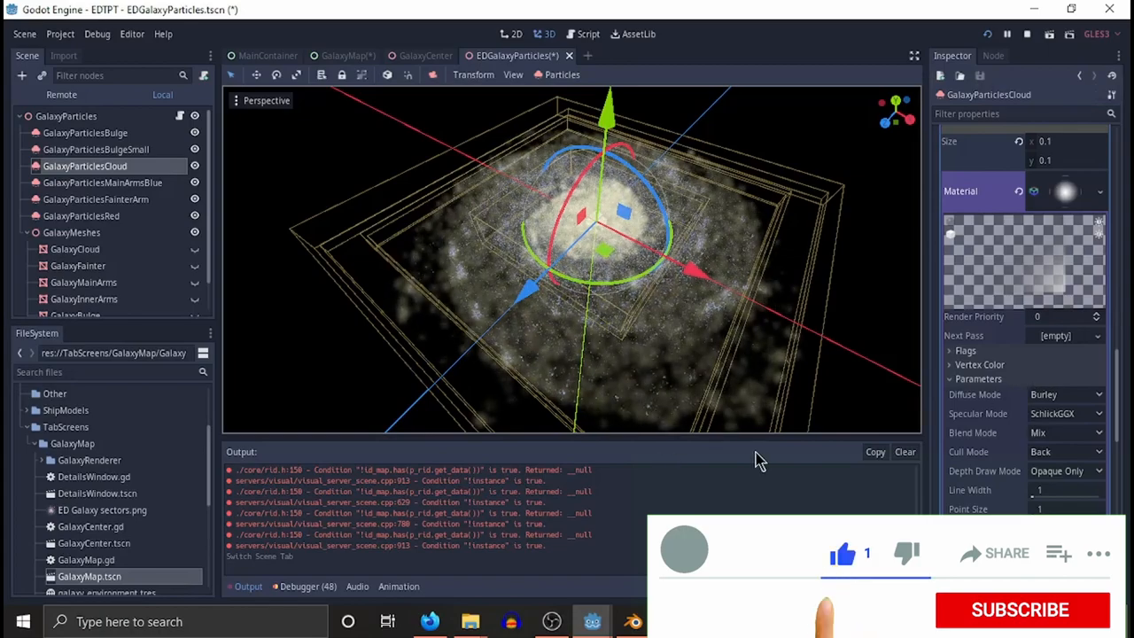